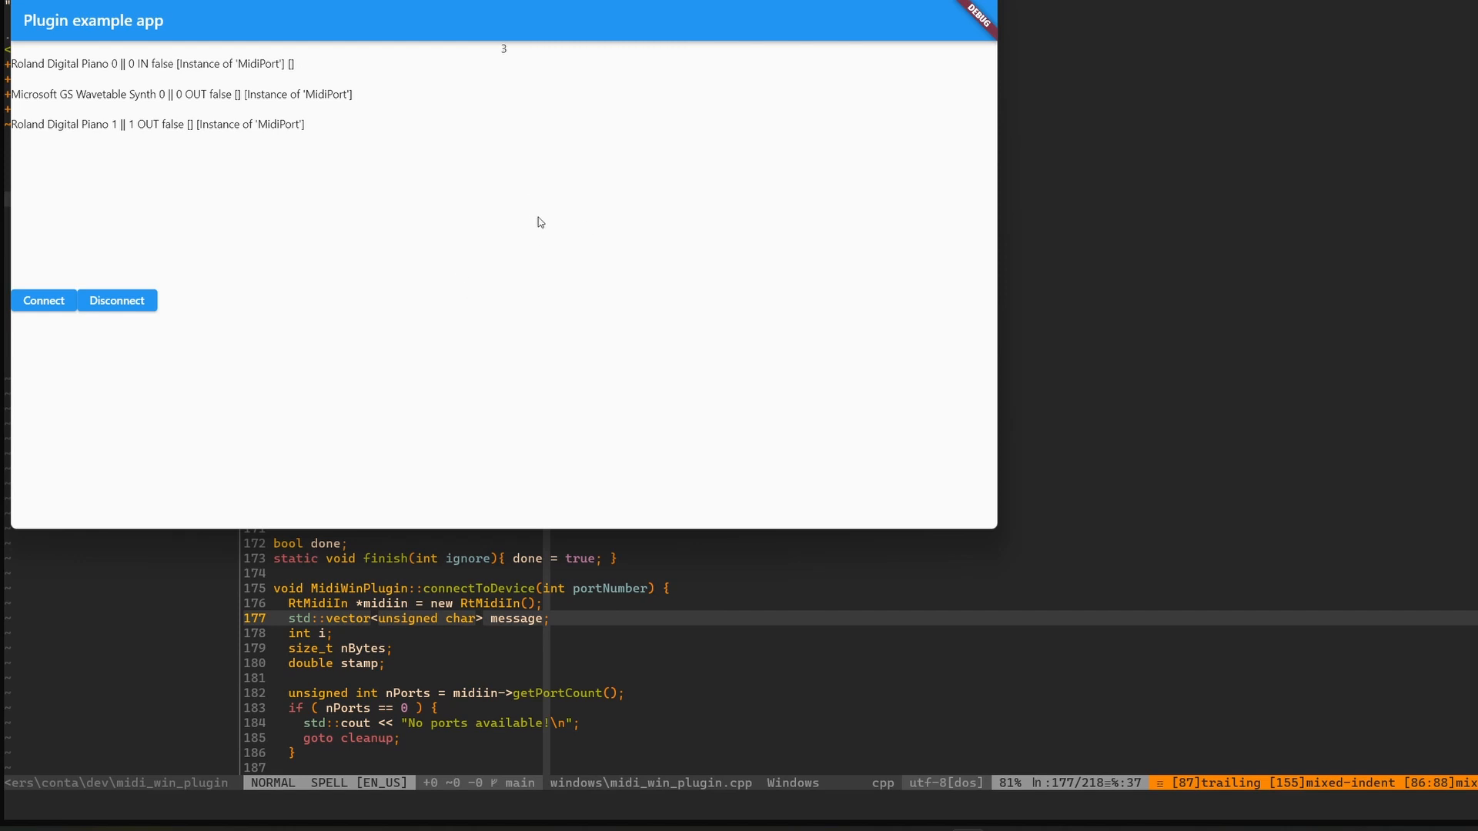
mouse_move(773, 185)
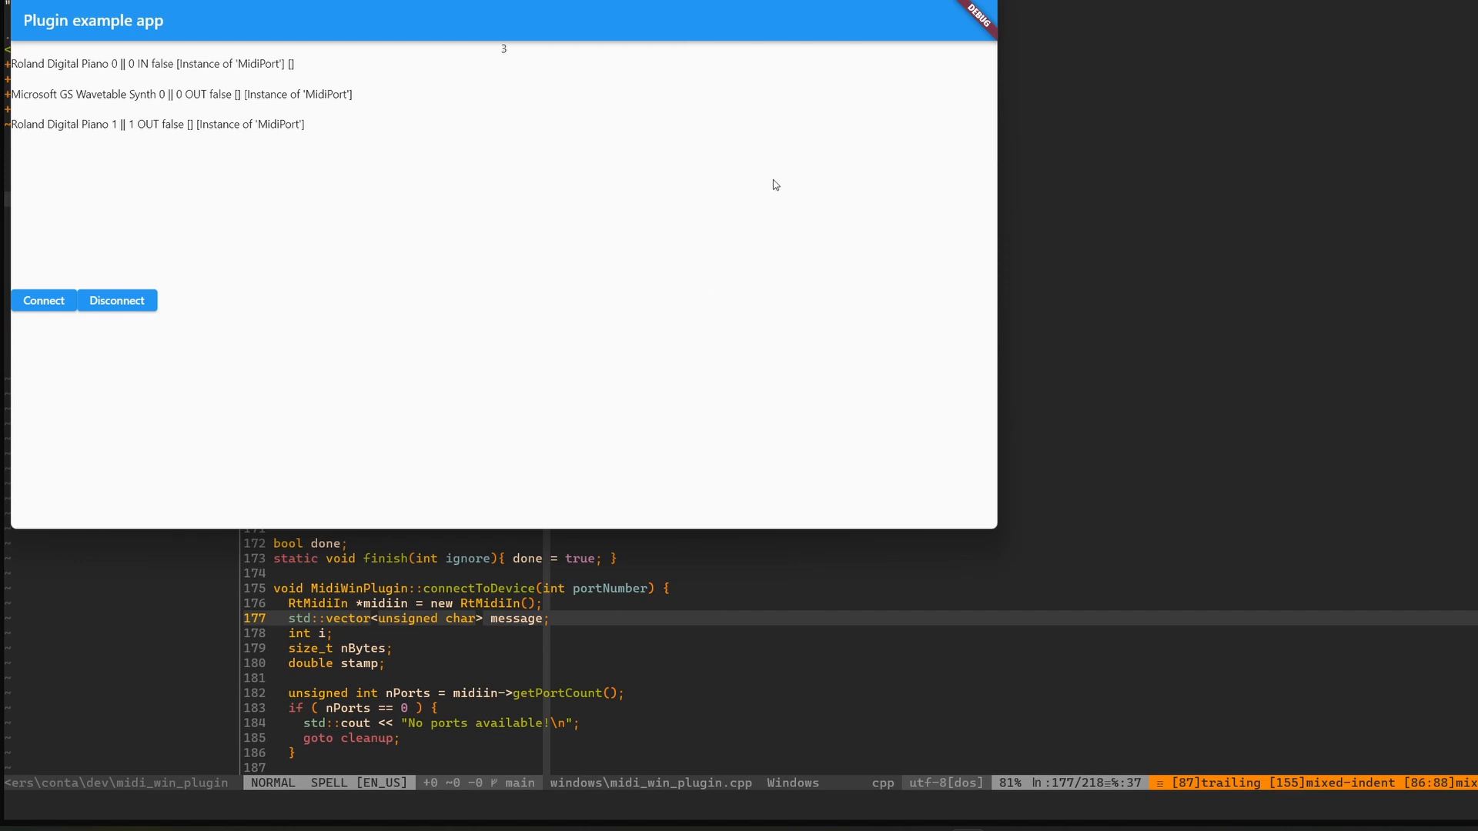
mouse_move(541, 213)
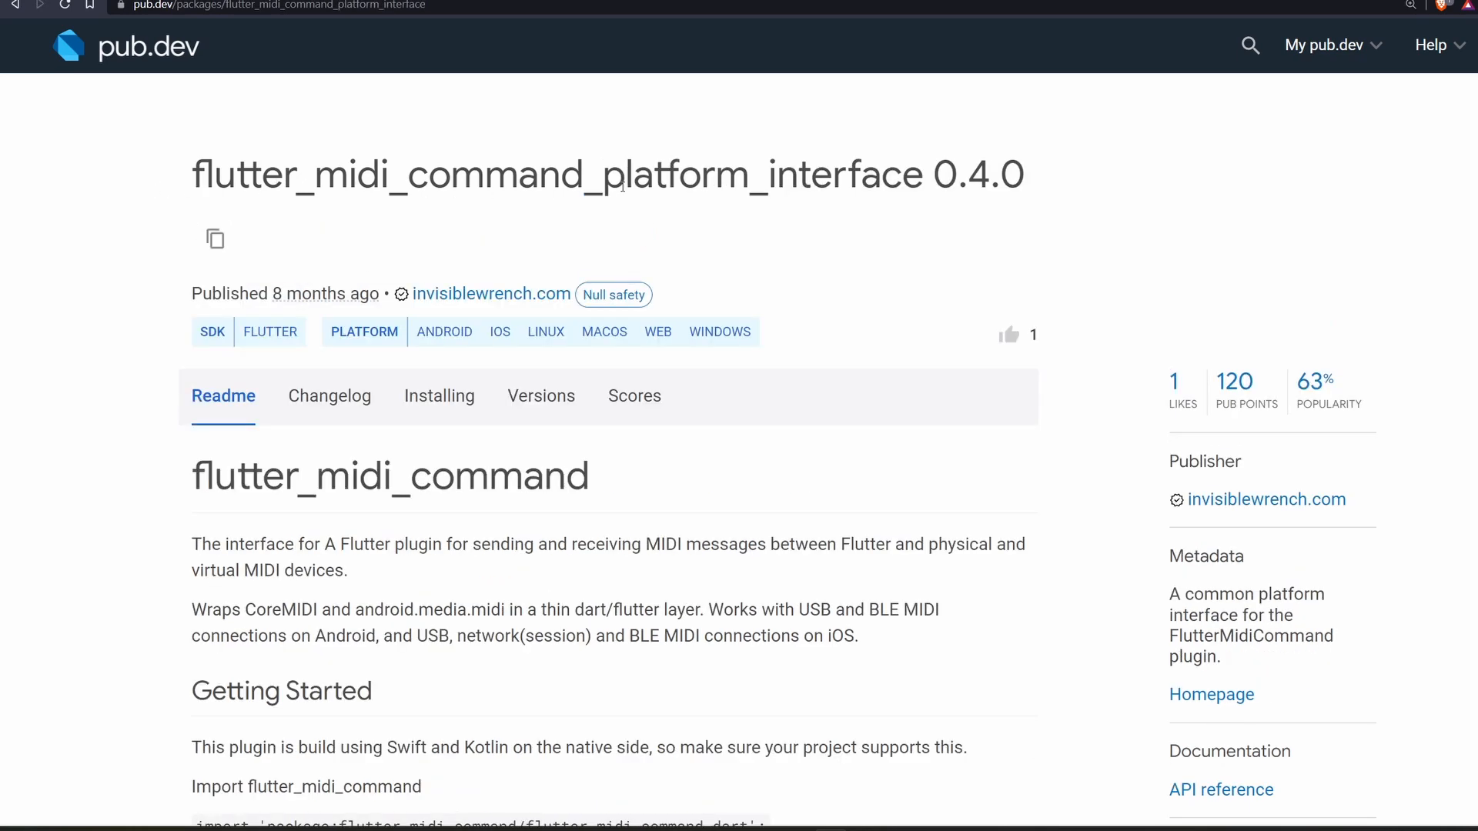
Scroll down the flutter_midi_command_platform_interface 0.4.0 package page on pub.dev
scroll(down, 3)
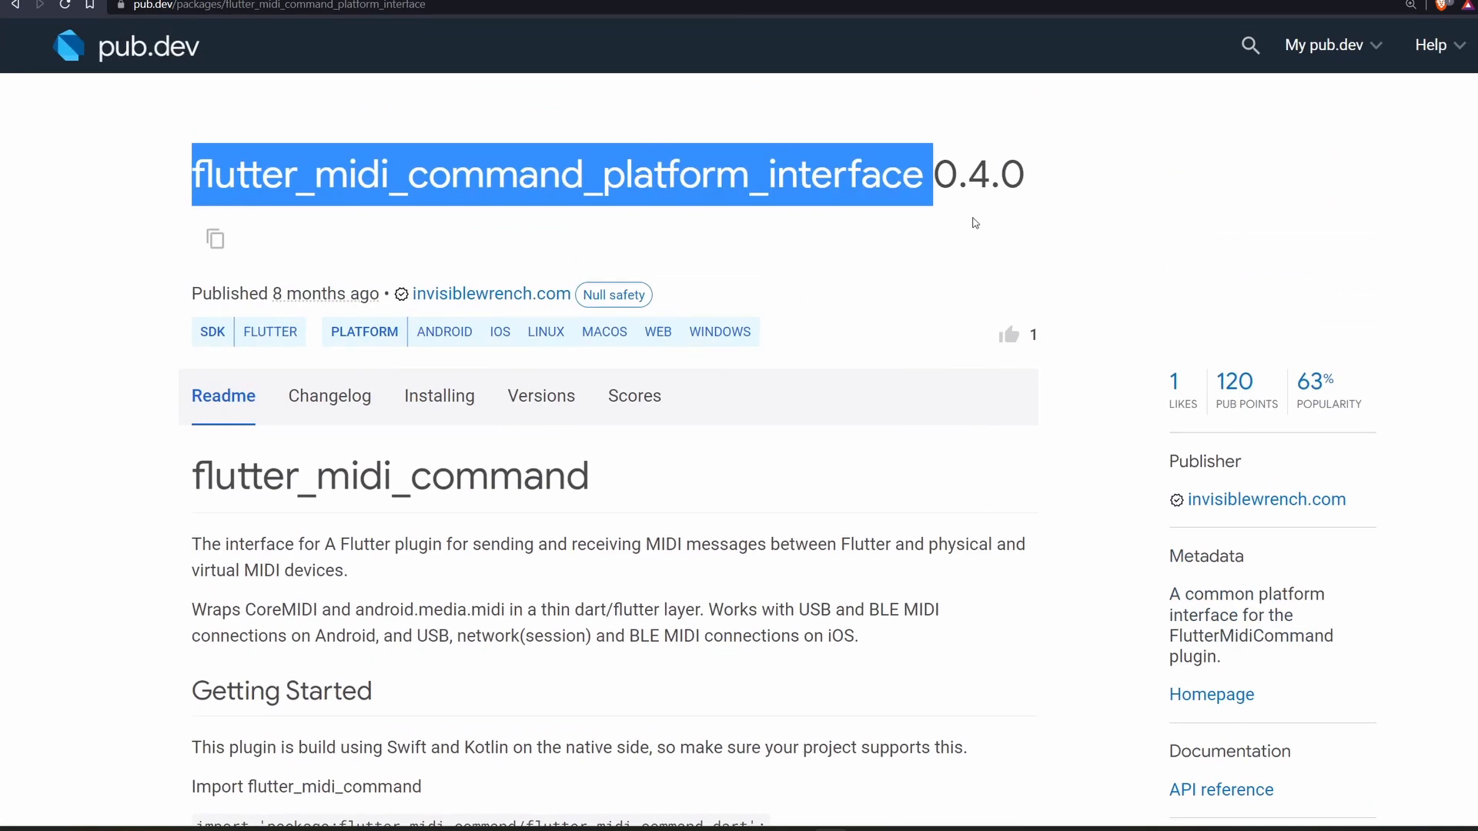
scroll(down, 3)
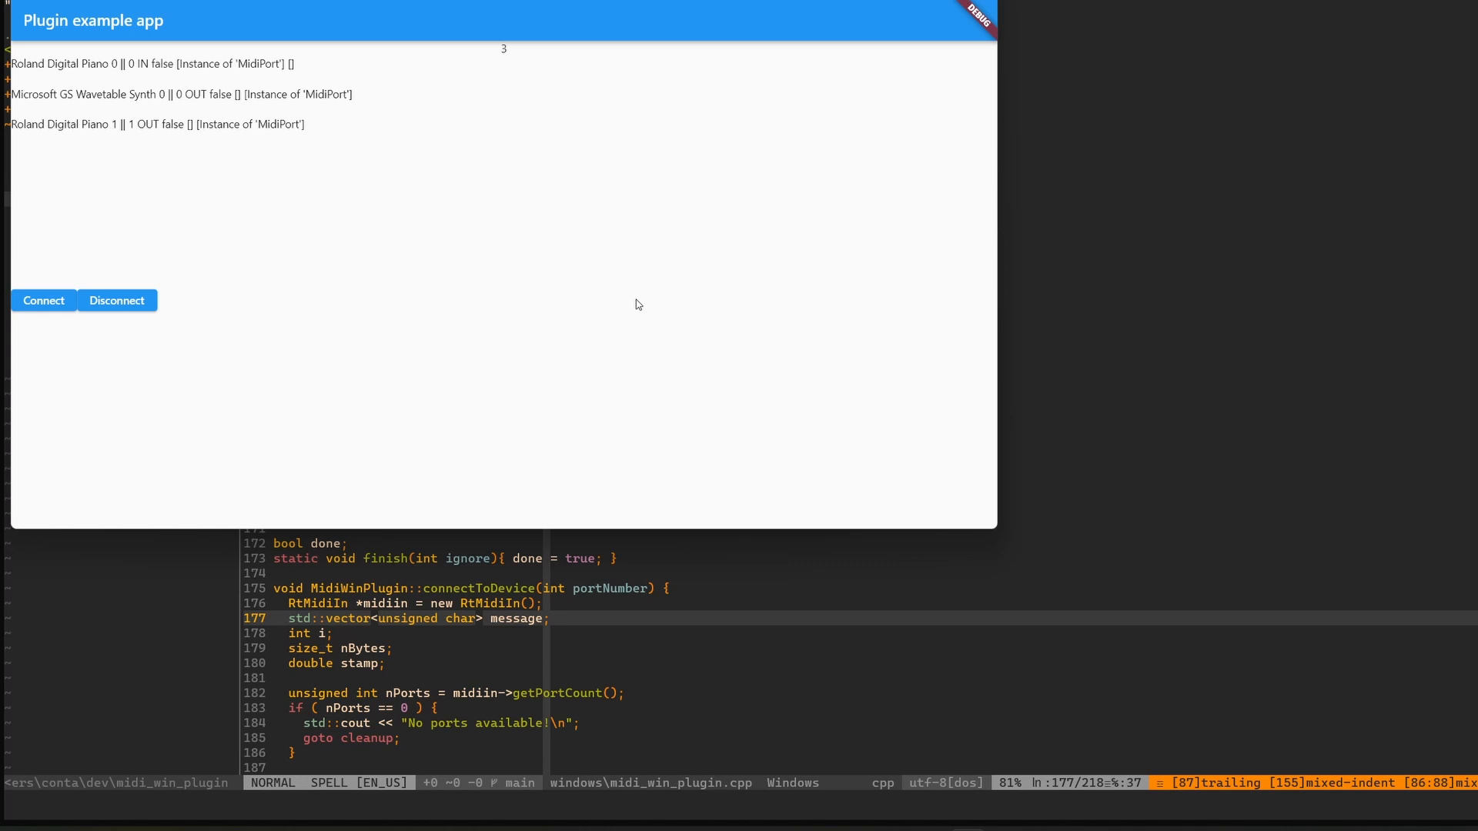
mouse_move(582, 241)
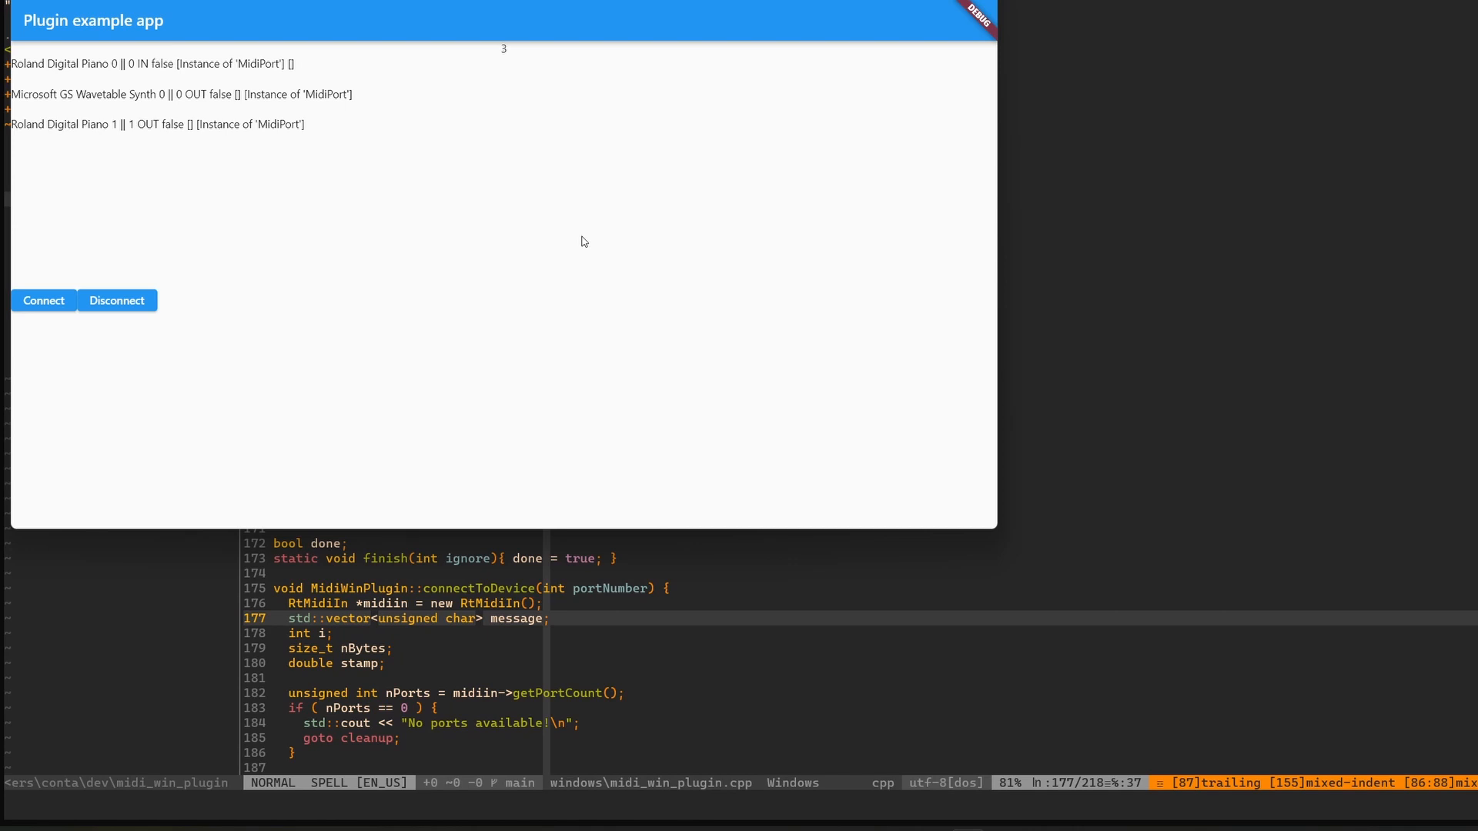
mouse_move(914, 515)
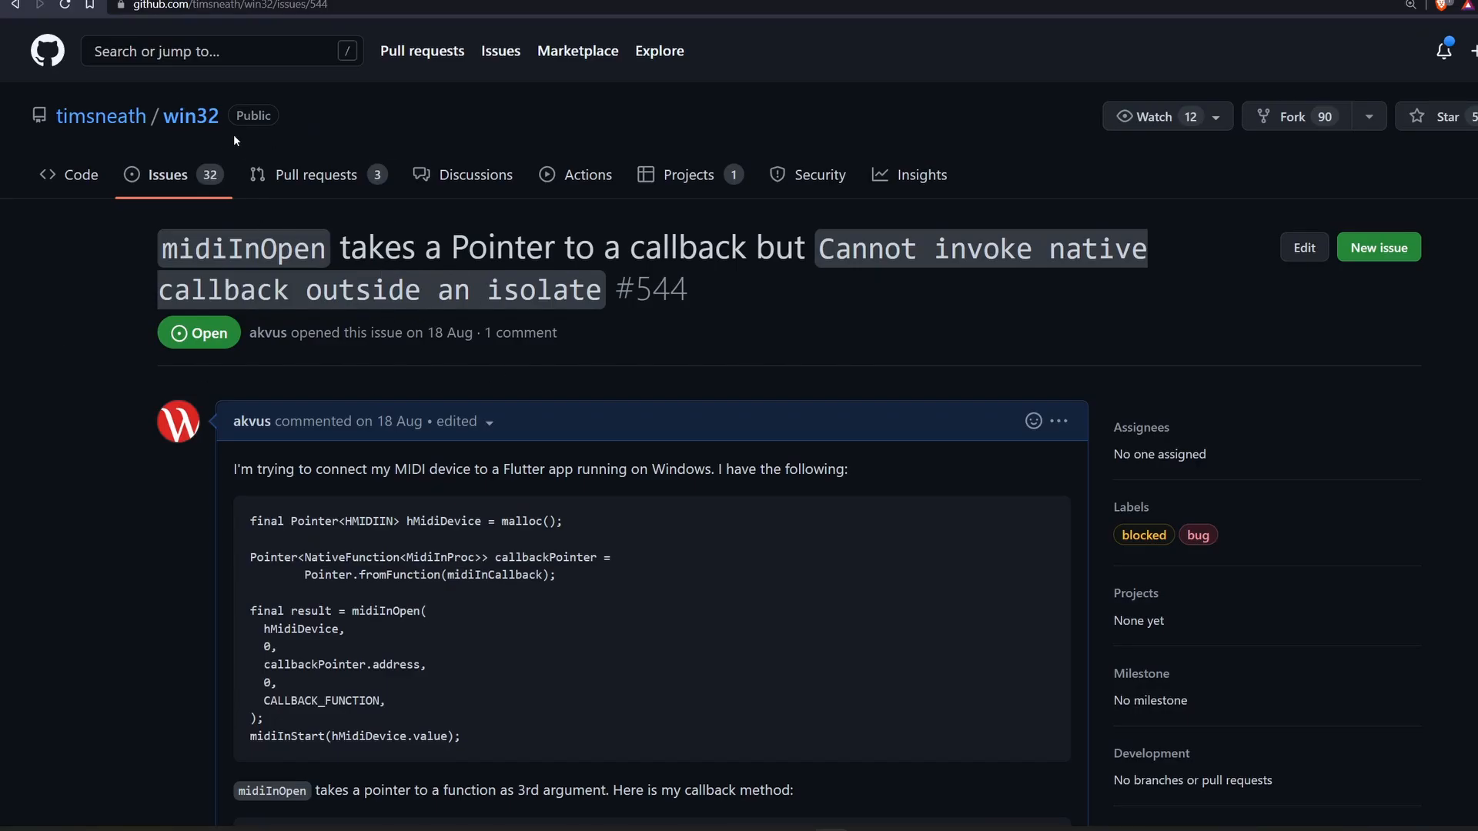
mouse_move(734, 374)
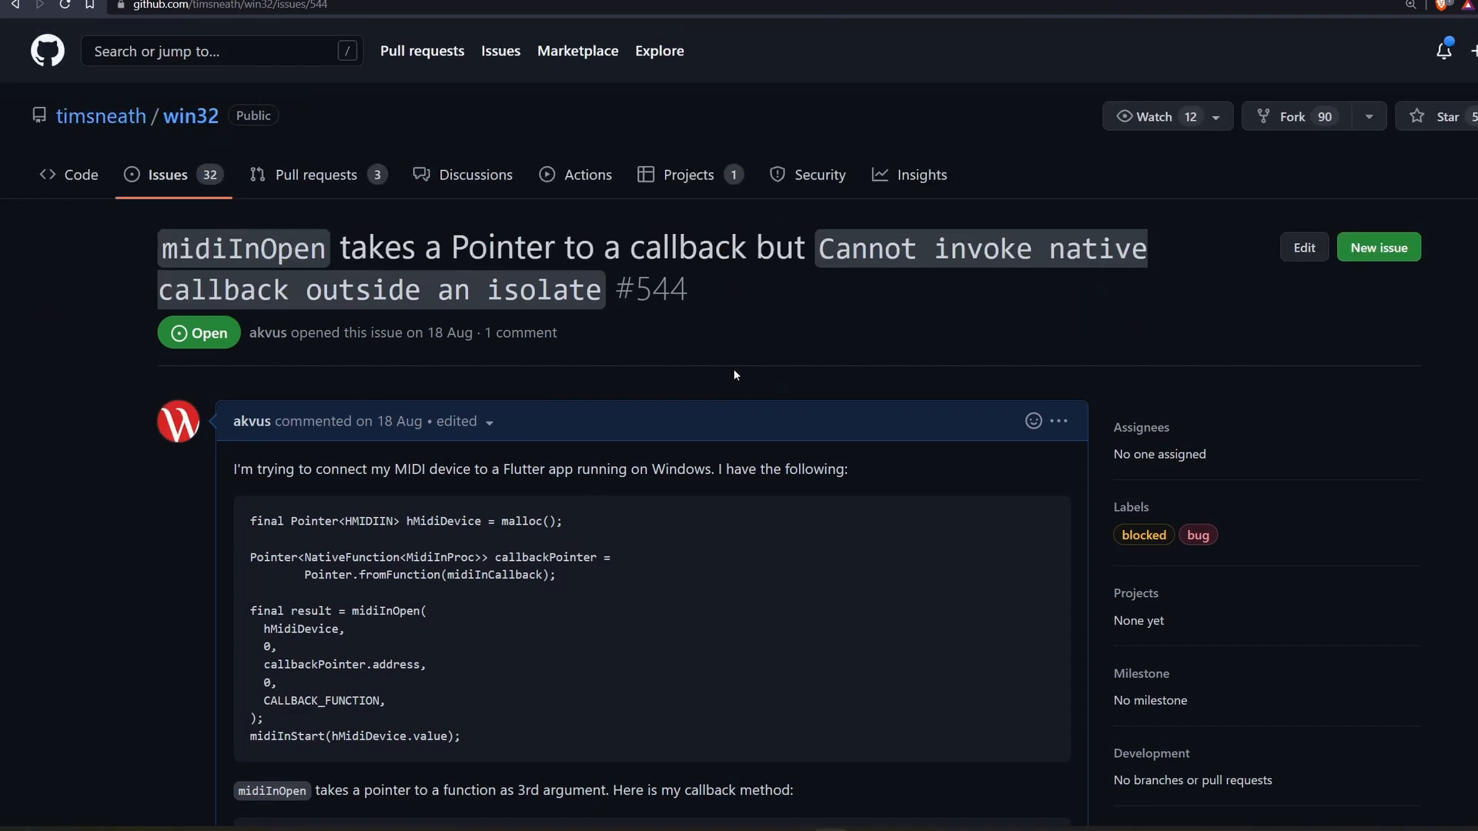
Read win32 issue #544, then the comments of dart-lang/sdk#37022 on asynchronous FFI callbacks
scroll(down, 3)
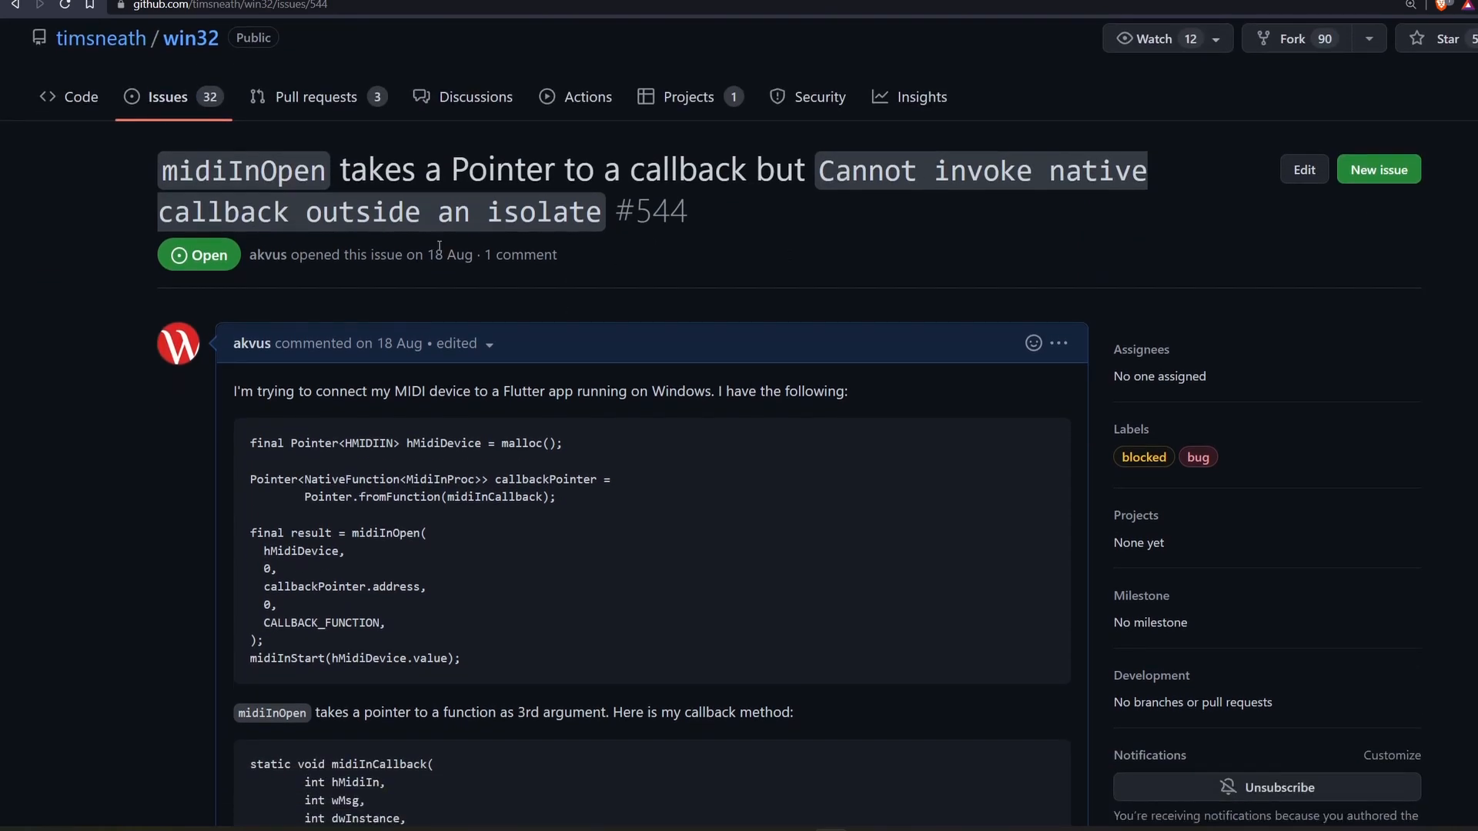
scroll(down, 3)
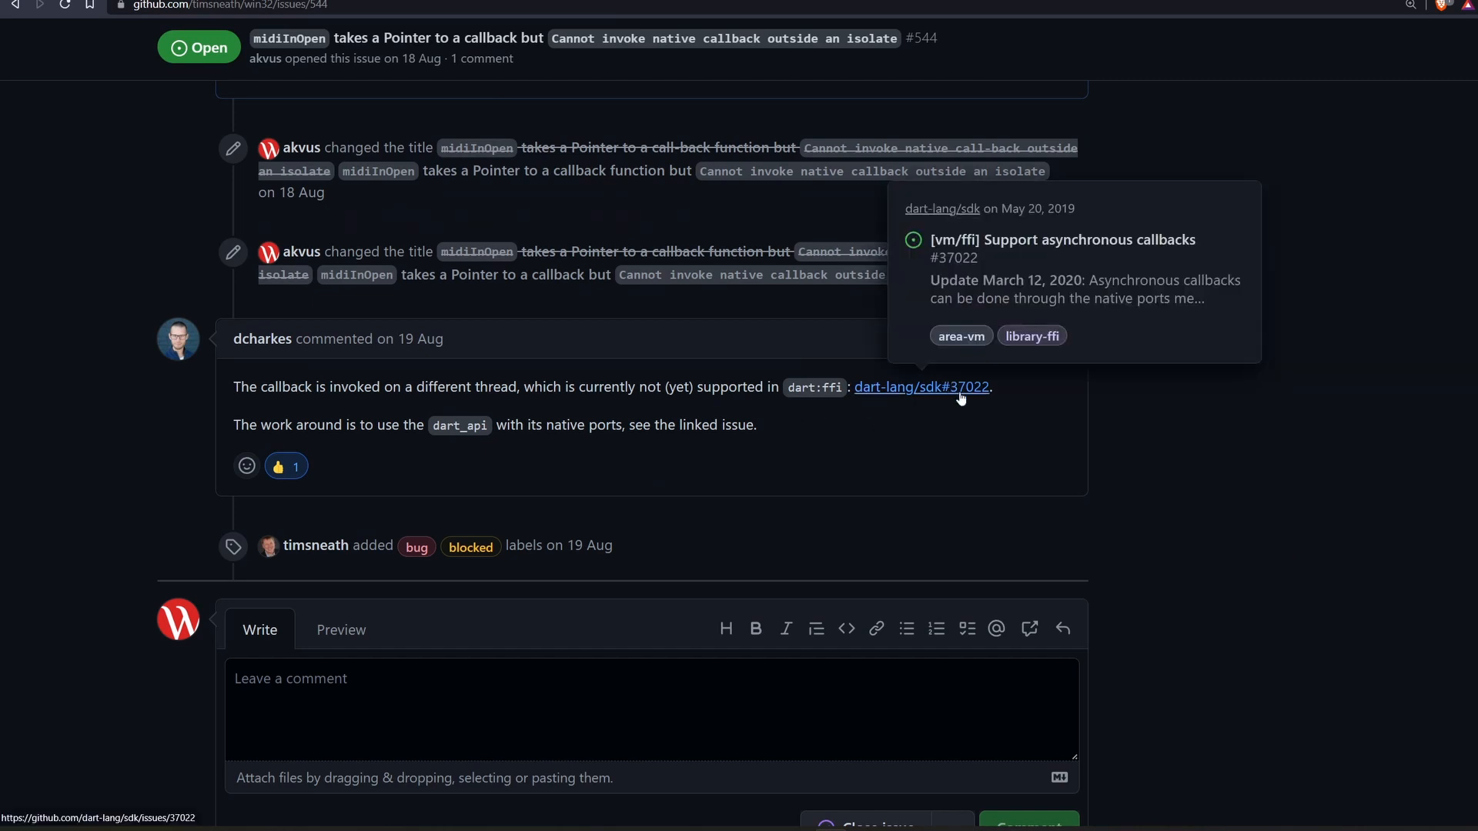
mouse_move(273, 372)
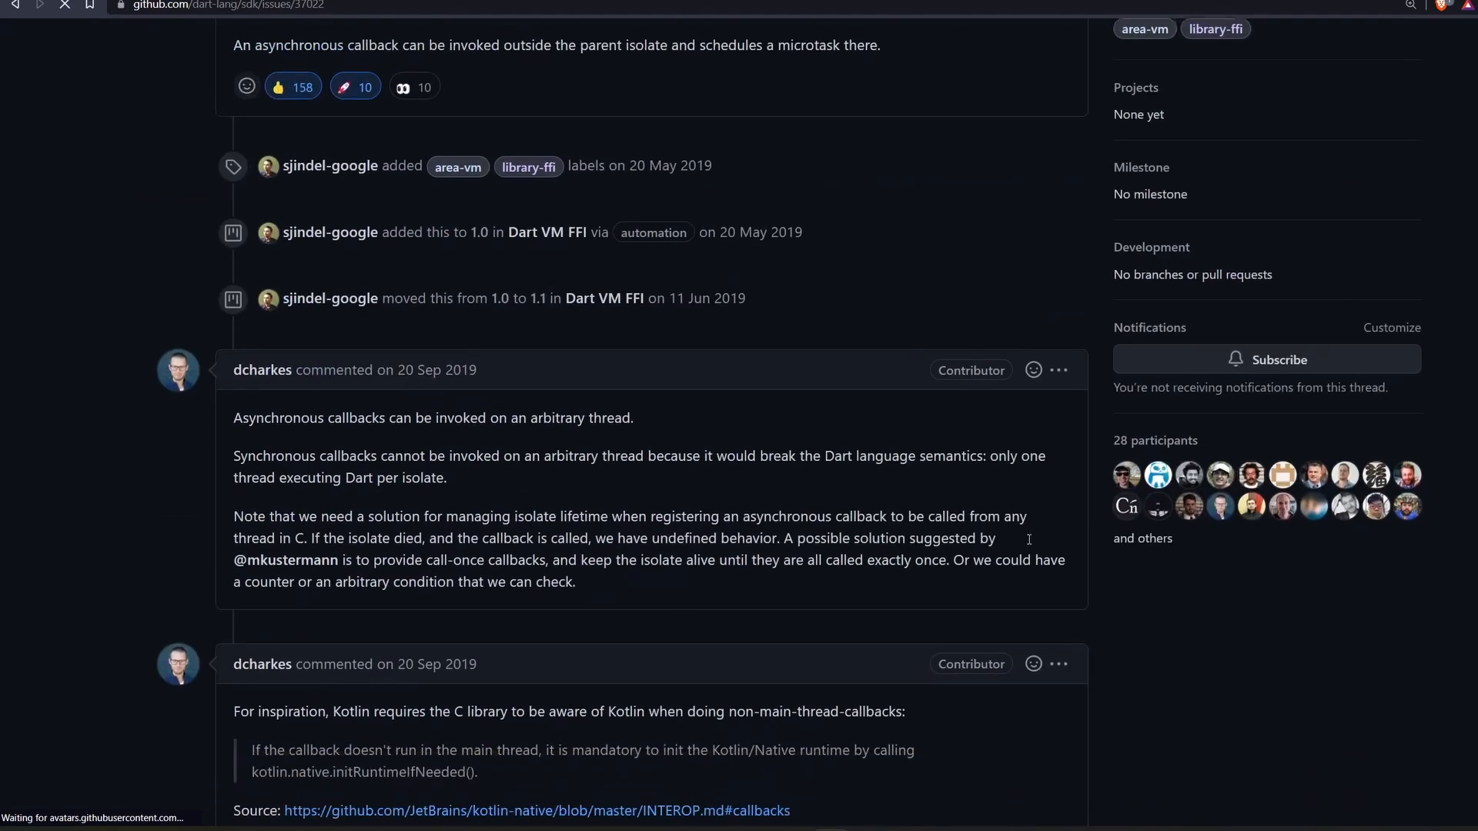
scroll(down, 3)
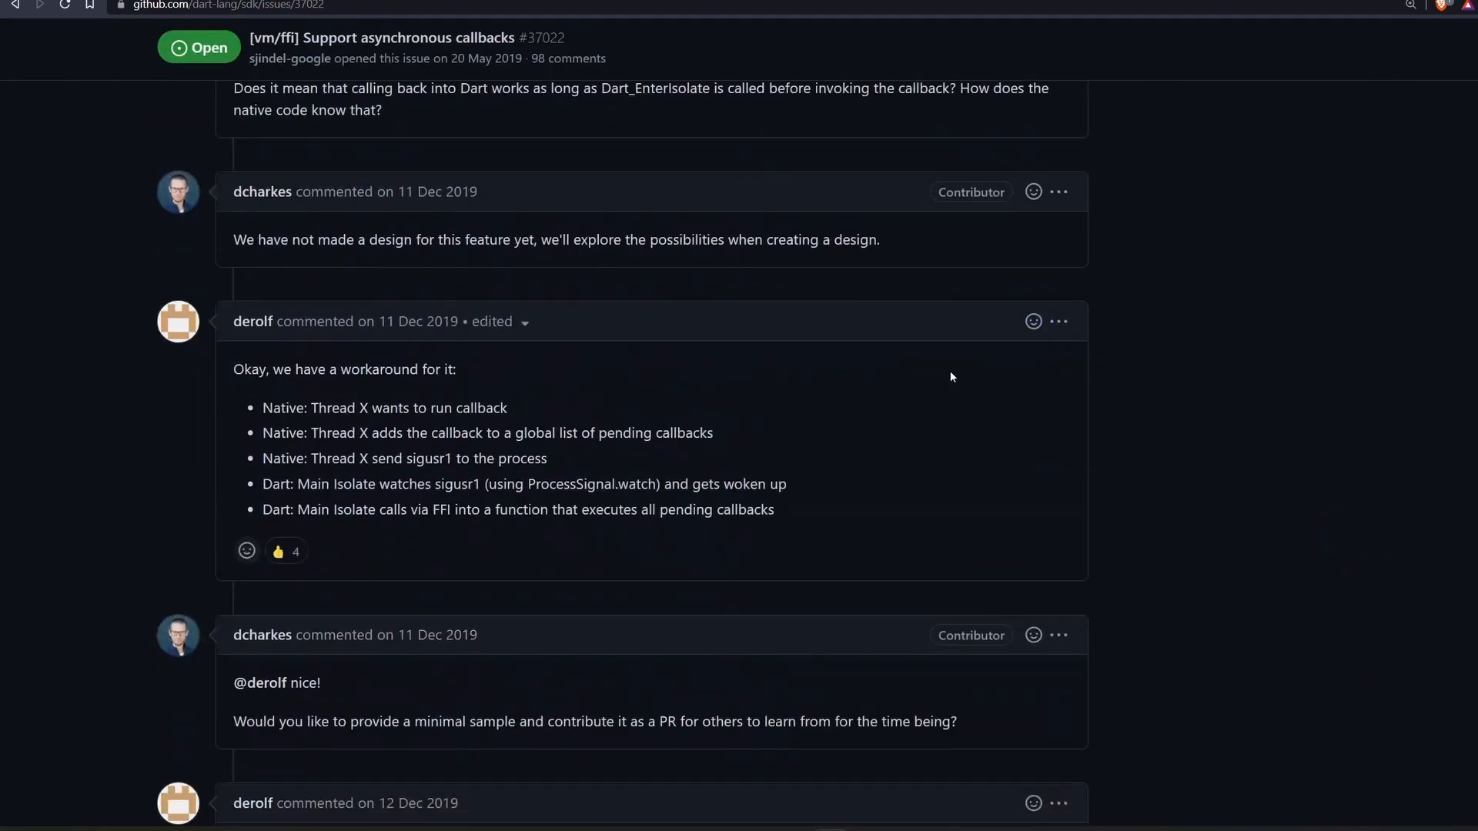
scroll(down, 3)
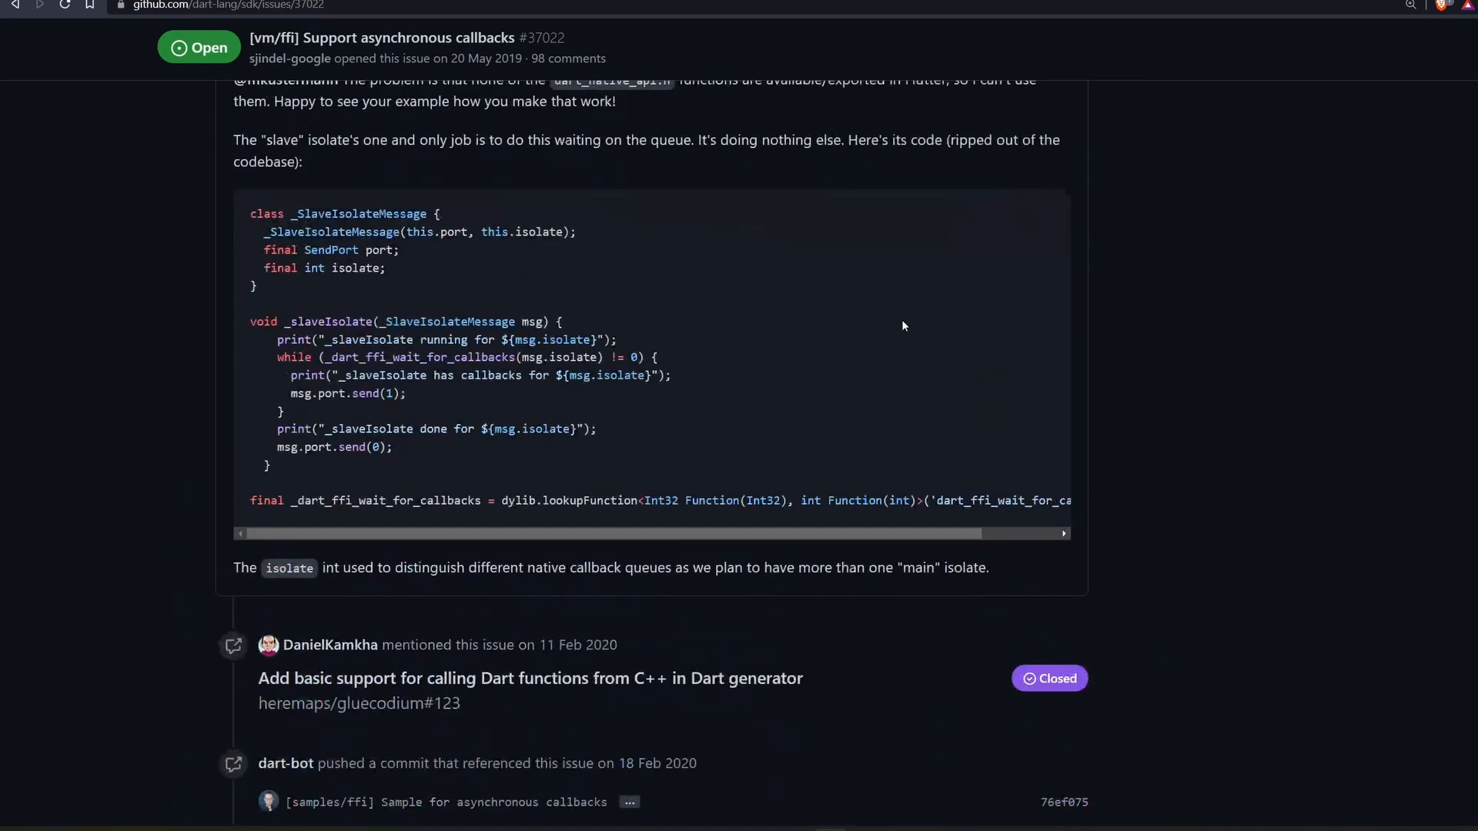
scroll(down, 3)
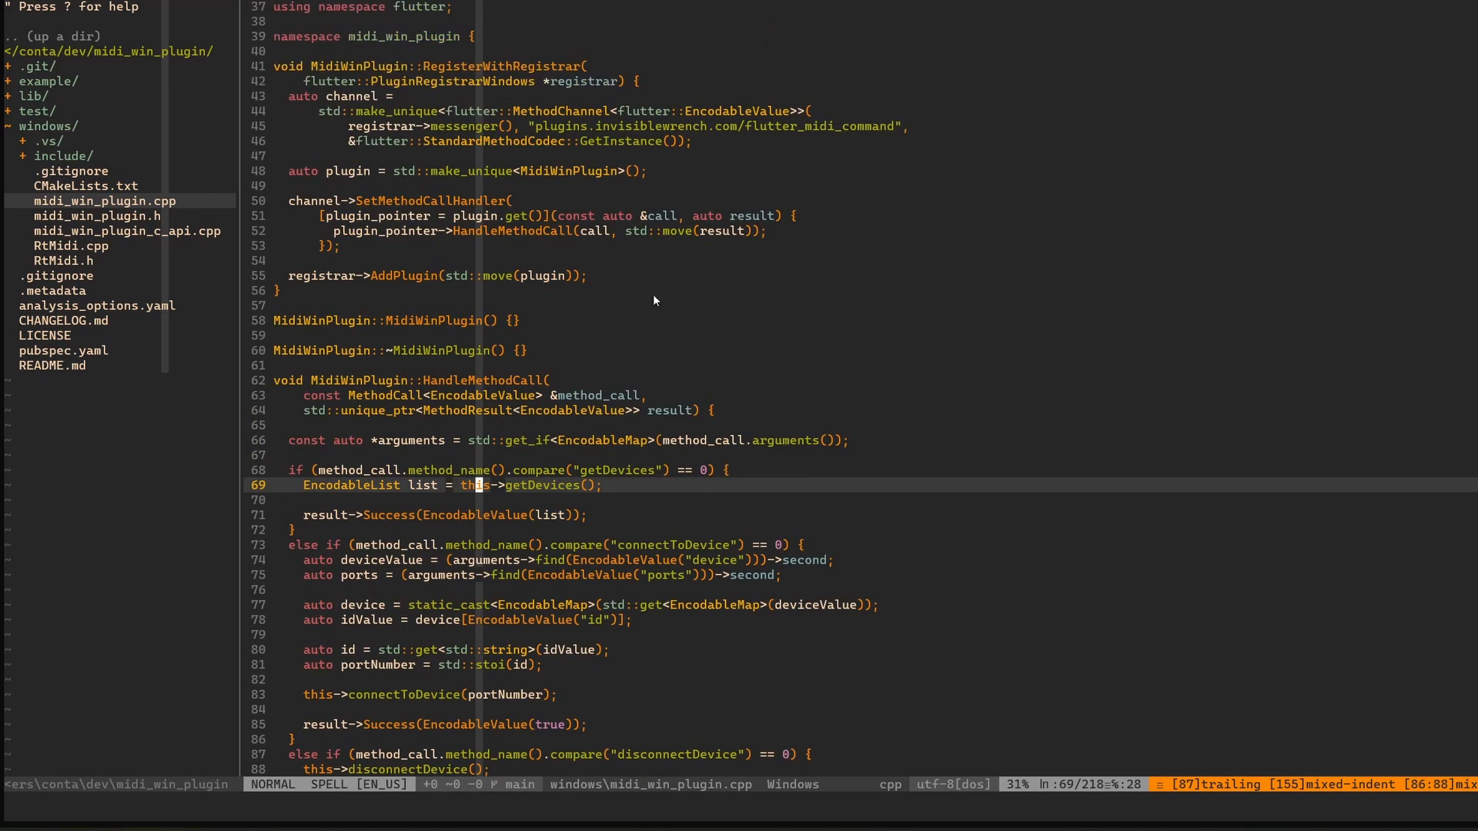
mouse_move(809, 243)
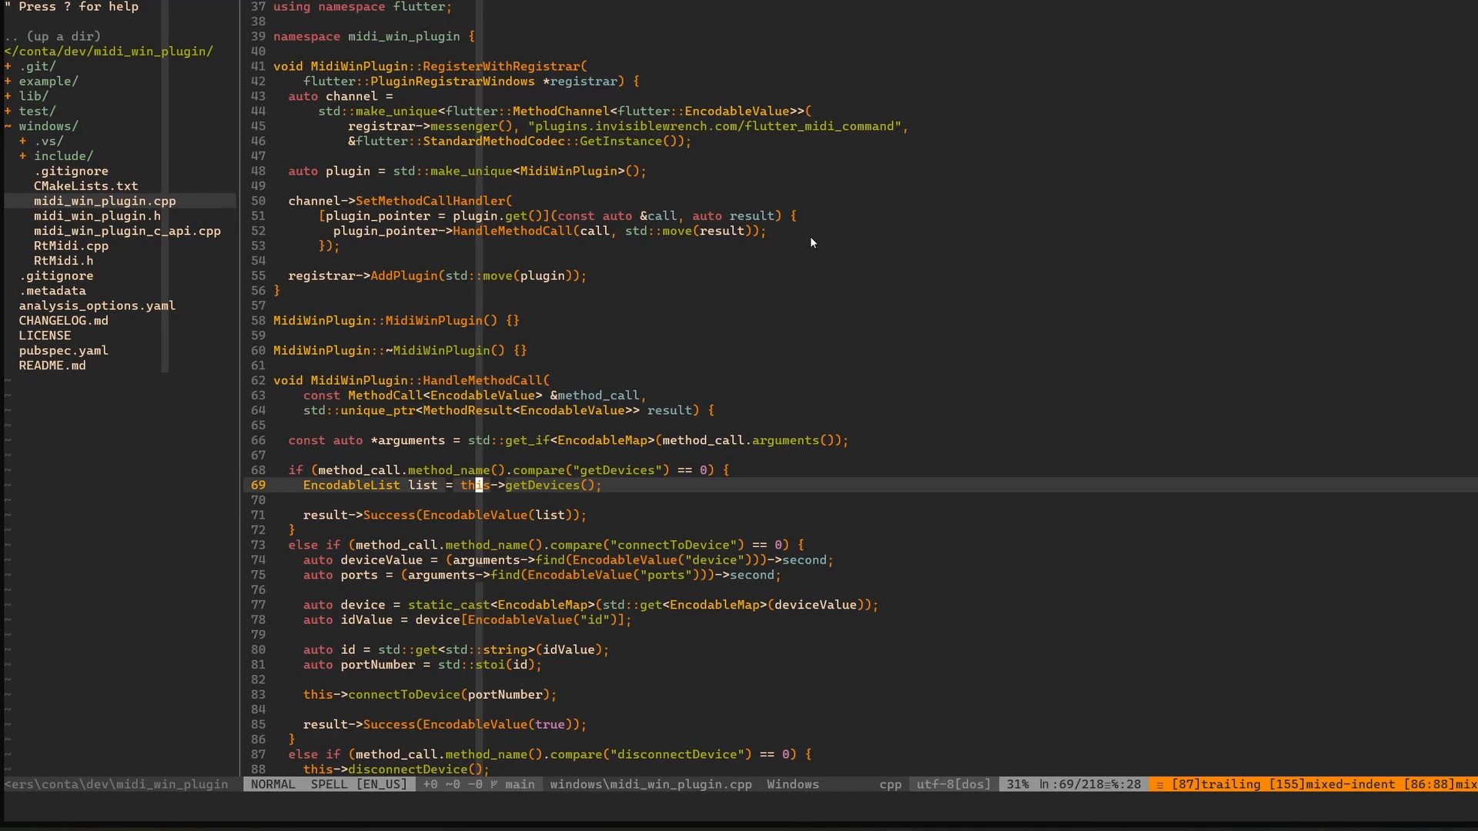
mouse_move(648, 293)
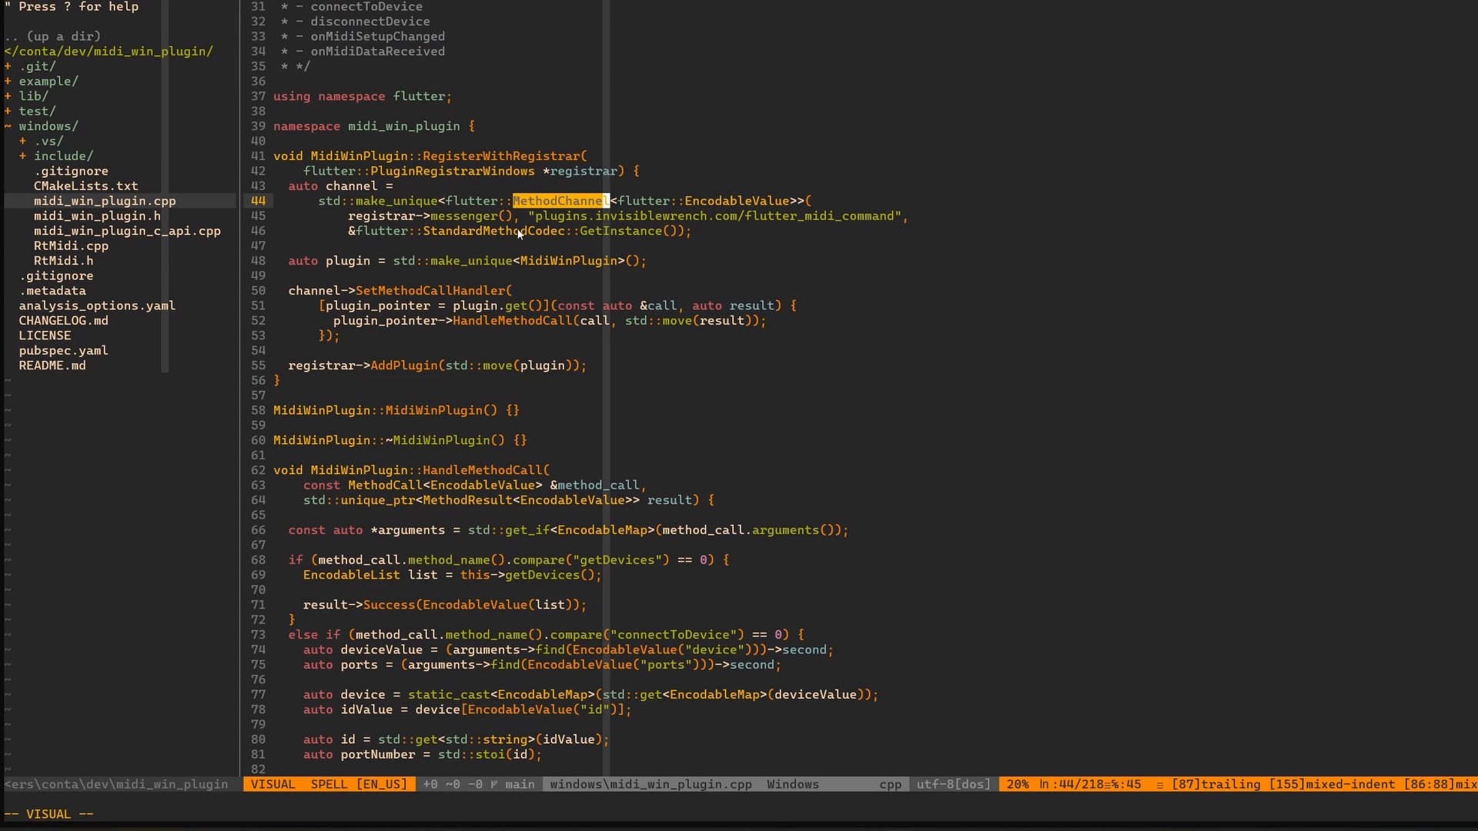
mouse_move(651, 215)
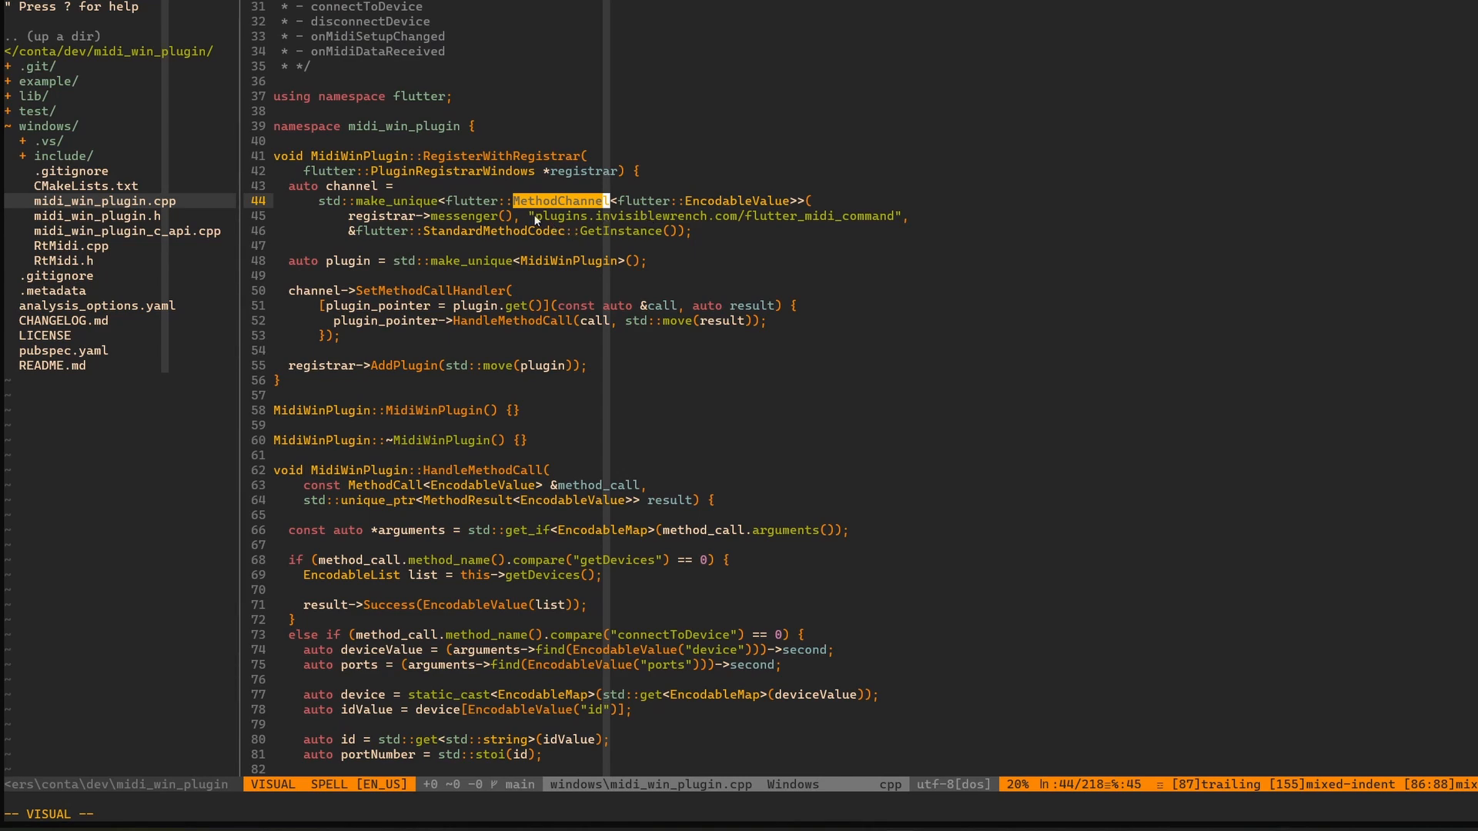
mouse_move(530, 248)
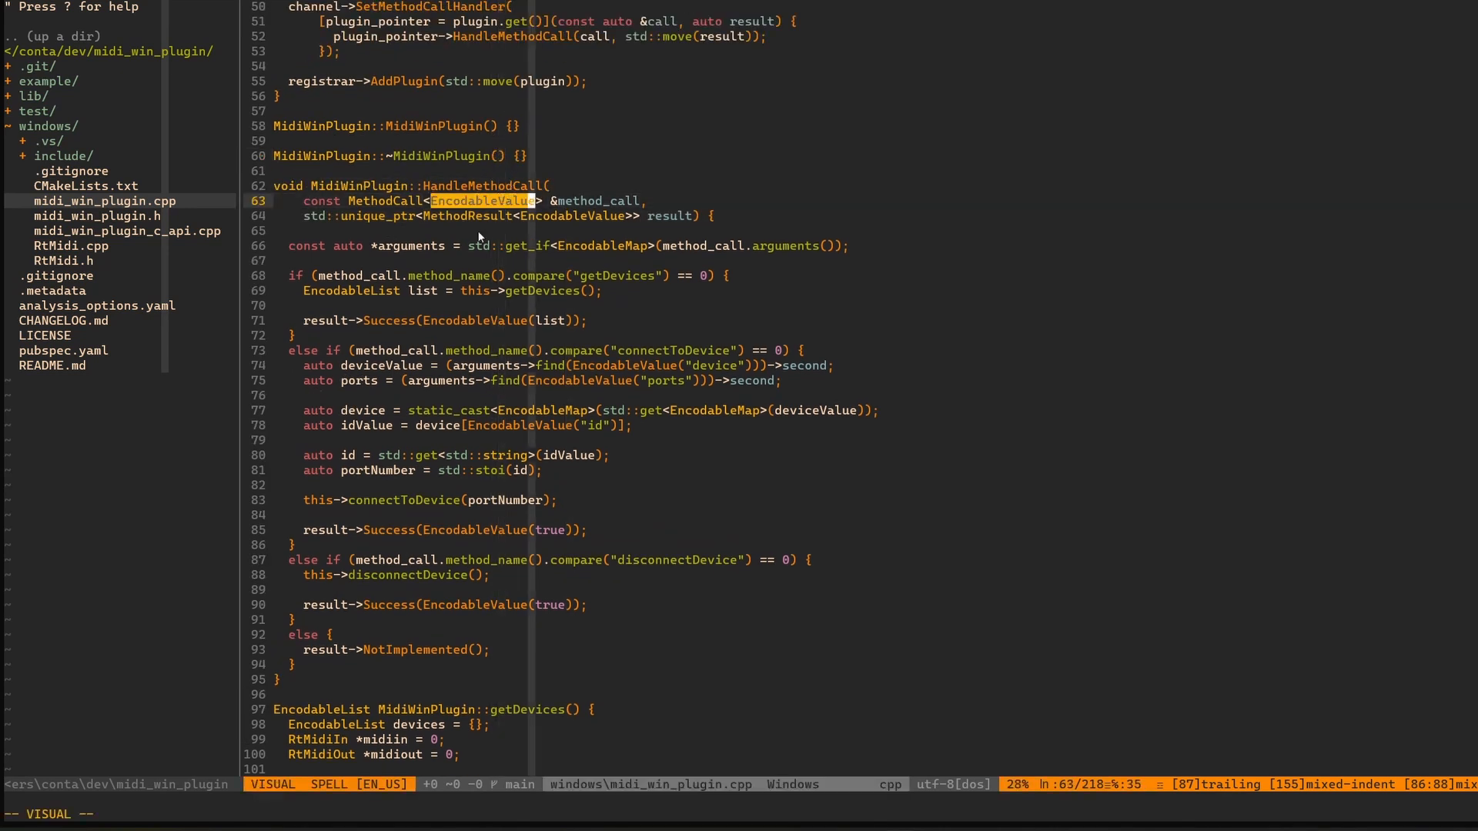
mouse_move(448, 217)
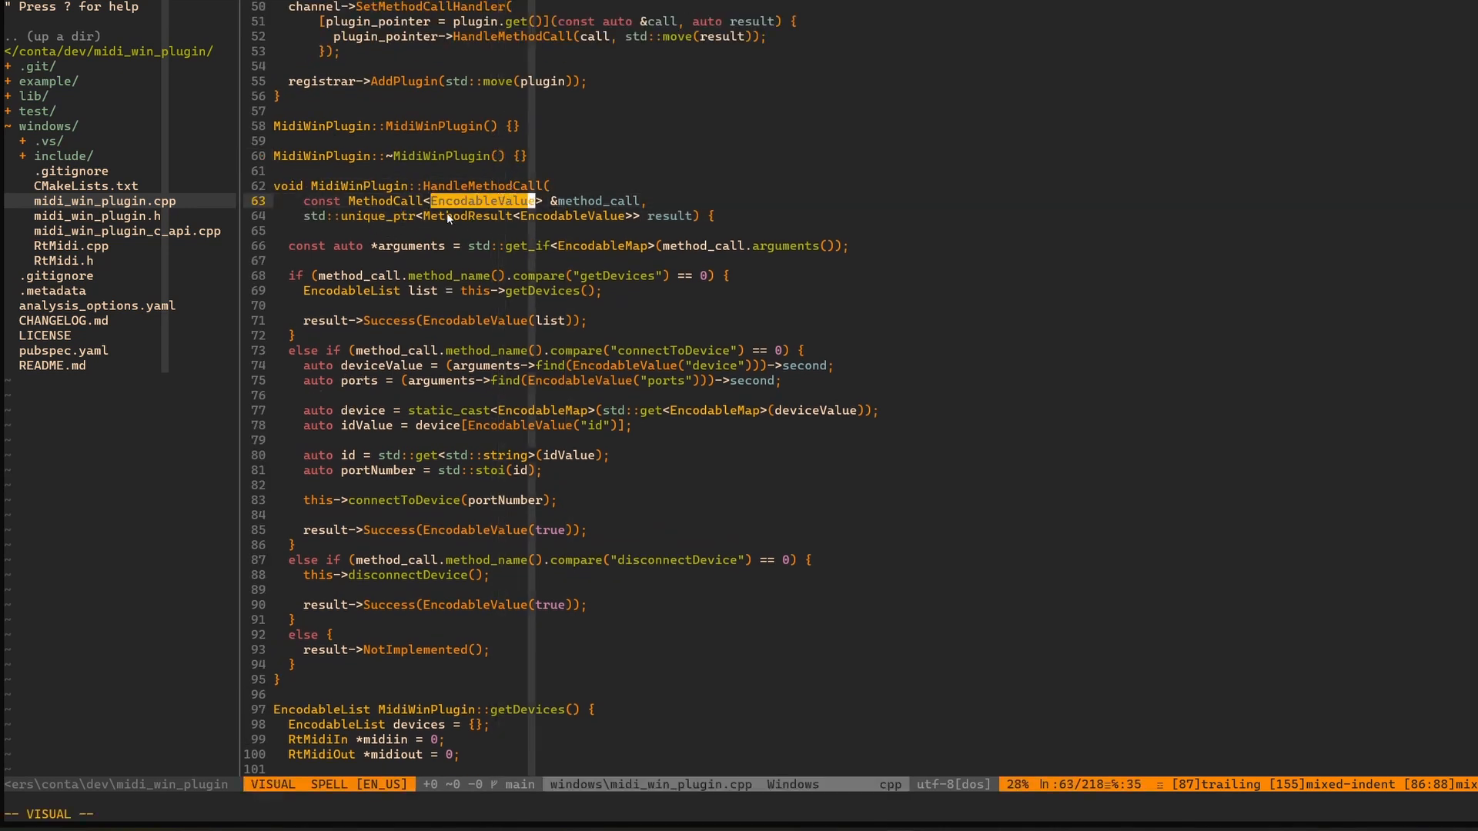
mouse_move(557, 331)
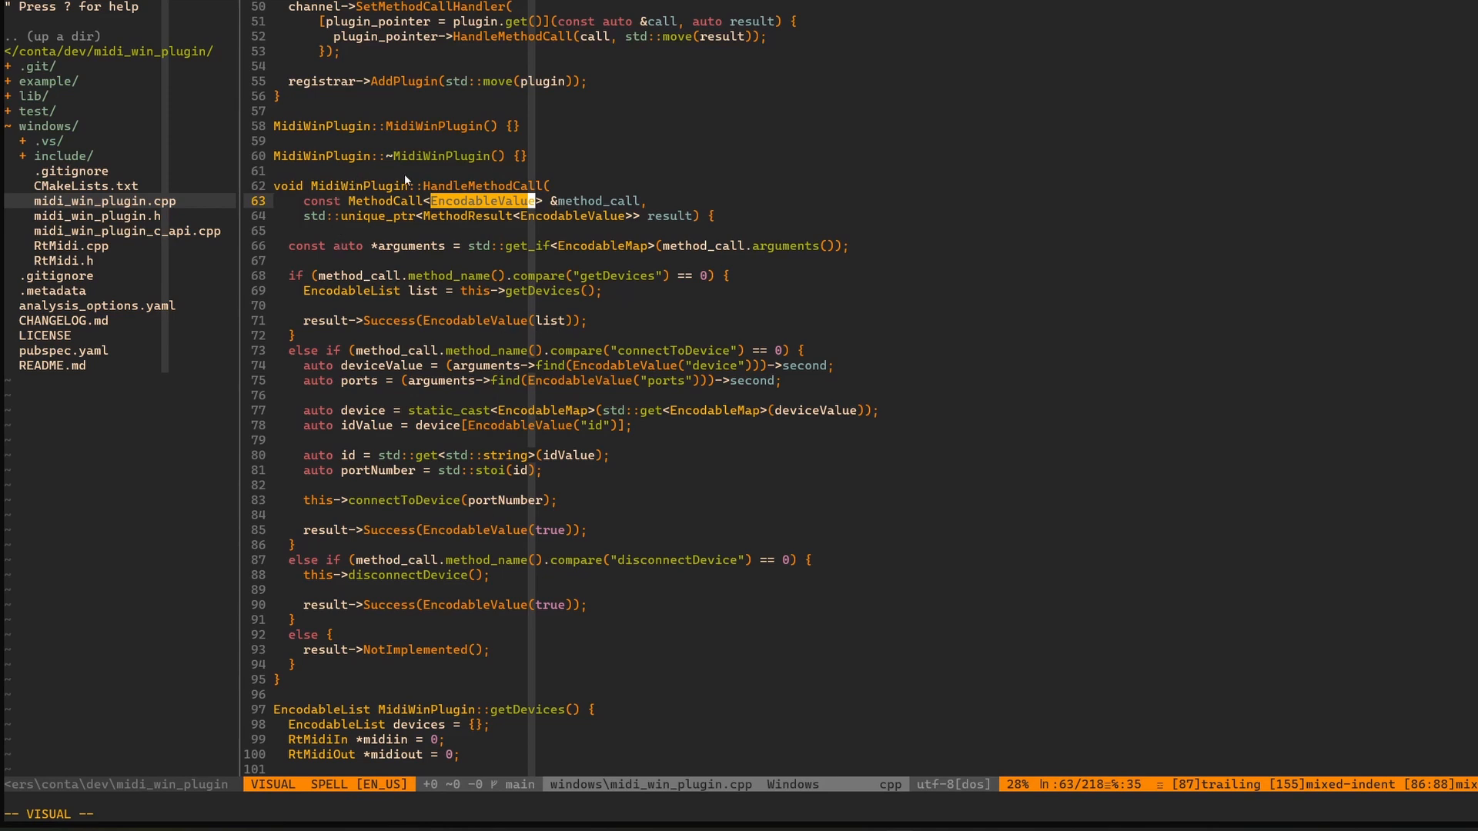
mouse_move(528, 297)
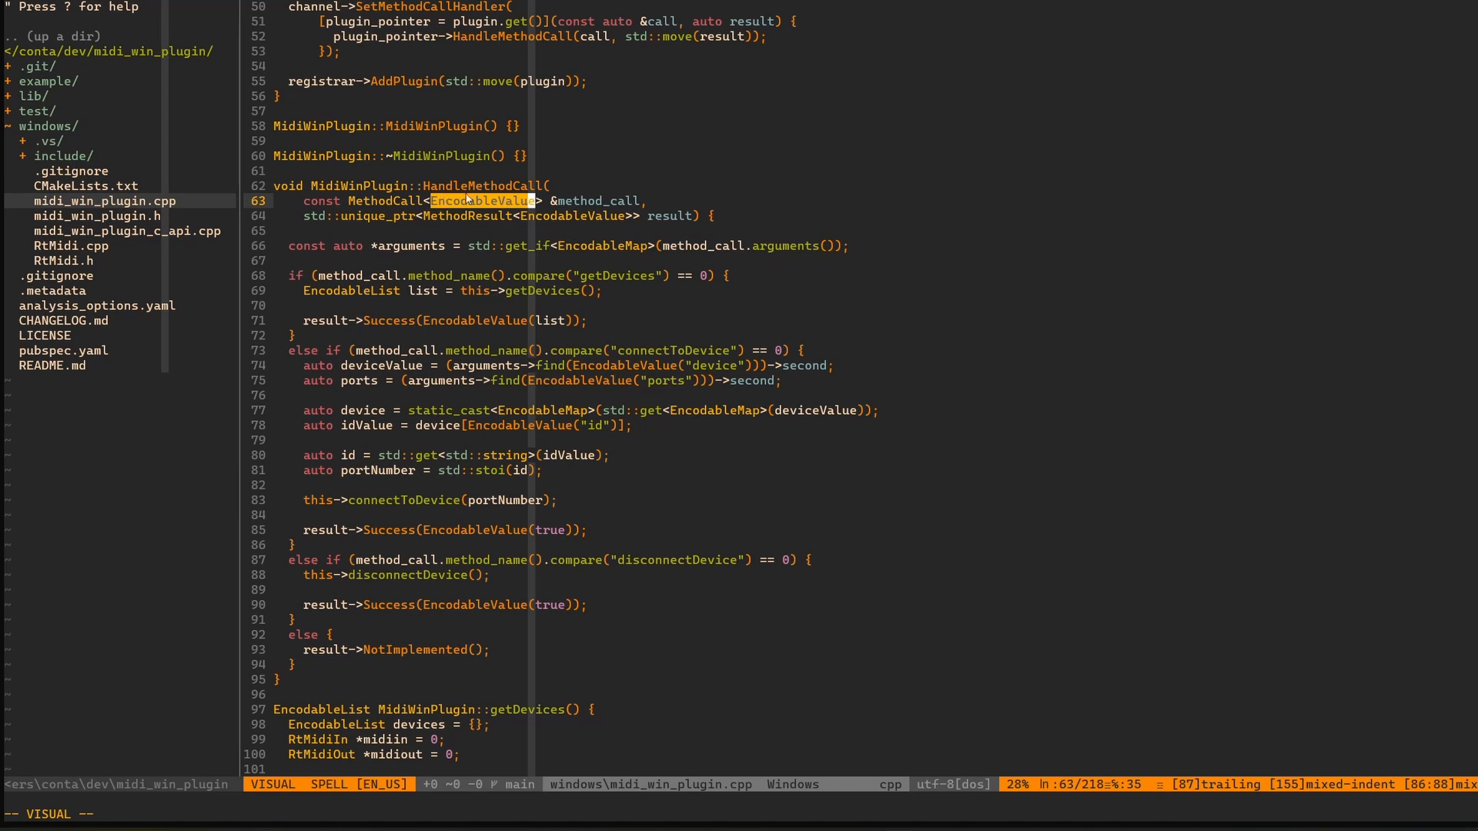
mouse_move(608, 236)
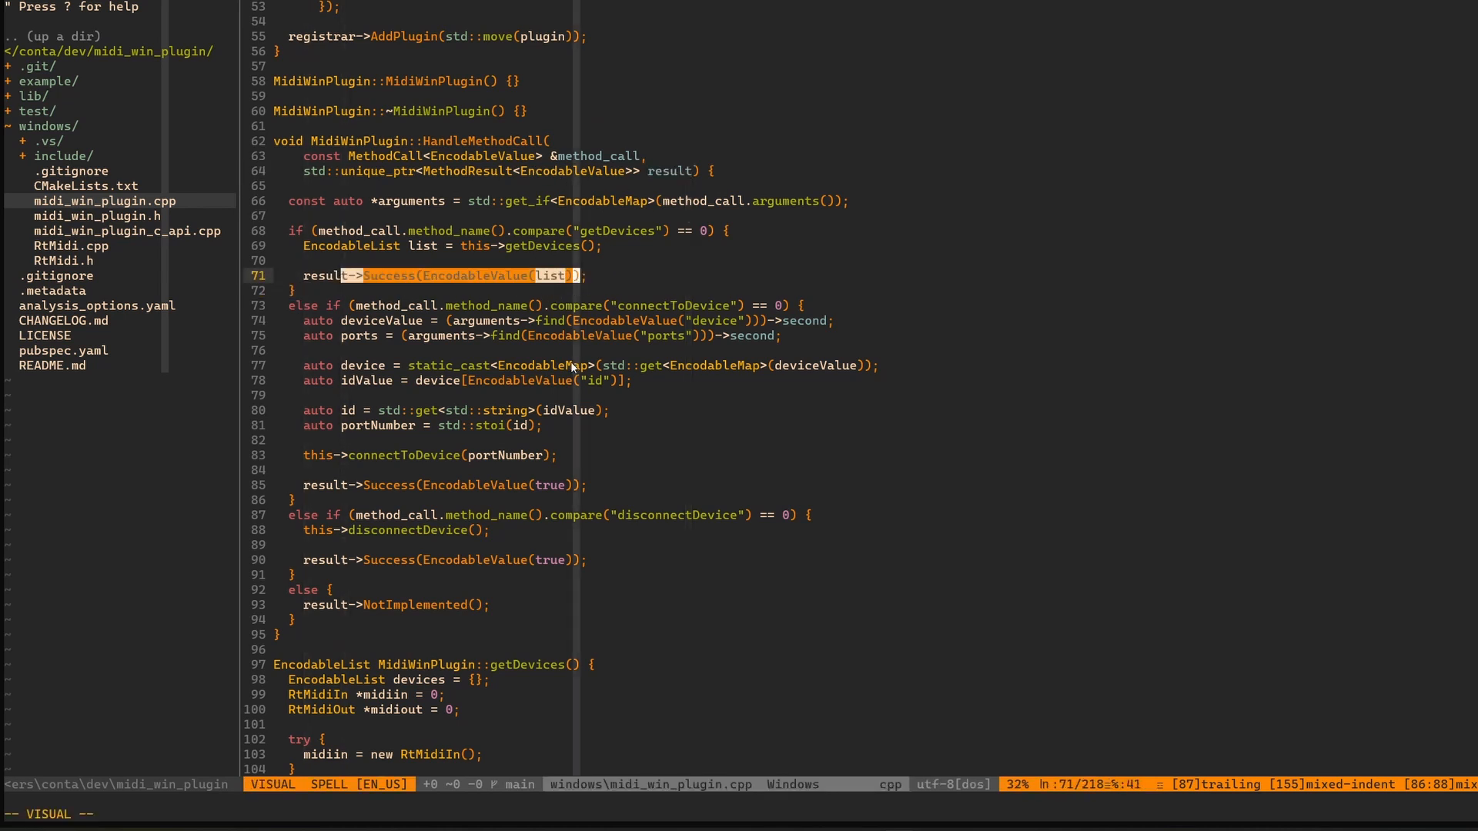
key(Escape)
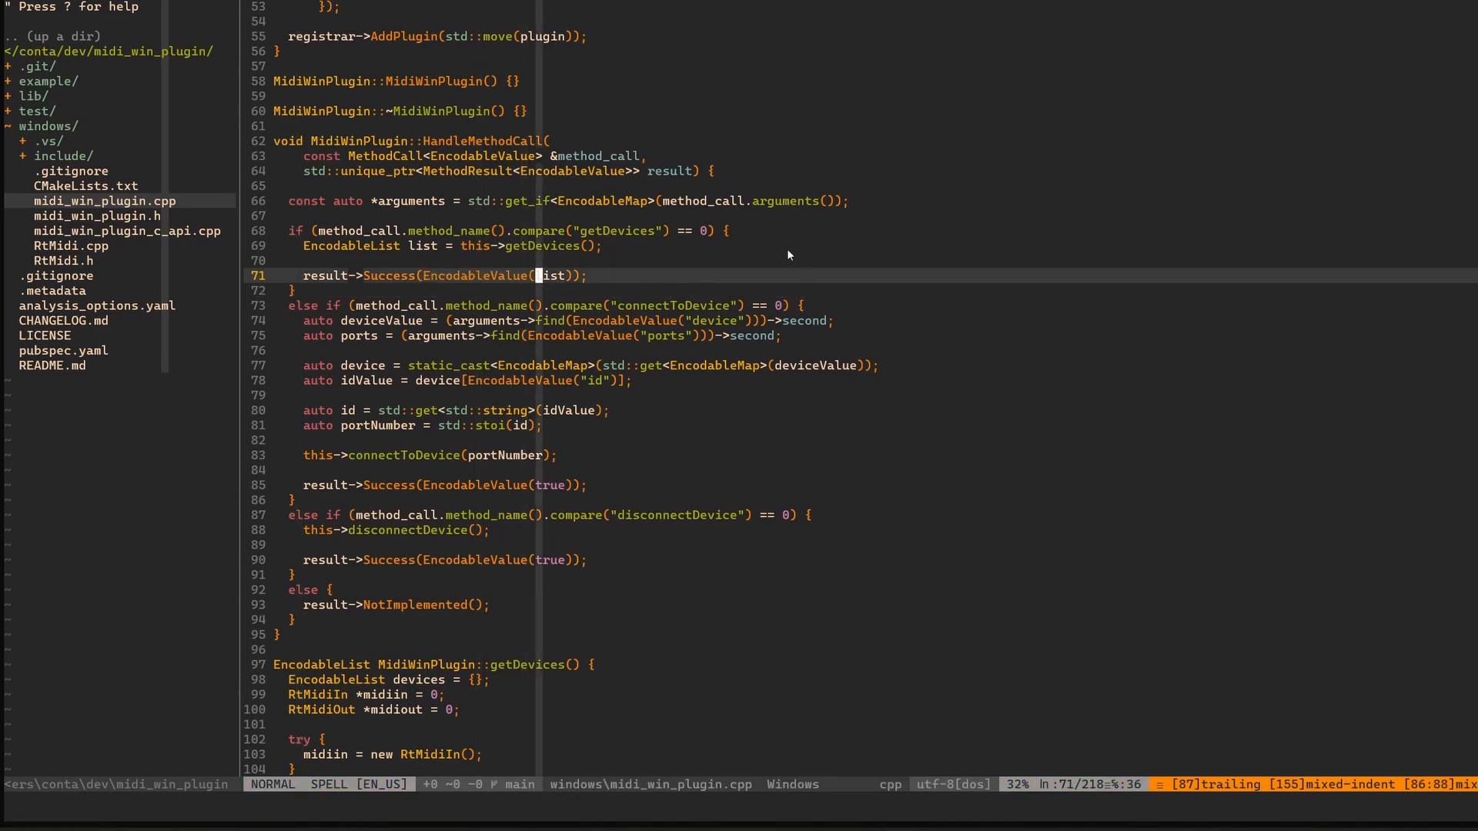
scroll(down, 3)
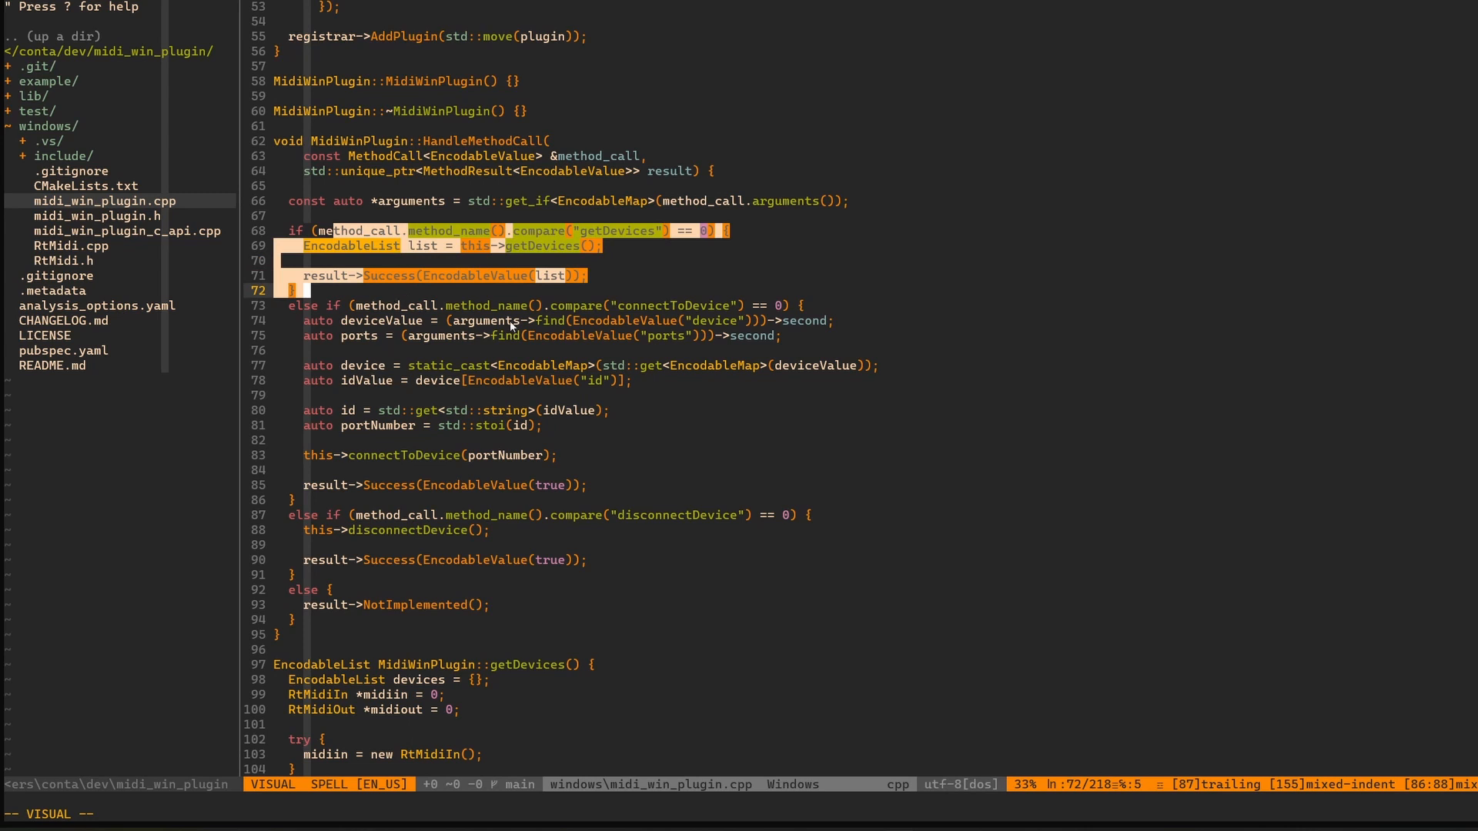
key(Escape)
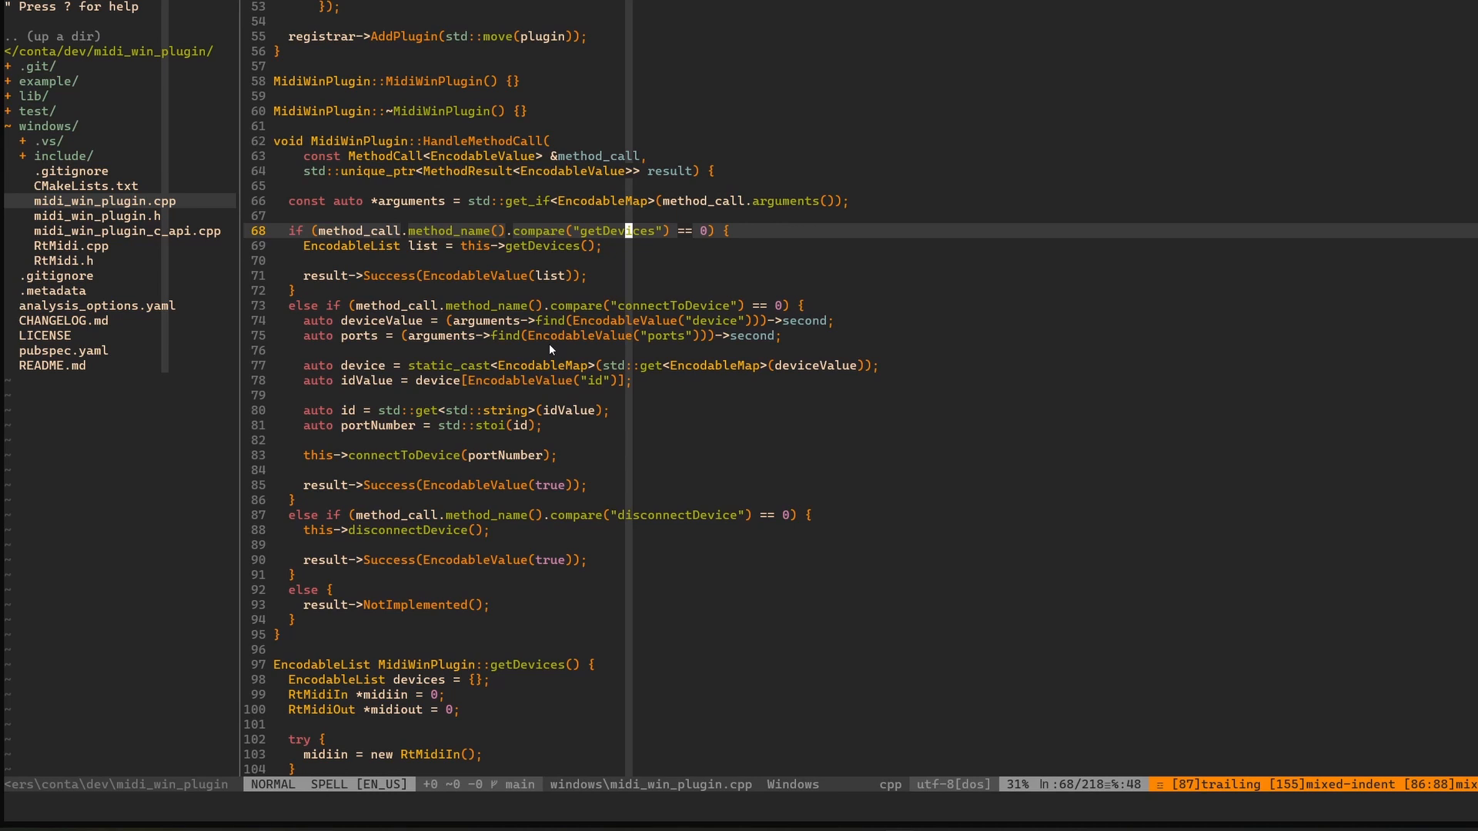
mouse_move(417, 250)
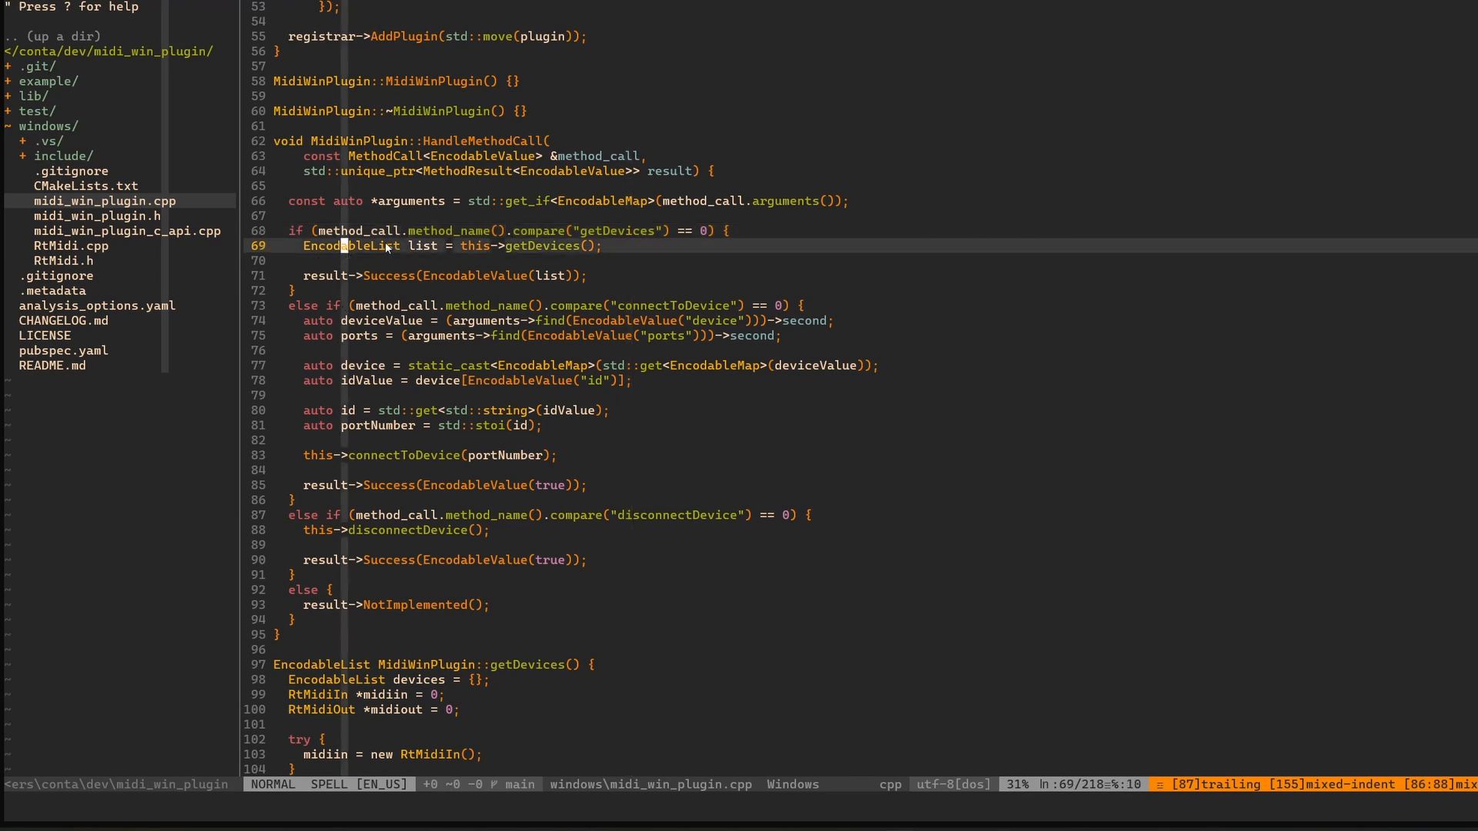
key(v)
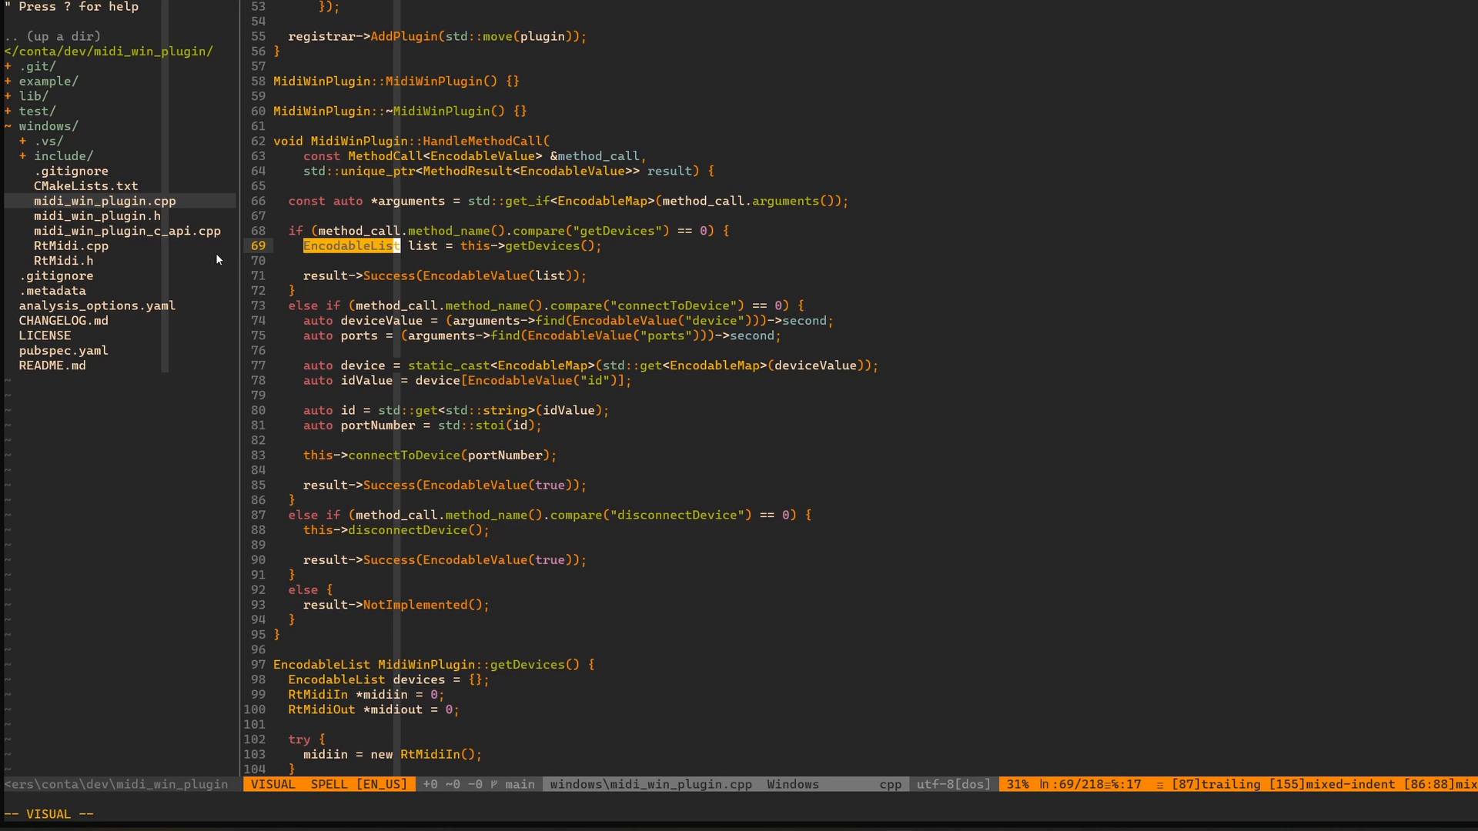
mouse_move(148, 265)
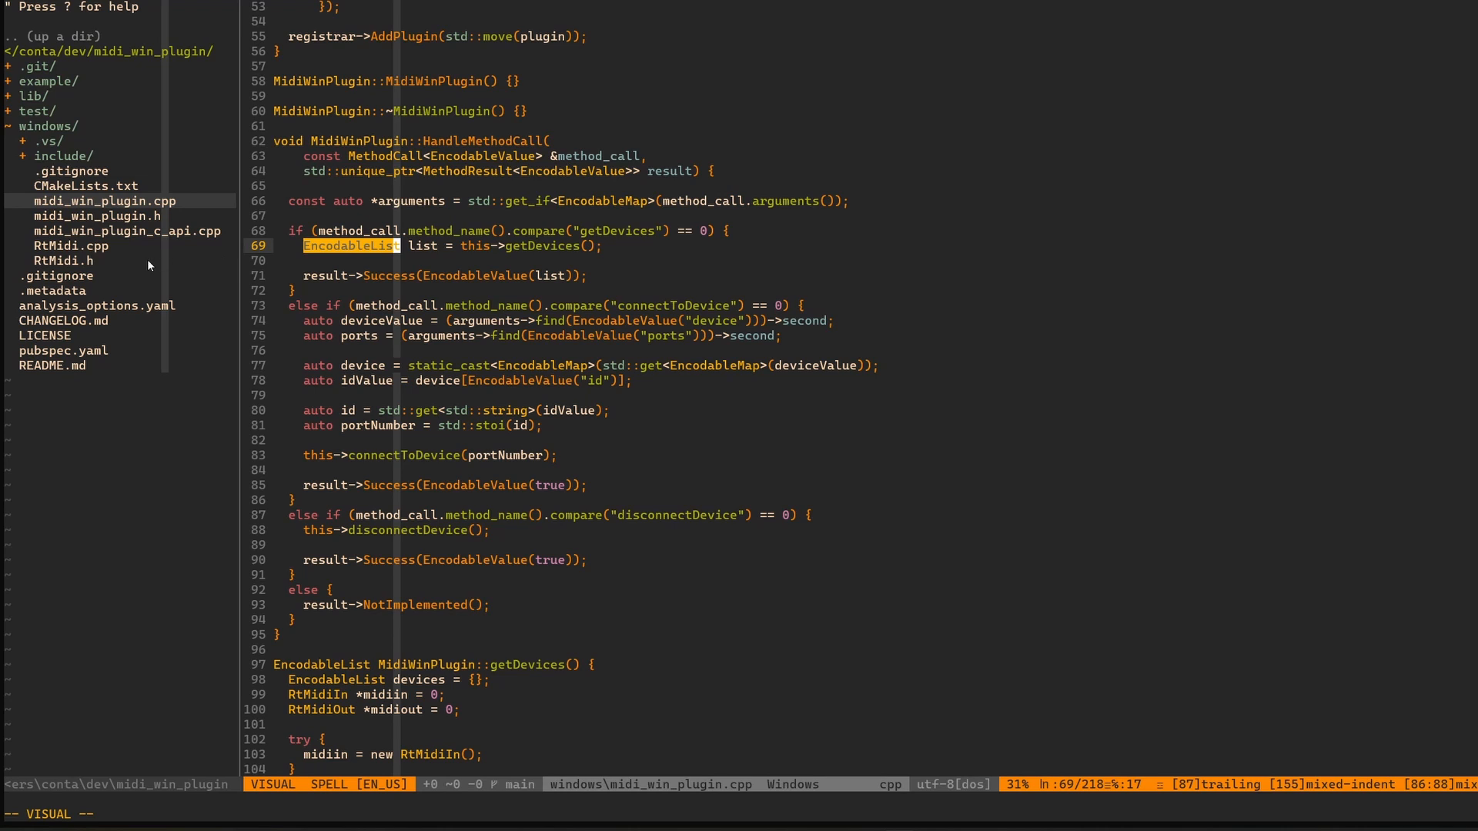
key(Escape)
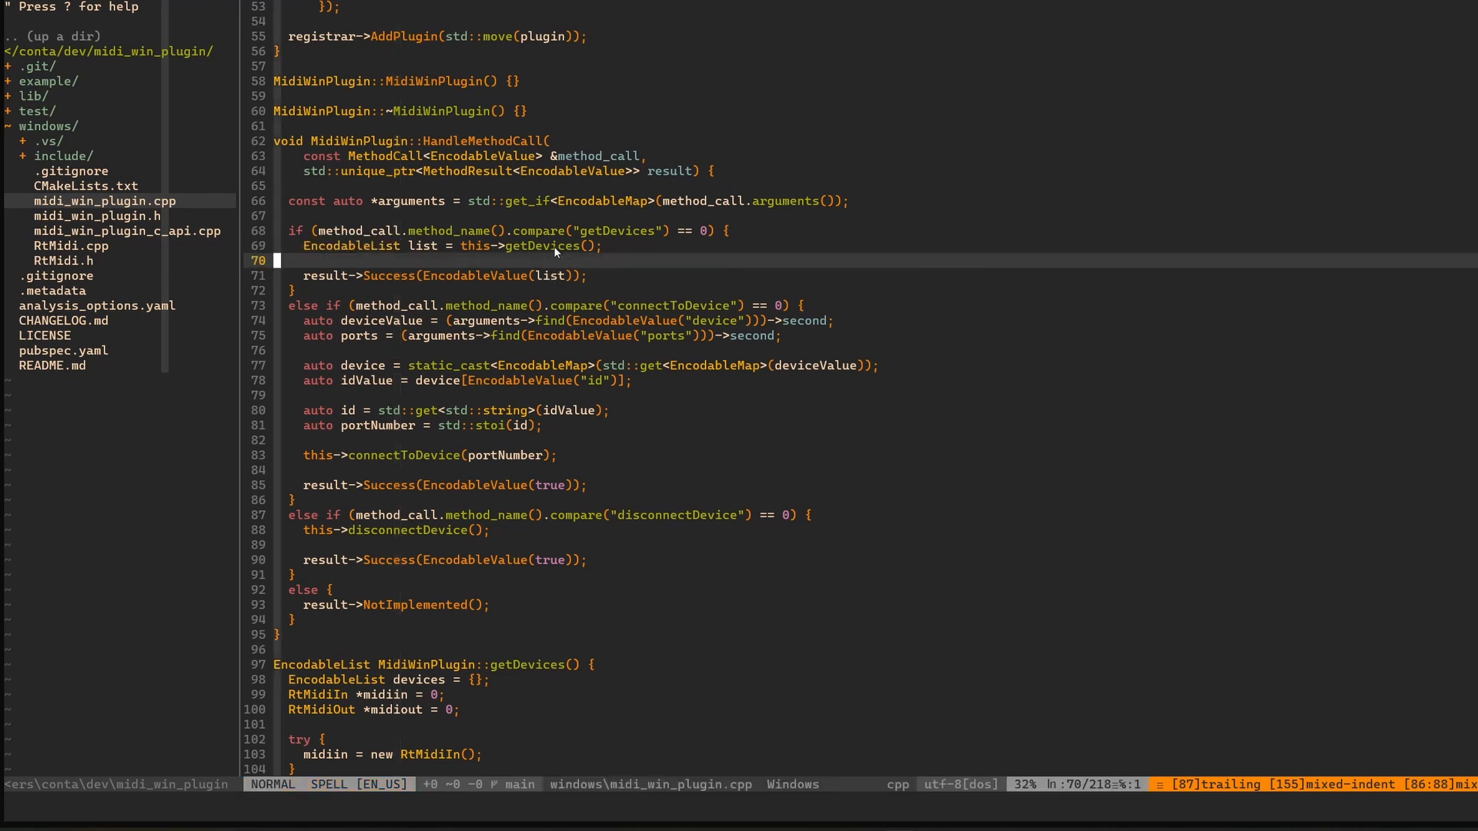
key(v)
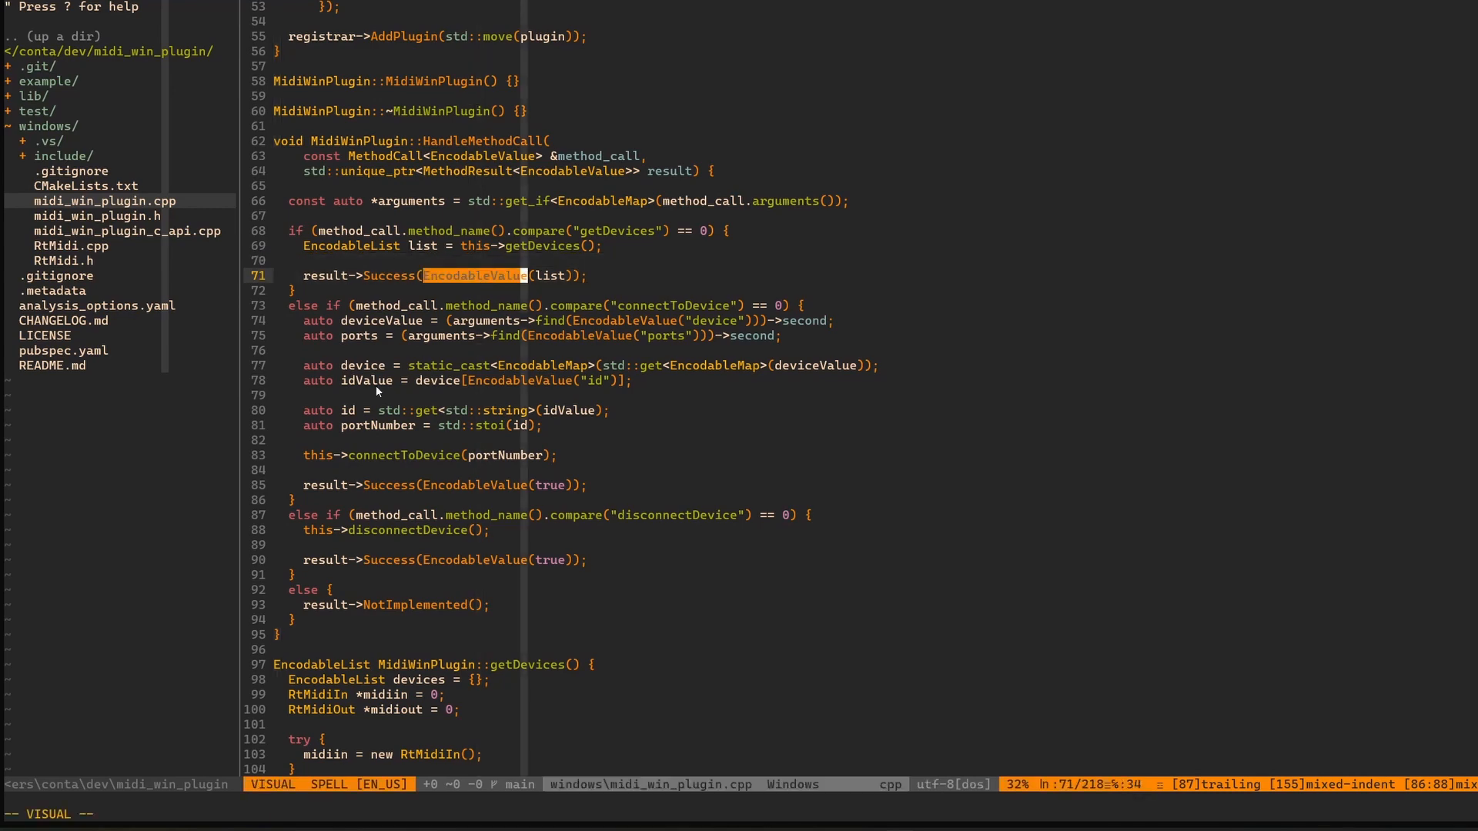
key(Escape)
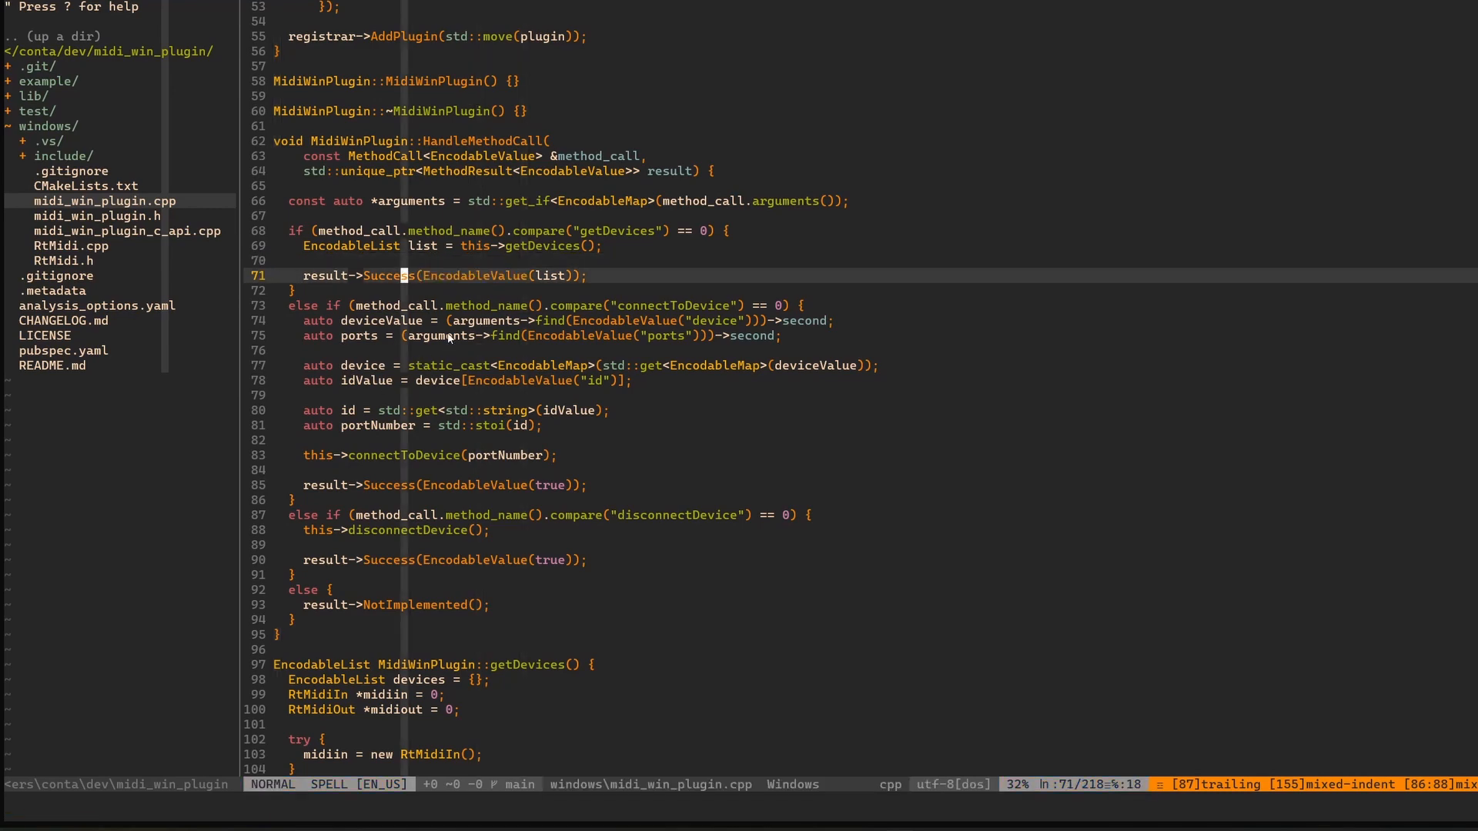
Read getDevices' input and output port loops, highlighting the NotImplemented fallback branch
scroll(down, 3)
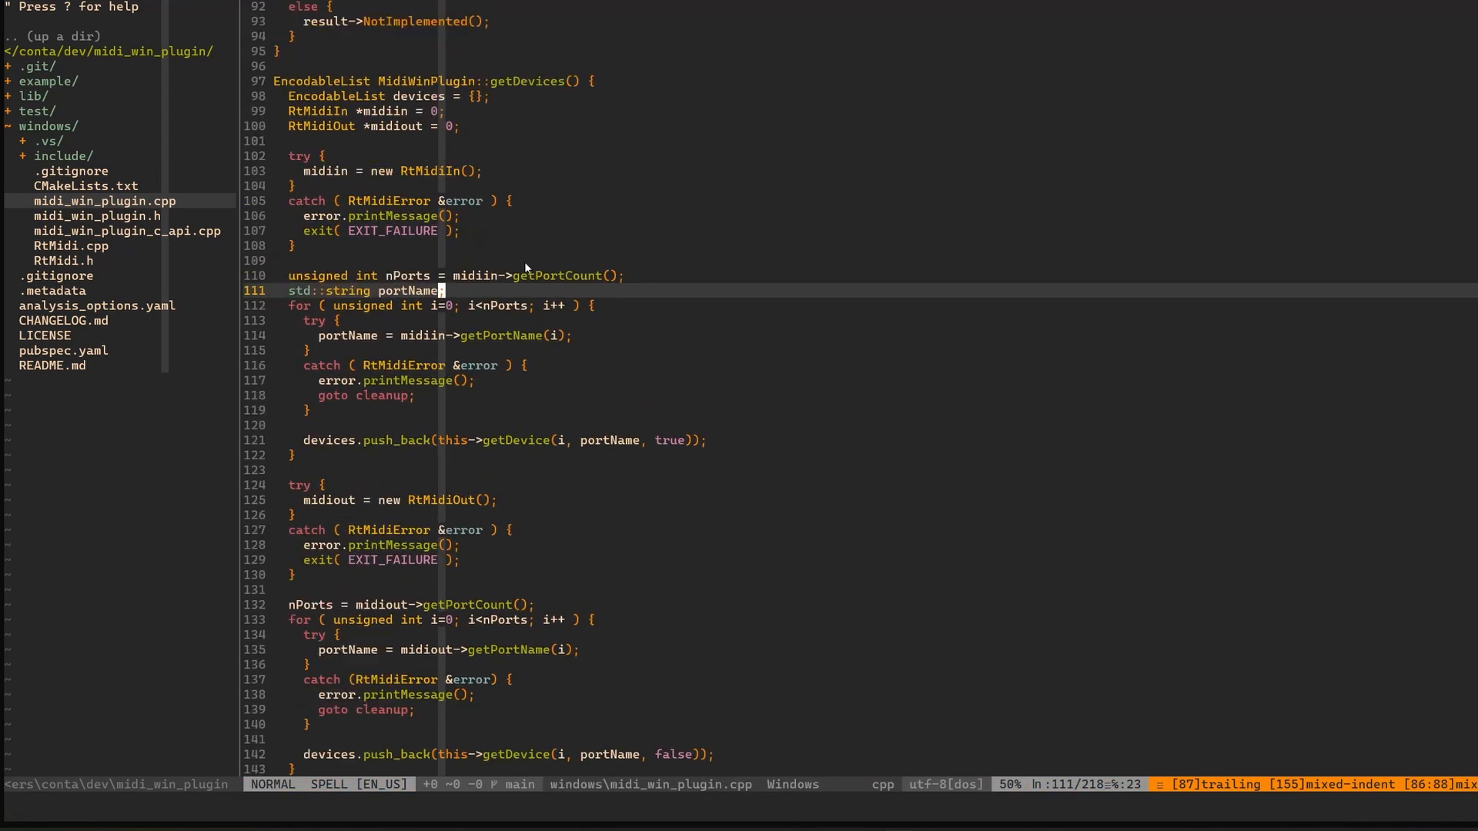
key(v)
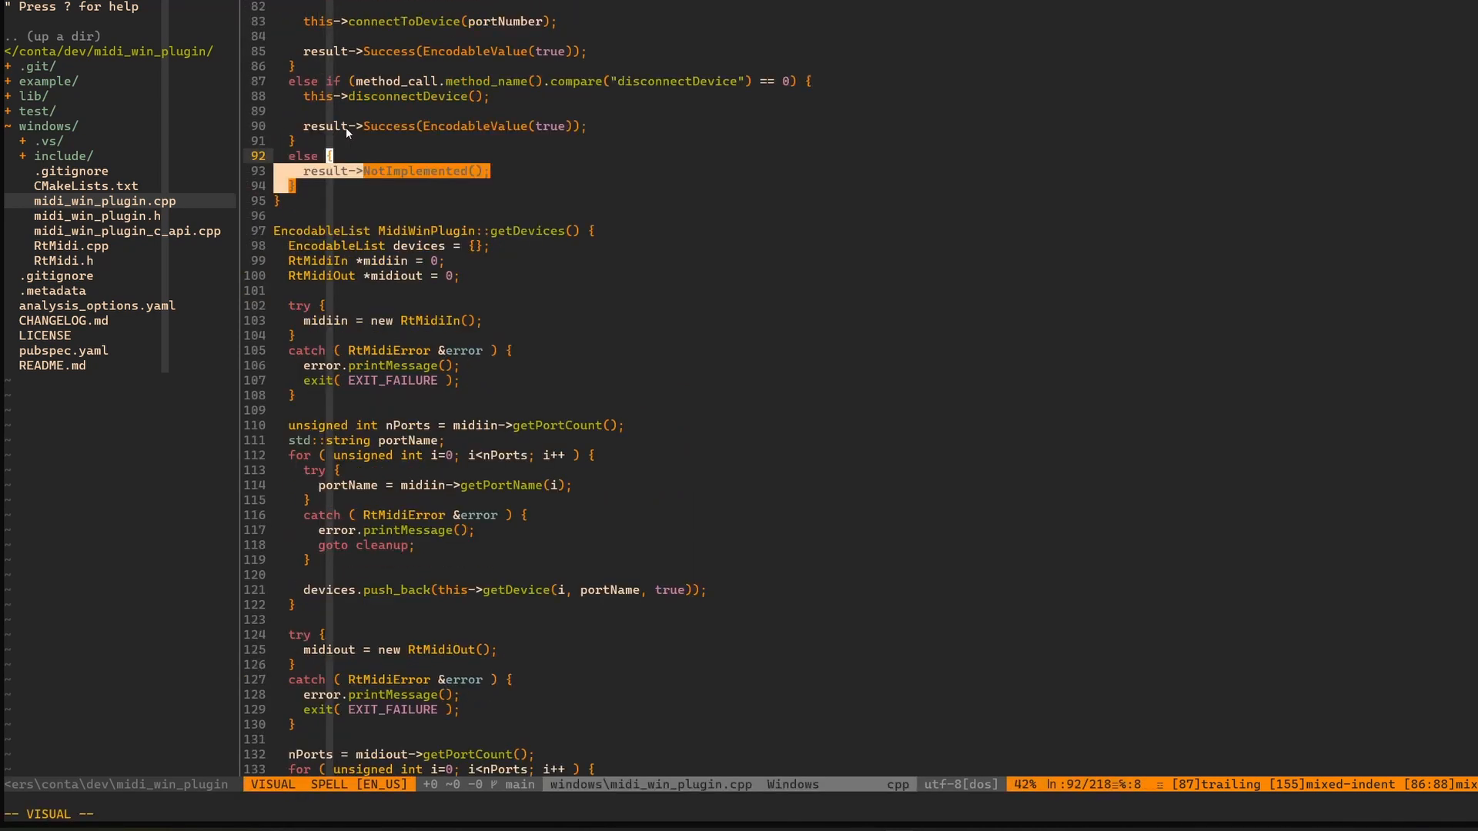
scroll(down, 3)
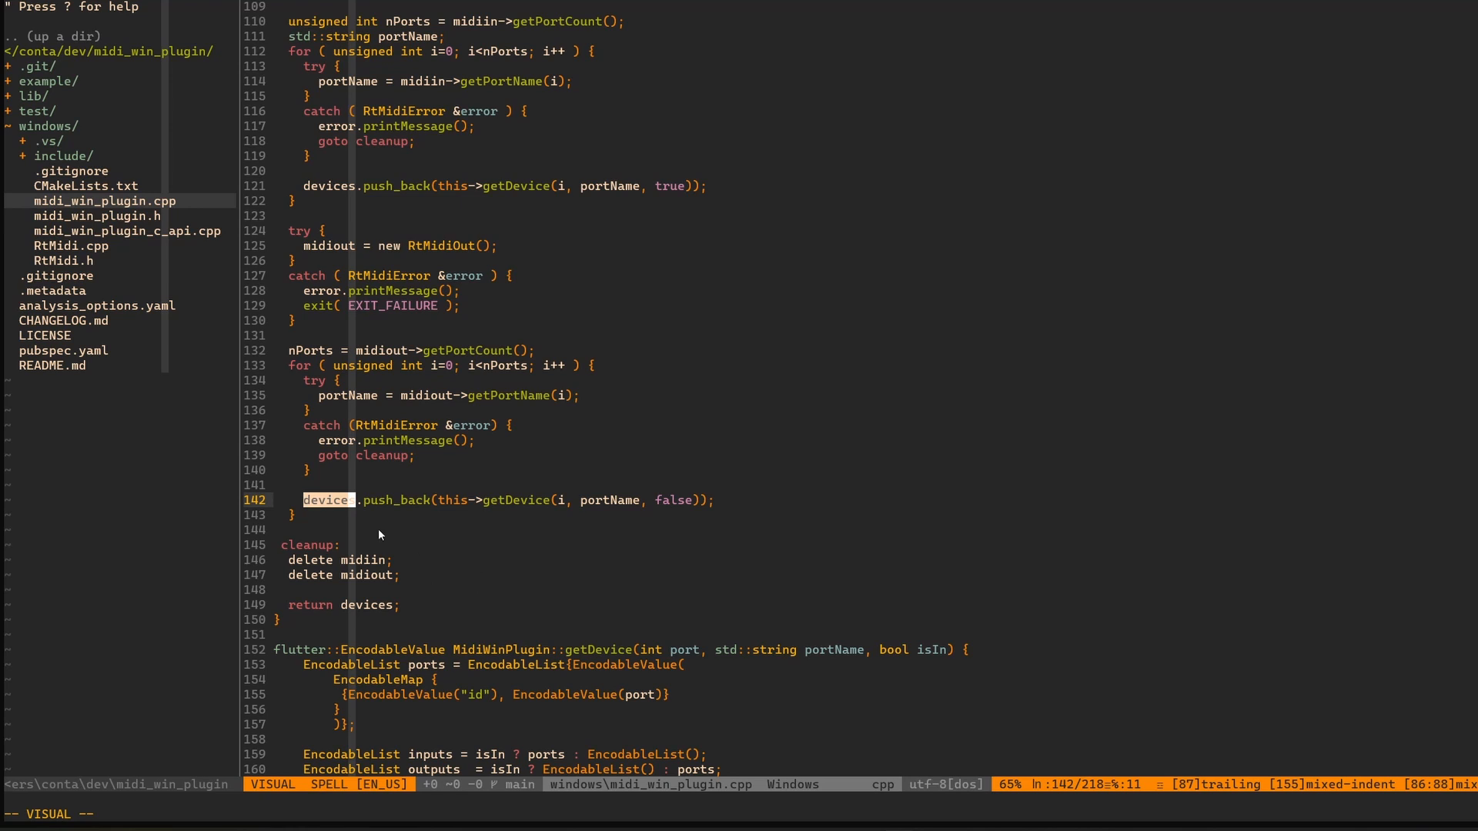
scroll(down, 3)
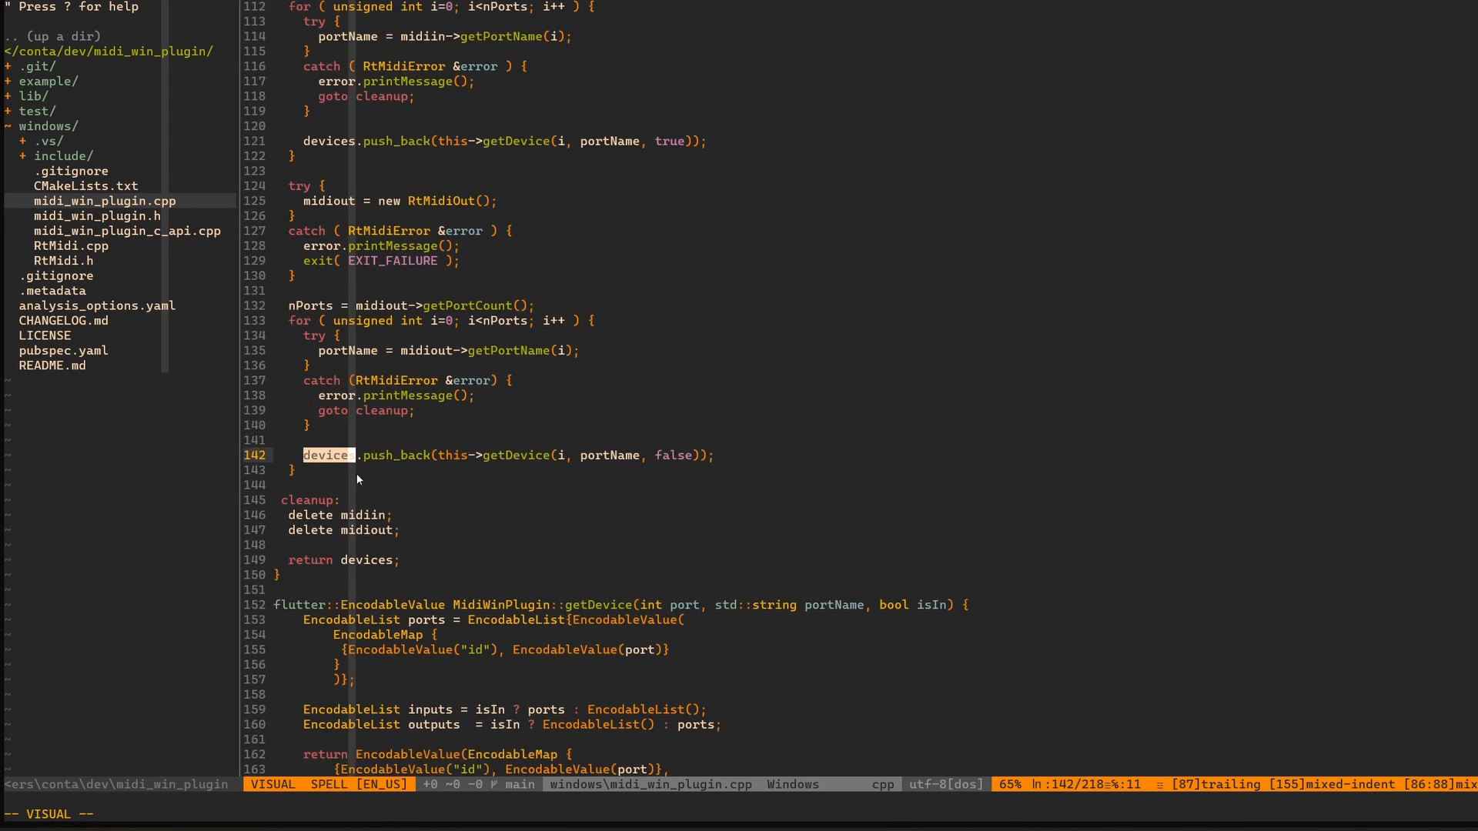
mouse_move(391, 469)
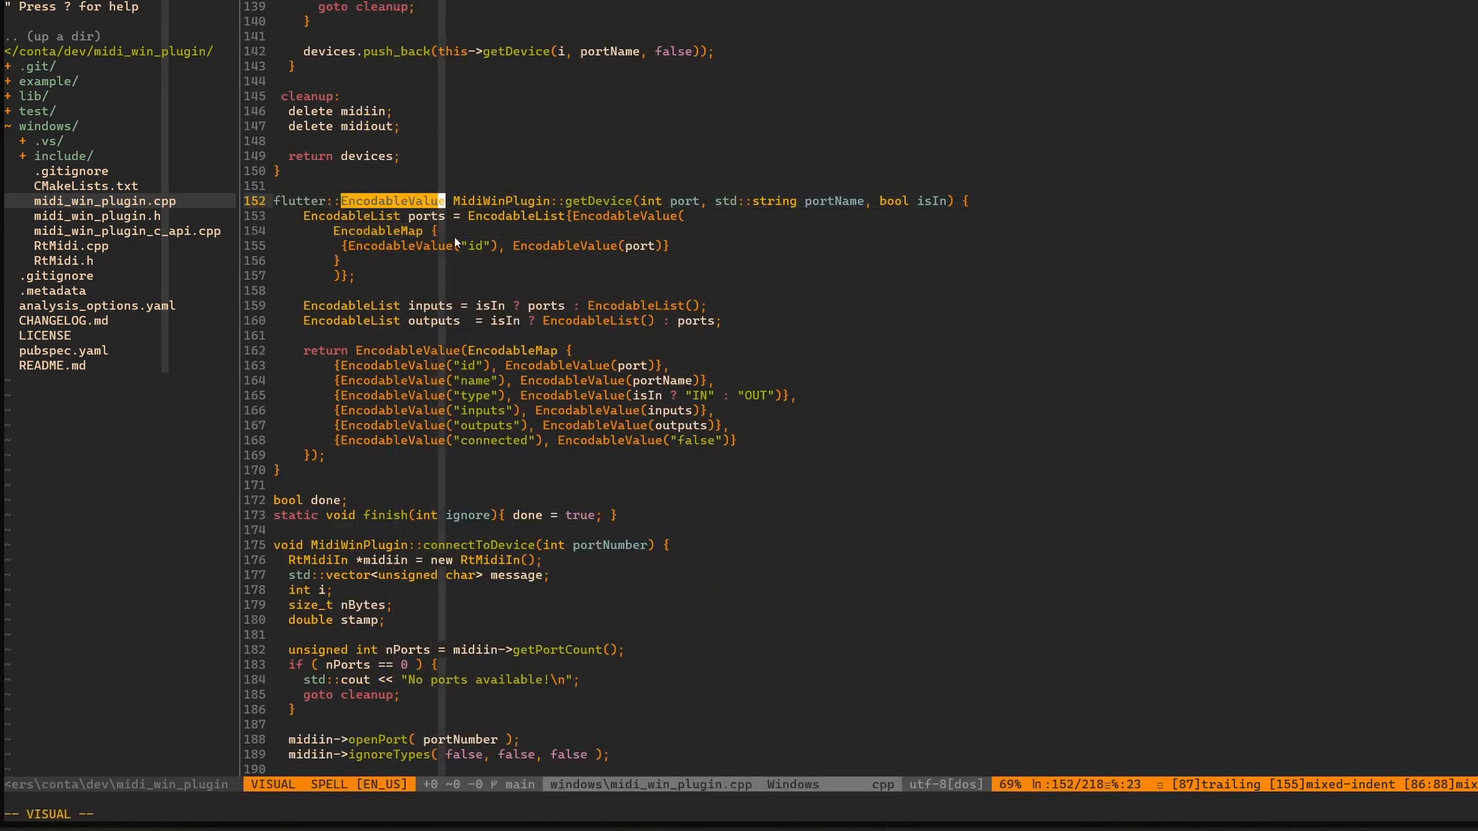
mouse_move(385, 331)
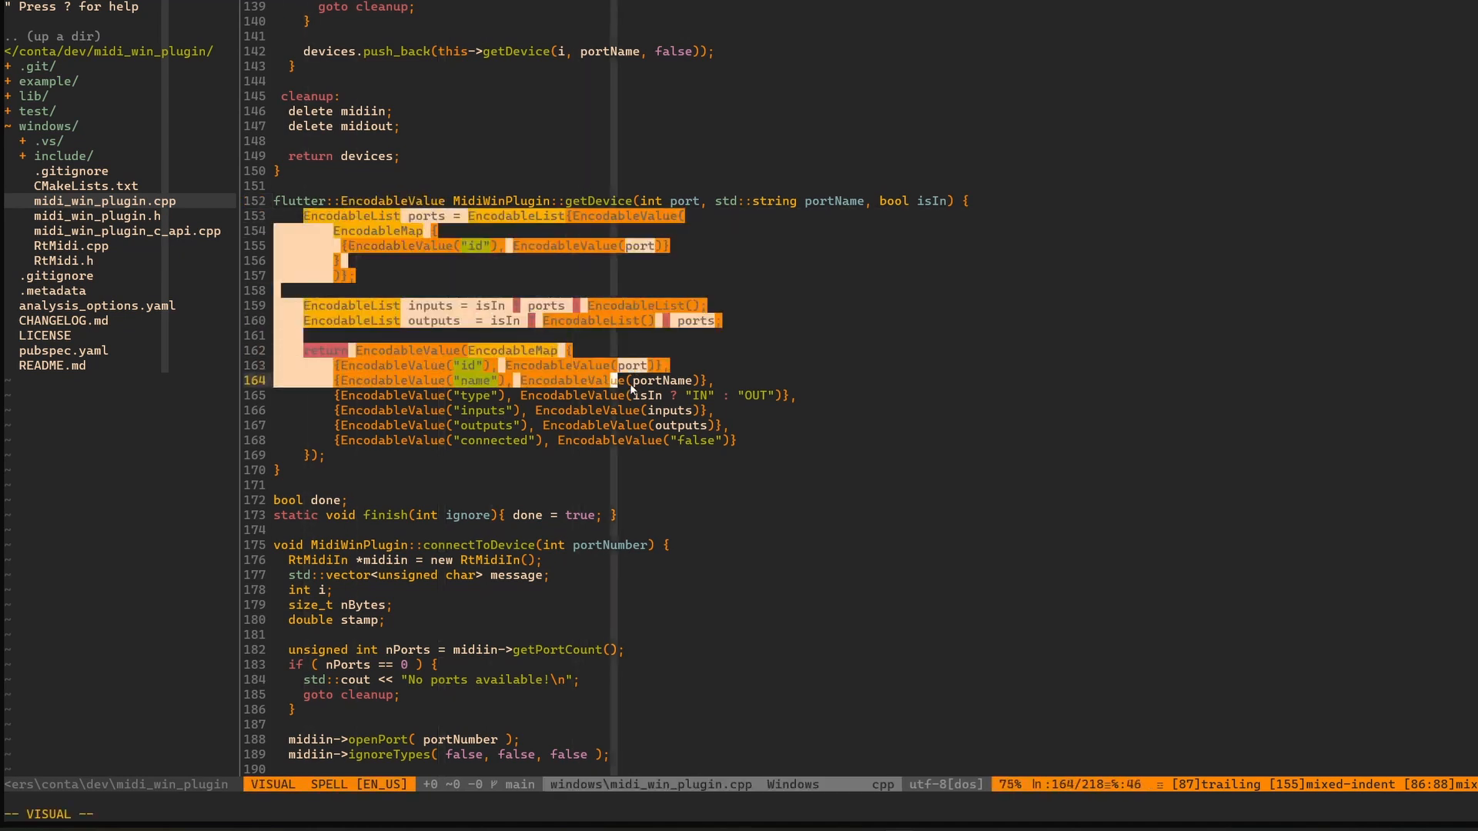
Highlight getDevice's EncodableMap fields and EncodableValue, then clear the selection
key(Escape)
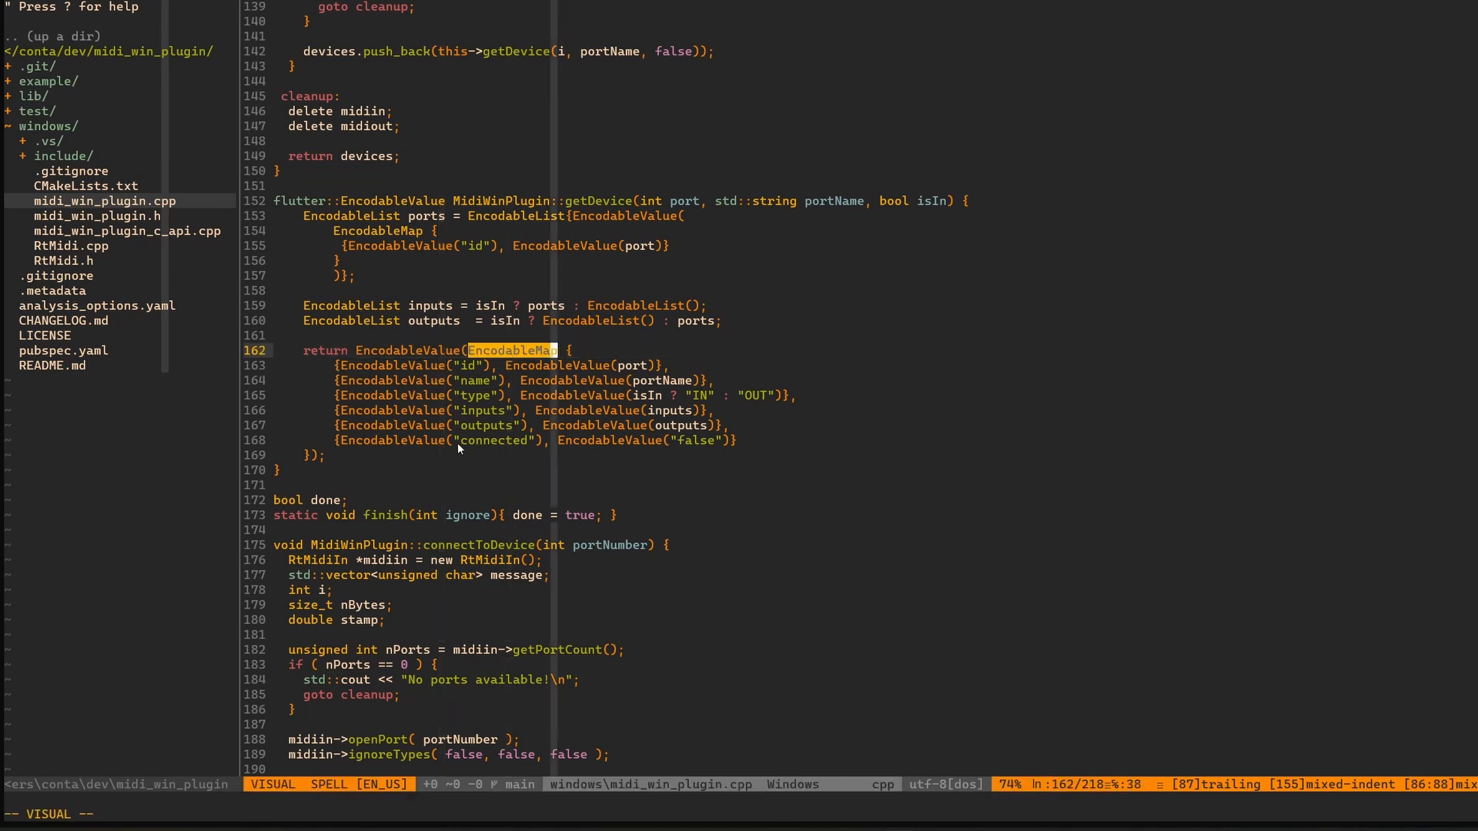
mouse_move(352, 395)
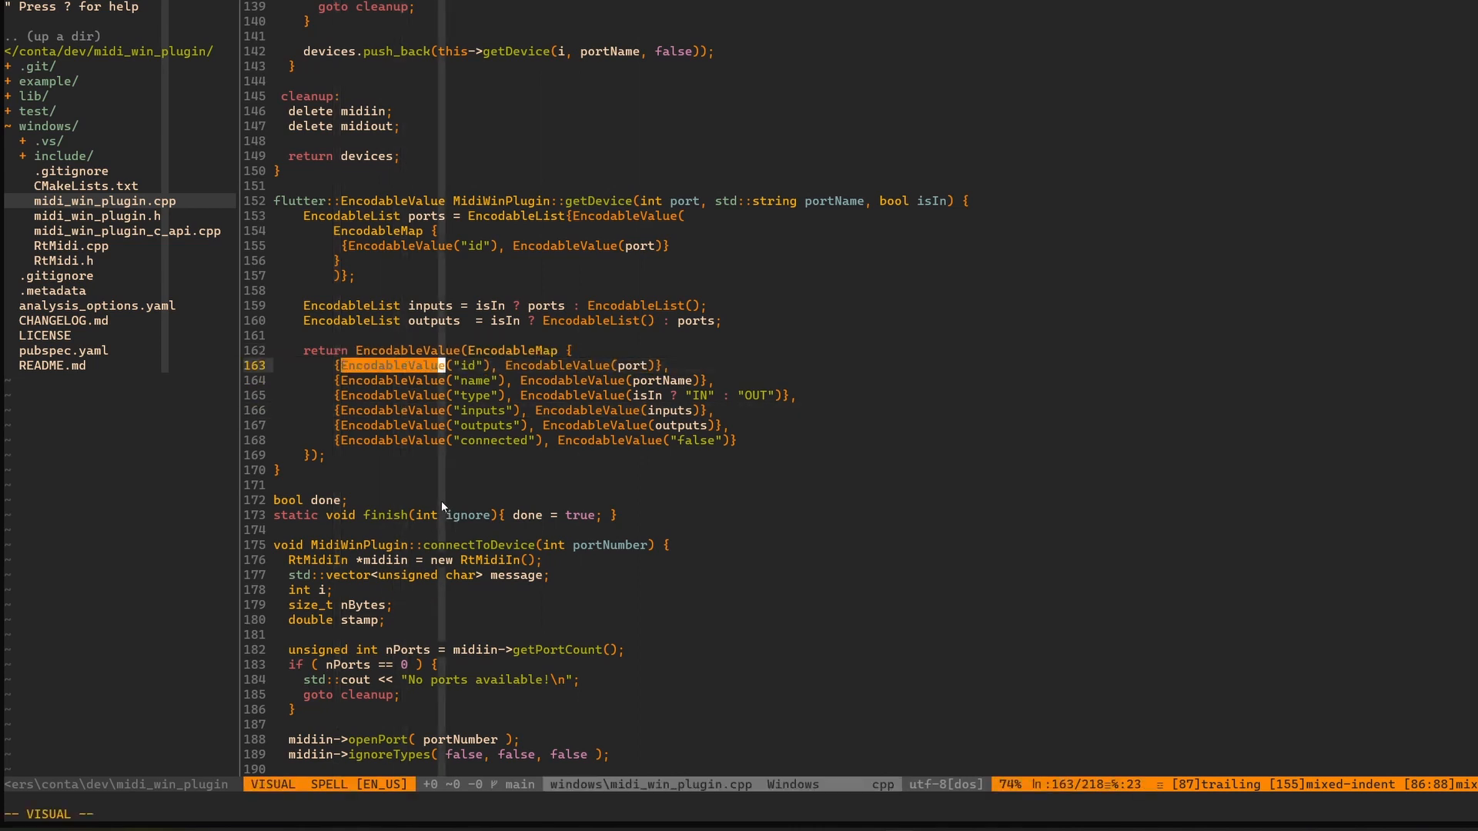
mouse_move(480, 406)
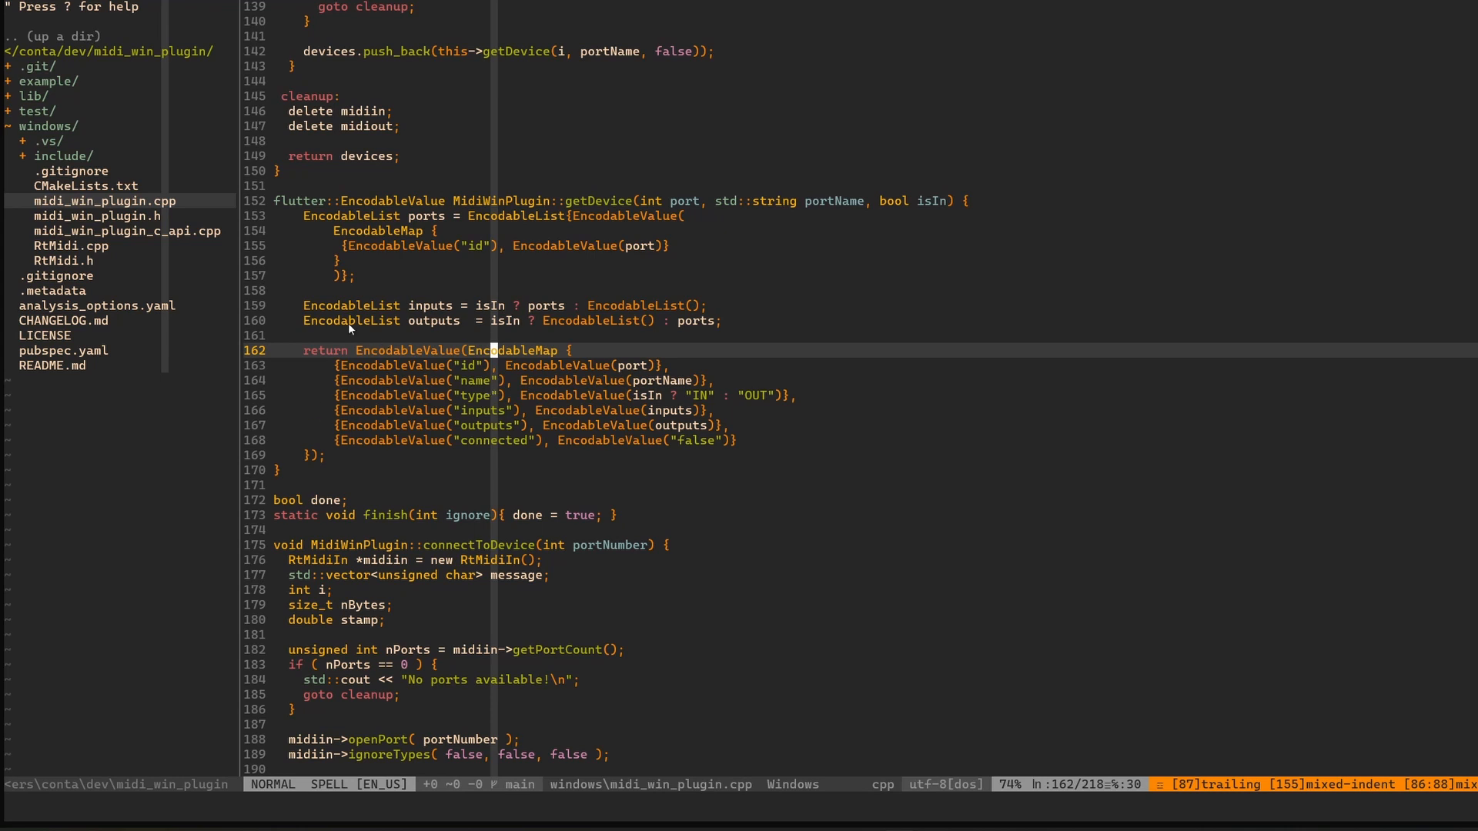
key(v)
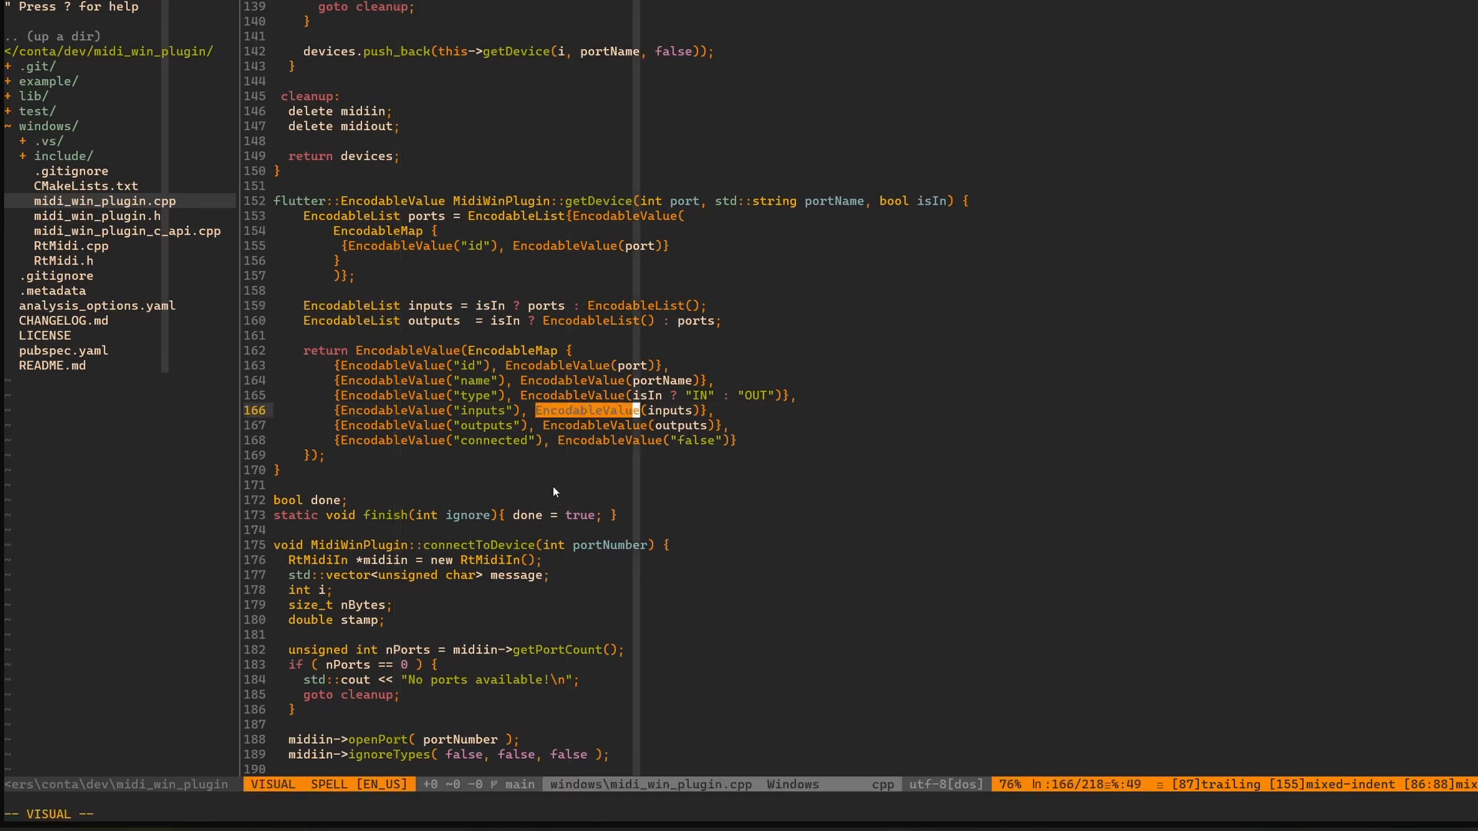
mouse_move(344, 344)
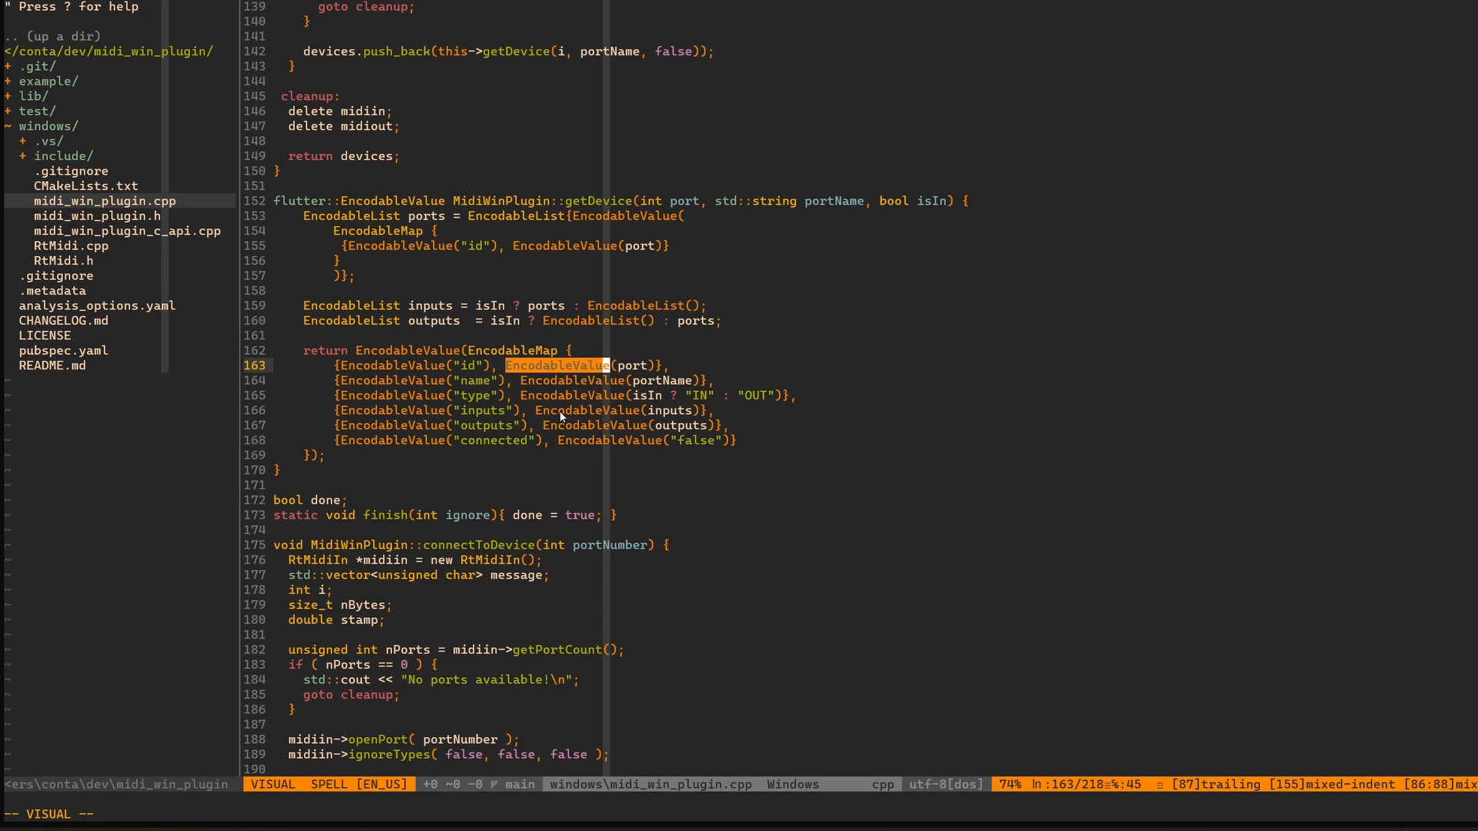
mouse_move(440, 327)
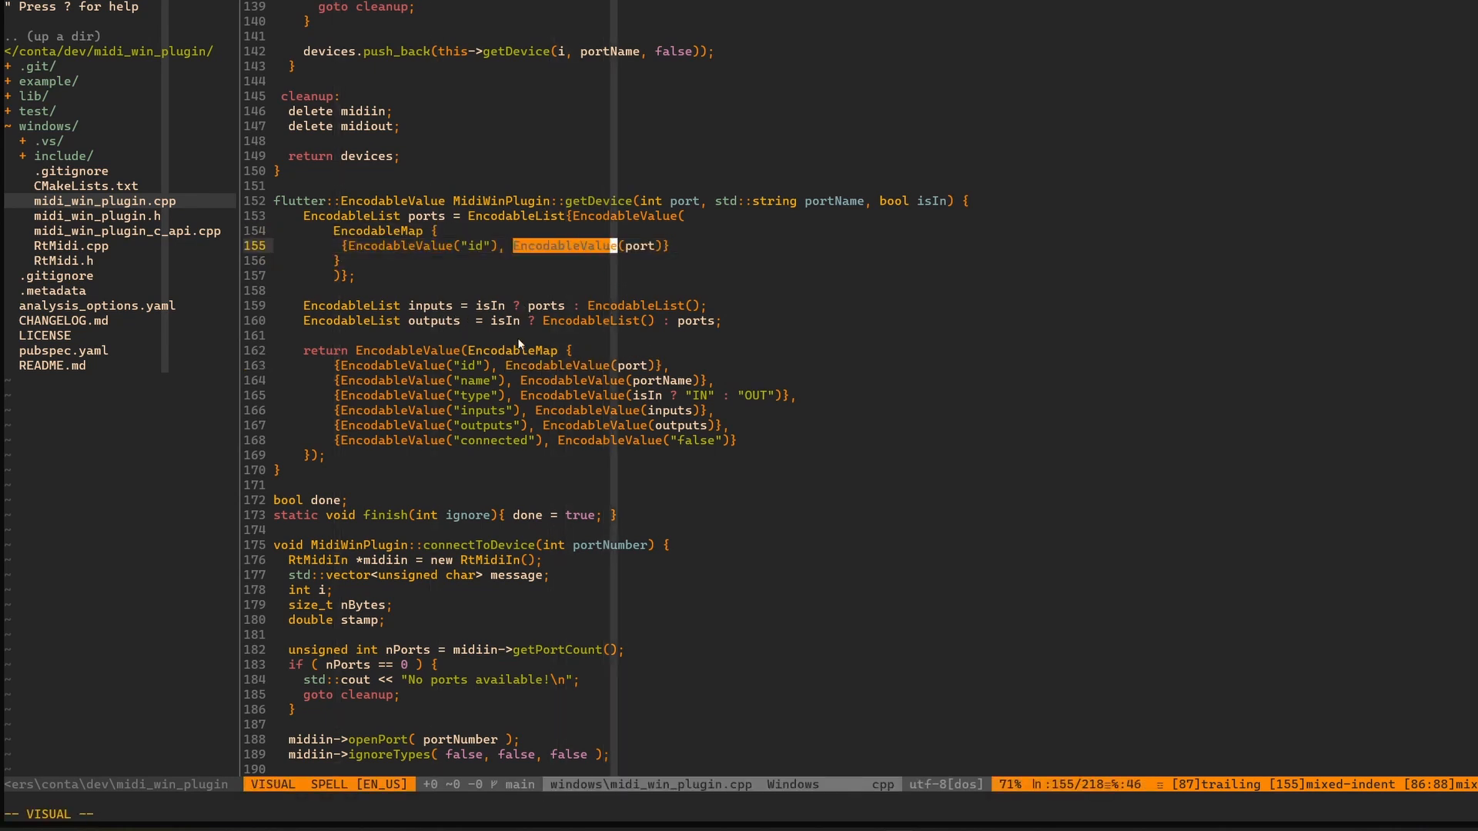
mouse_move(584, 219)
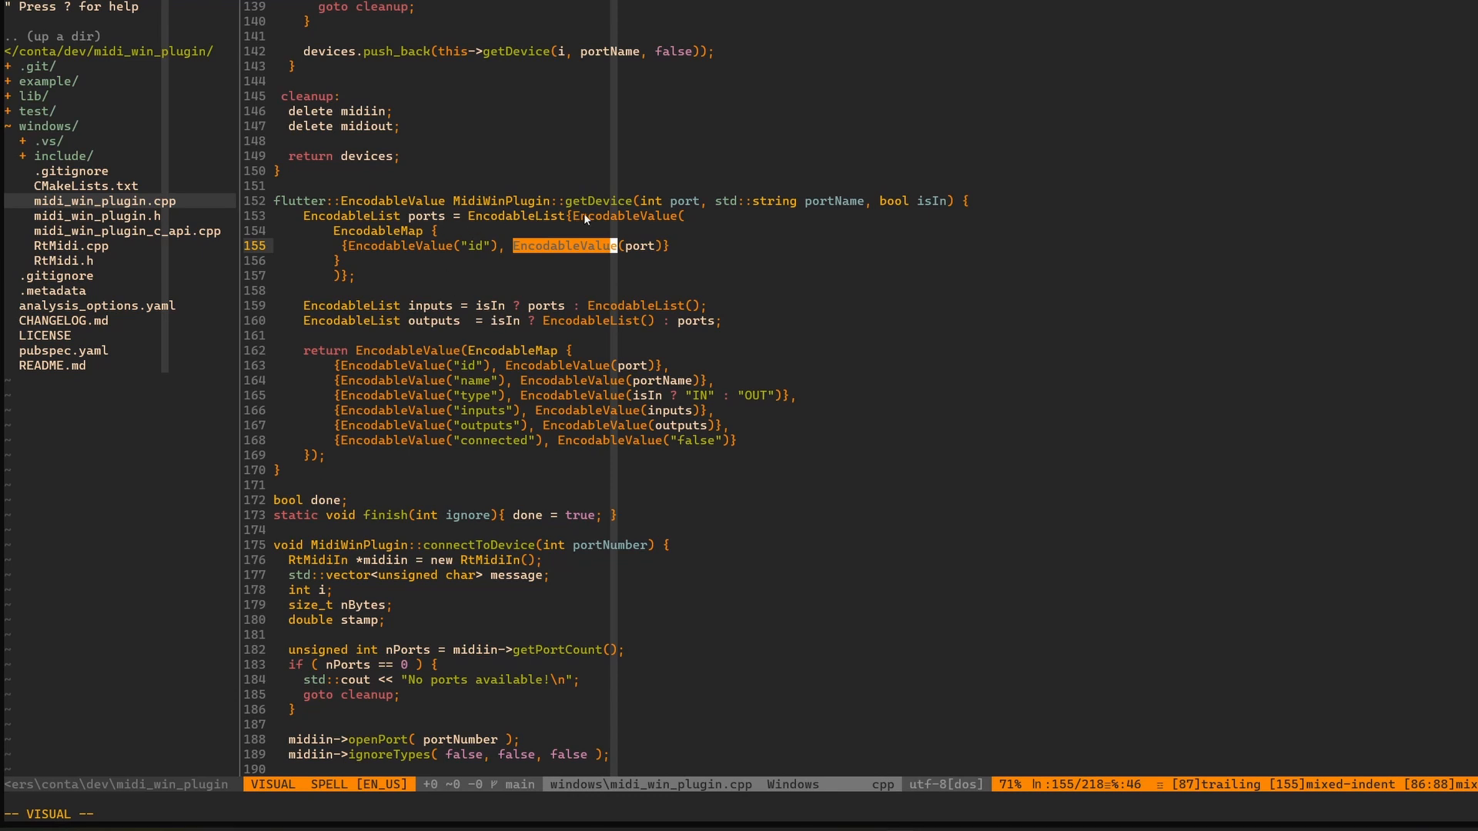
key(Escape)
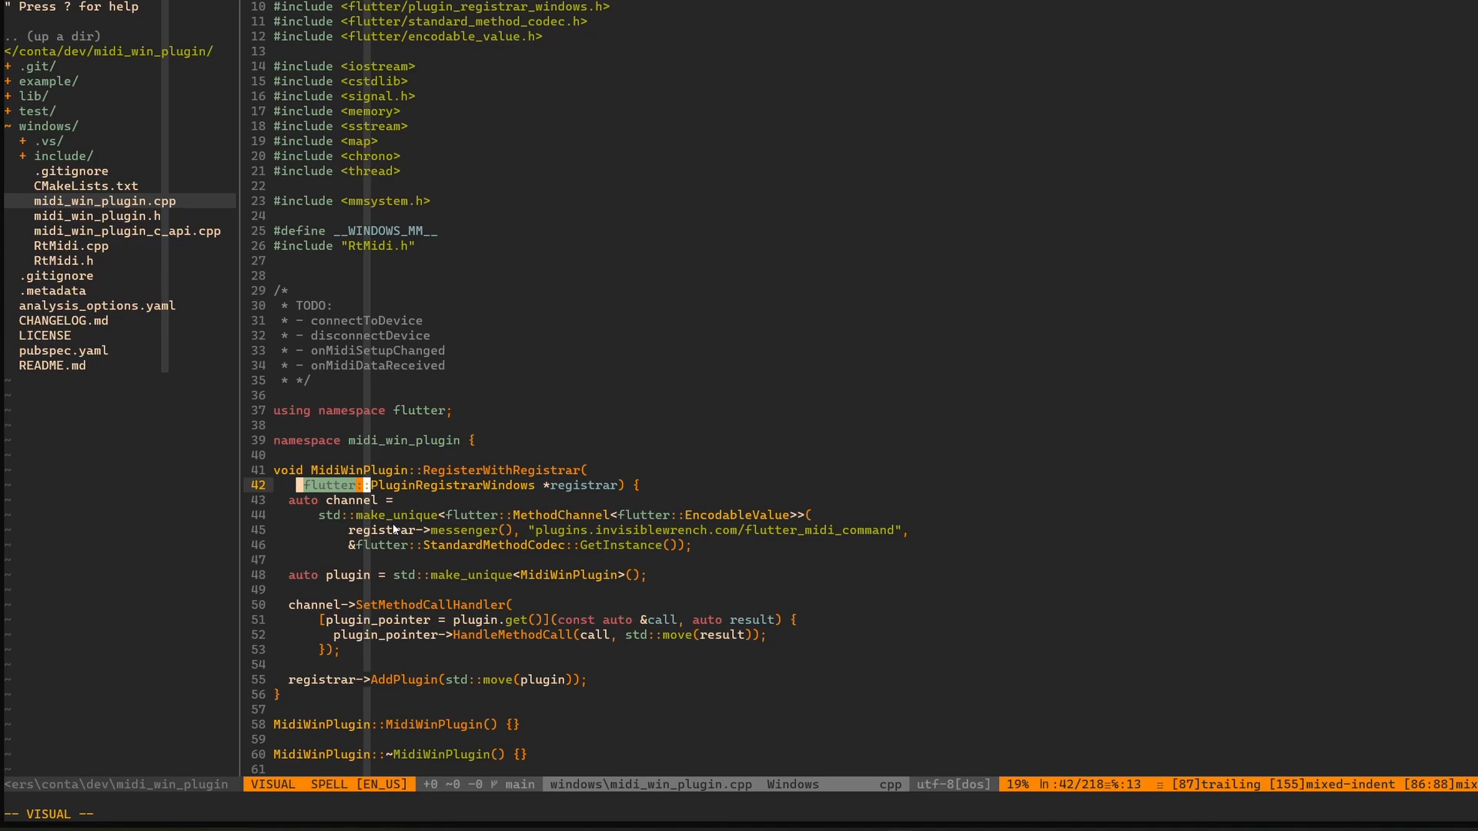
Scroll past RegisterWithRegistrar and open midi_win_plugin.h from the NERDTree list
scroll(down, 3)
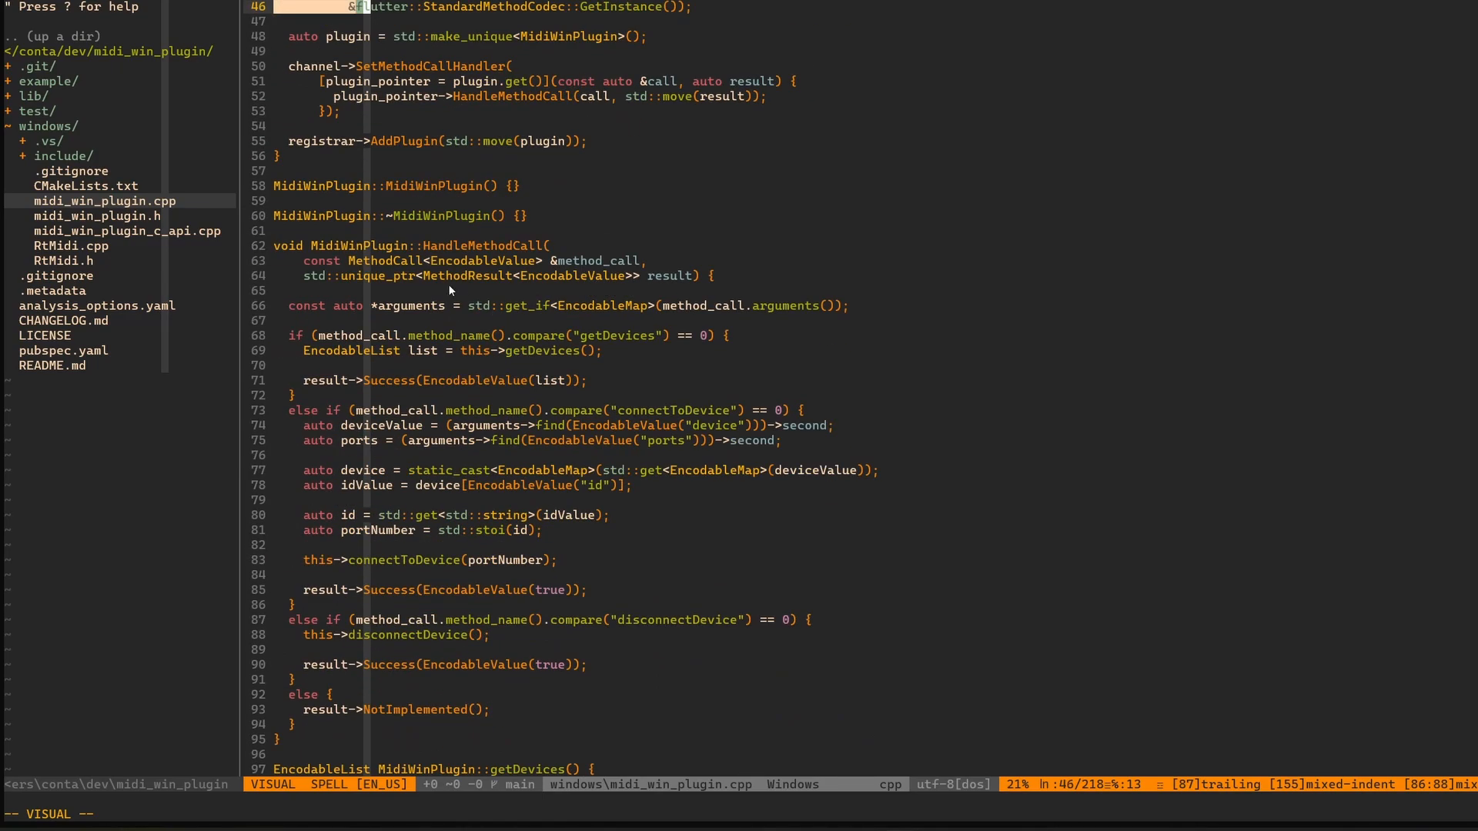
scroll(down, 3)
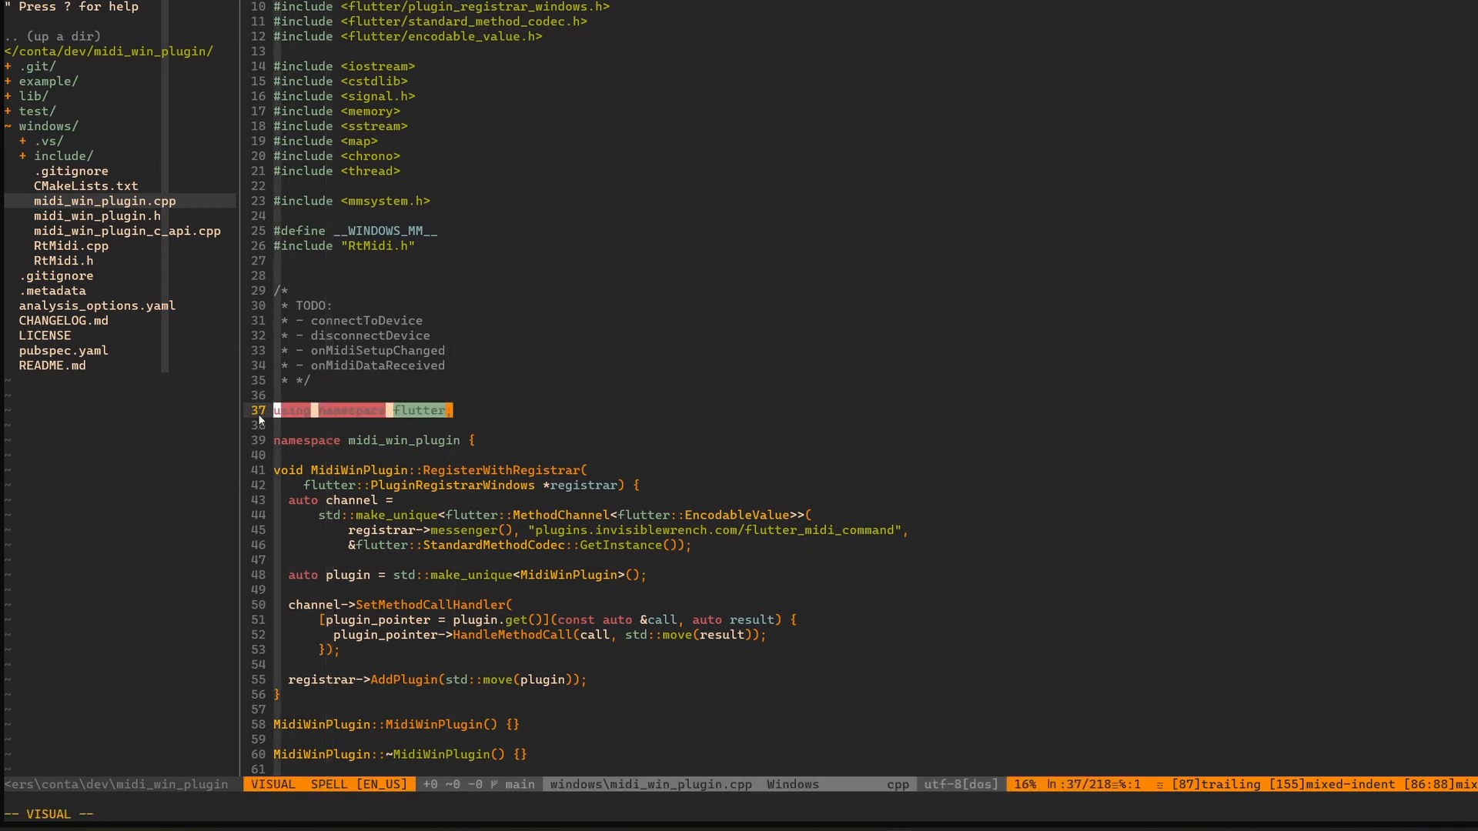
scroll(down, 3)
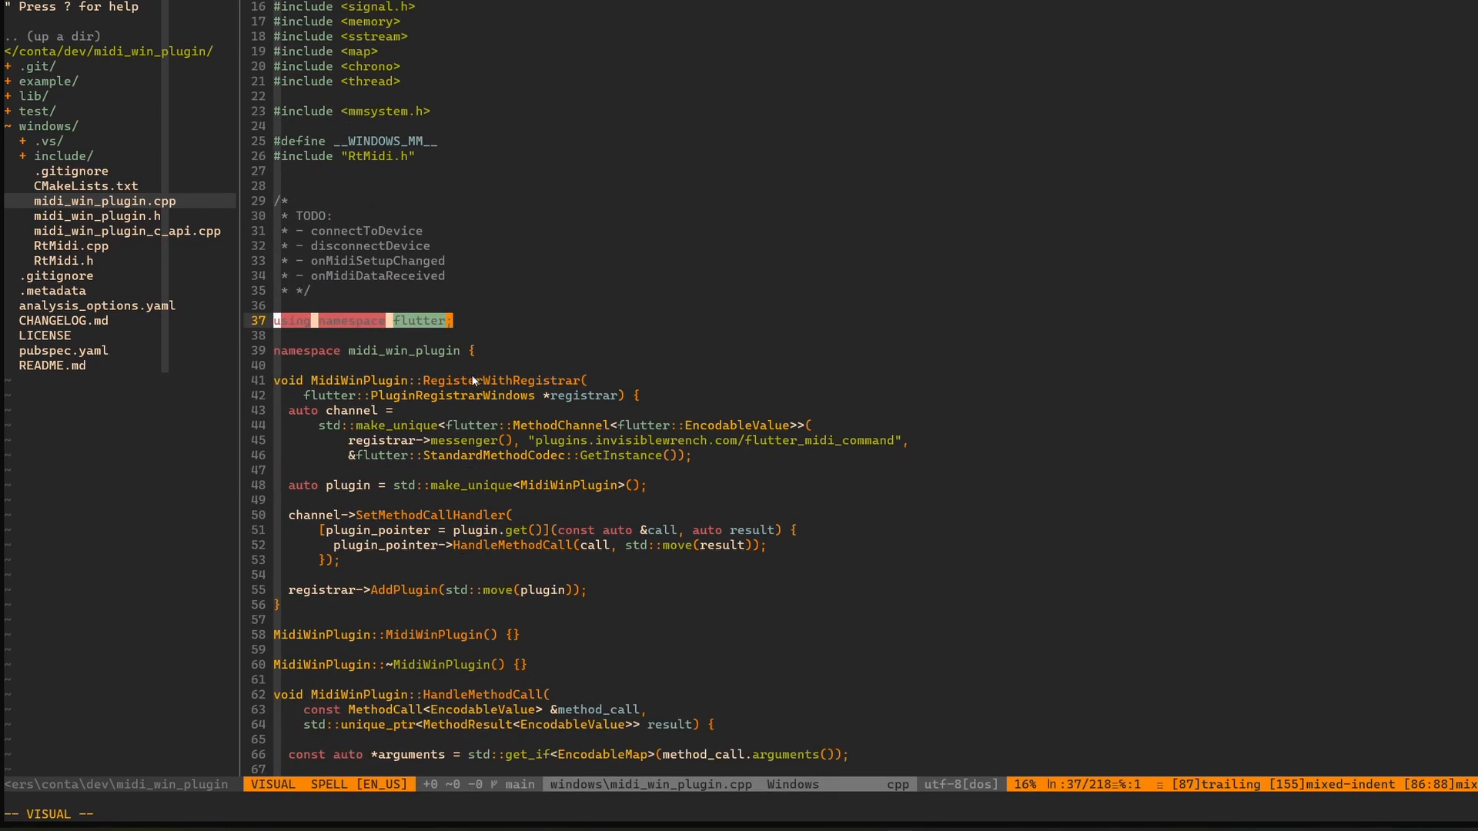
scroll(down, 3)
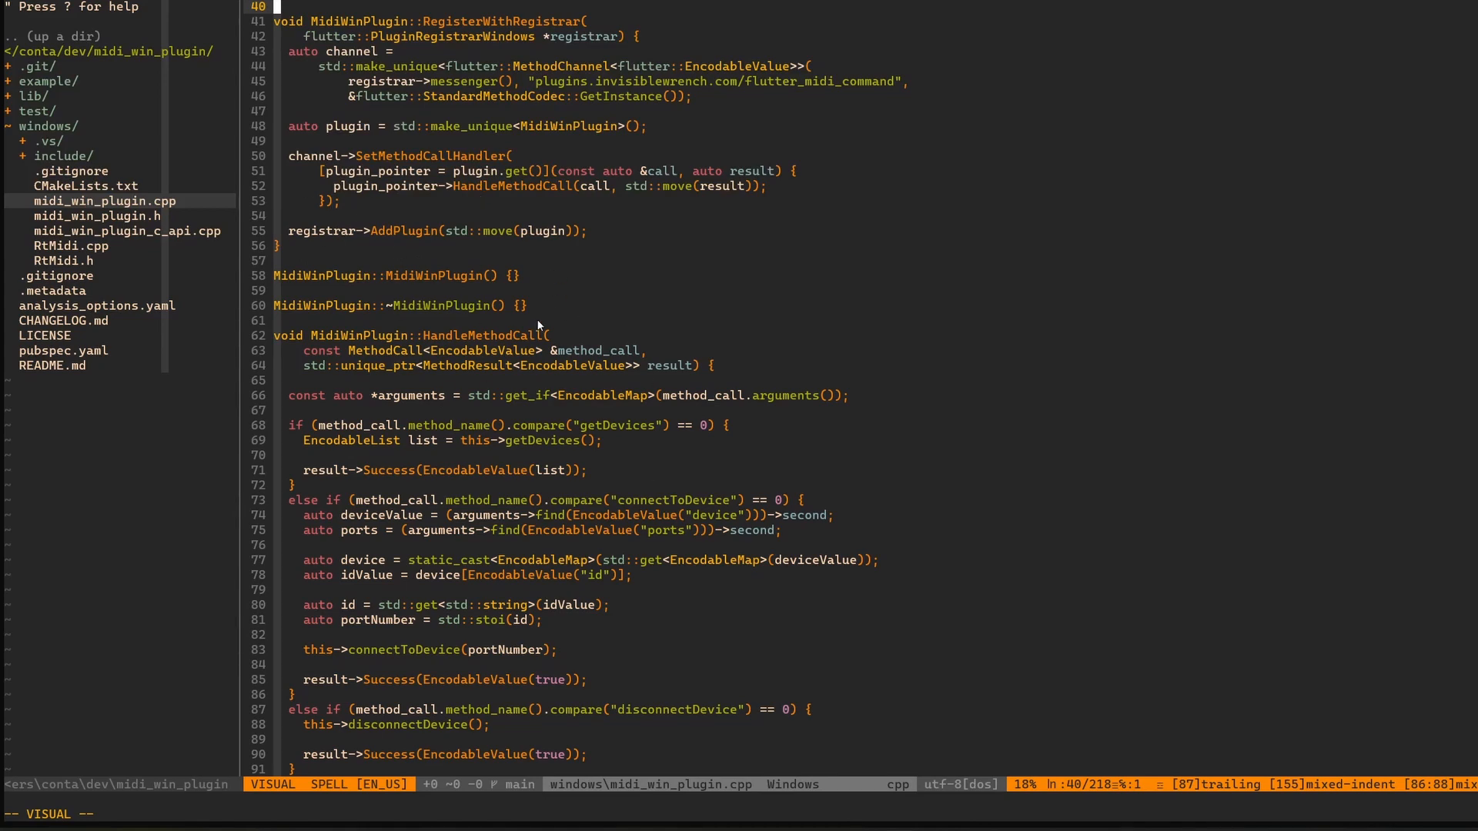
click(128, 231)
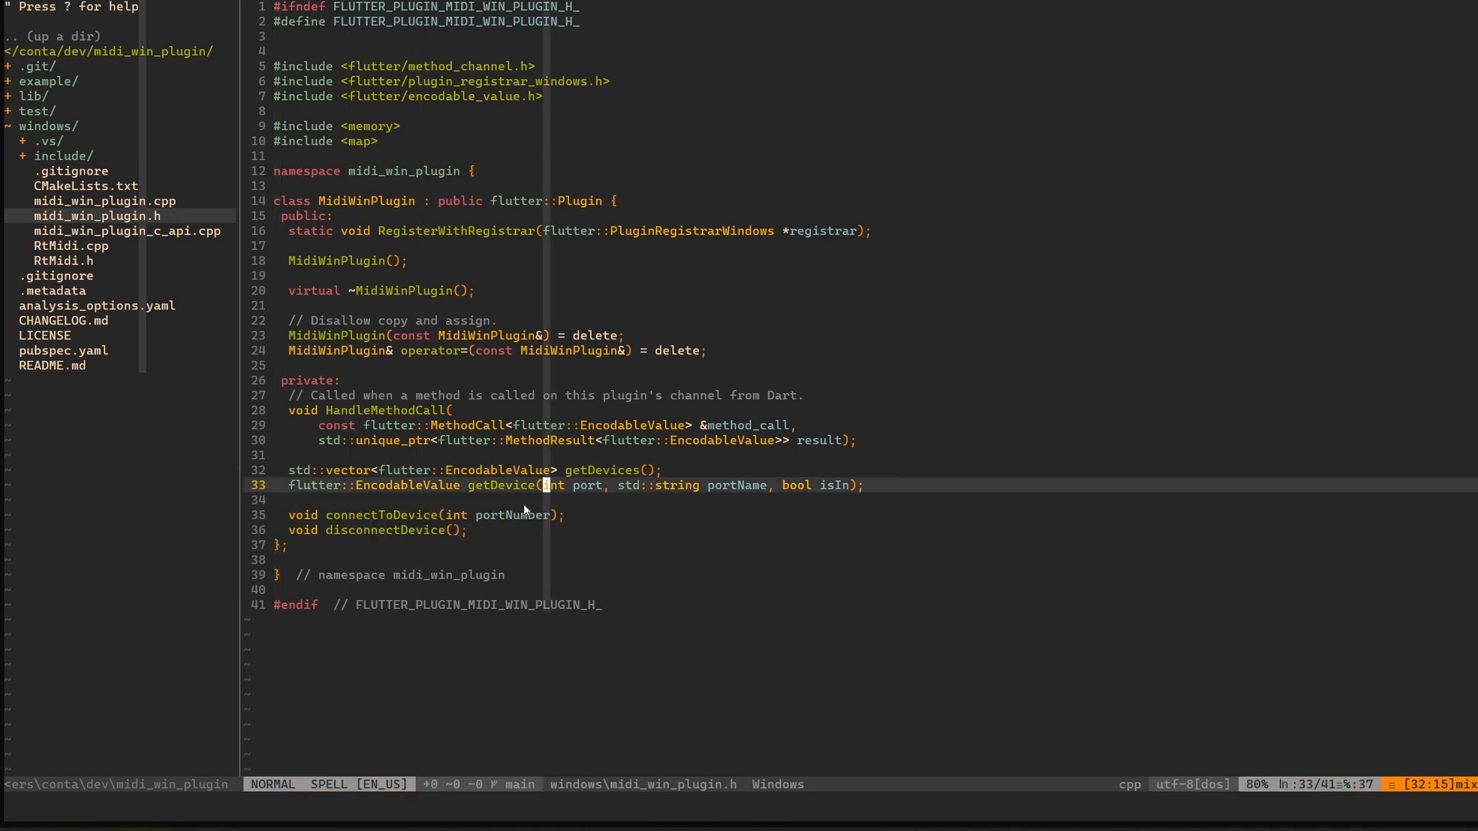
Reopen midi_win_plugin.cpp from the NERDTree sidebar
click(98, 201)
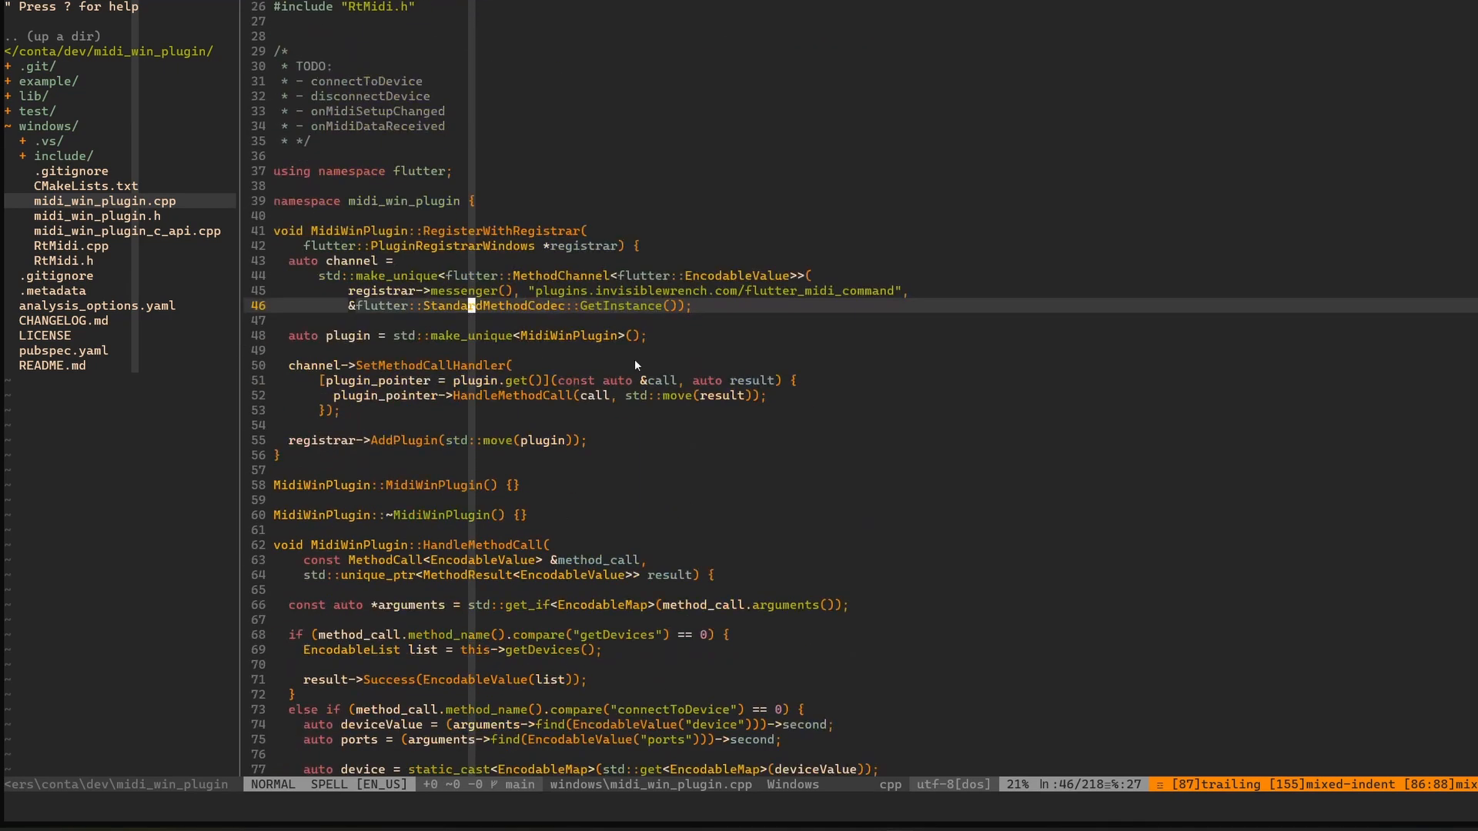
Walk through HandleMethodCall, highlighting then clearing the EncodableMap arguments cast
scroll(down, 3)
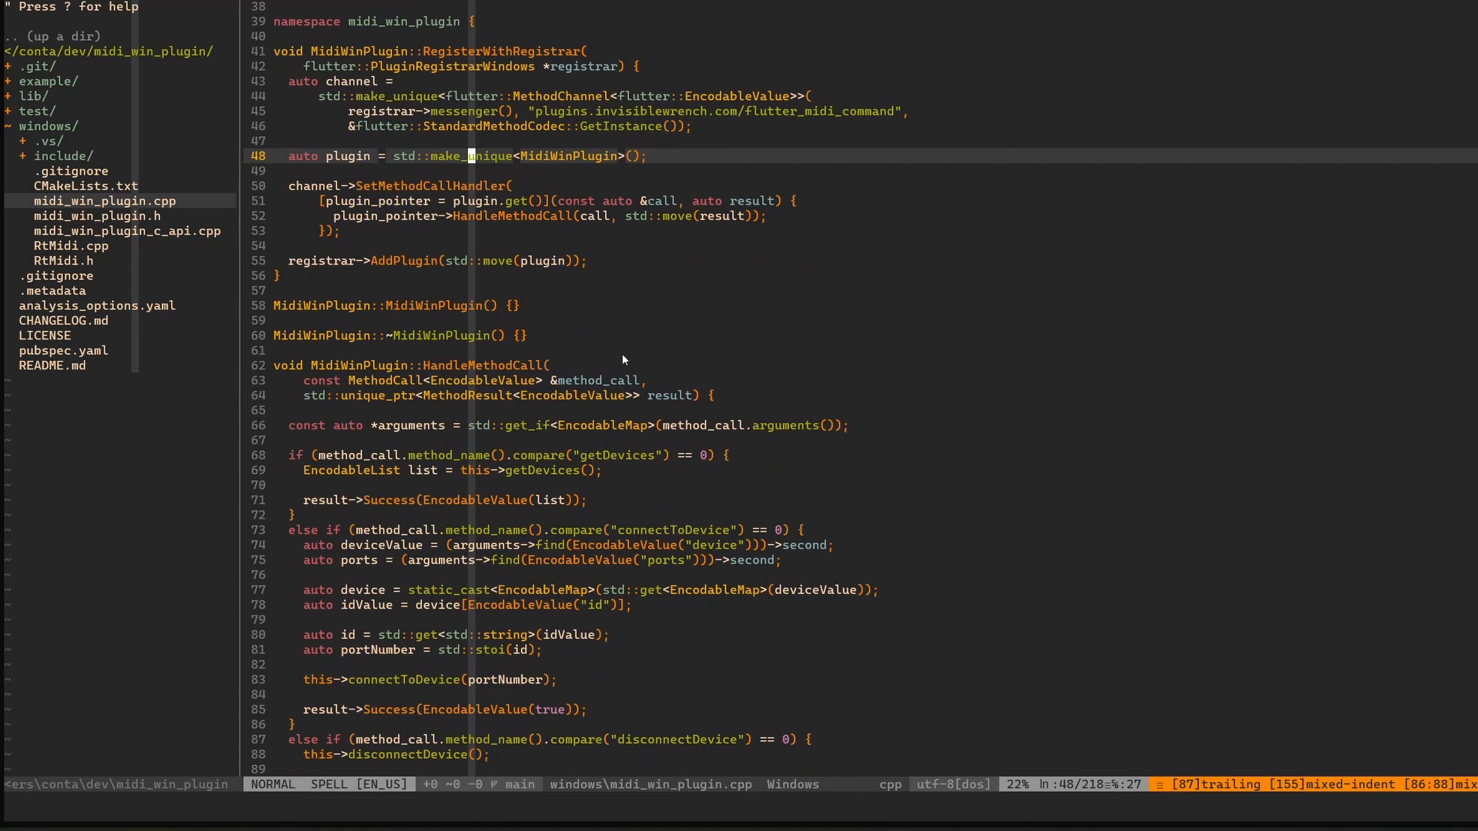
scroll(down, 3)
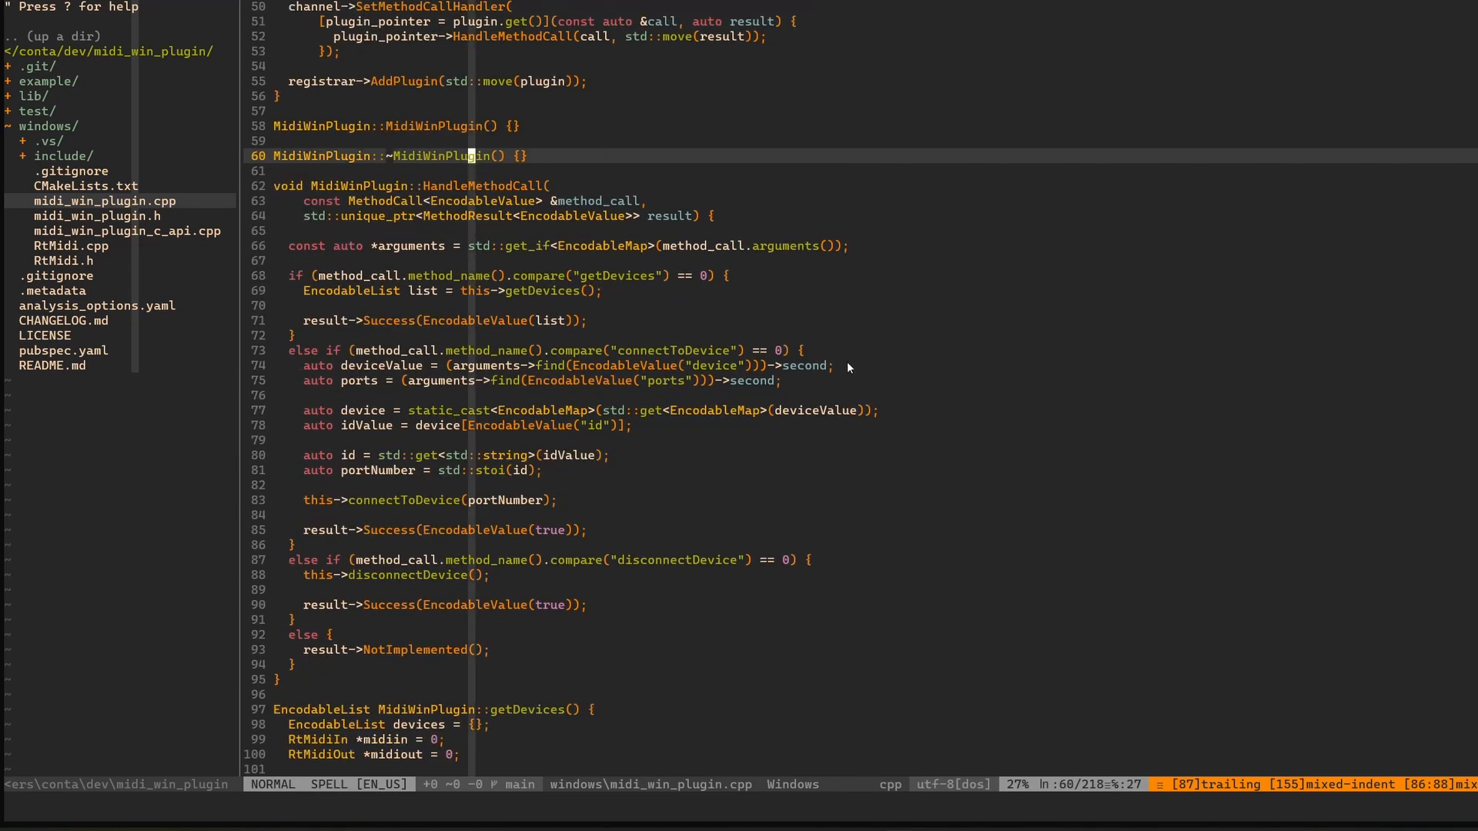
mouse_move(930, 297)
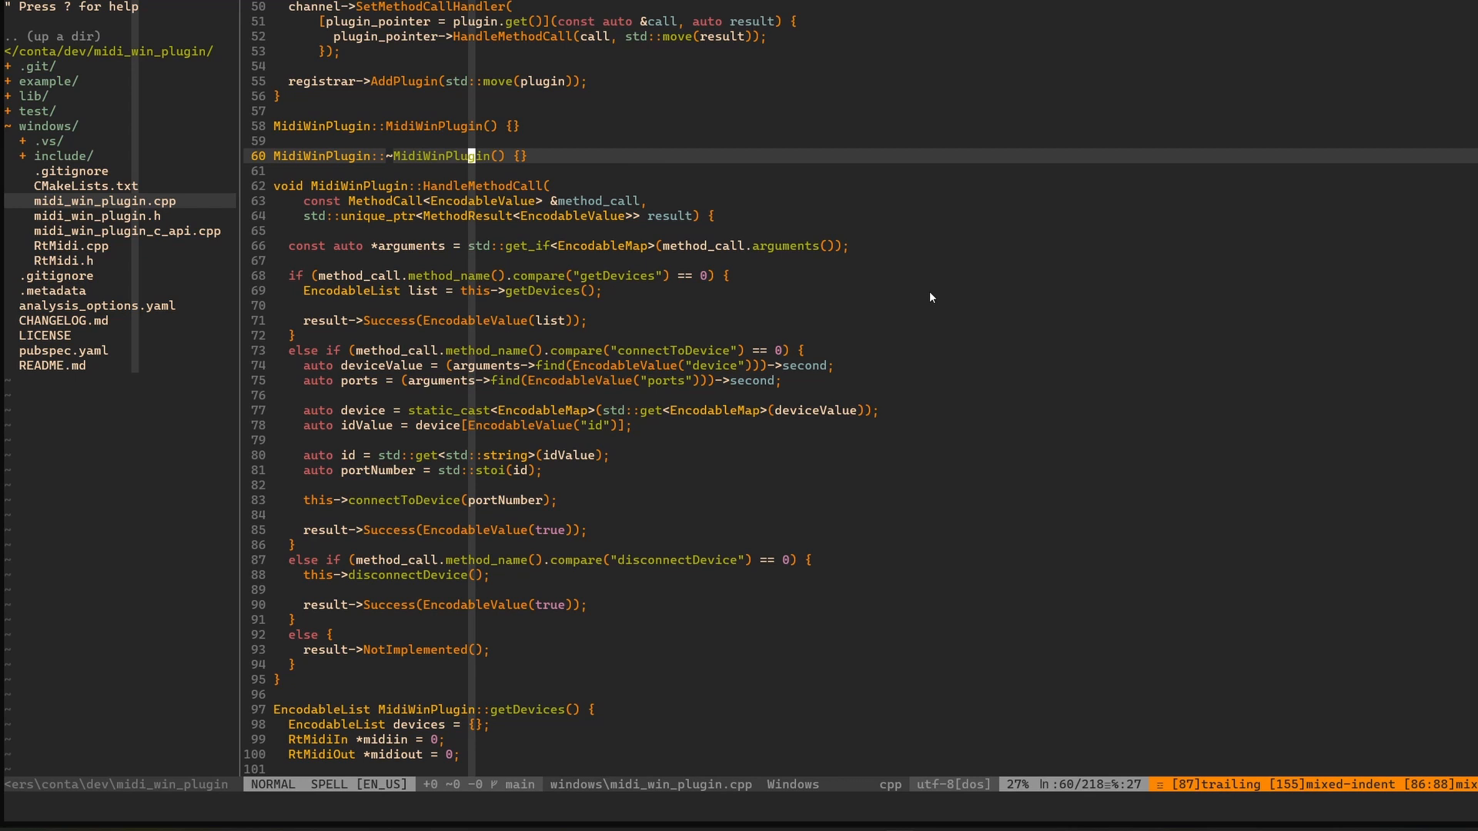
mouse_move(910, 291)
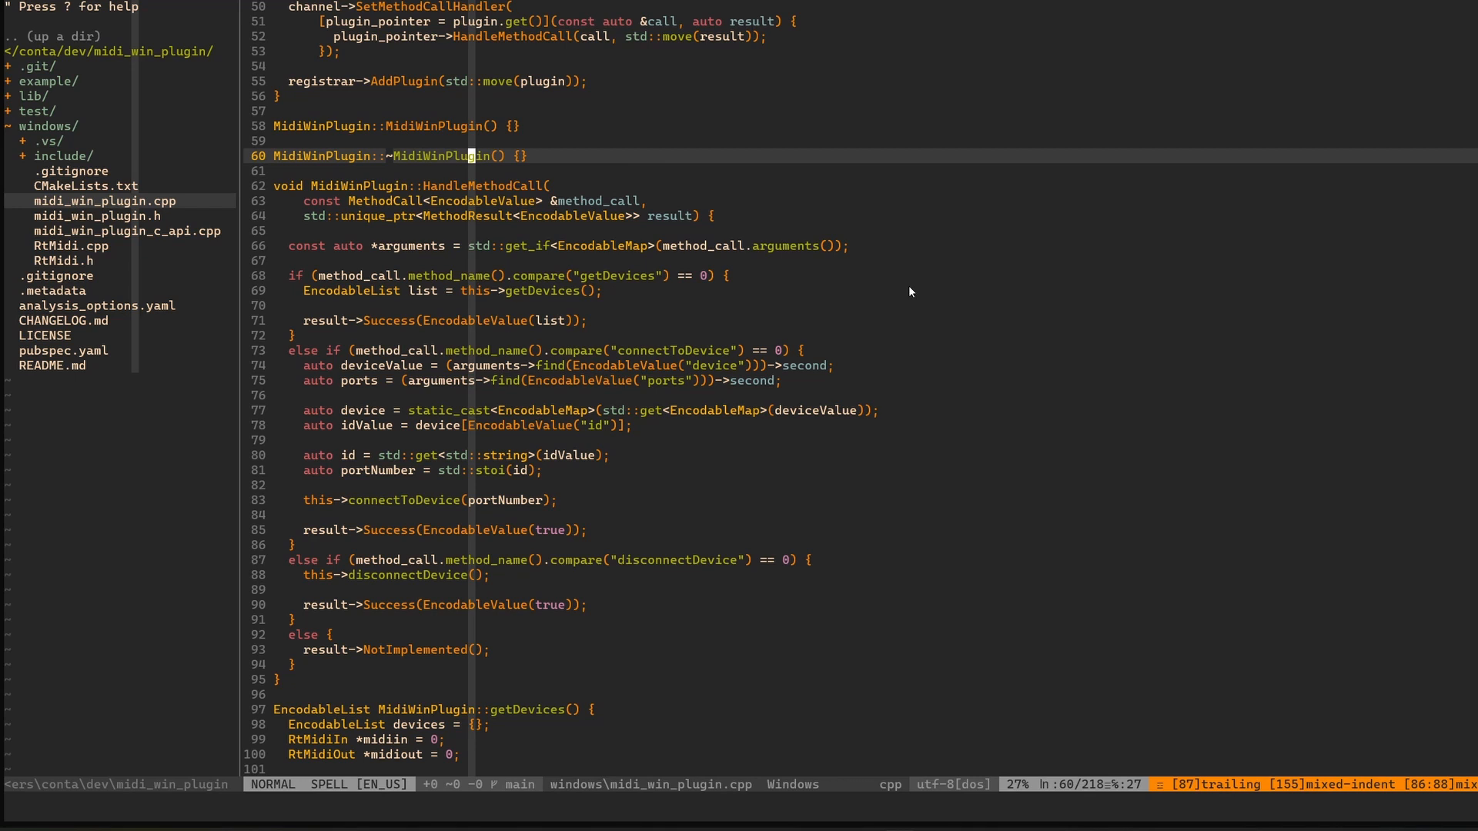
mouse_move(558, 345)
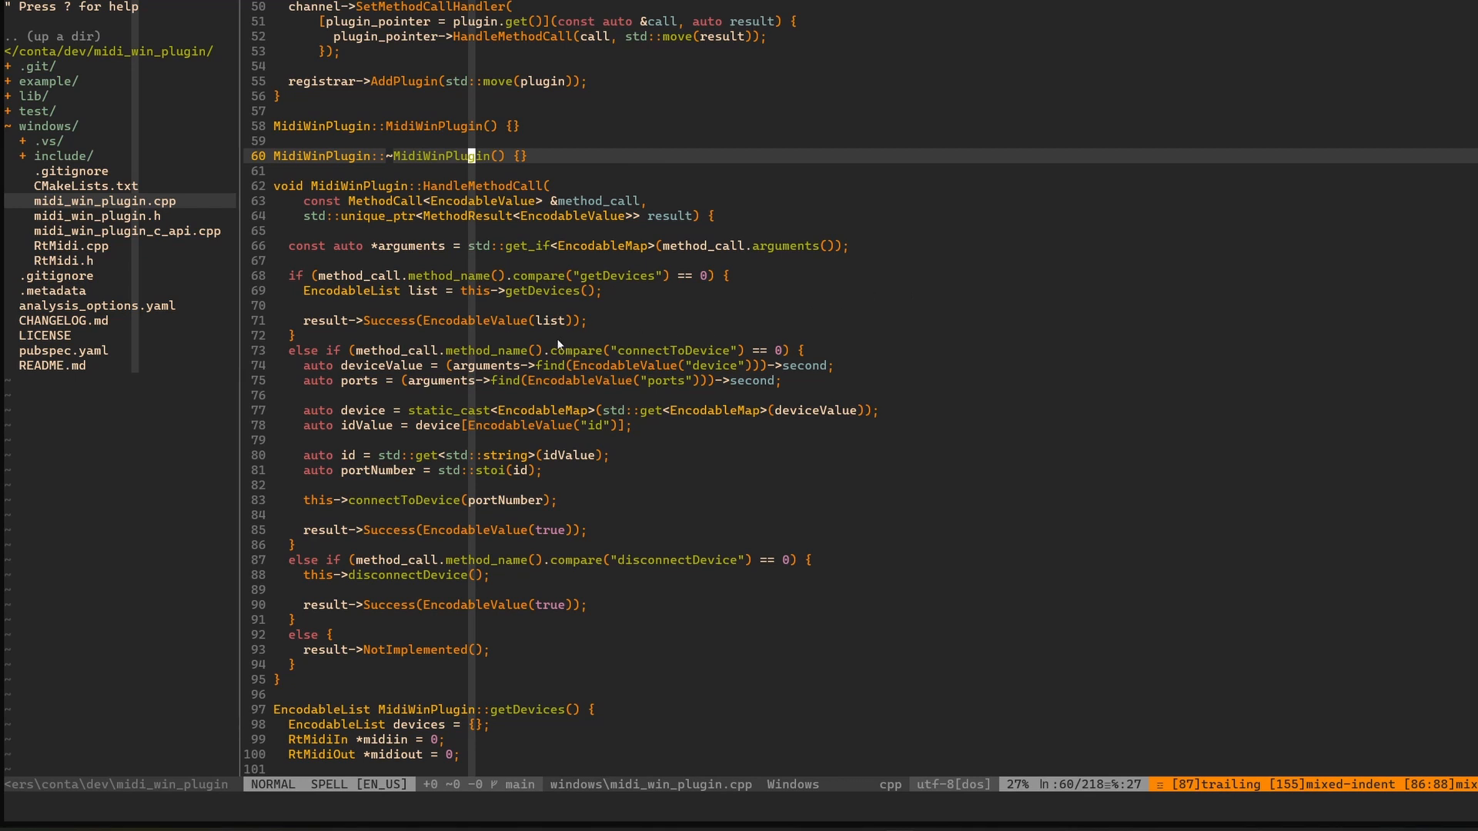
mouse_move(693, 360)
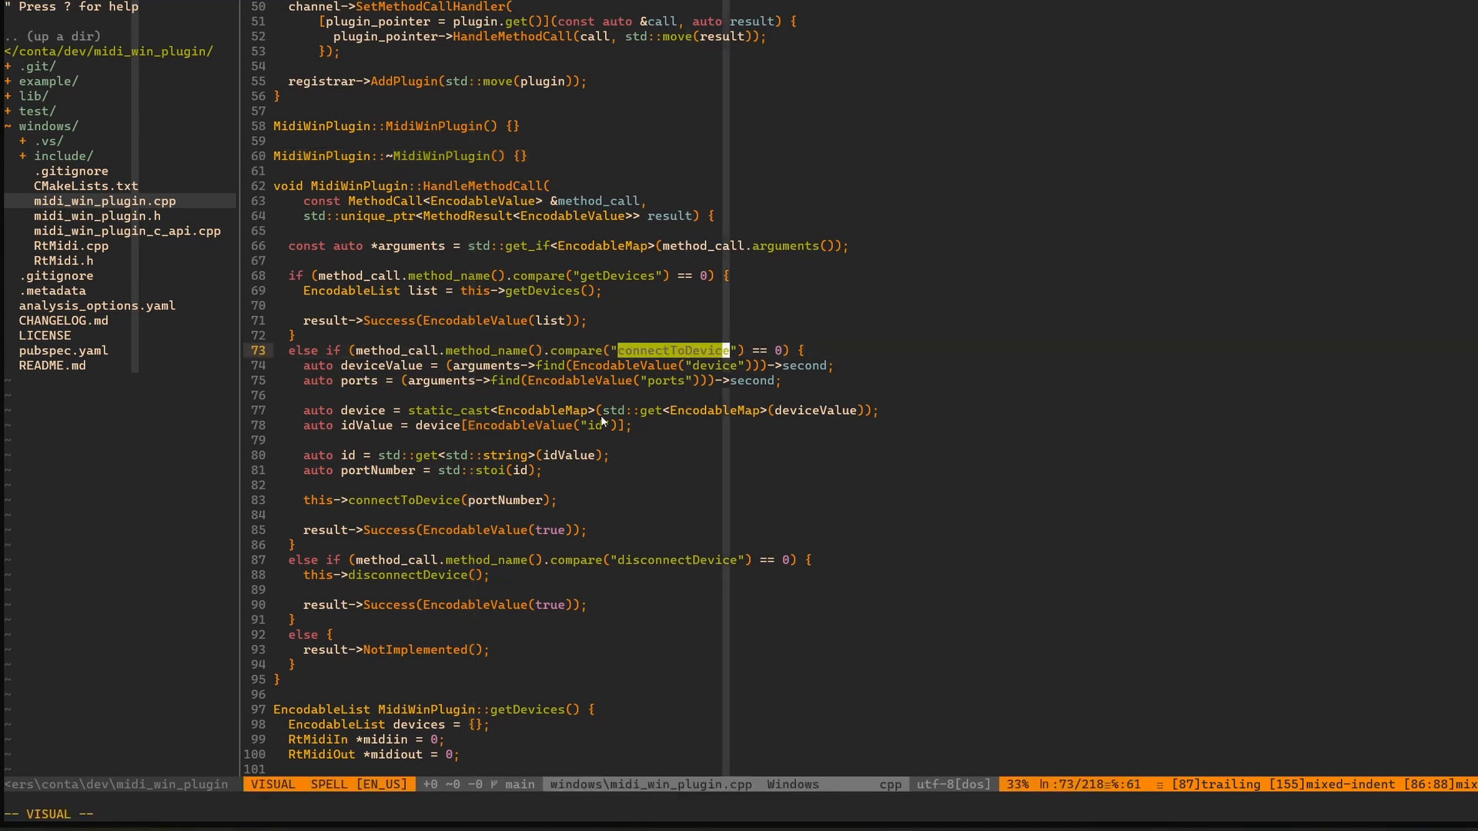
scroll(down, 3)
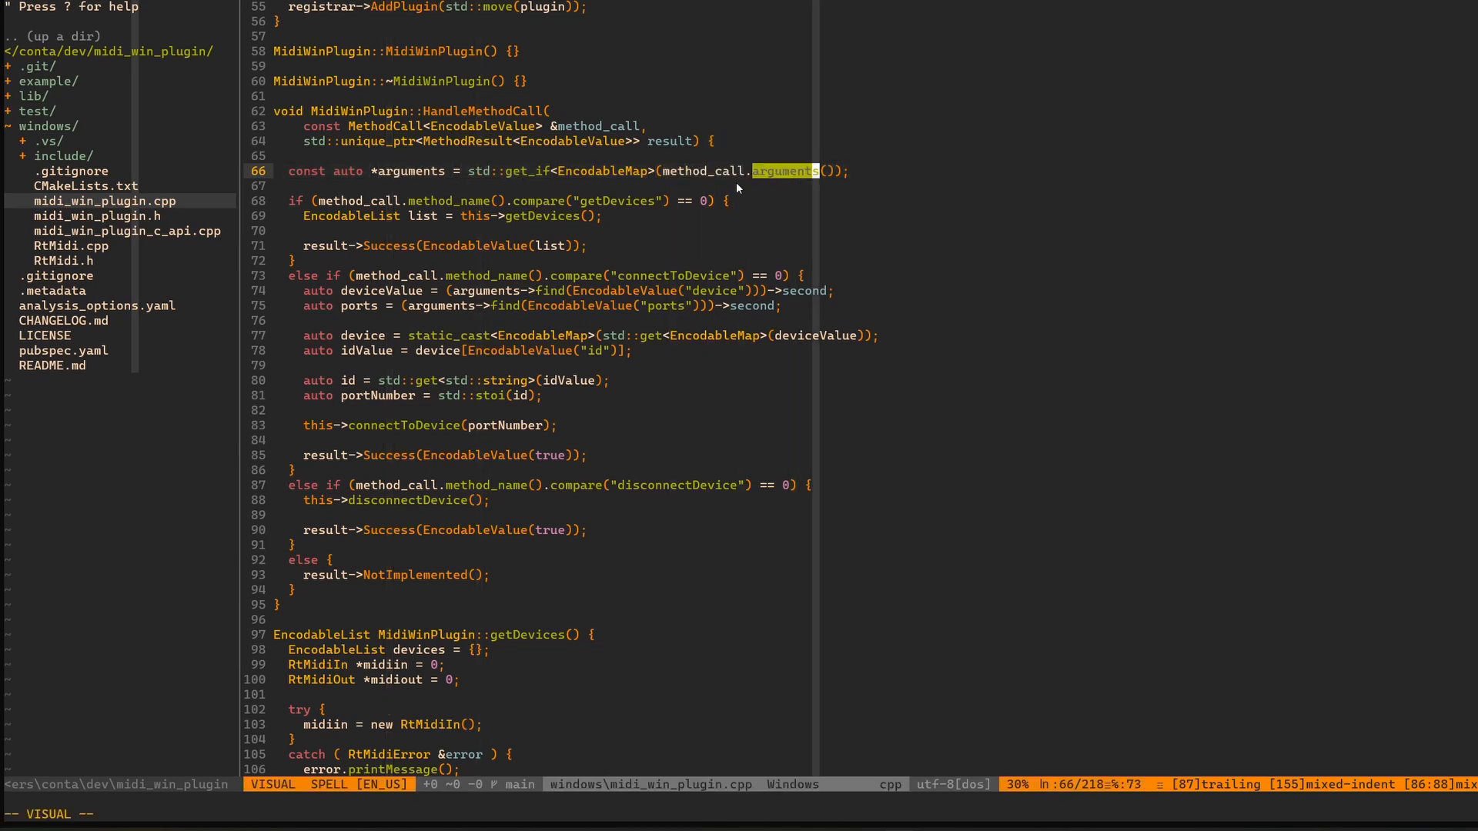
mouse_move(628, 243)
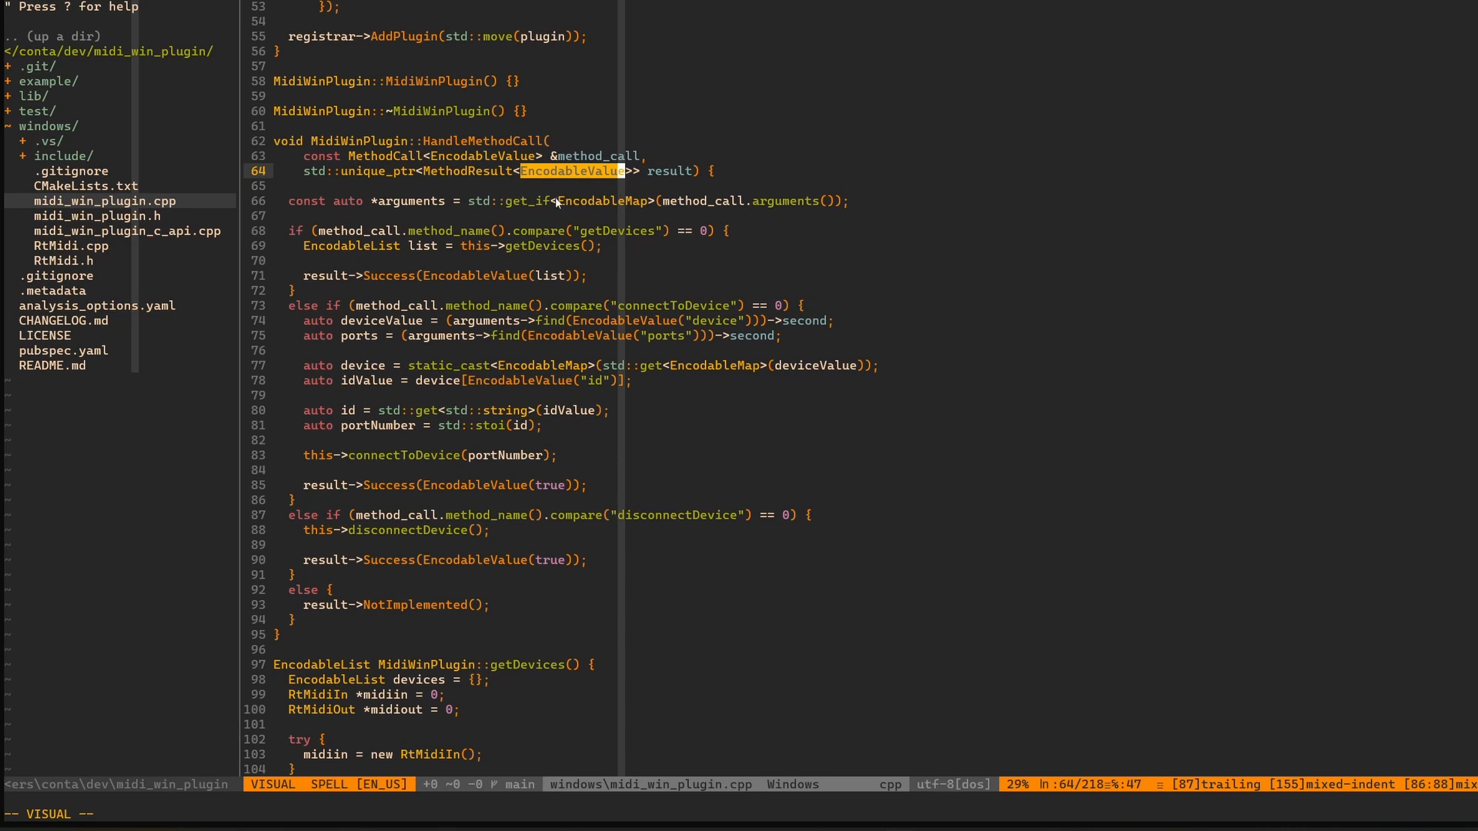
mouse_move(609, 207)
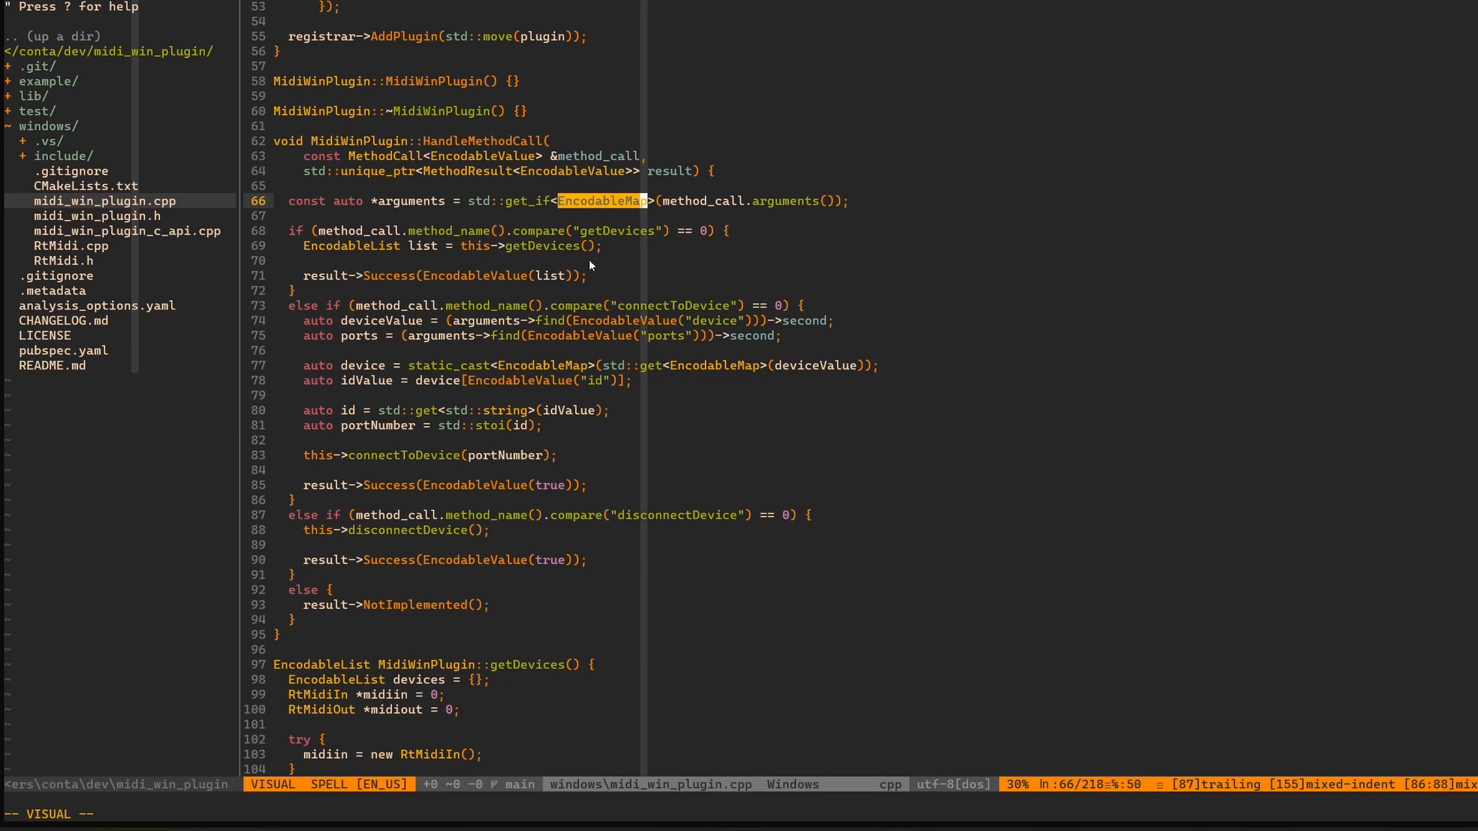
mouse_move(475, 206)
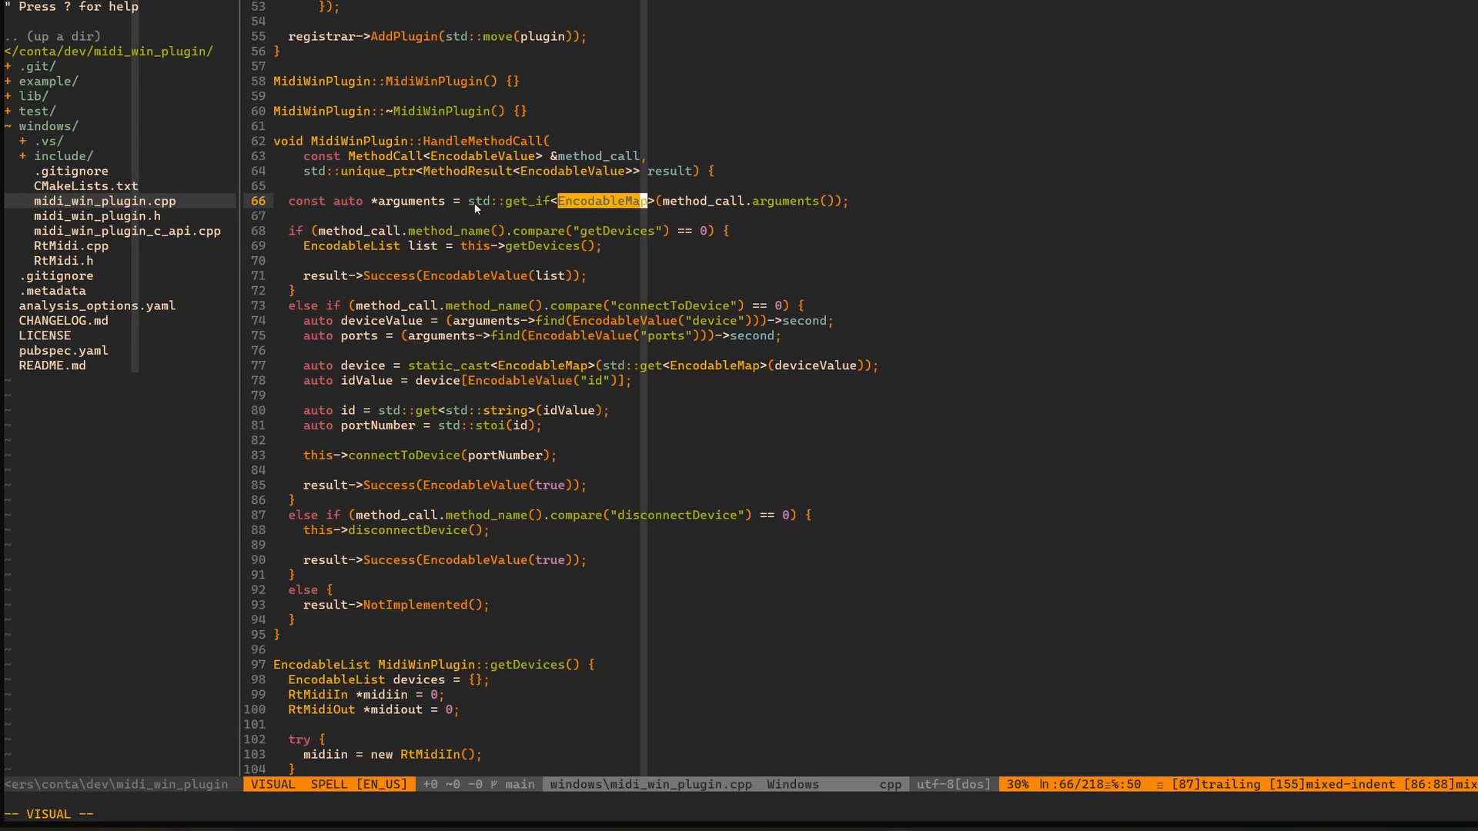
key(Escape)
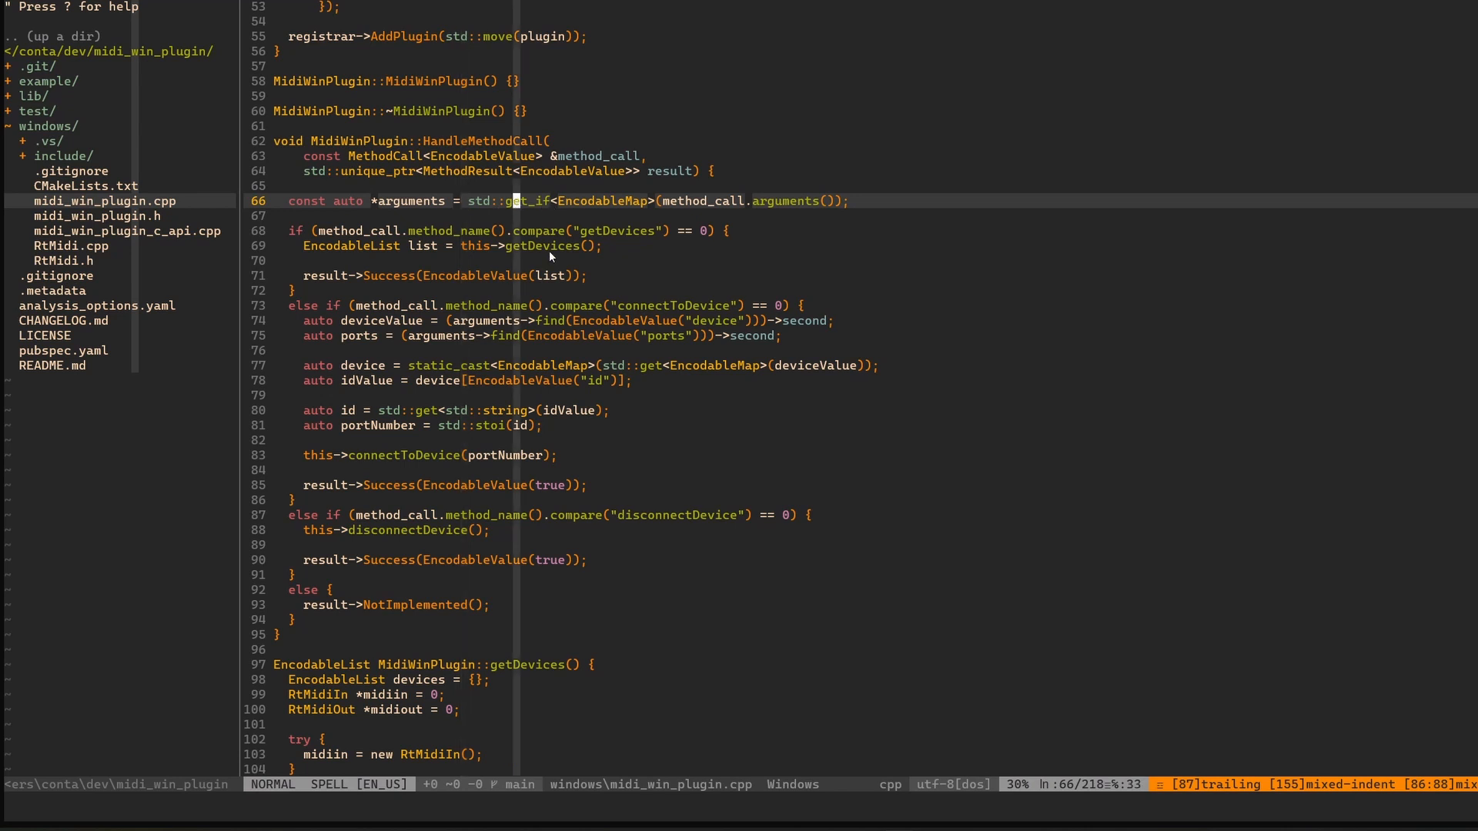
mouse_move(631, 190)
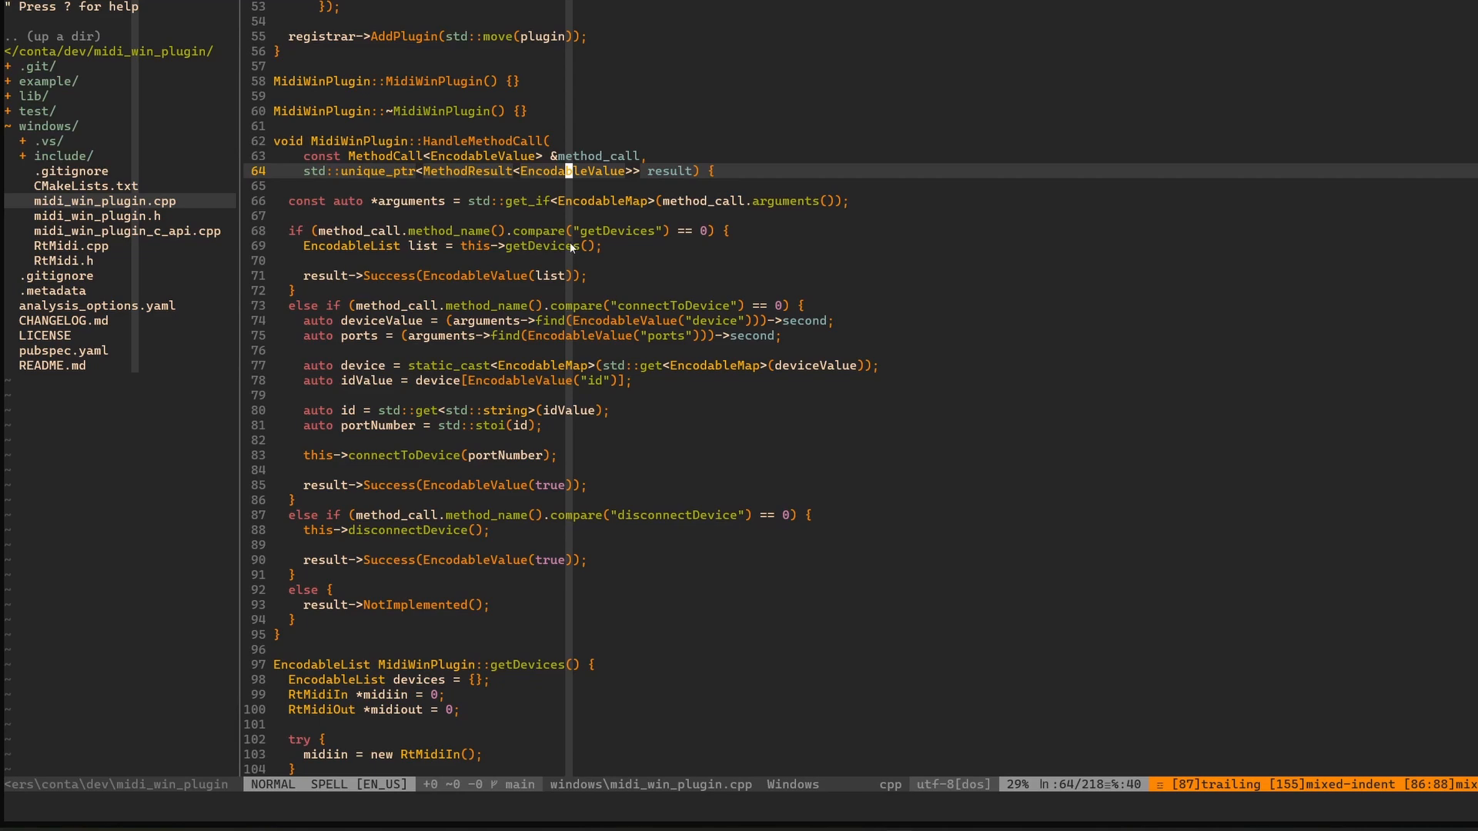
mouse_move(694, 252)
text(:Files)
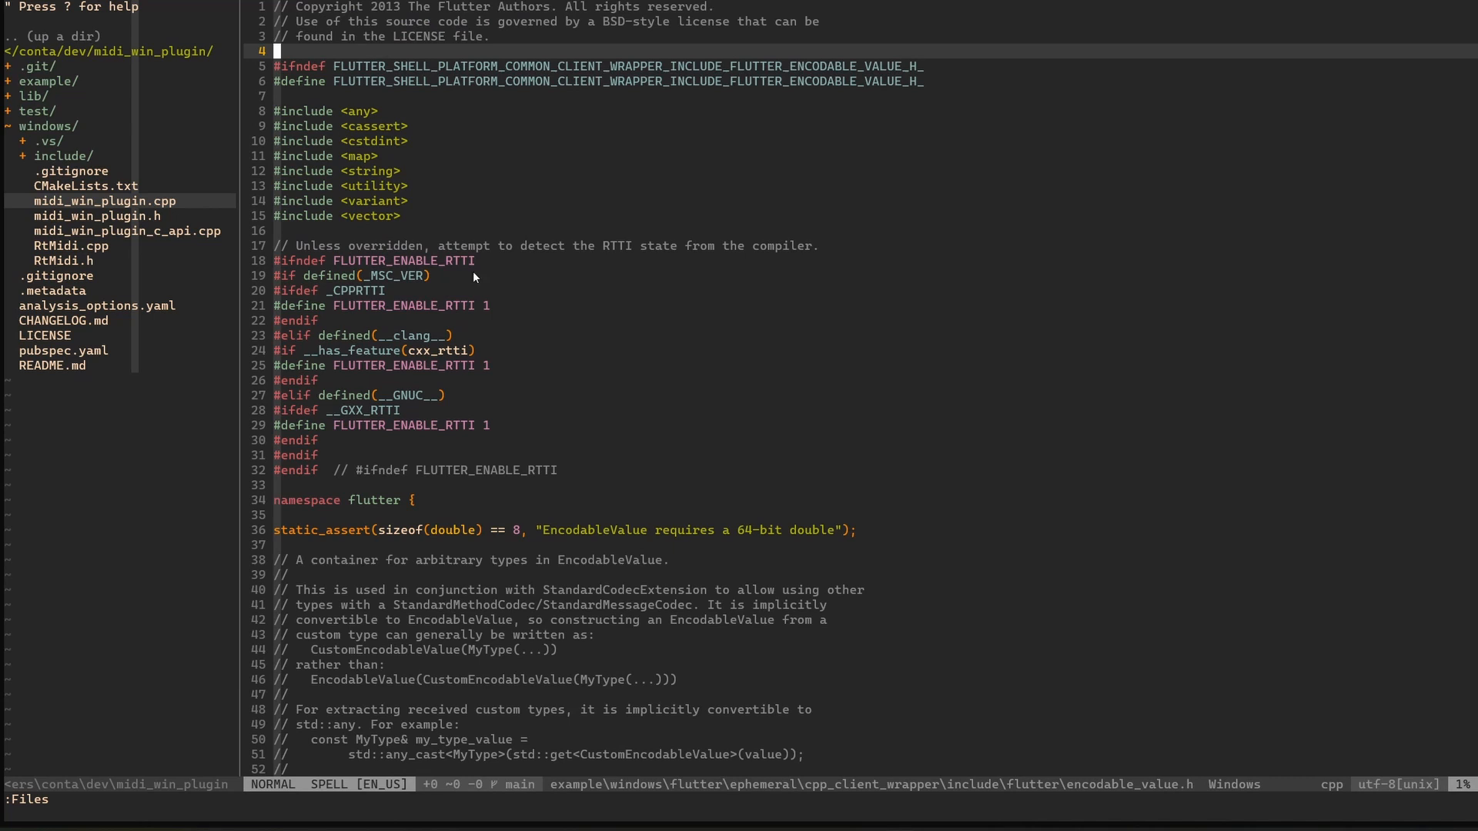
scroll(down, 3)
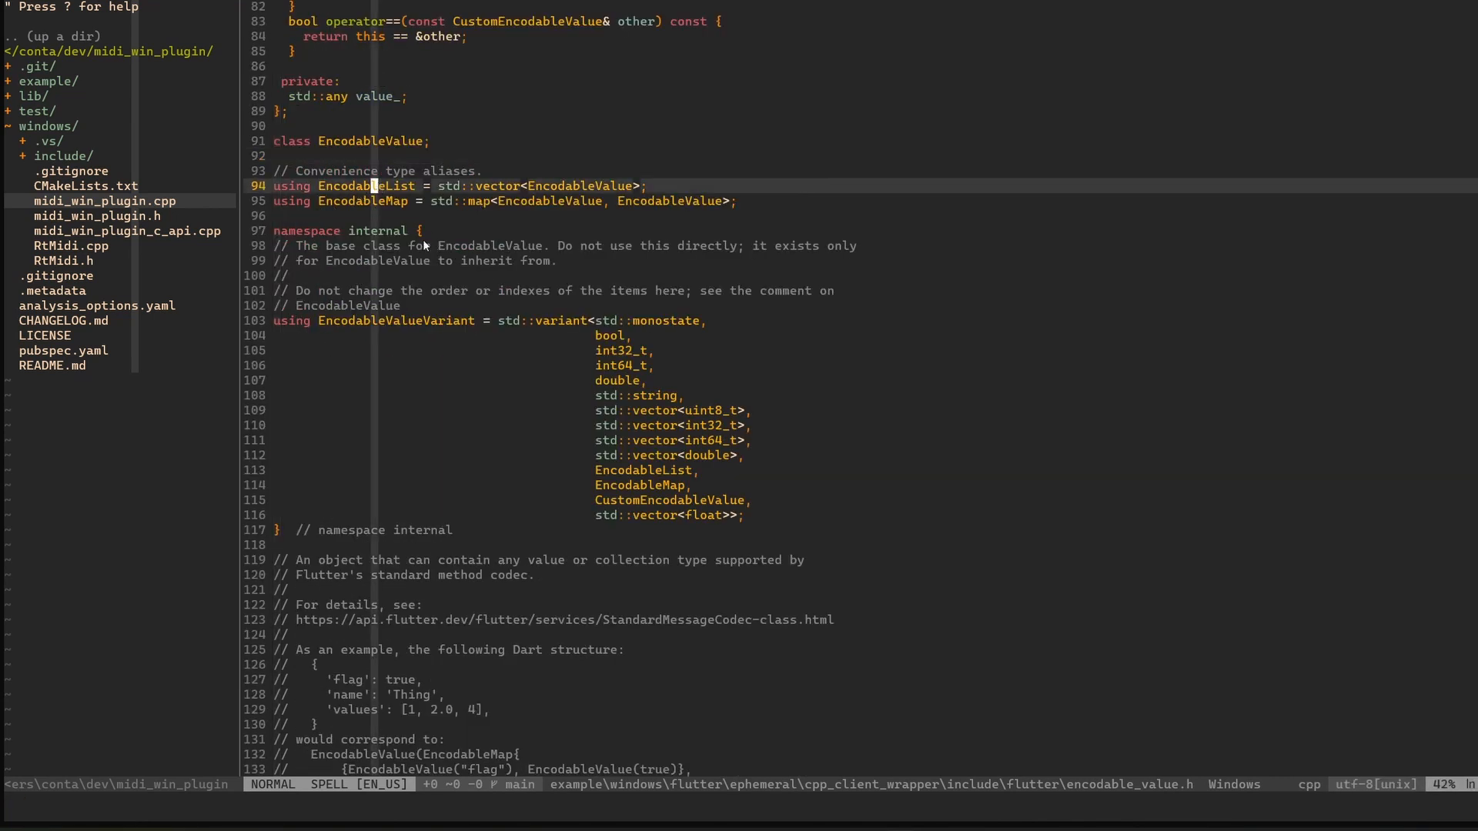
key(j)
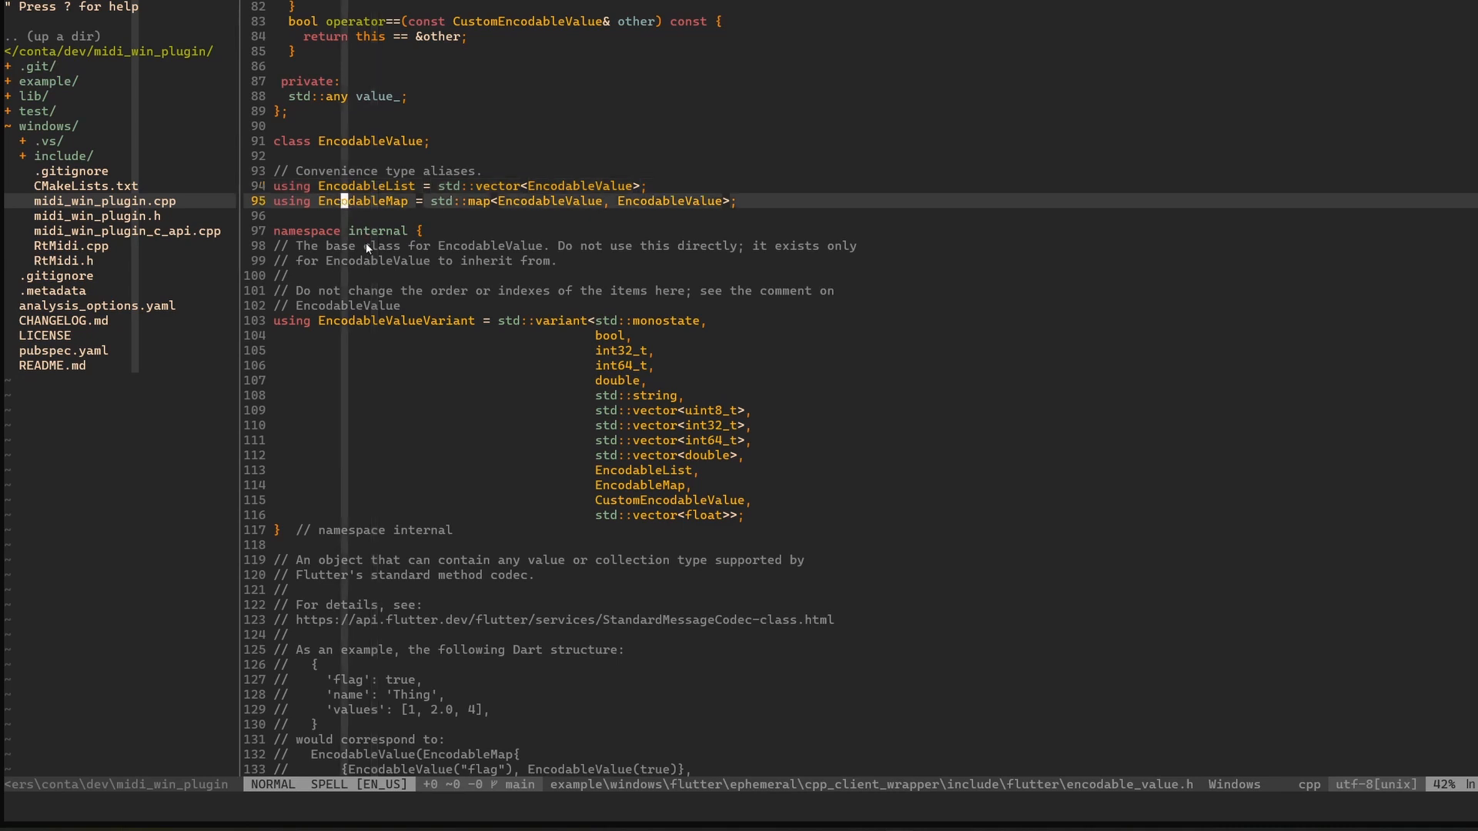
mouse_move(524, 194)
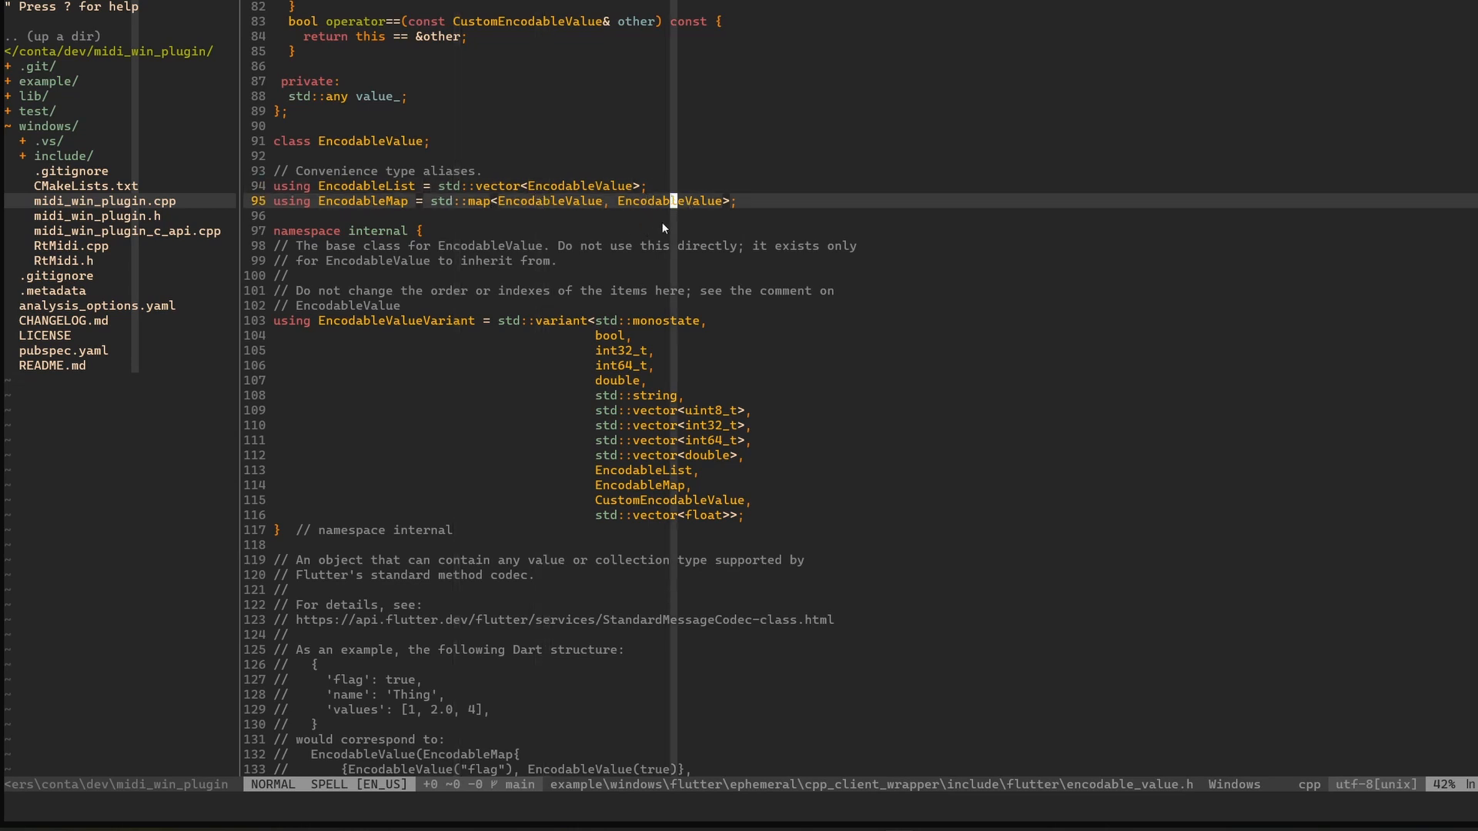
mouse_move(628, 243)
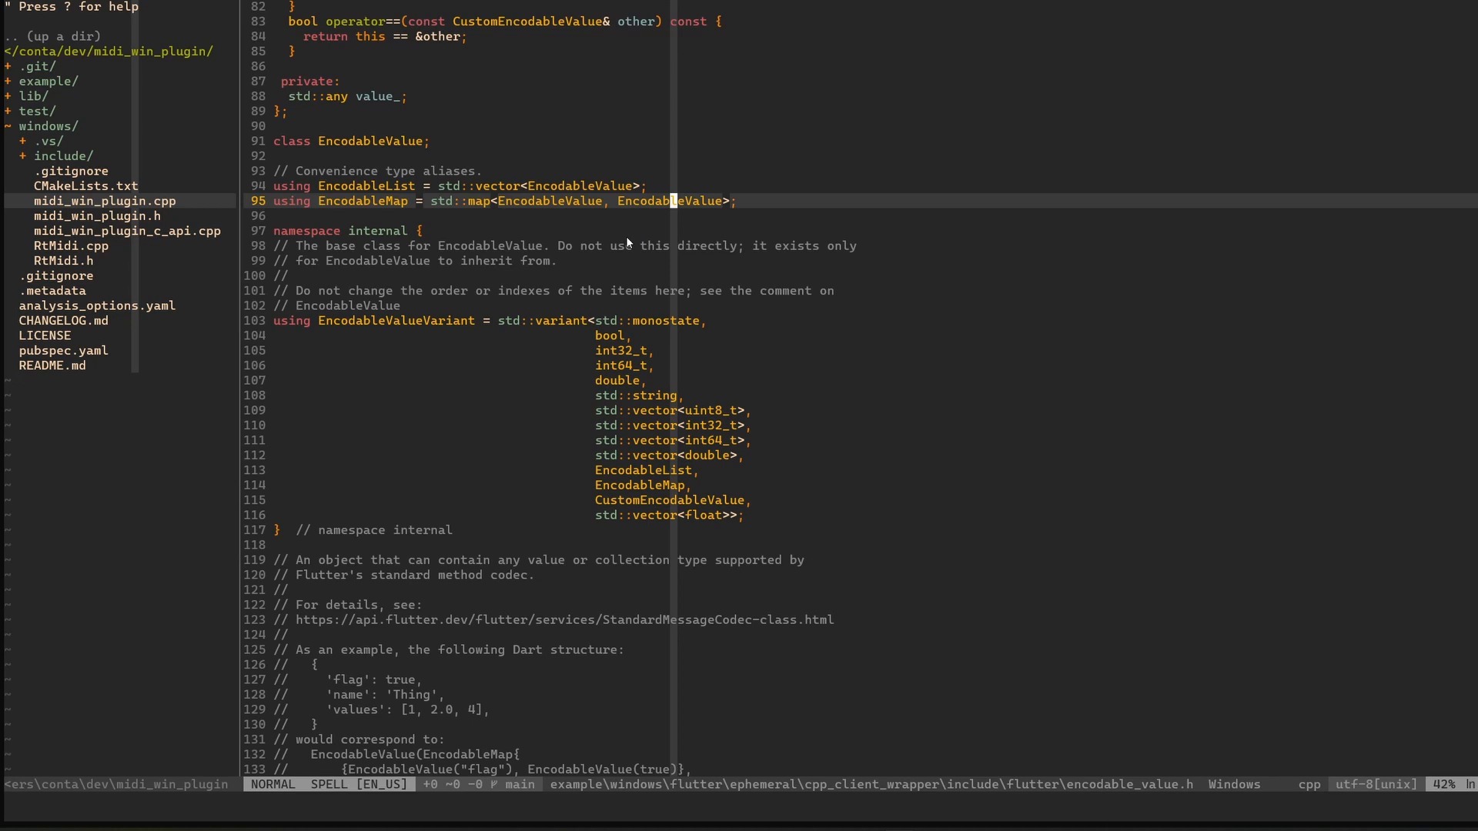
scroll(down, 3)
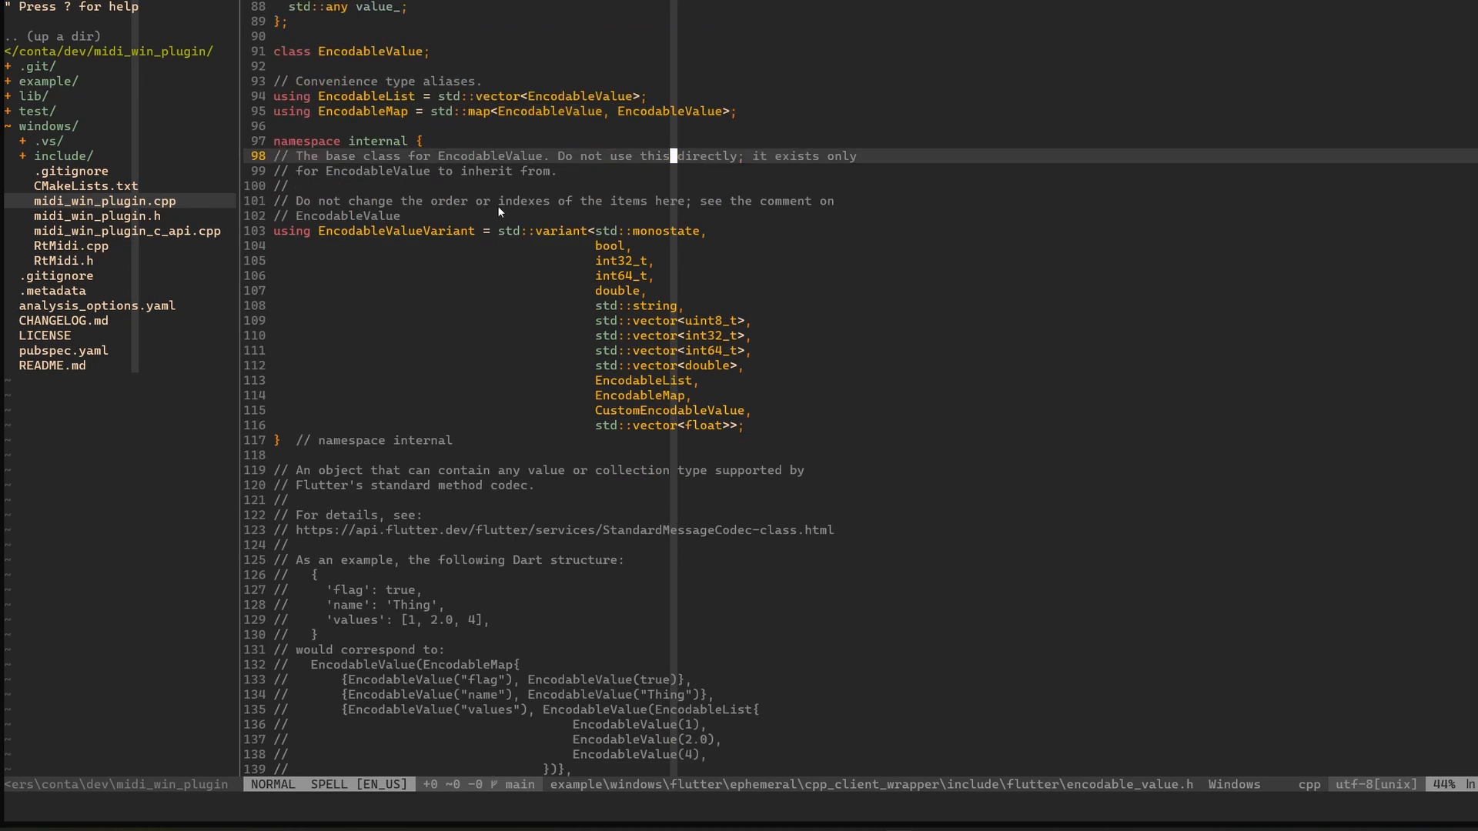
mouse_move(419, 238)
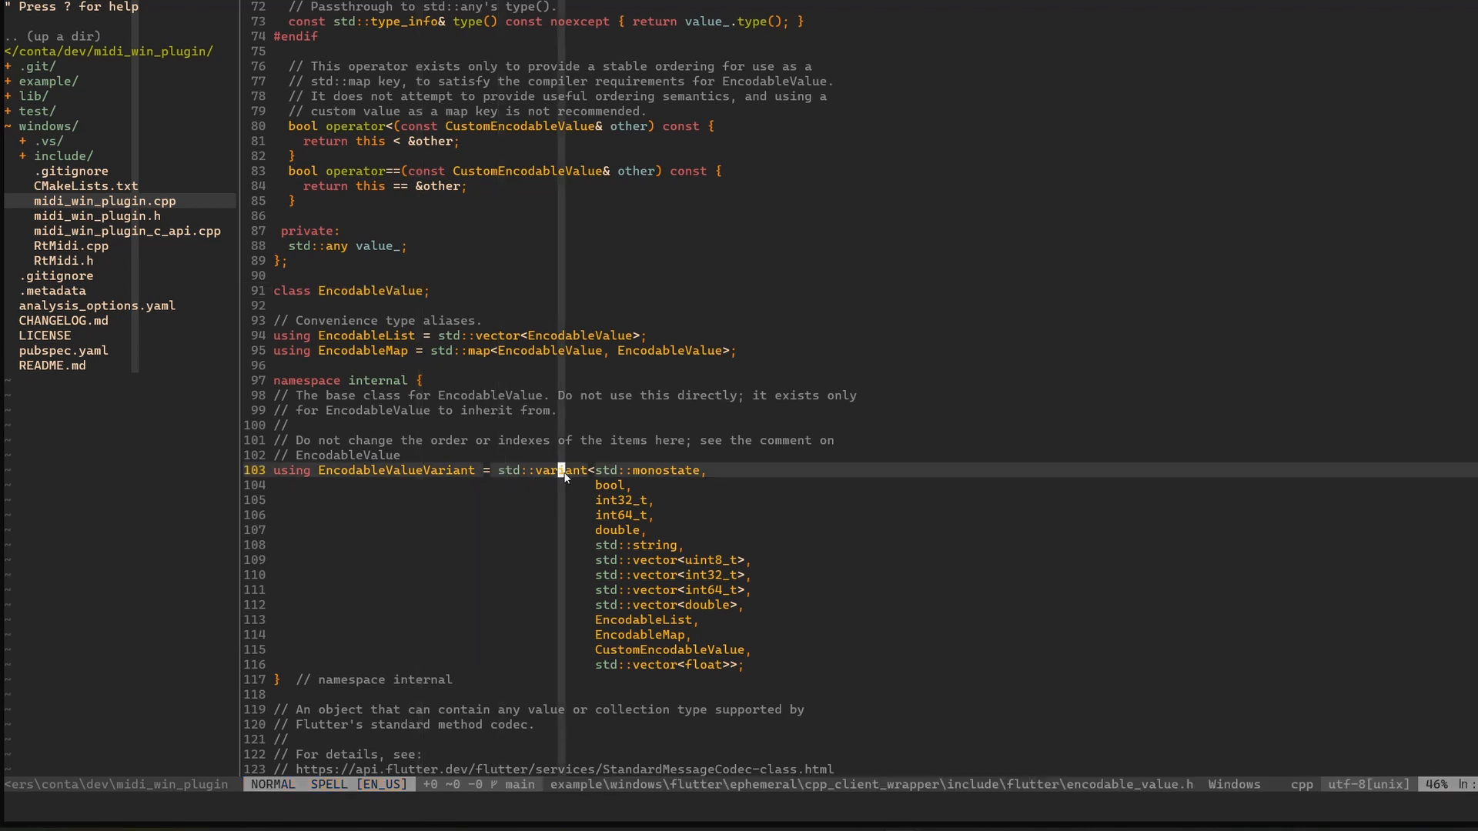
Select 'variant' on line 103 and read the EncodableValueVariant alternatives
key(v)
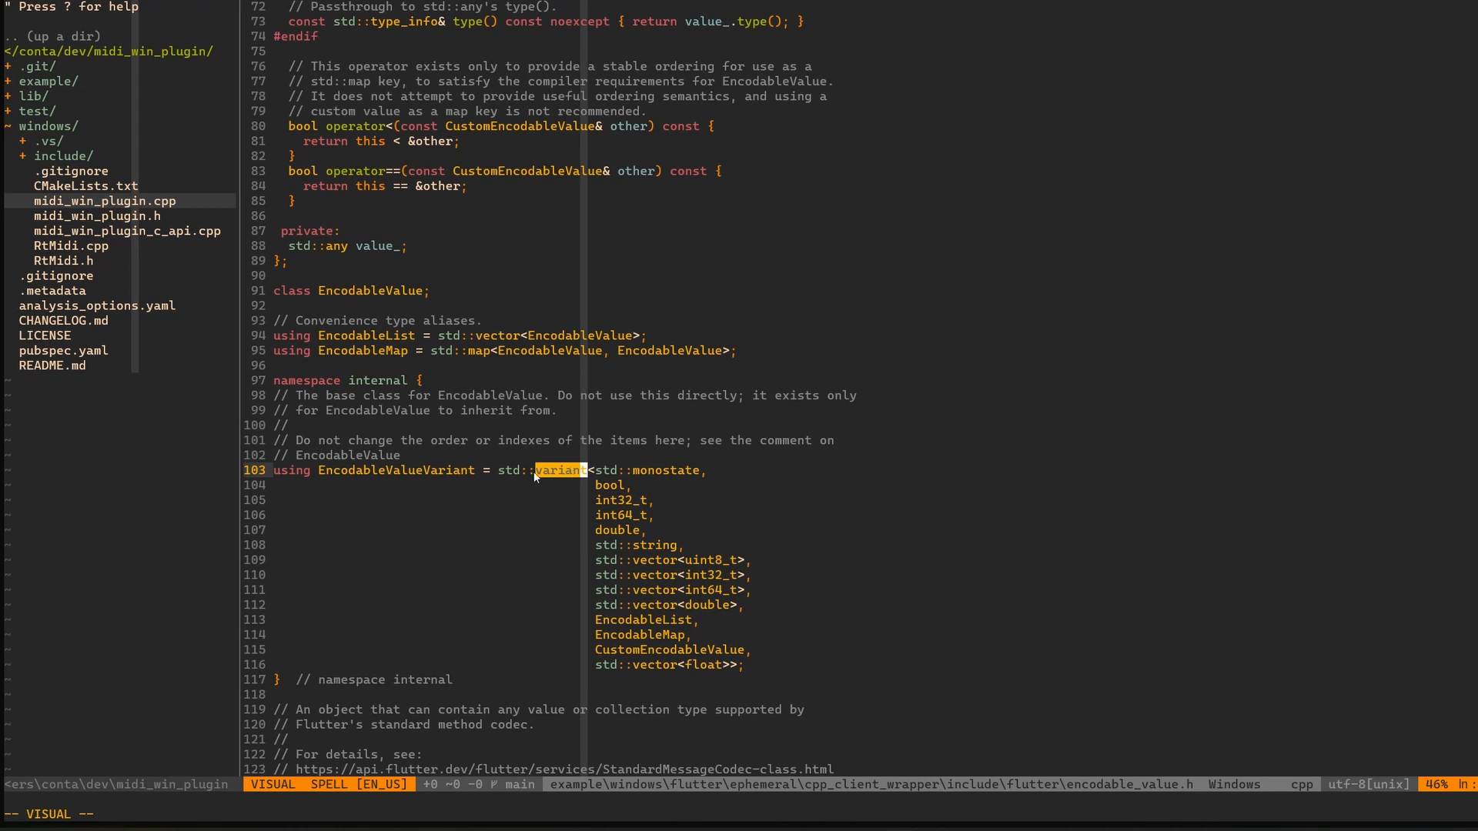
mouse_move(560, 566)
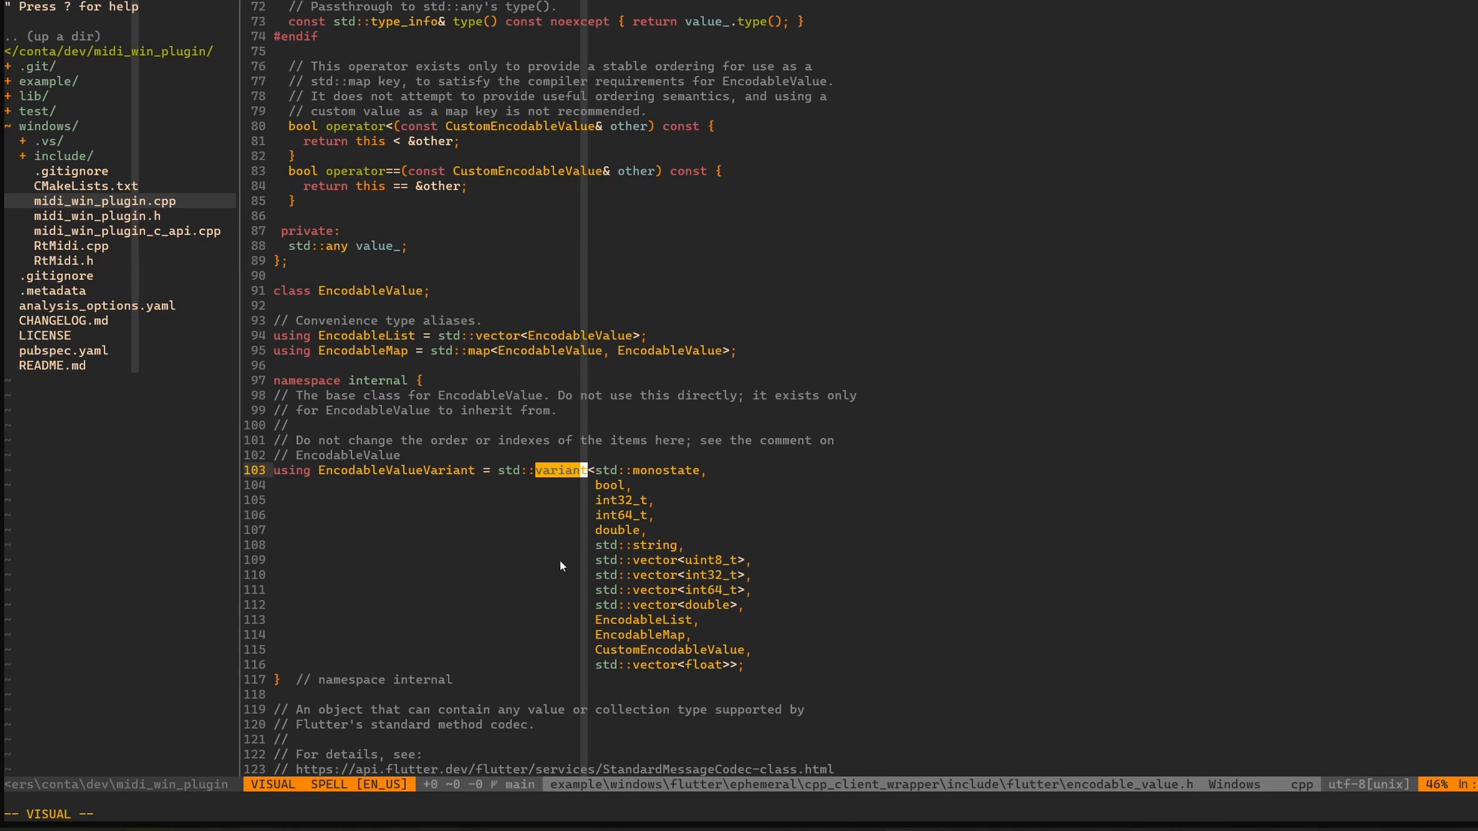
mouse_move(599, 491)
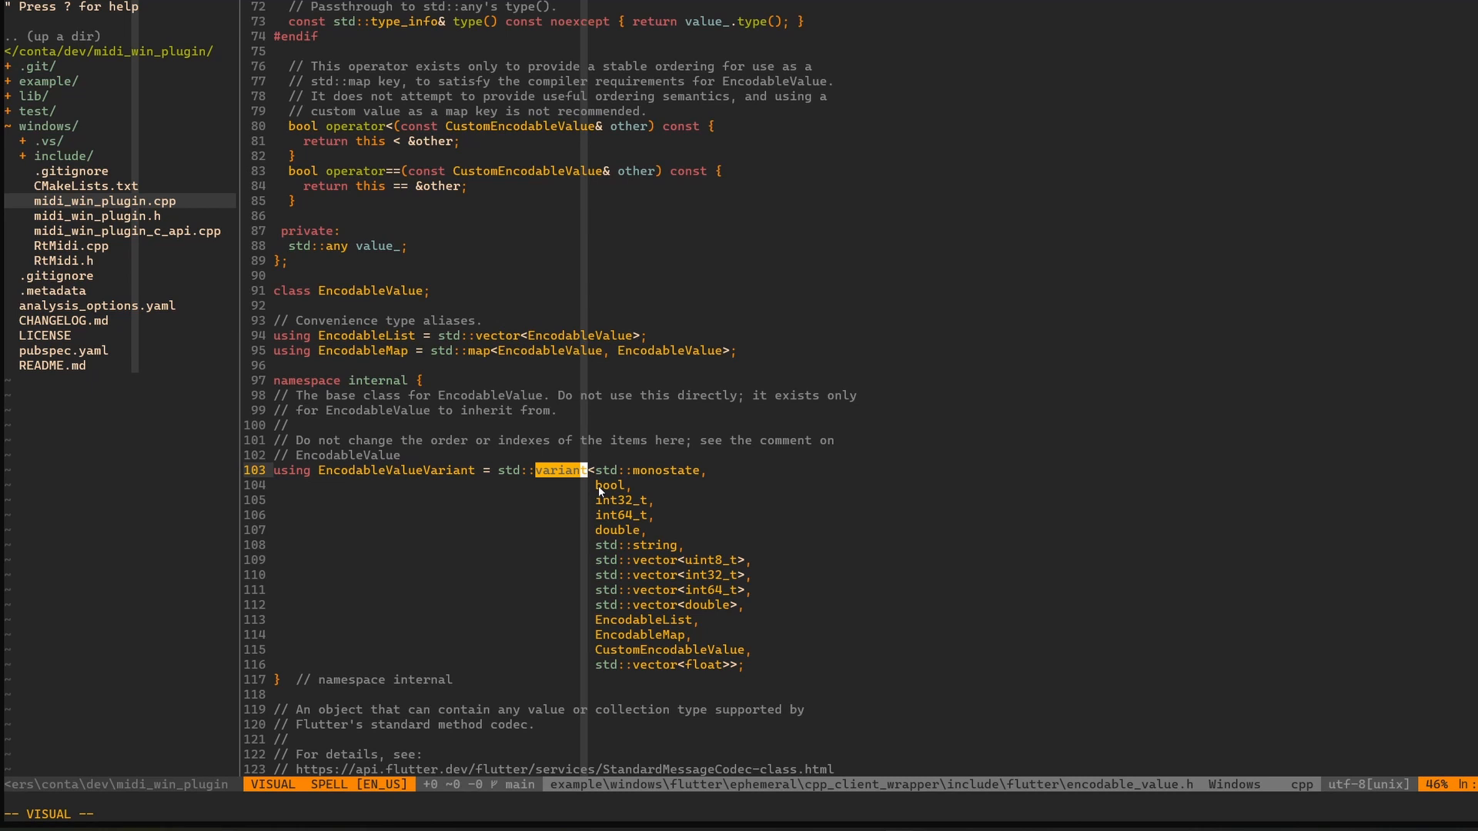
scroll(down, 3)
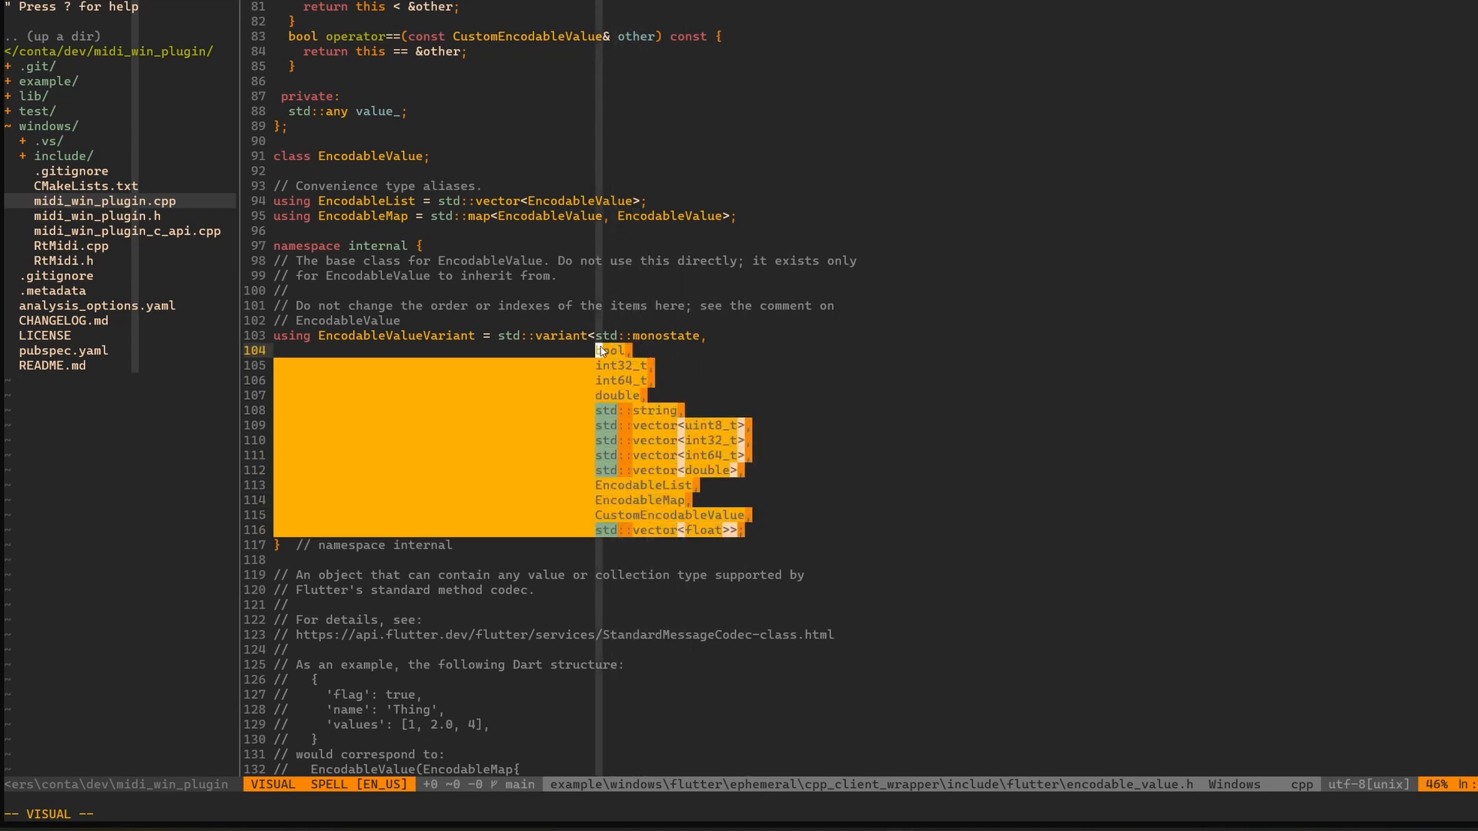
key(Escape)
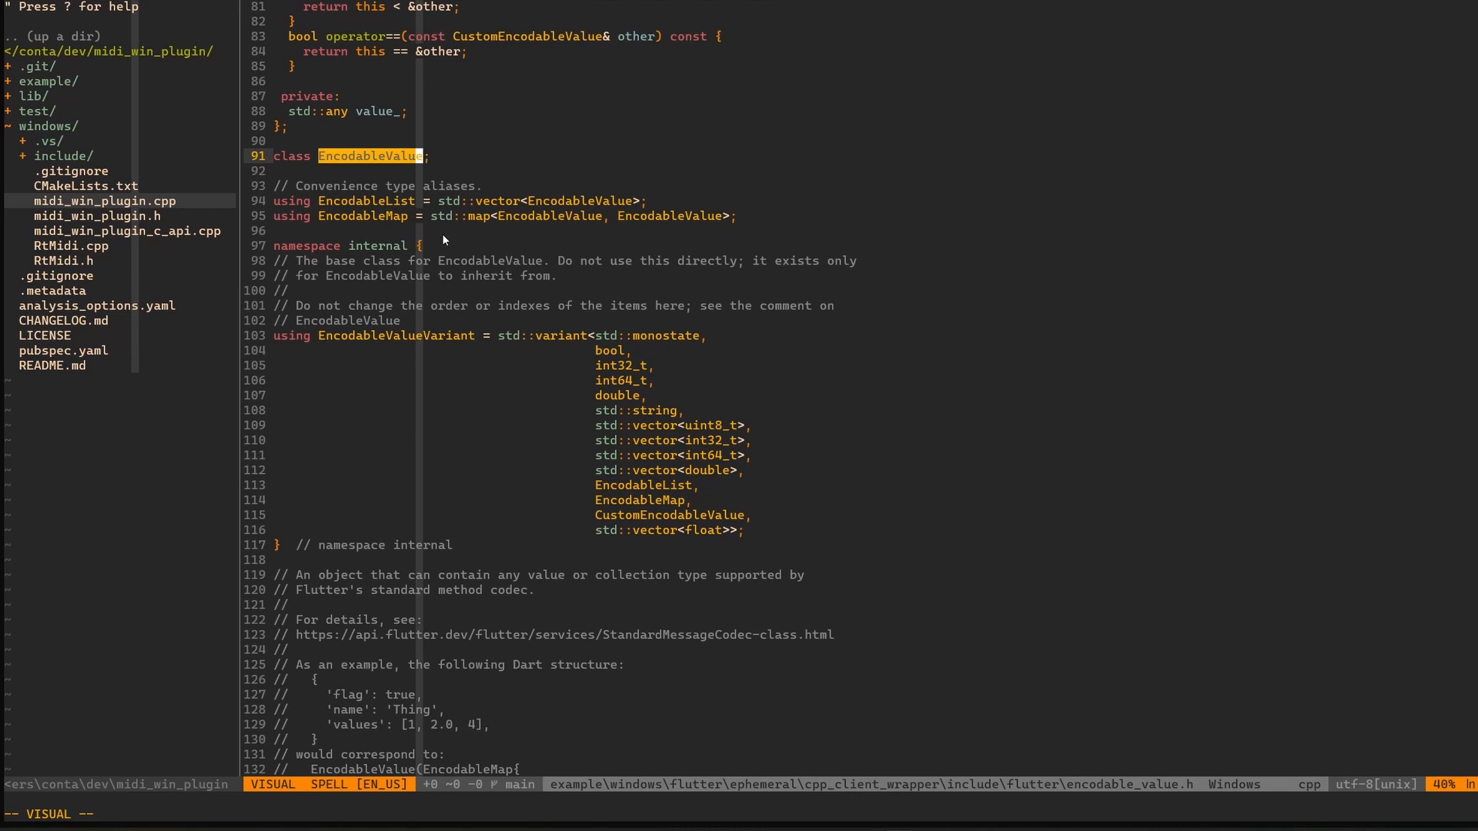
mouse_move(654, 380)
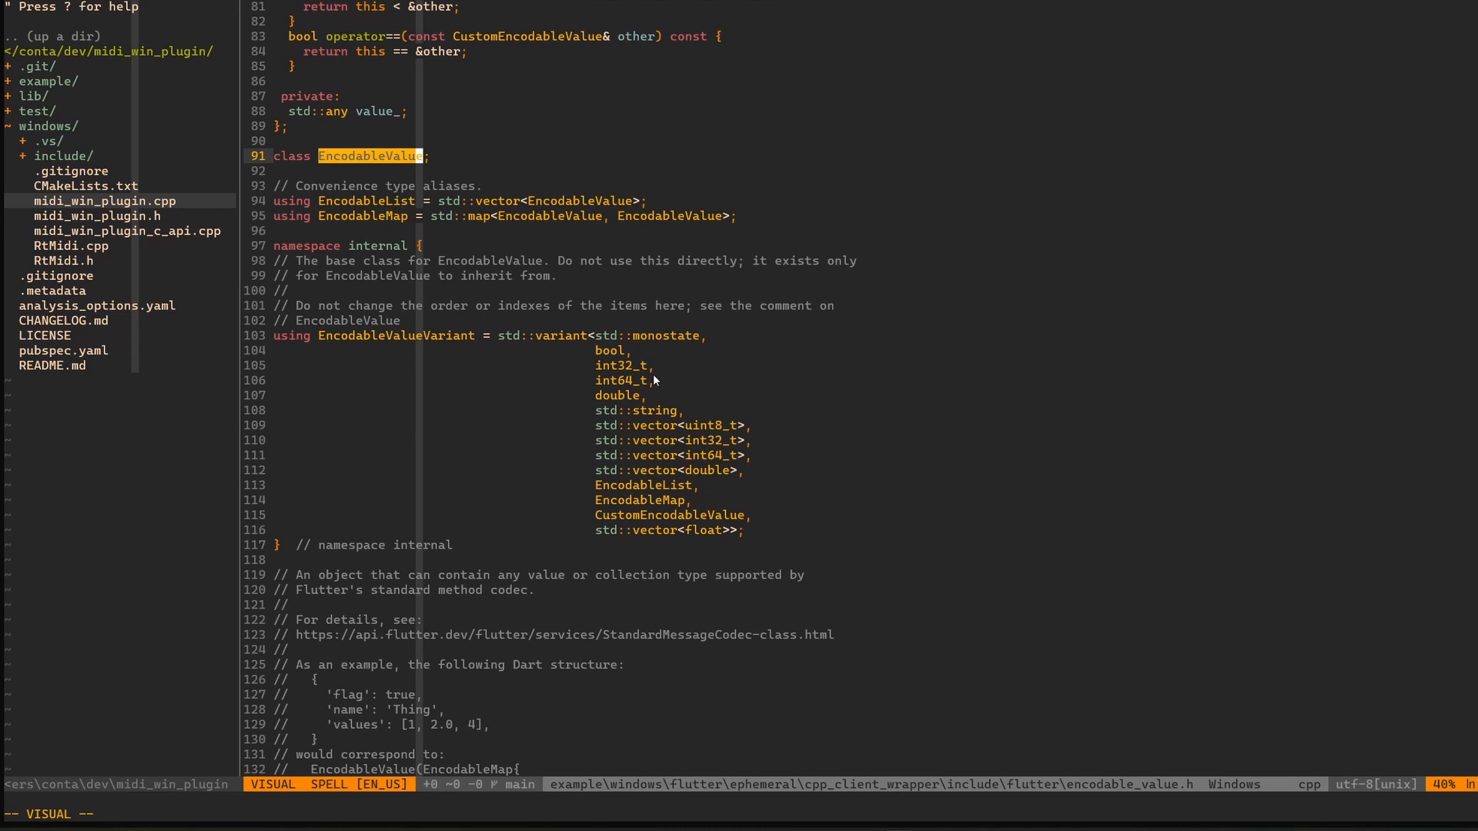
mouse_move(635, 372)
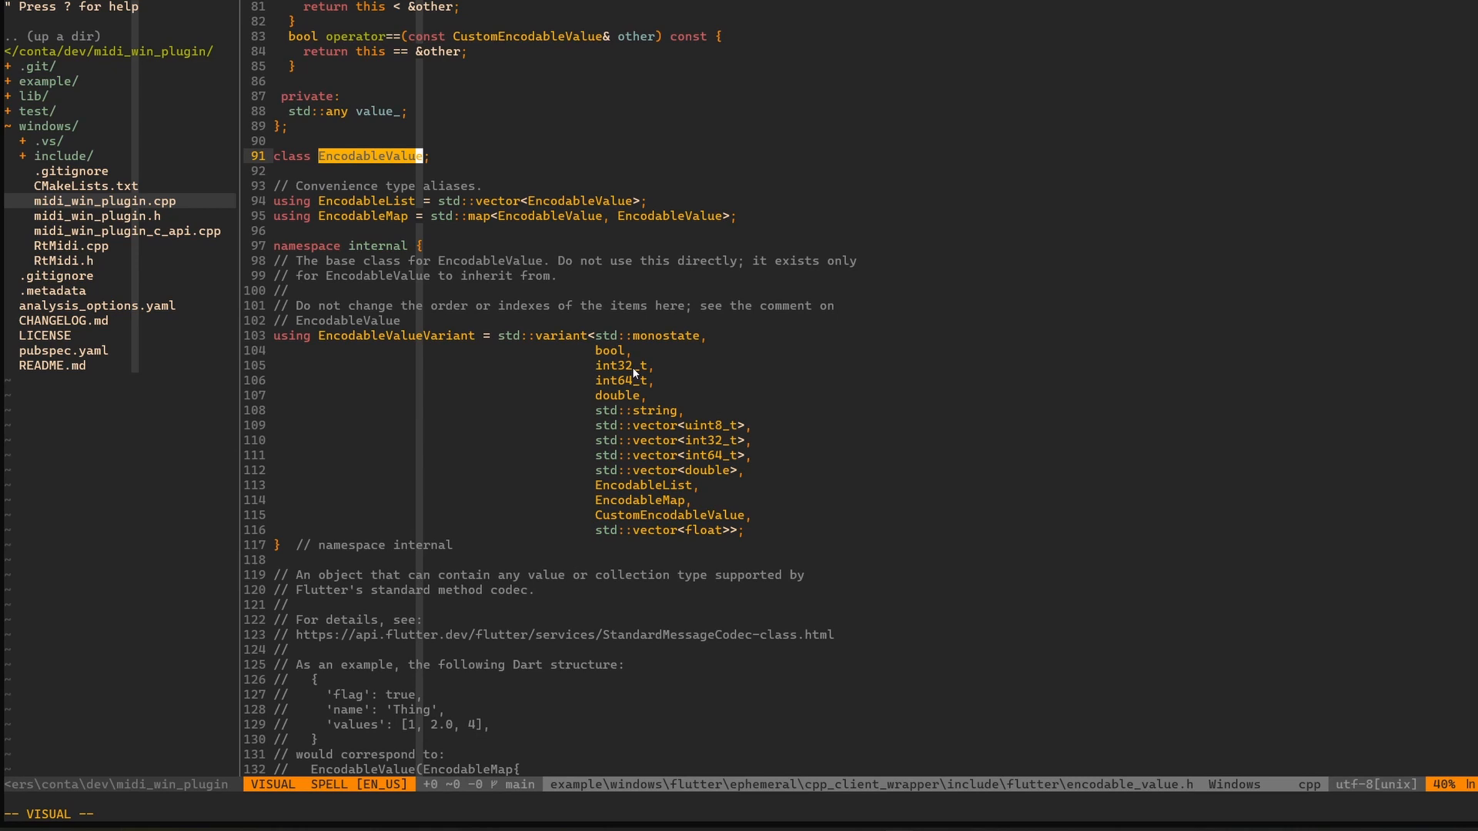
mouse_move(407, 457)
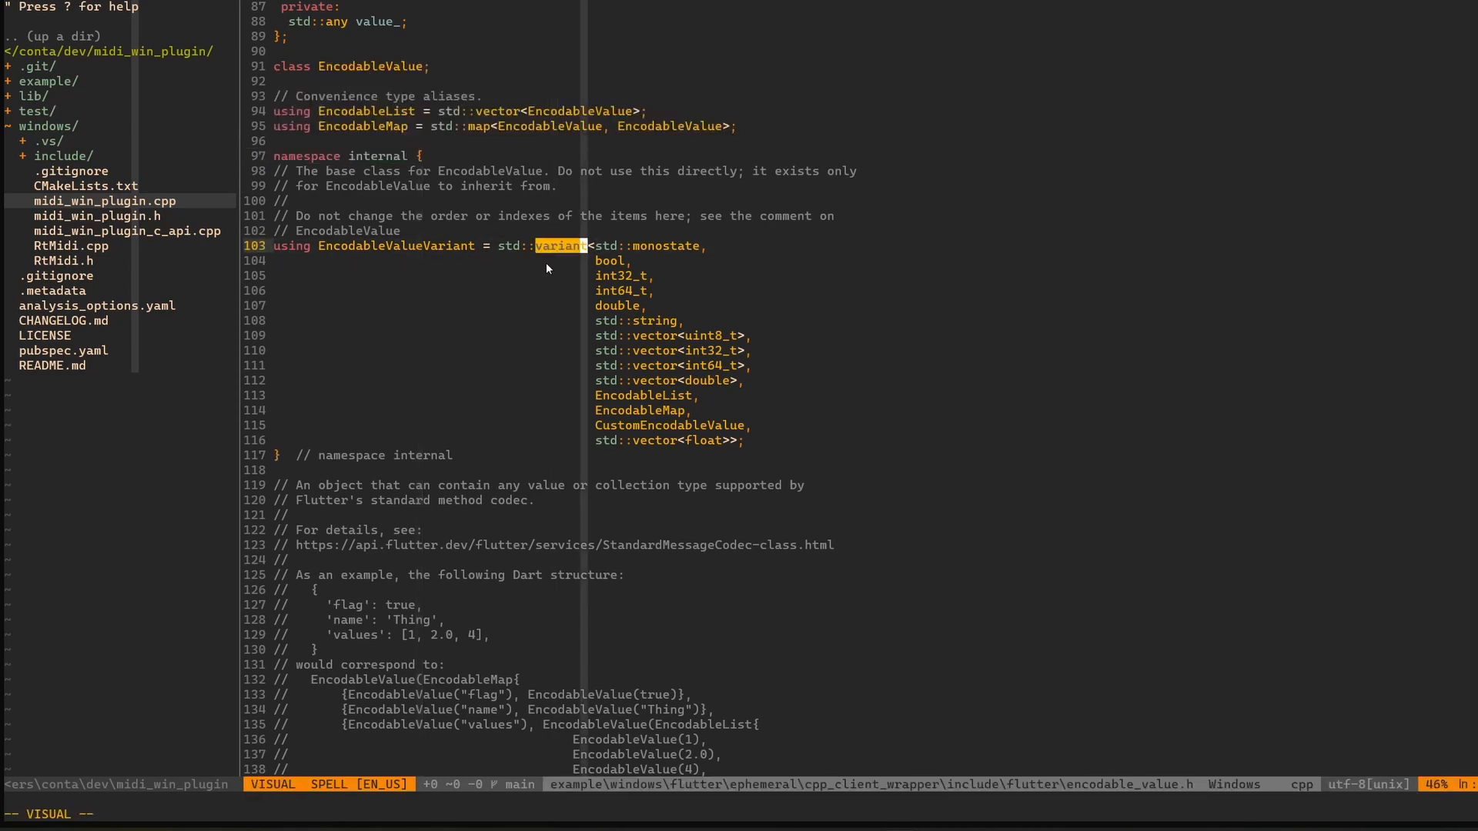
mouse_move(655, 405)
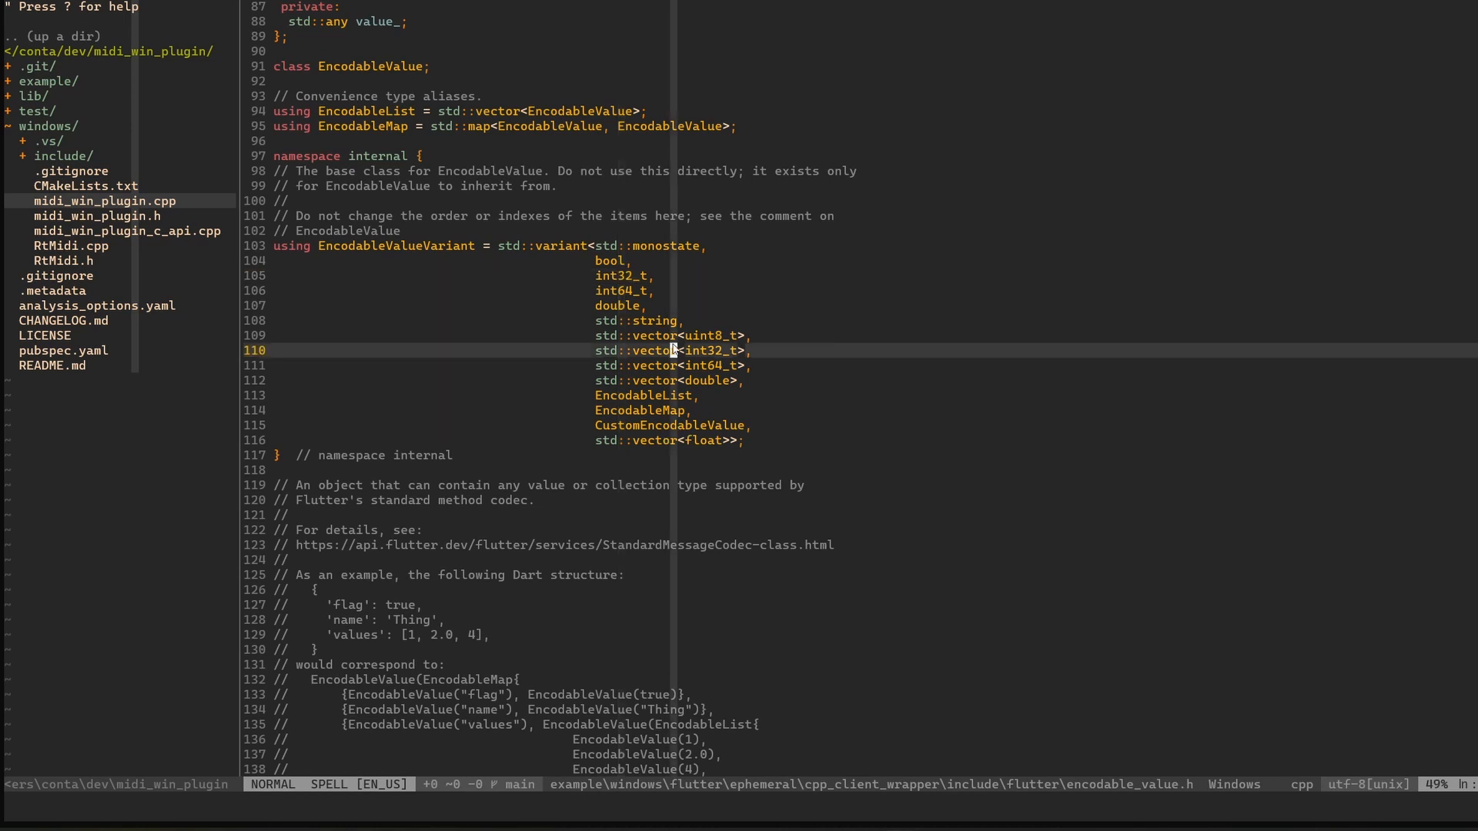
mouse_move(674, 425)
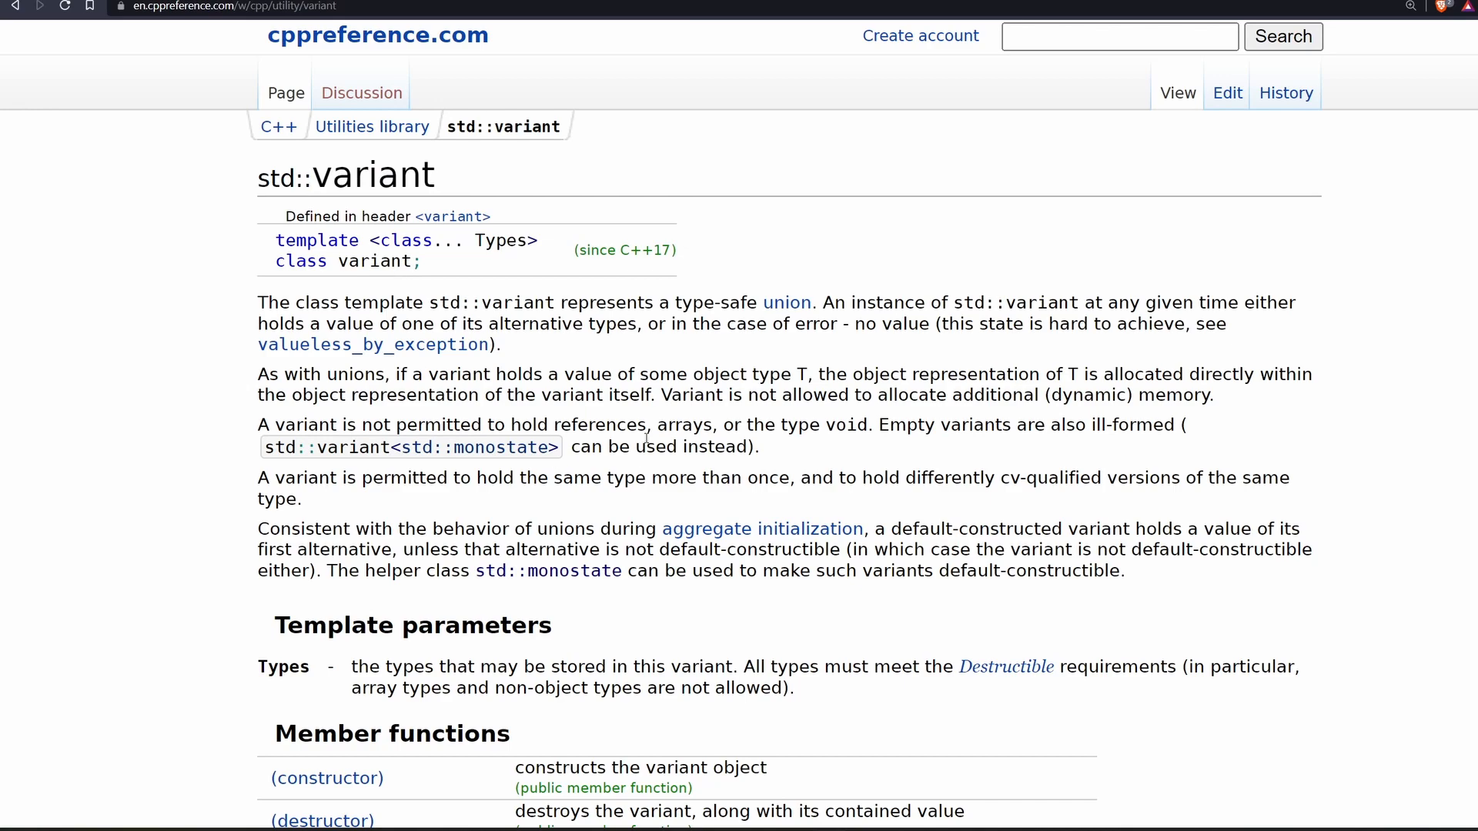
Scroll down the std::variant page to the Example section
scroll(down, 3)
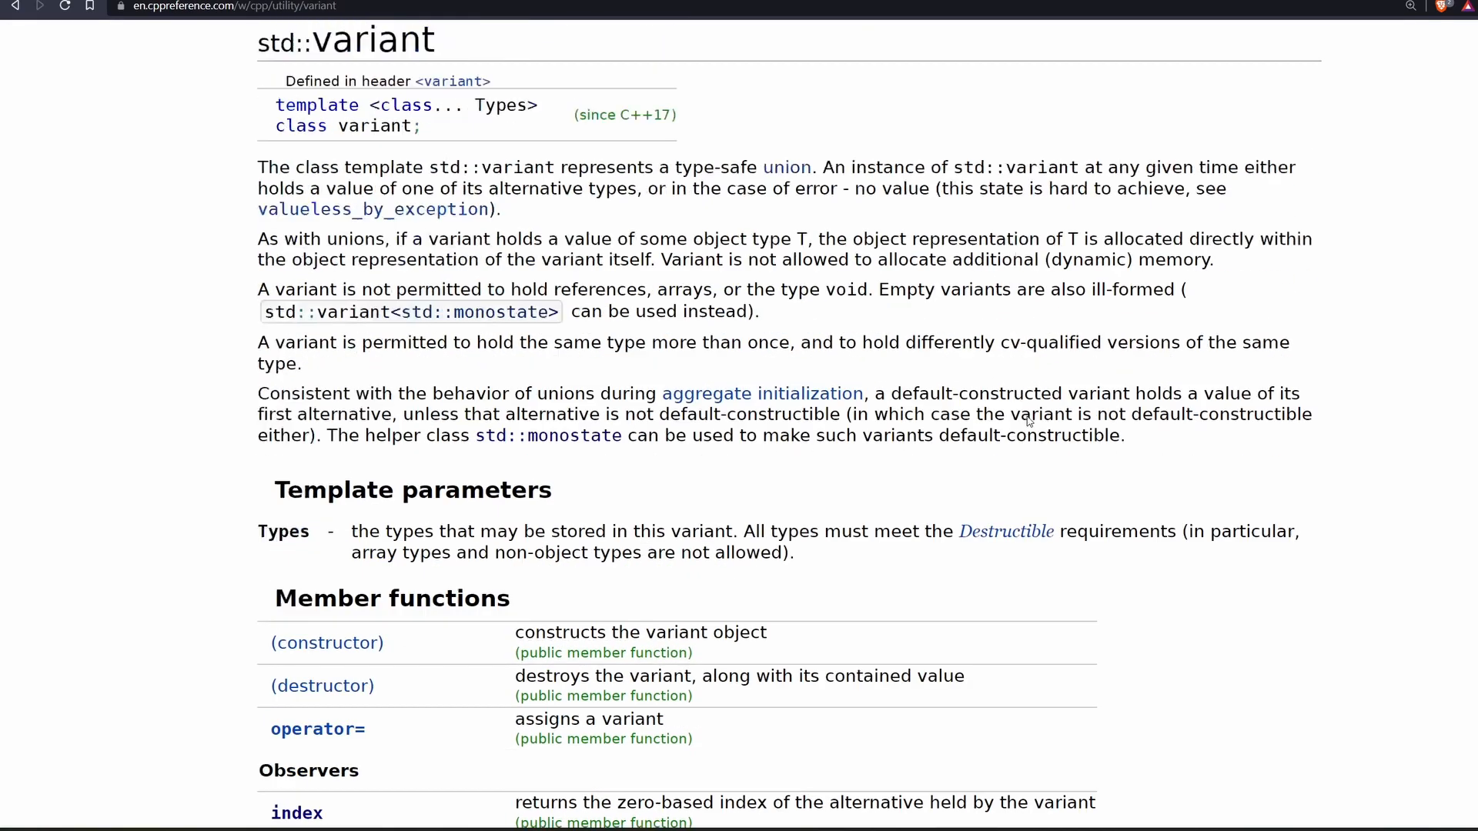
scroll(down, 3)
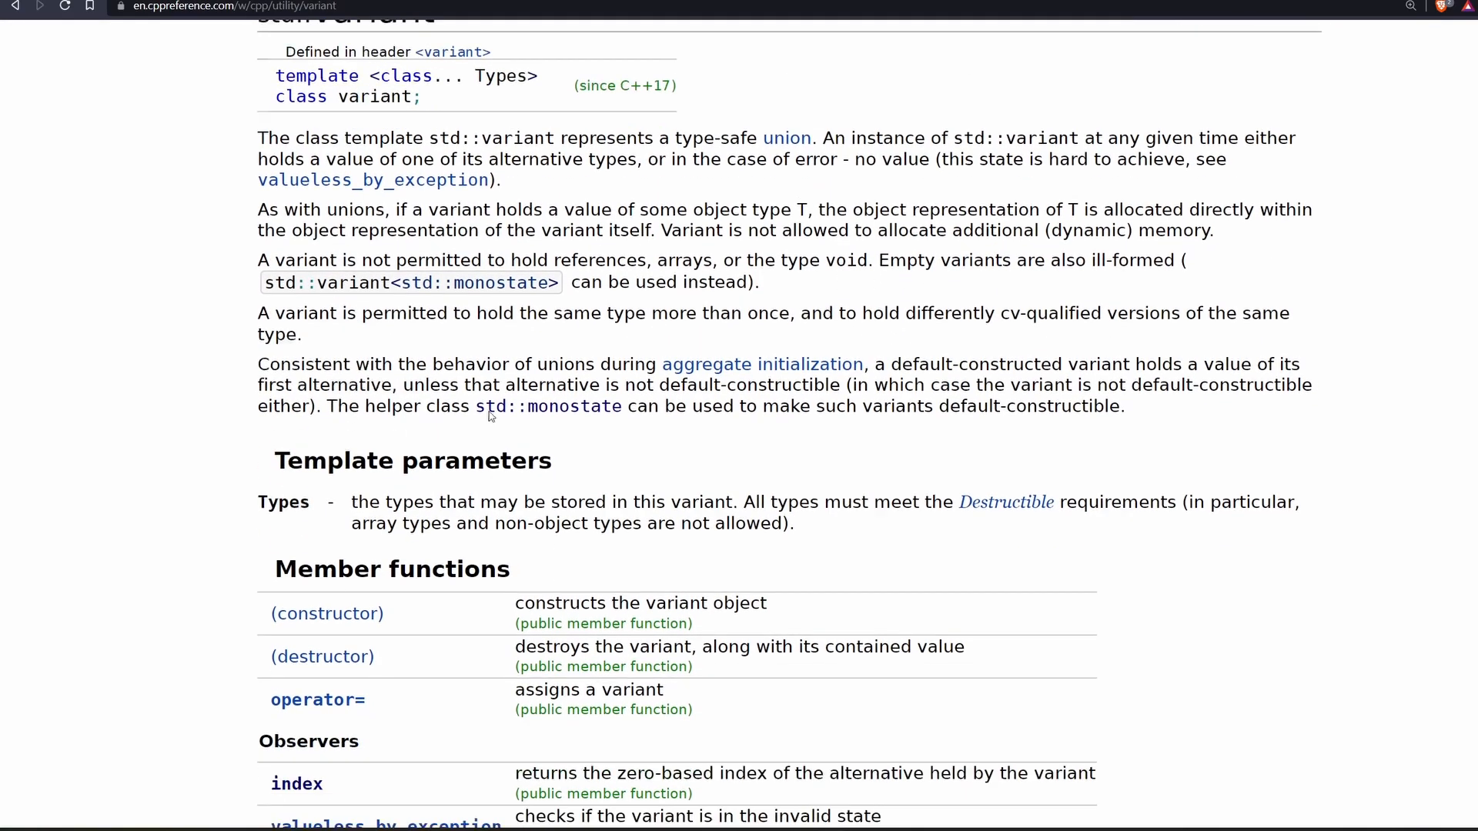
scroll(down, 3)
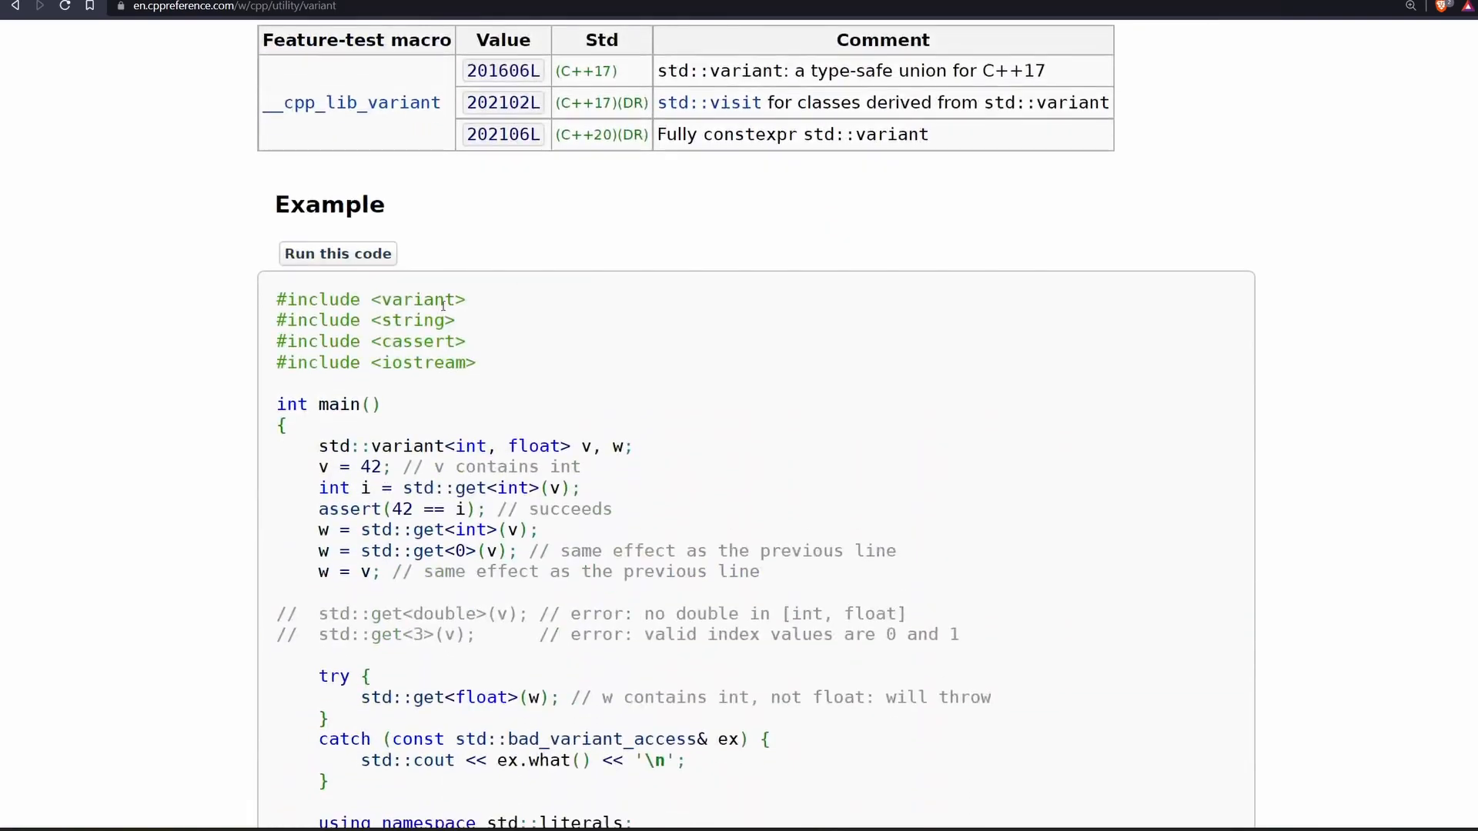
scroll(down, 3)
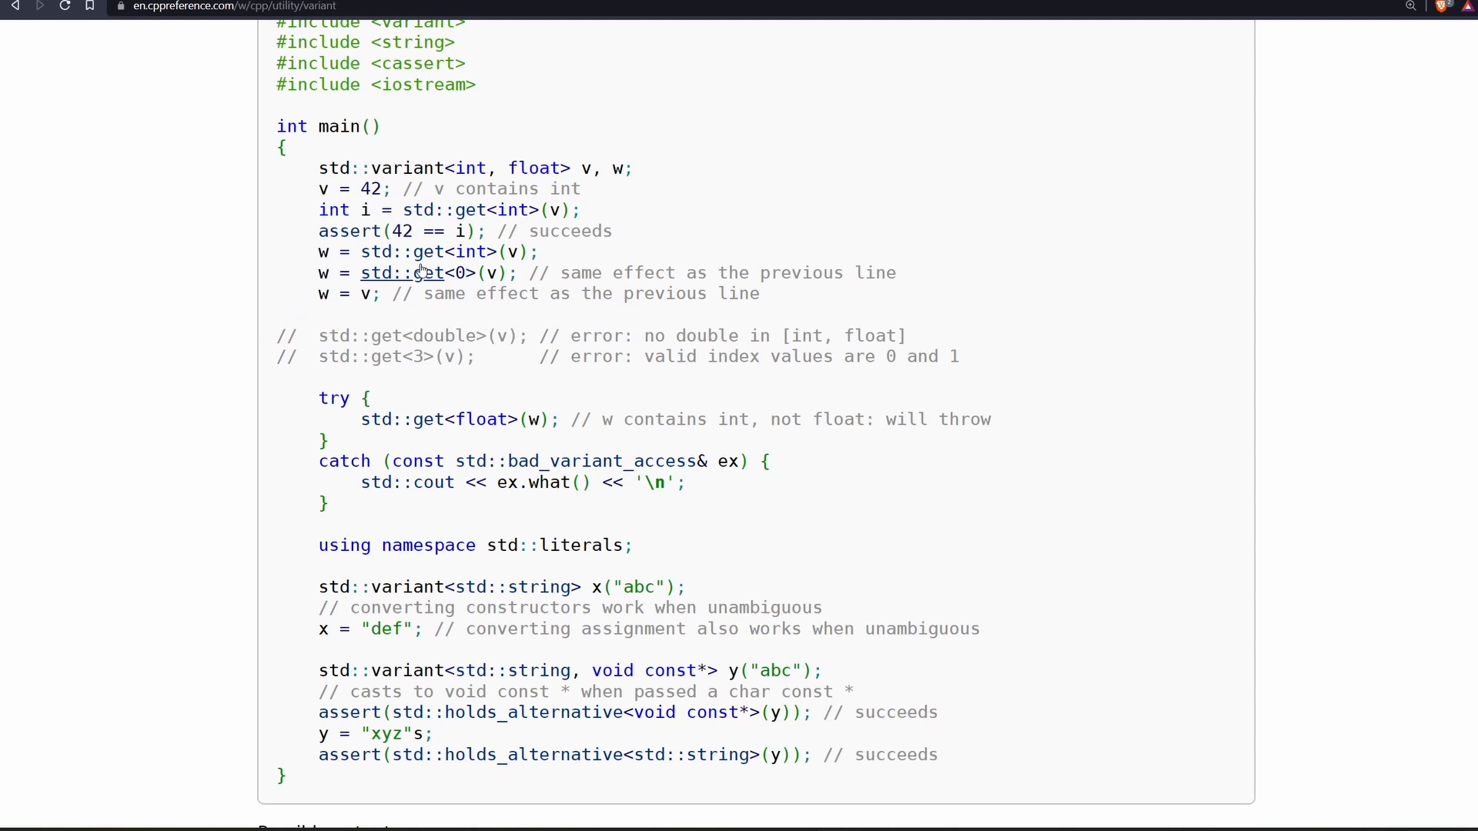
mouse_move(349, 231)
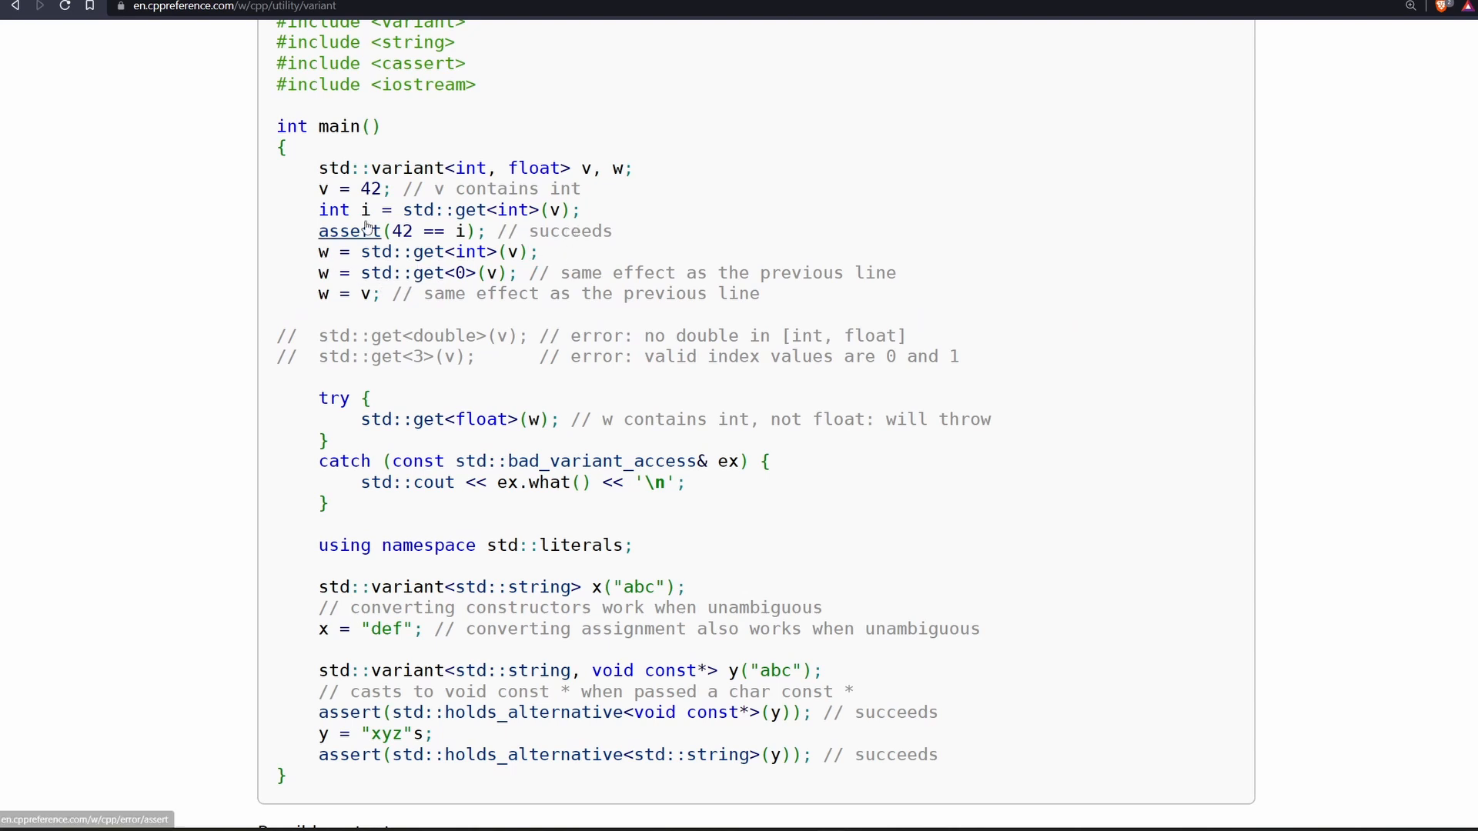
Mark int, variant and float in the example's variant<int, float> code
drag(393, 209, 582, 209)
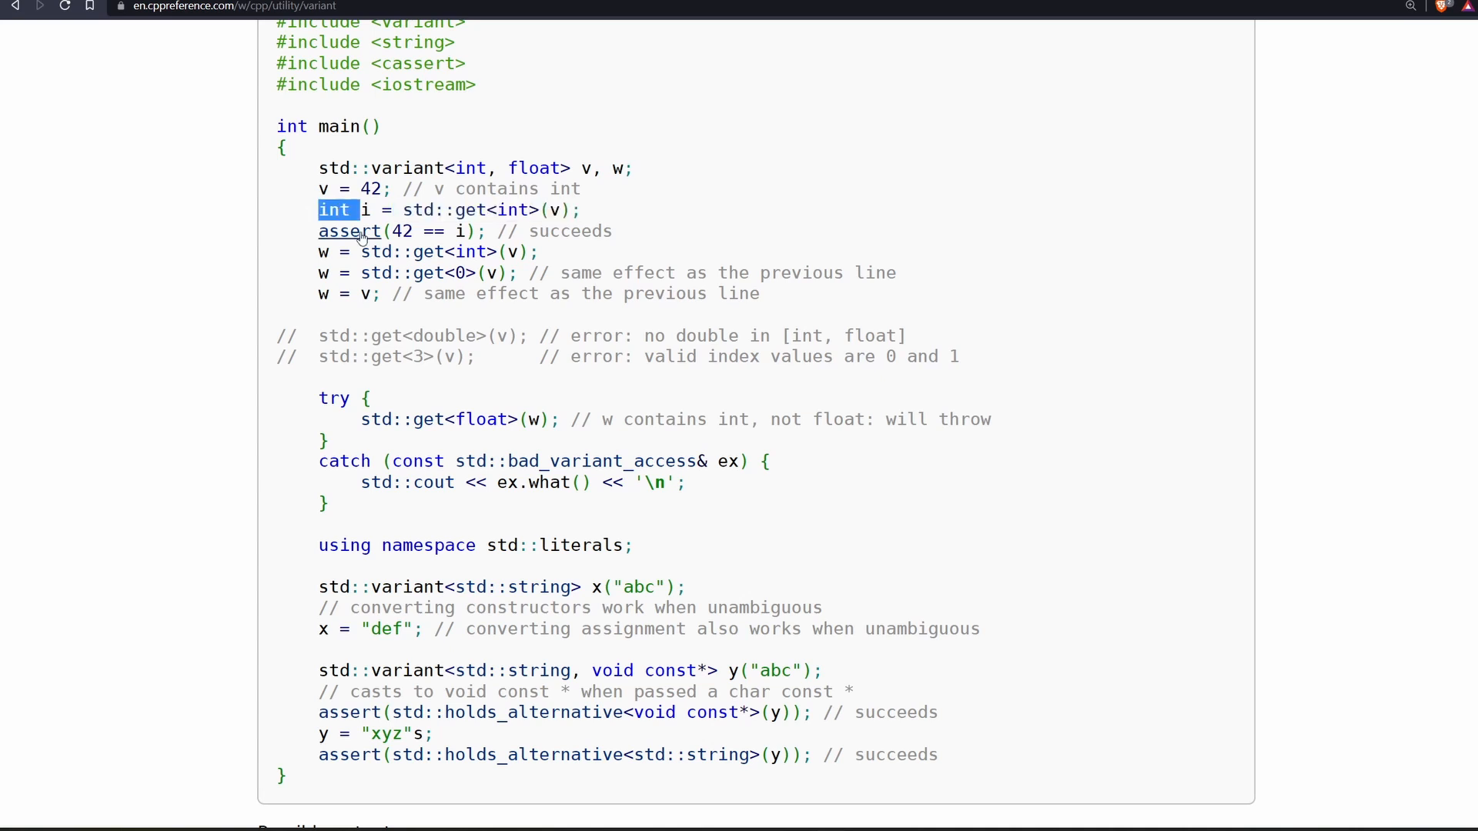
double_click(407, 167)
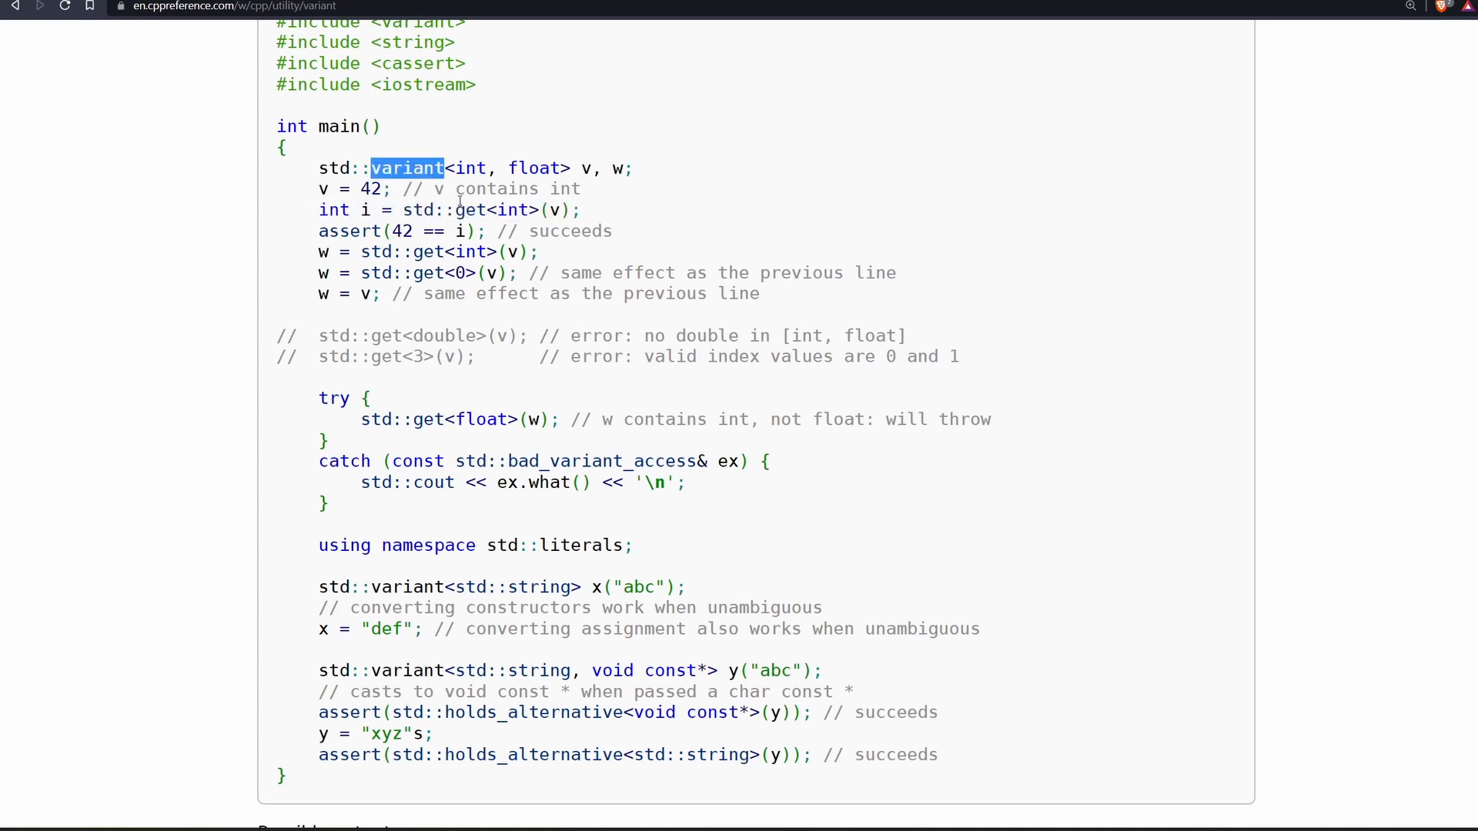
mouse_move(450, 209)
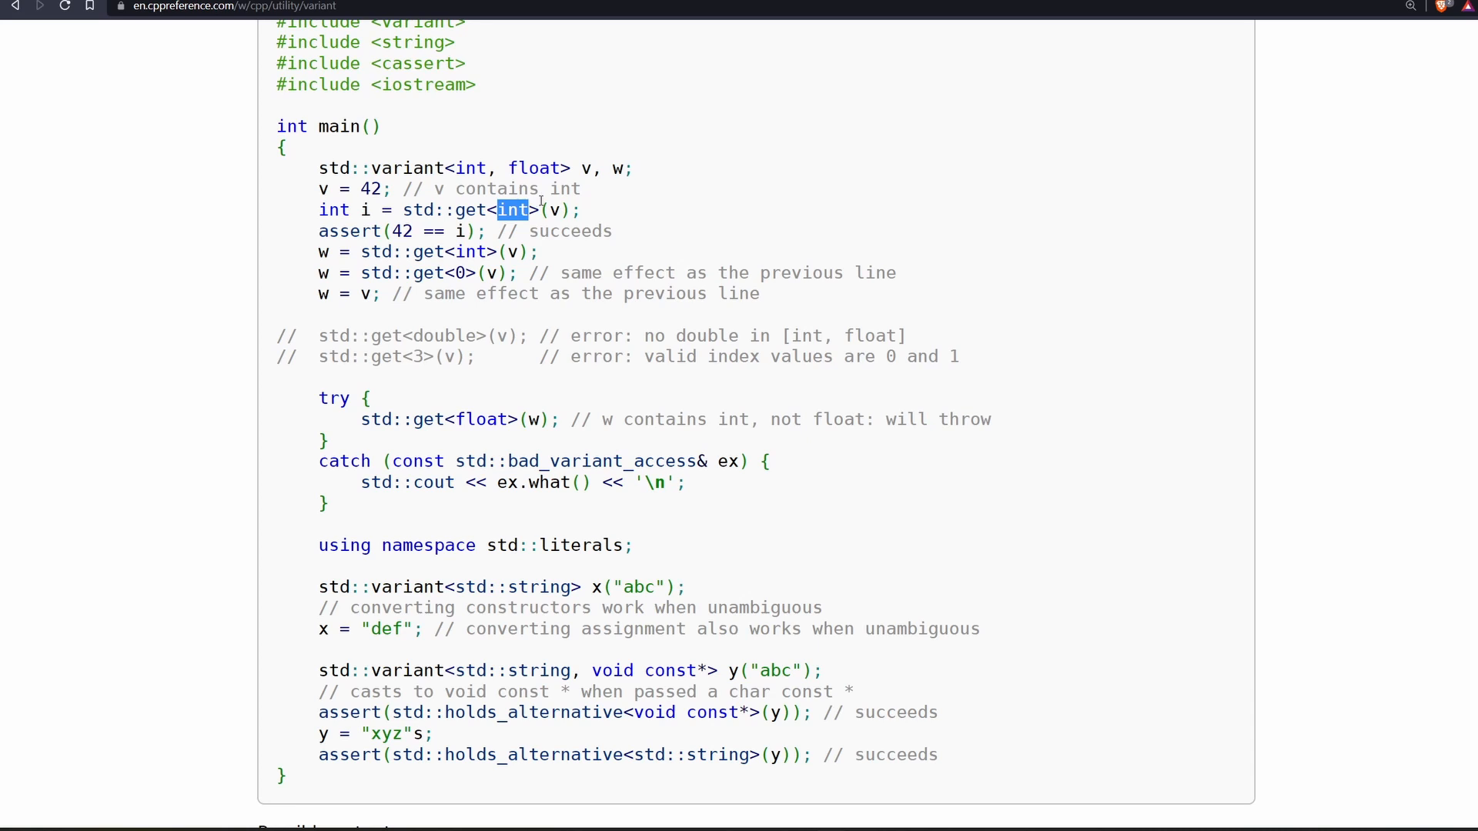
scroll(down, 3)
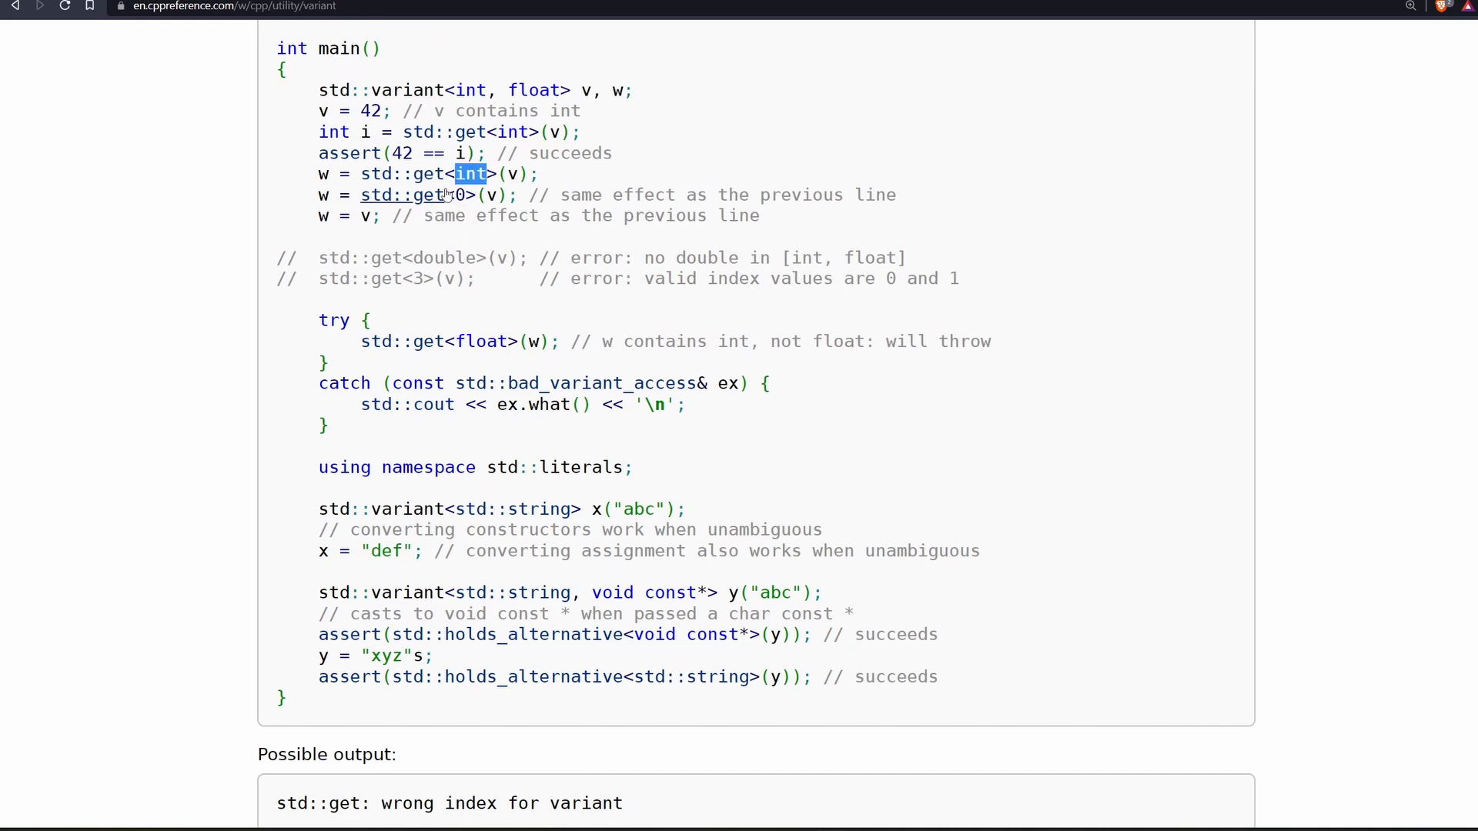
scroll(down, 3)
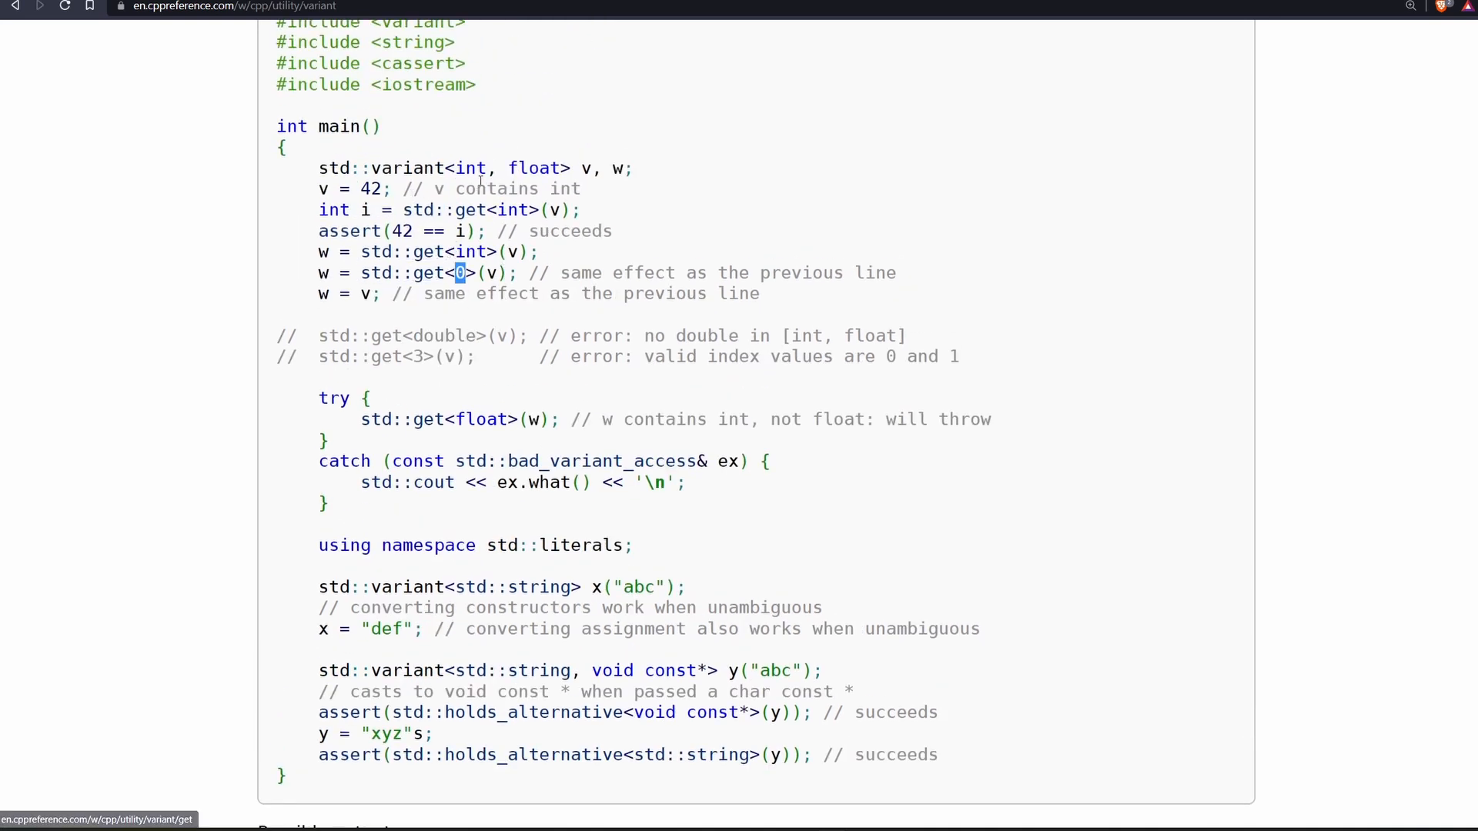
drag(353, 168, 634, 168)
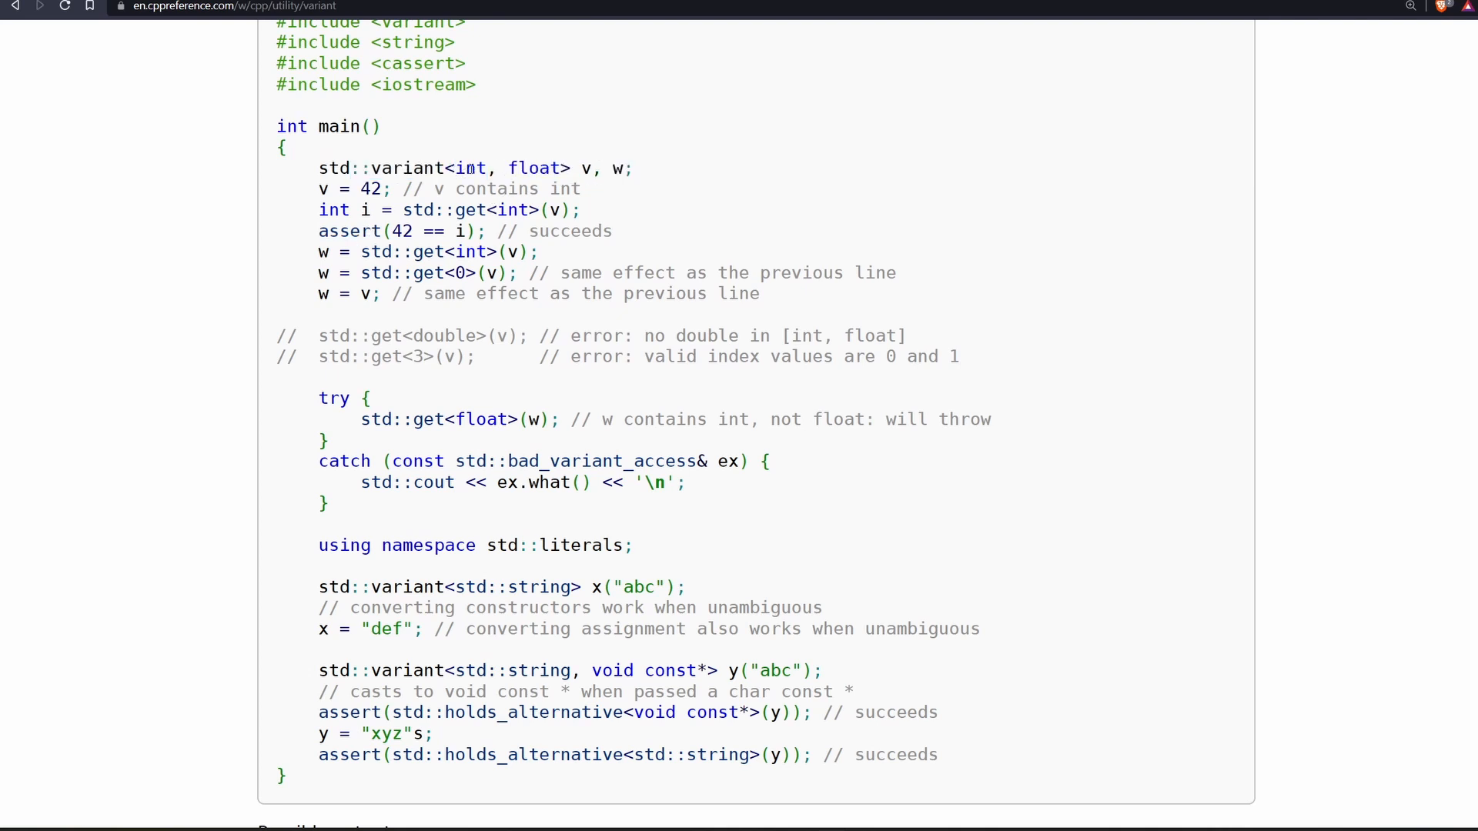
double_click(533, 168)
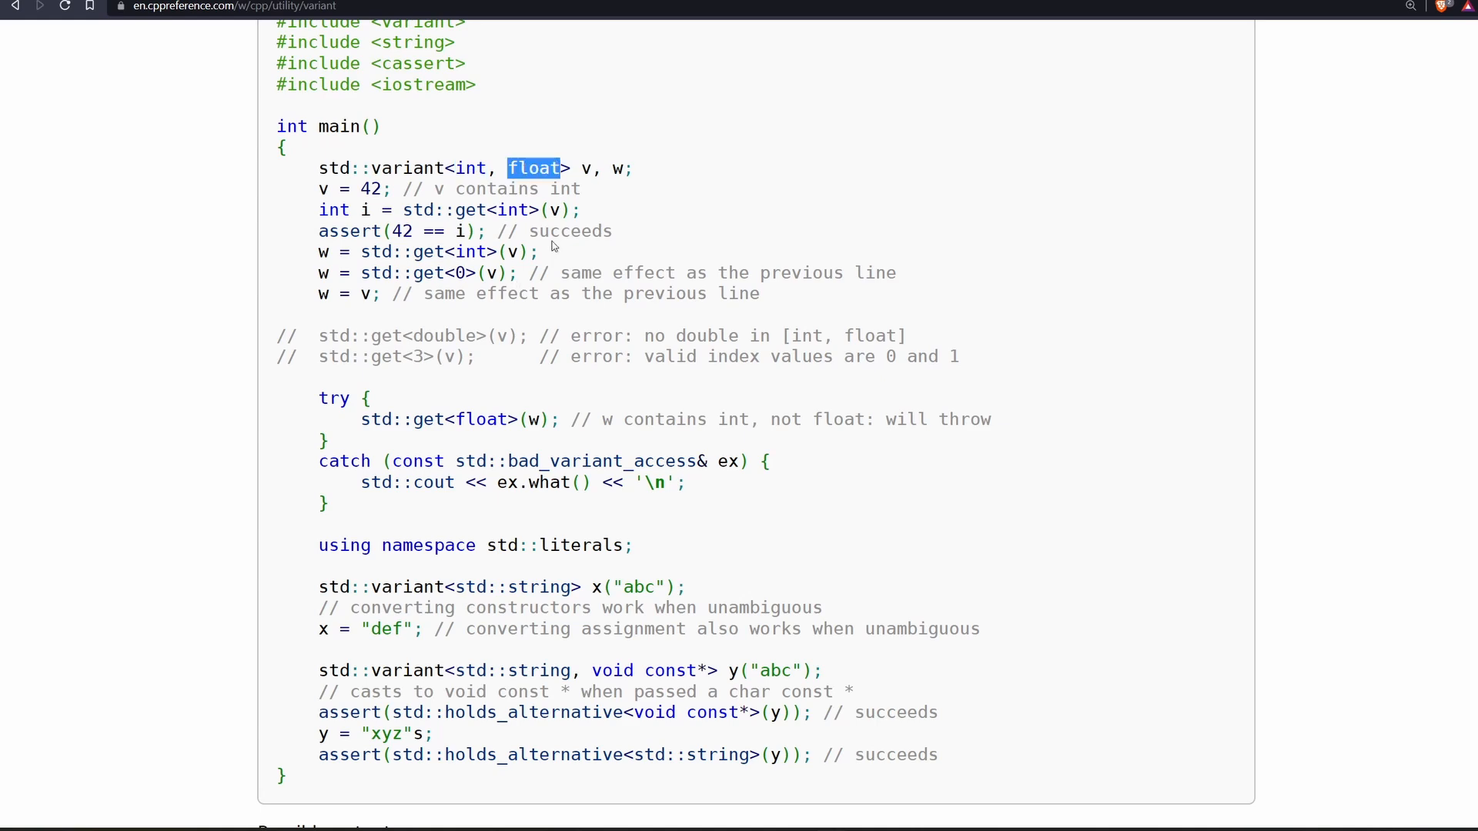
mouse_move(541, 529)
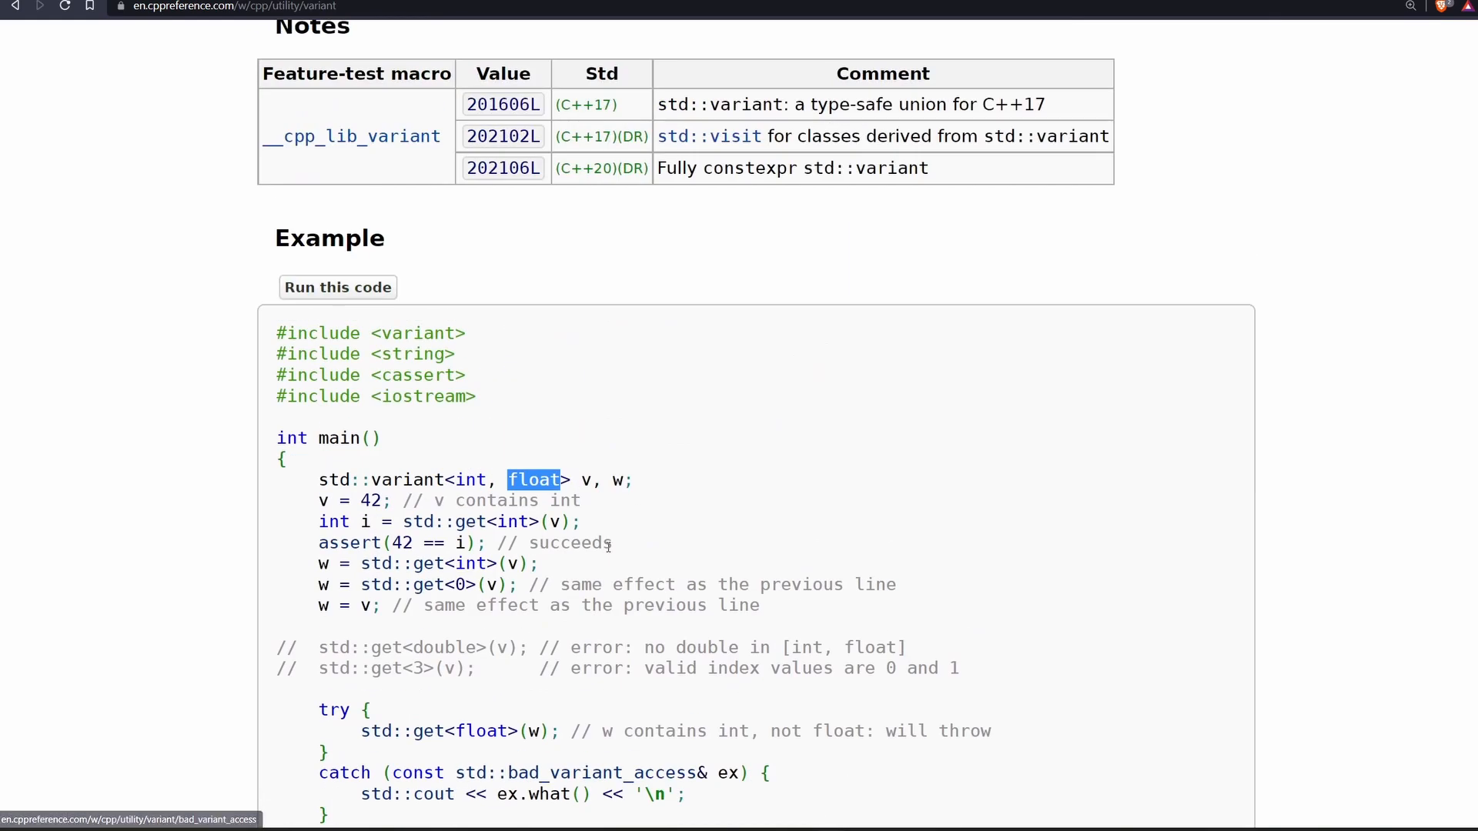
scroll(up, 3)
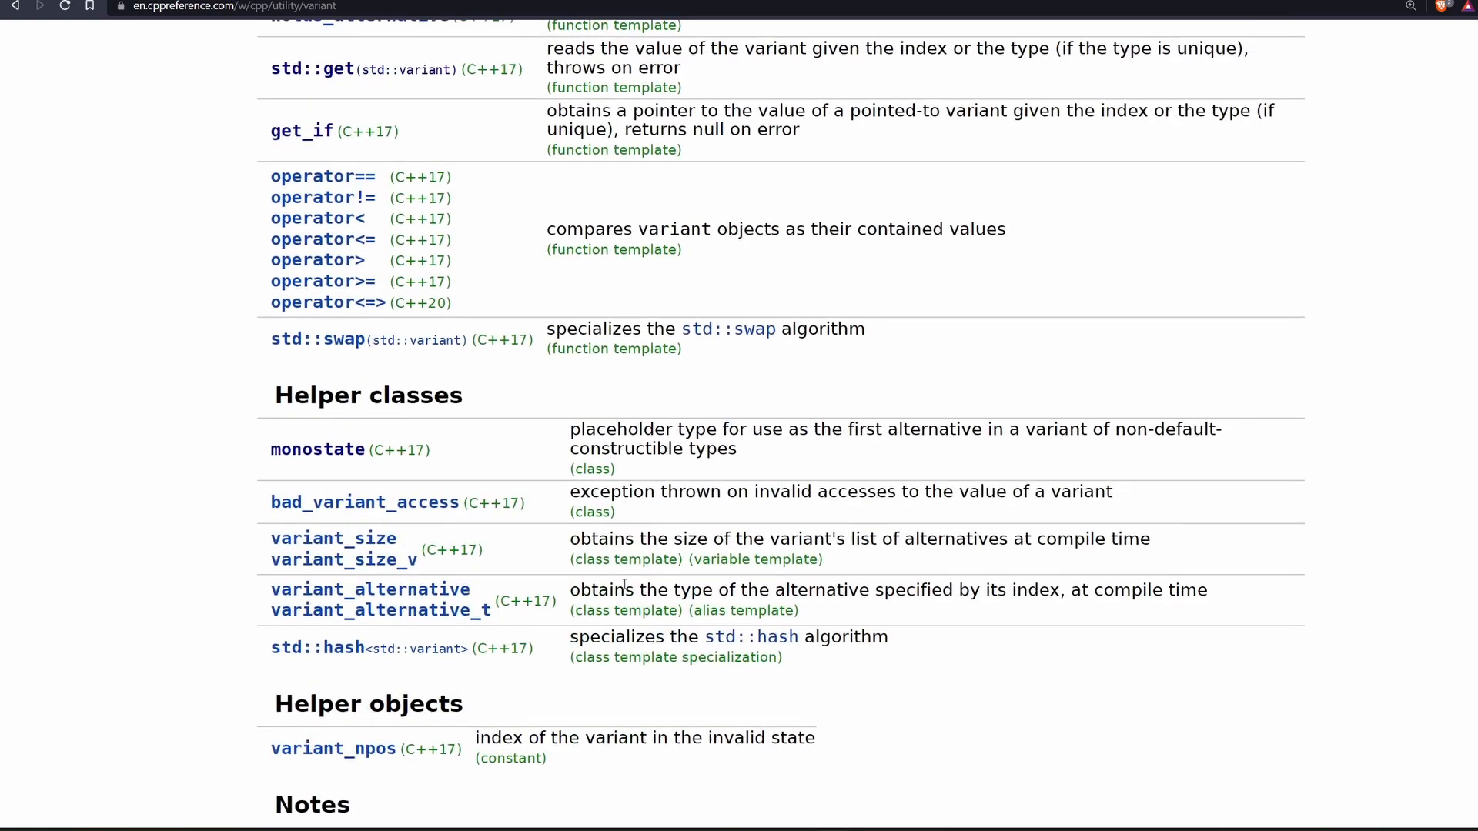
scroll(up, 3)
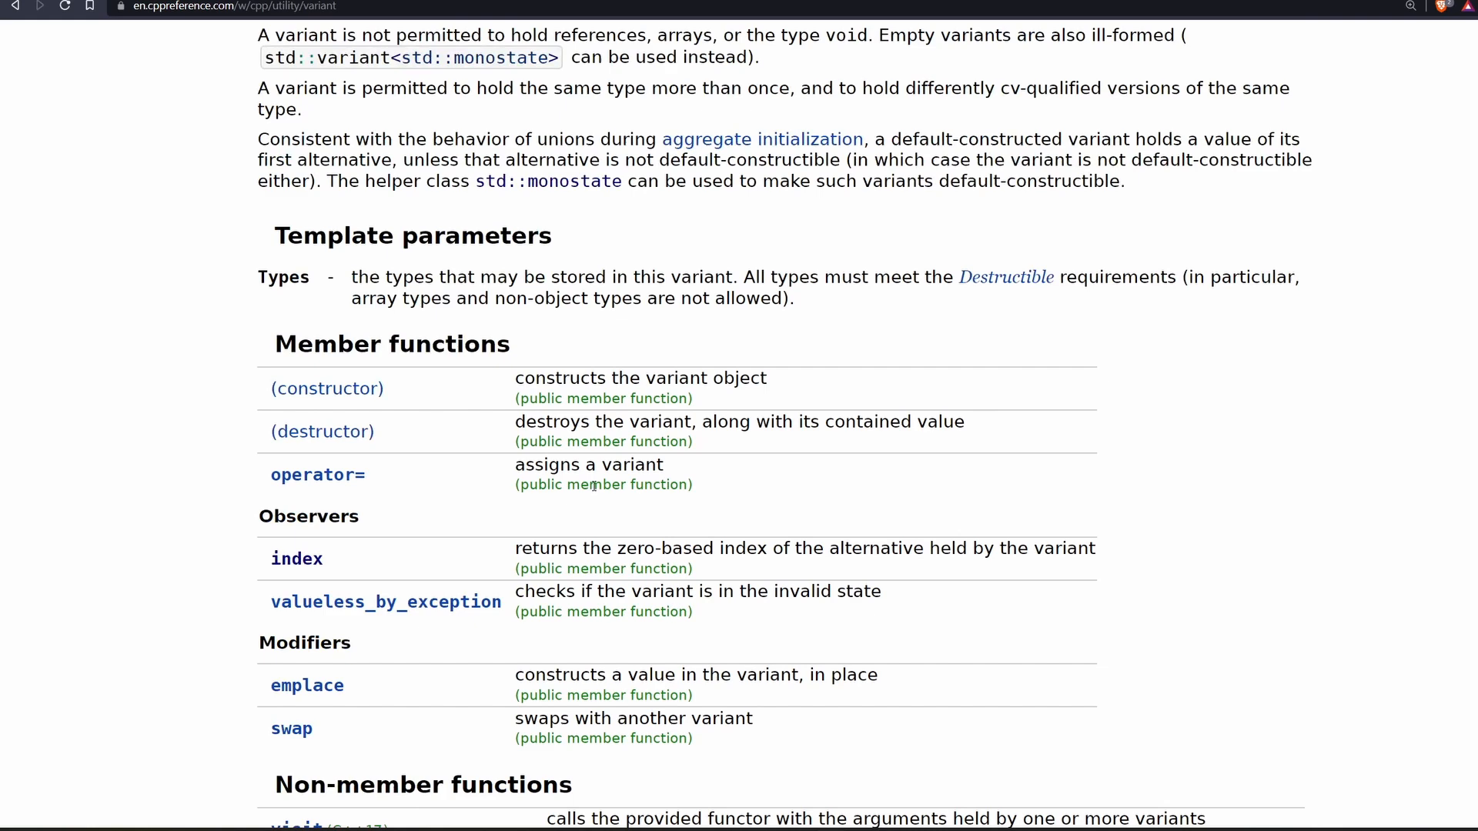
scroll(down, 3)
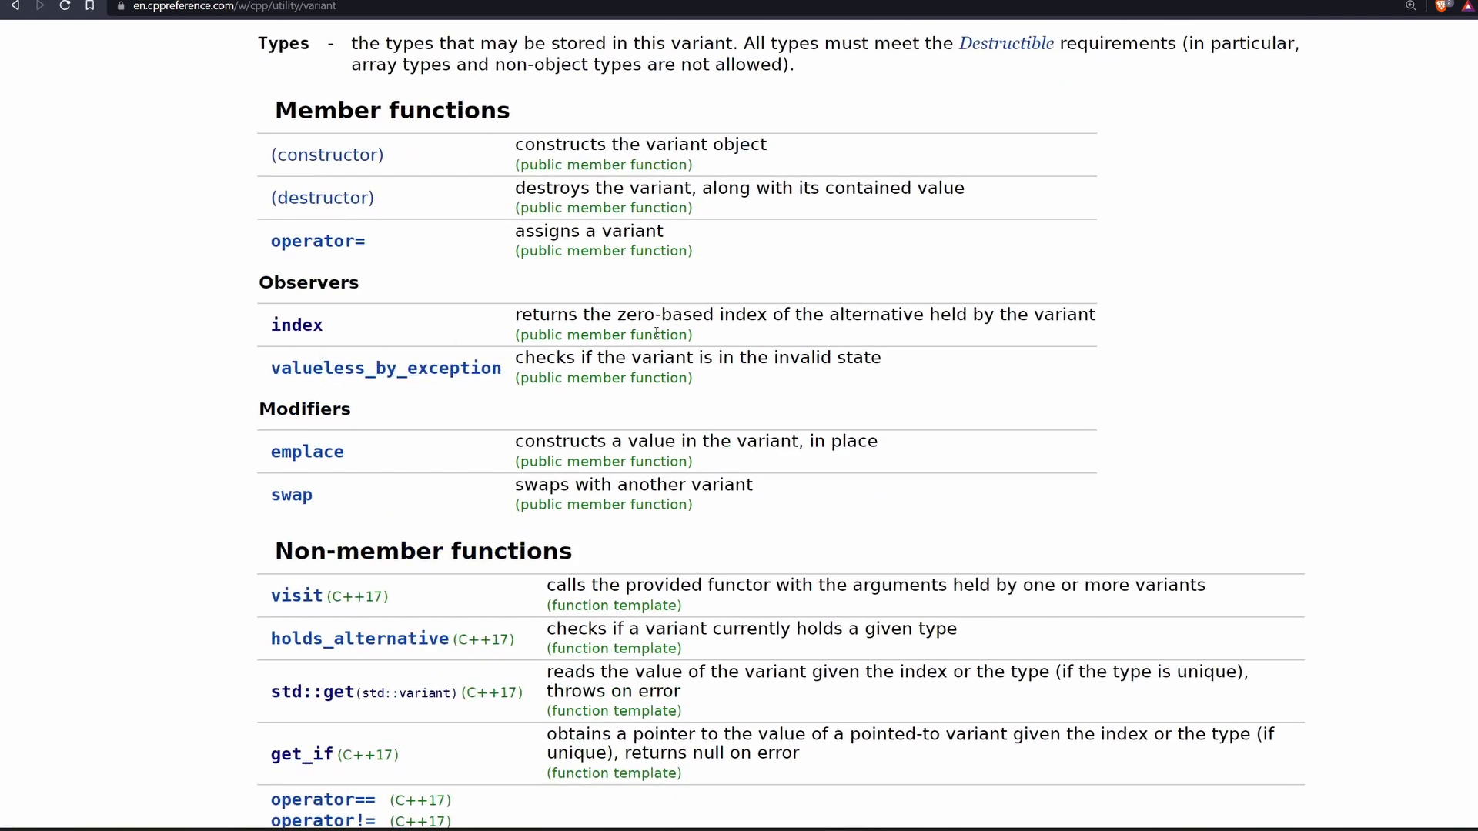
double_click(297, 325)
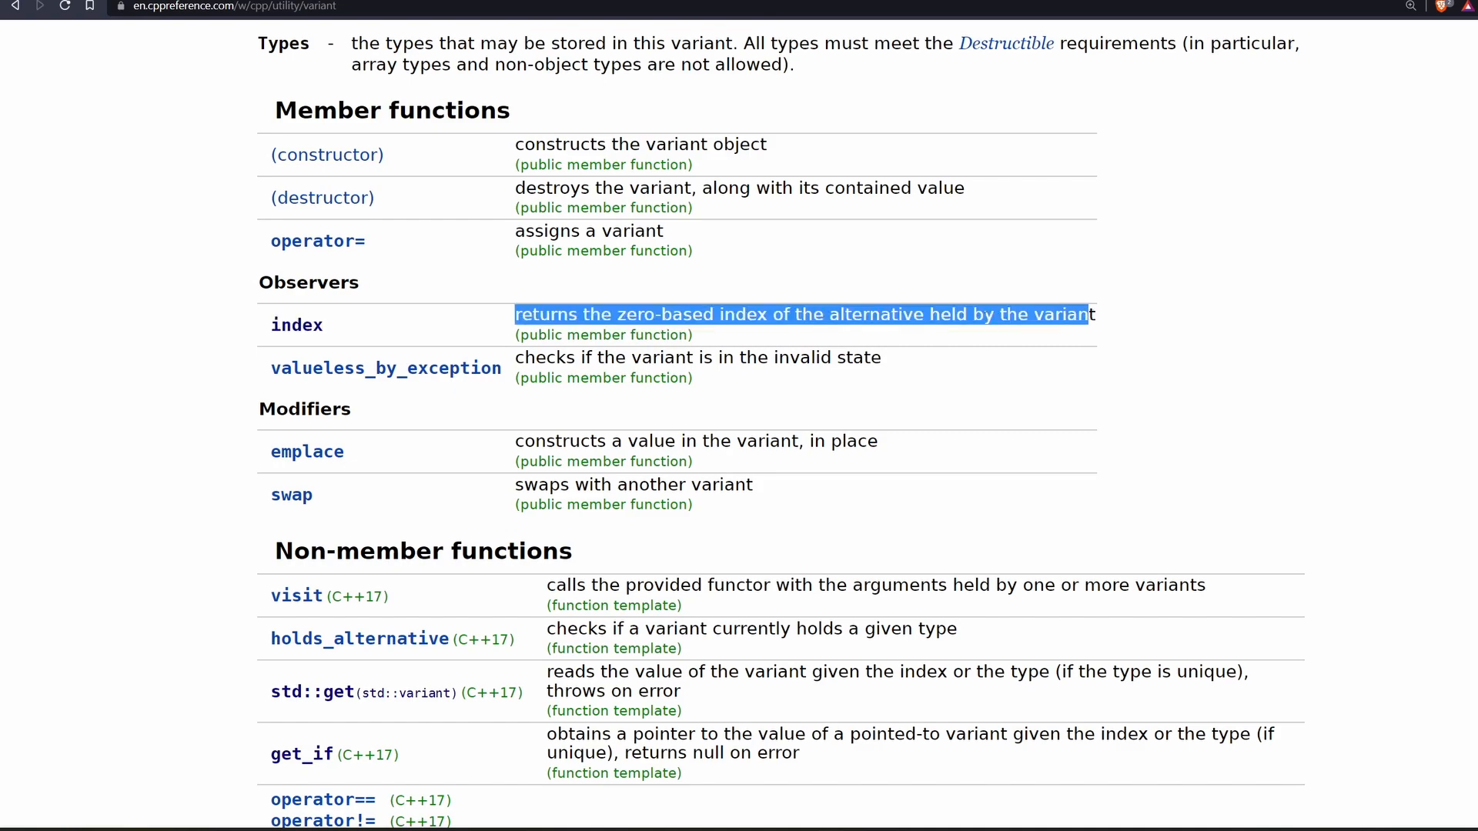
scroll(down, 3)
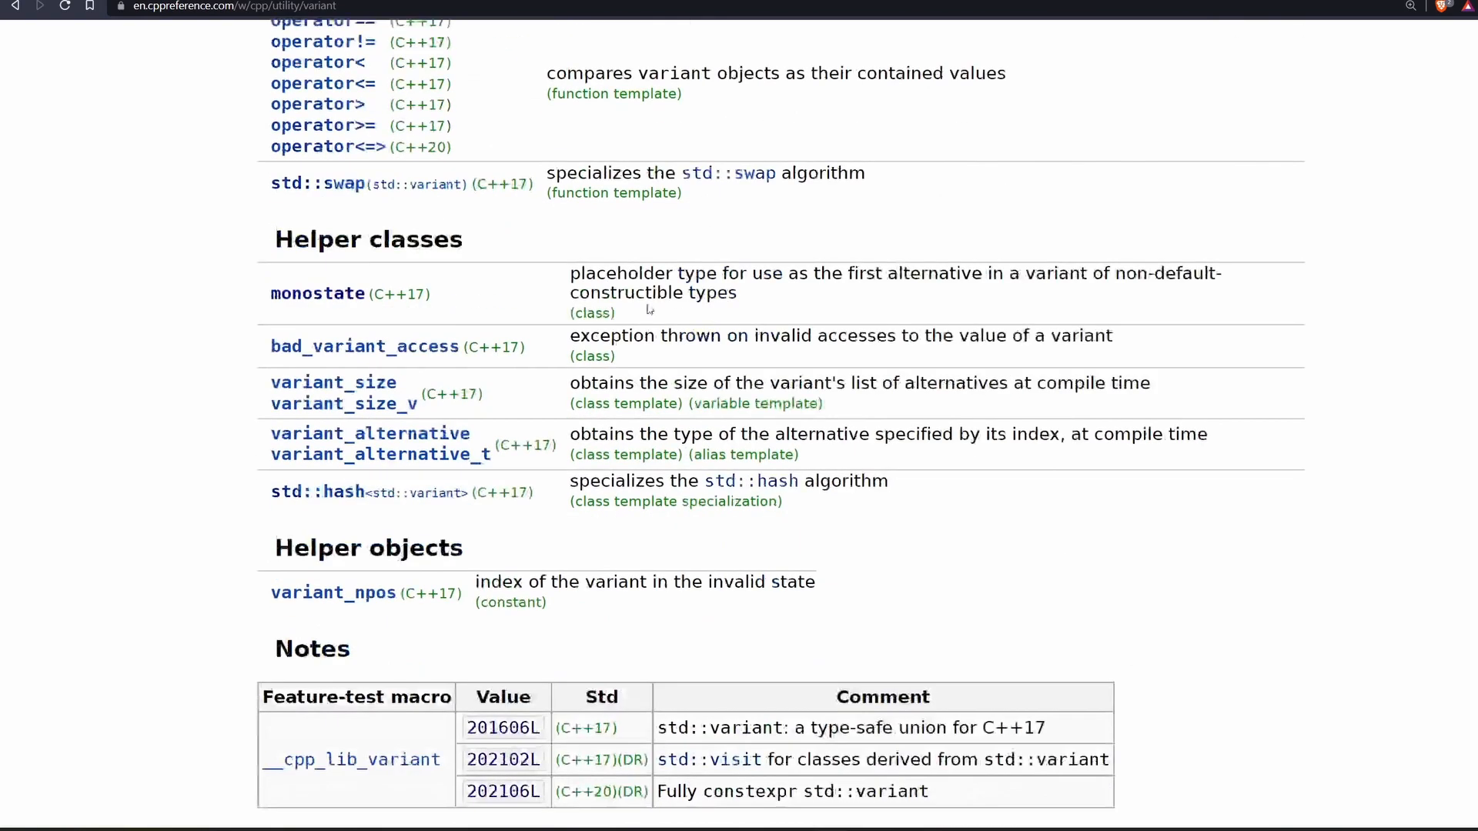
scroll(down, 3)
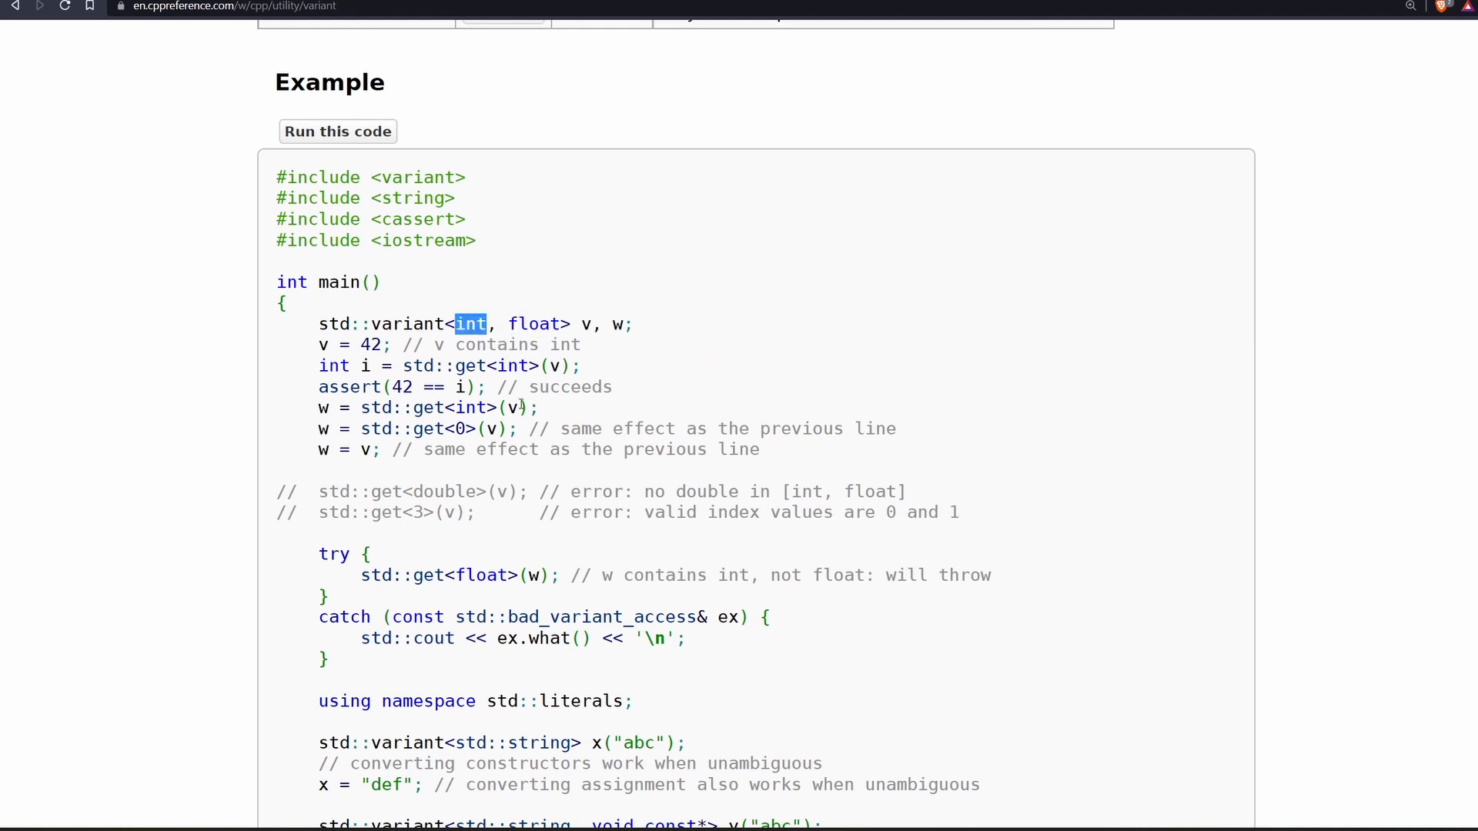
scroll(up, 3)
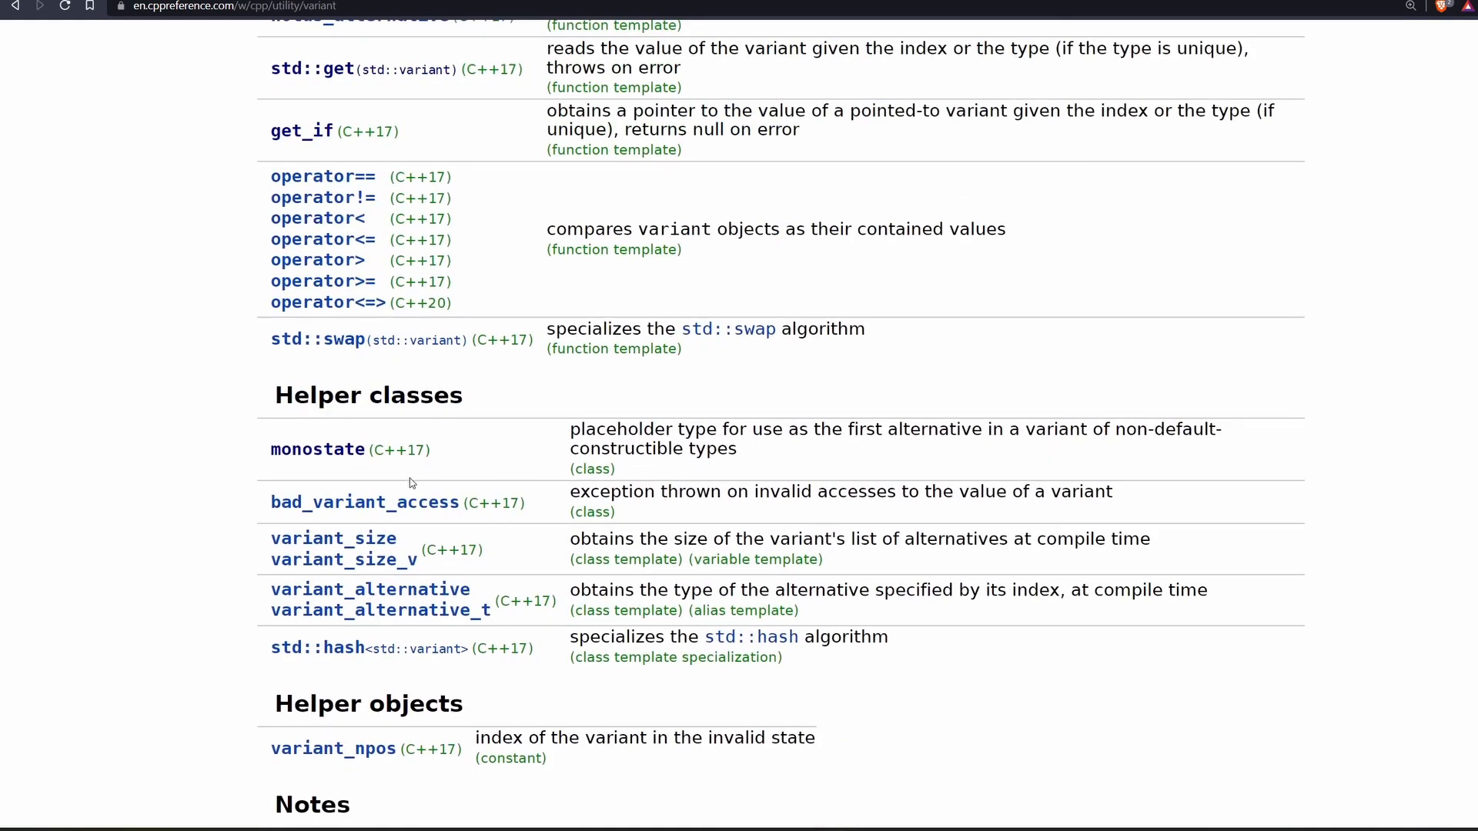
scroll(down, 3)
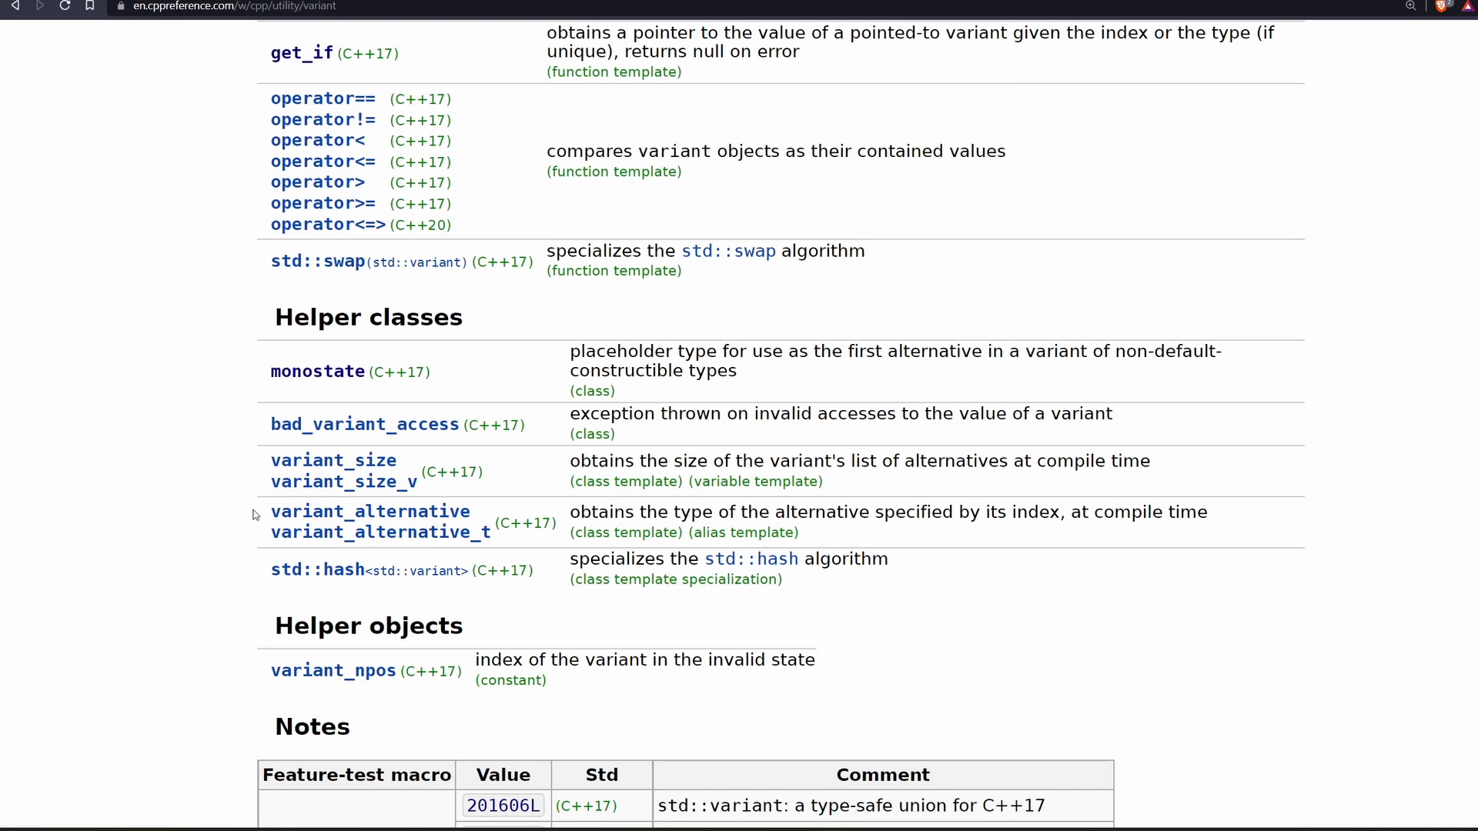
mouse_move(639, 512)
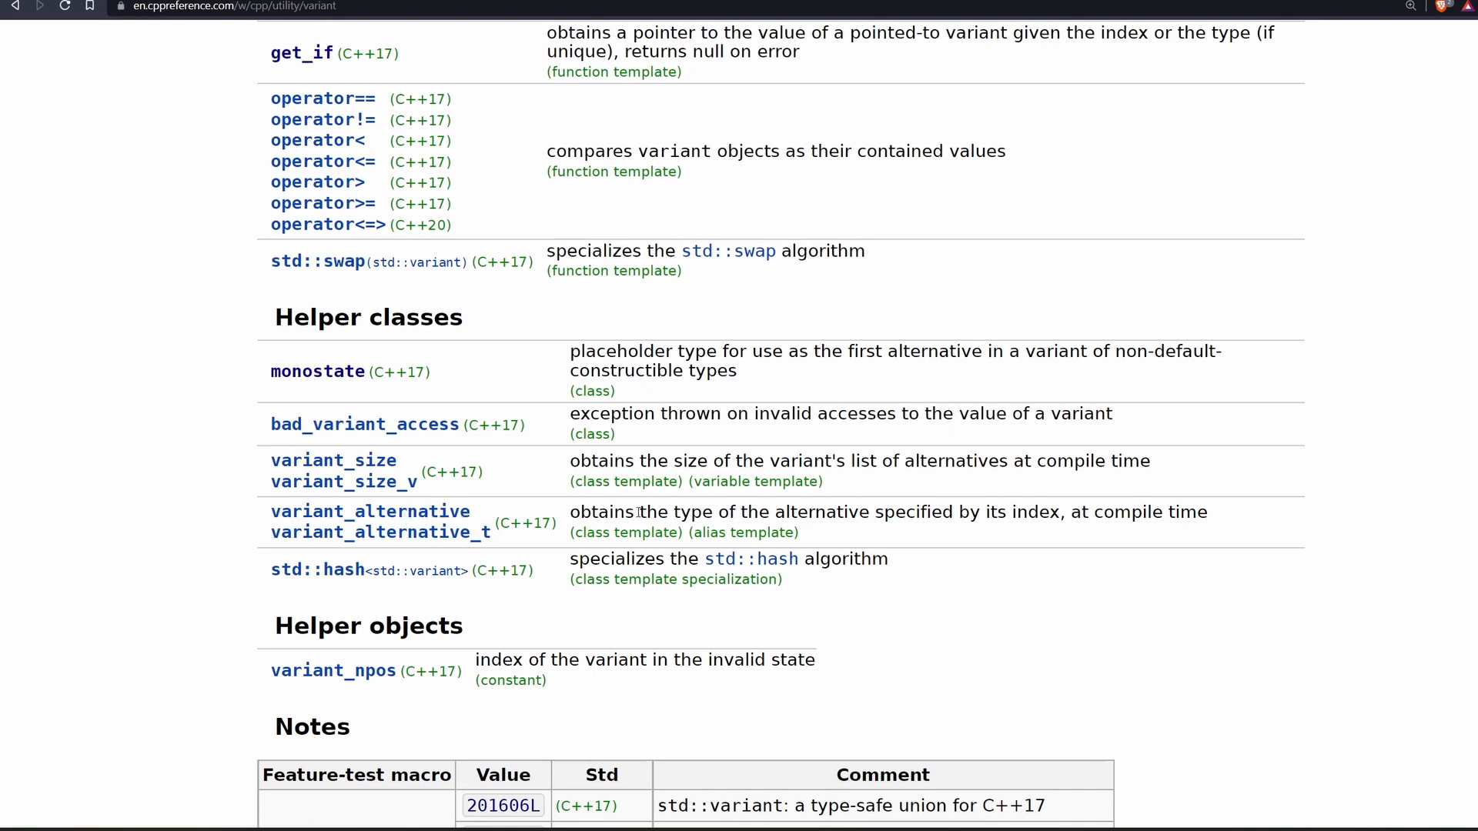
drag(647, 511, 1016, 512)
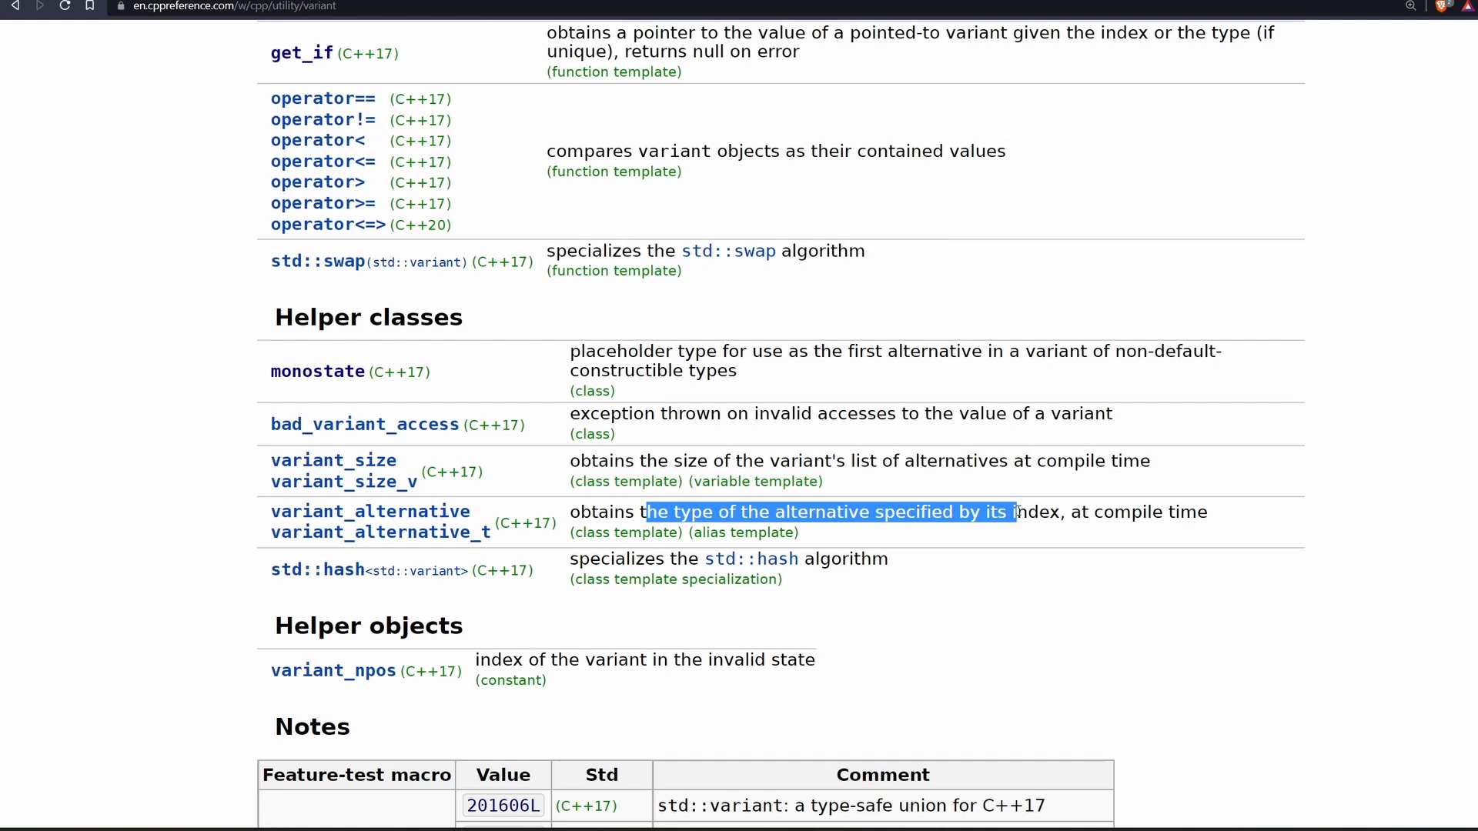
scroll(down, 3)
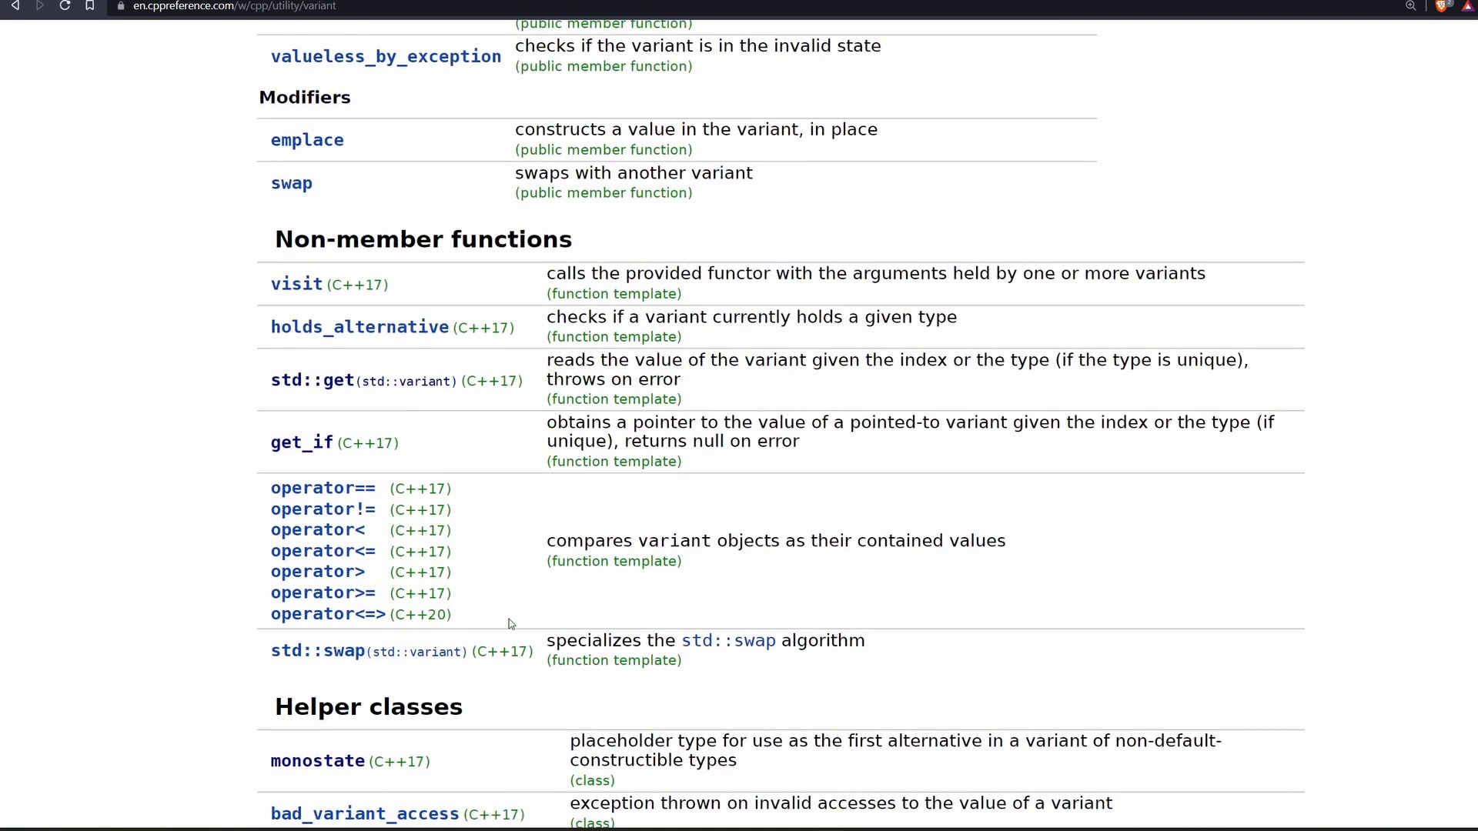
drag(270, 273, 461, 327)
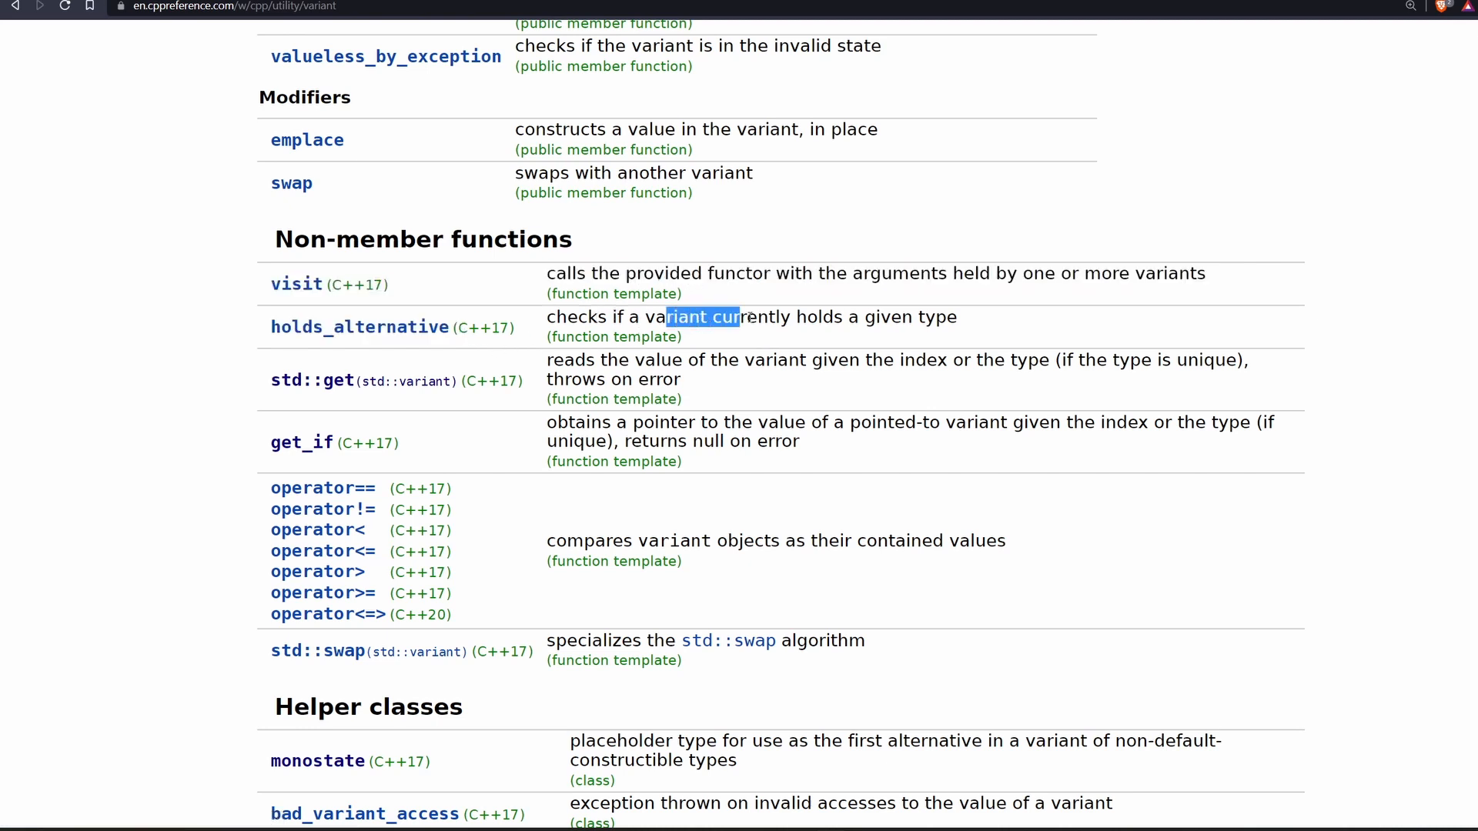
drag(742, 316, 890, 316)
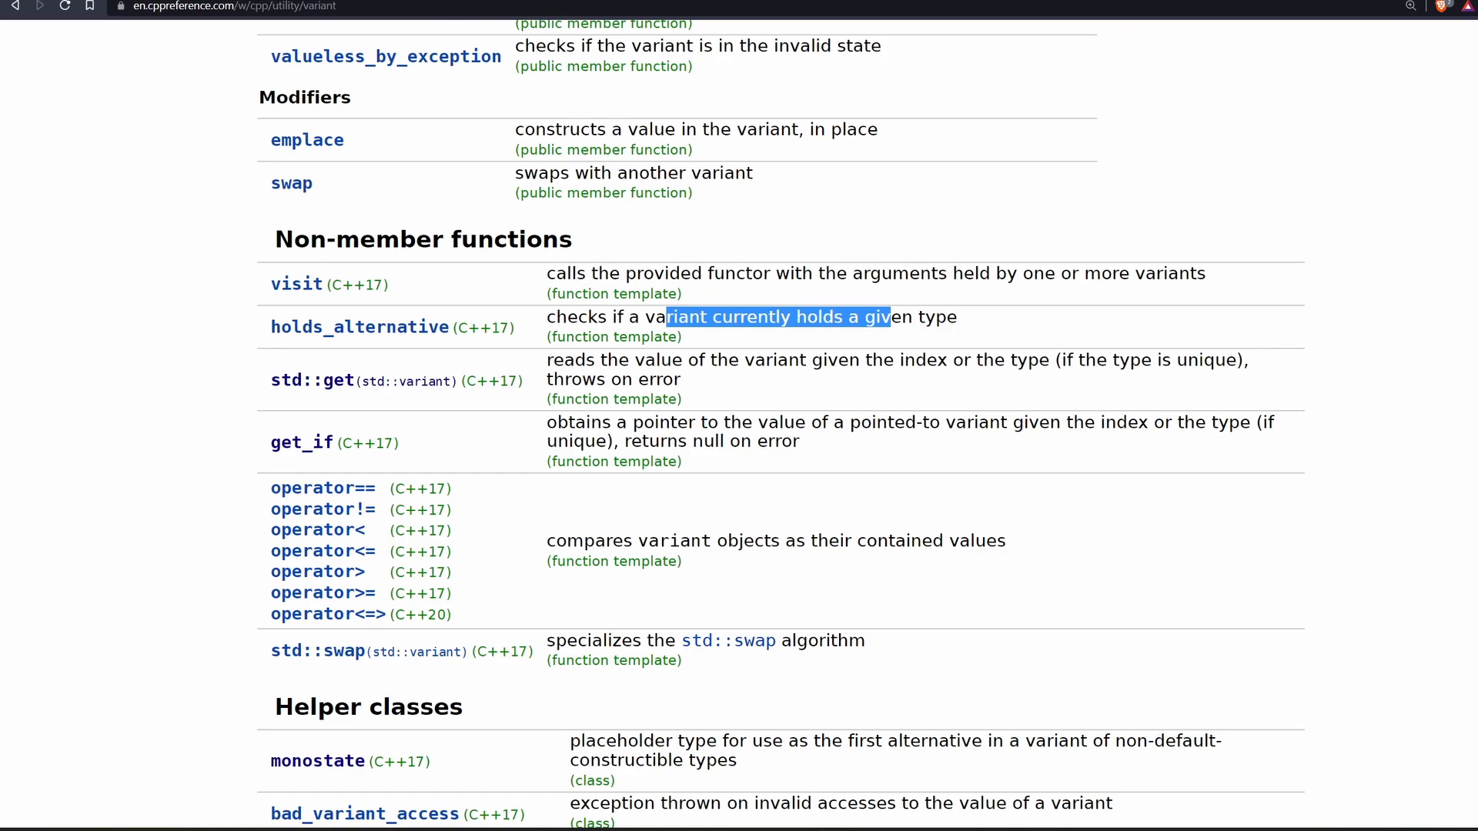
scroll(up, 3)
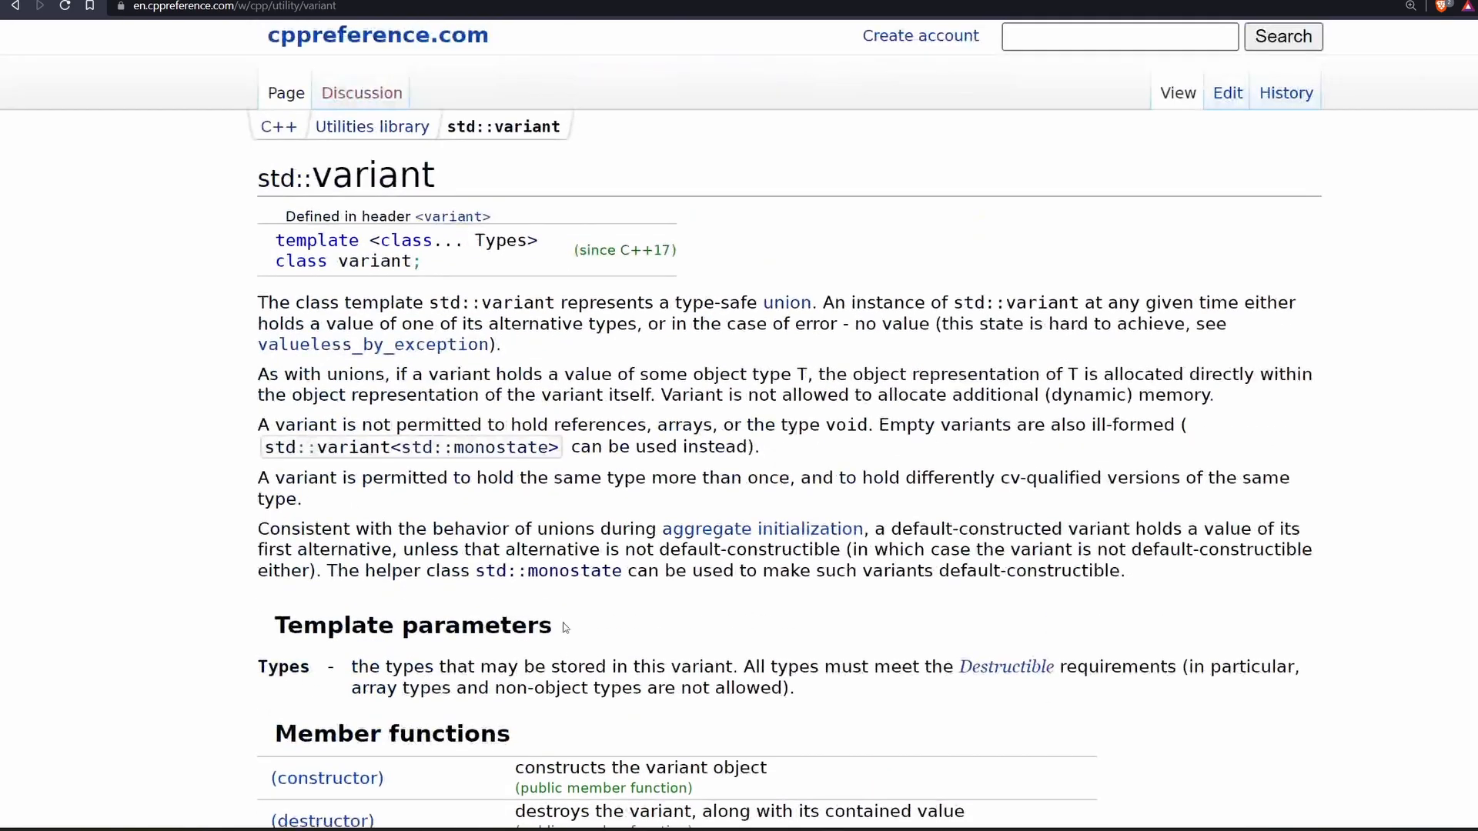
scroll(down, 3)
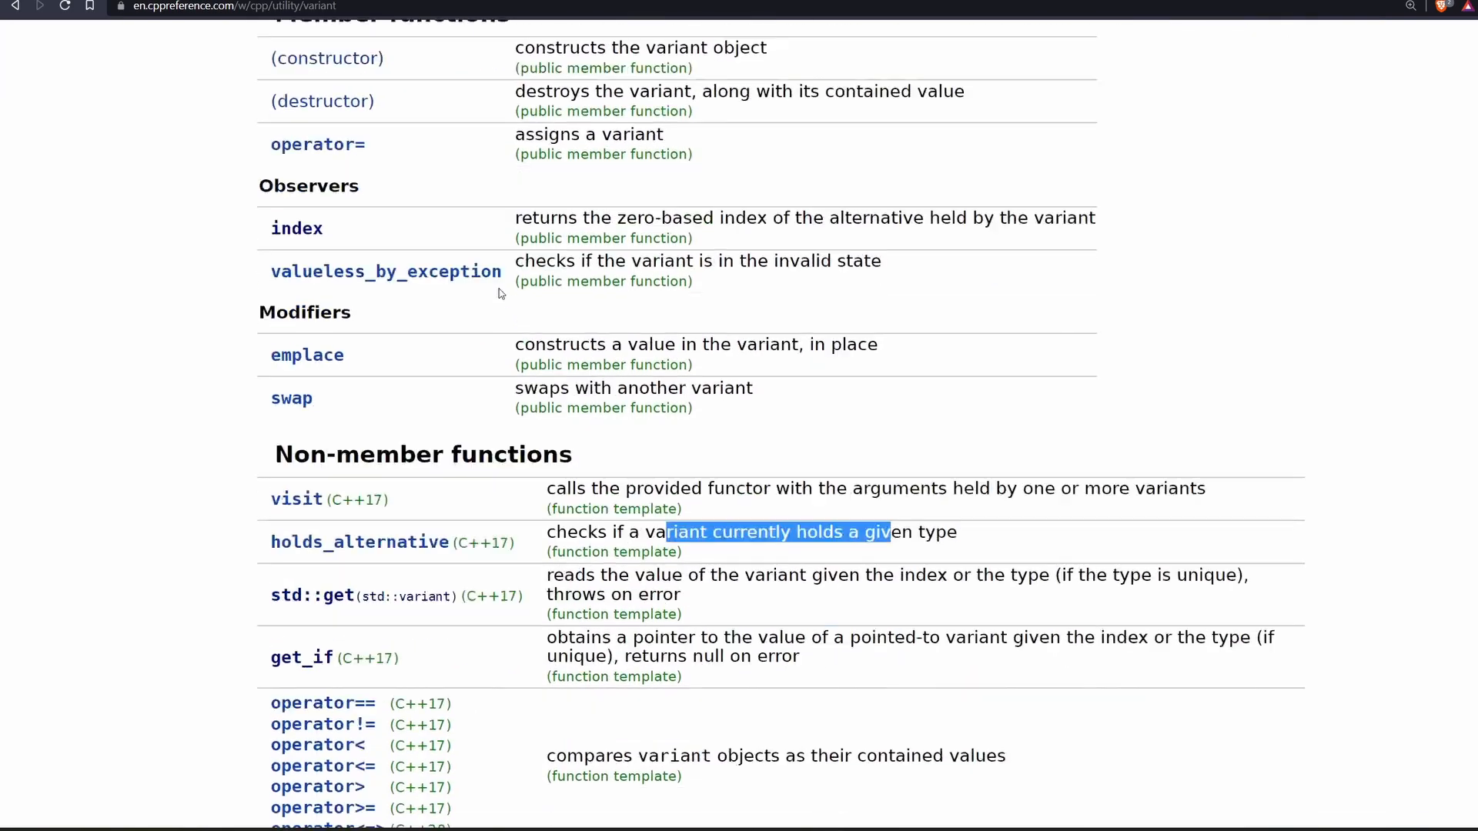
scroll(down, 3)
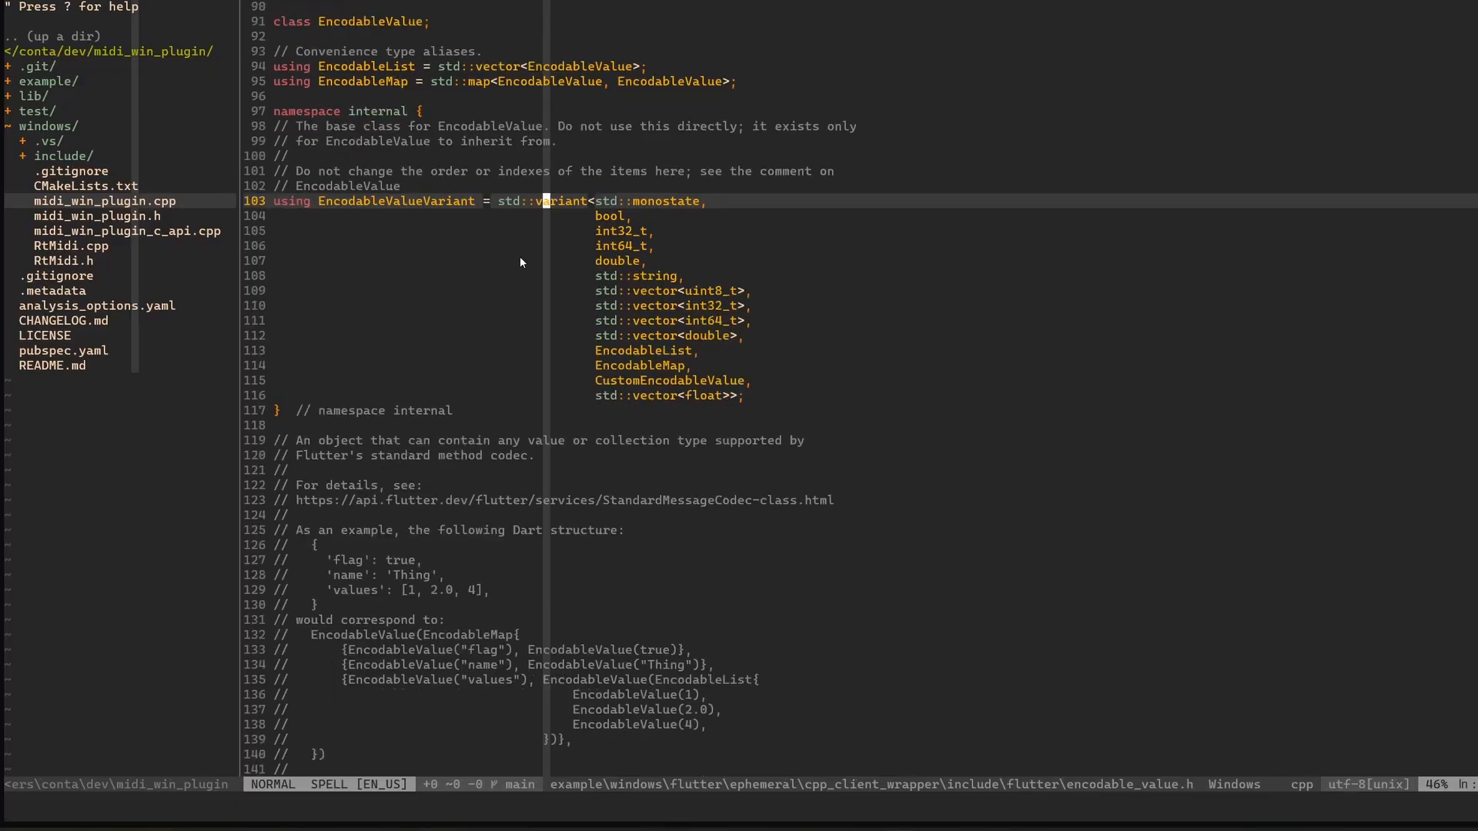
scroll(down, 3)
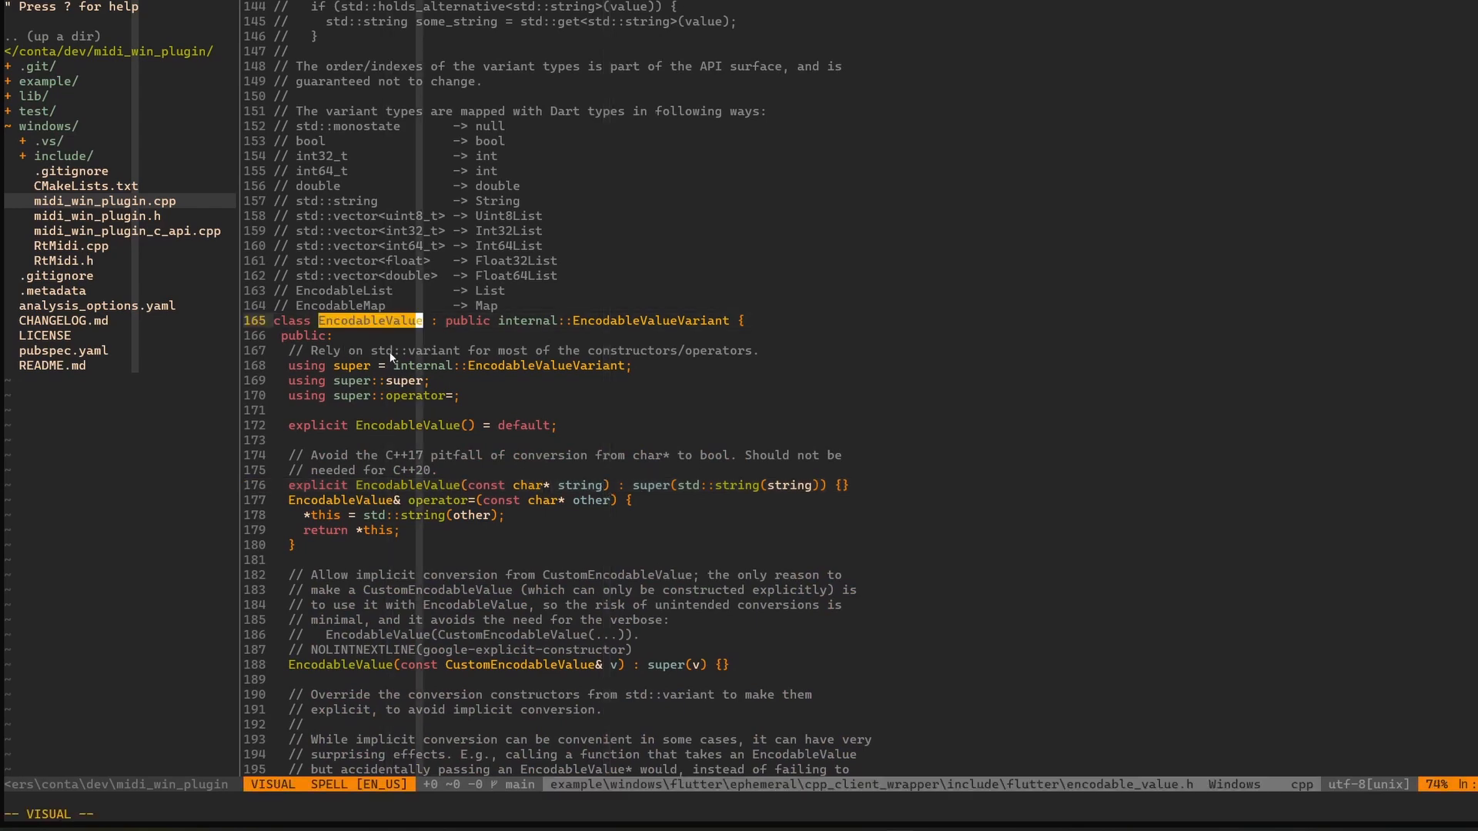
scroll(down, 3)
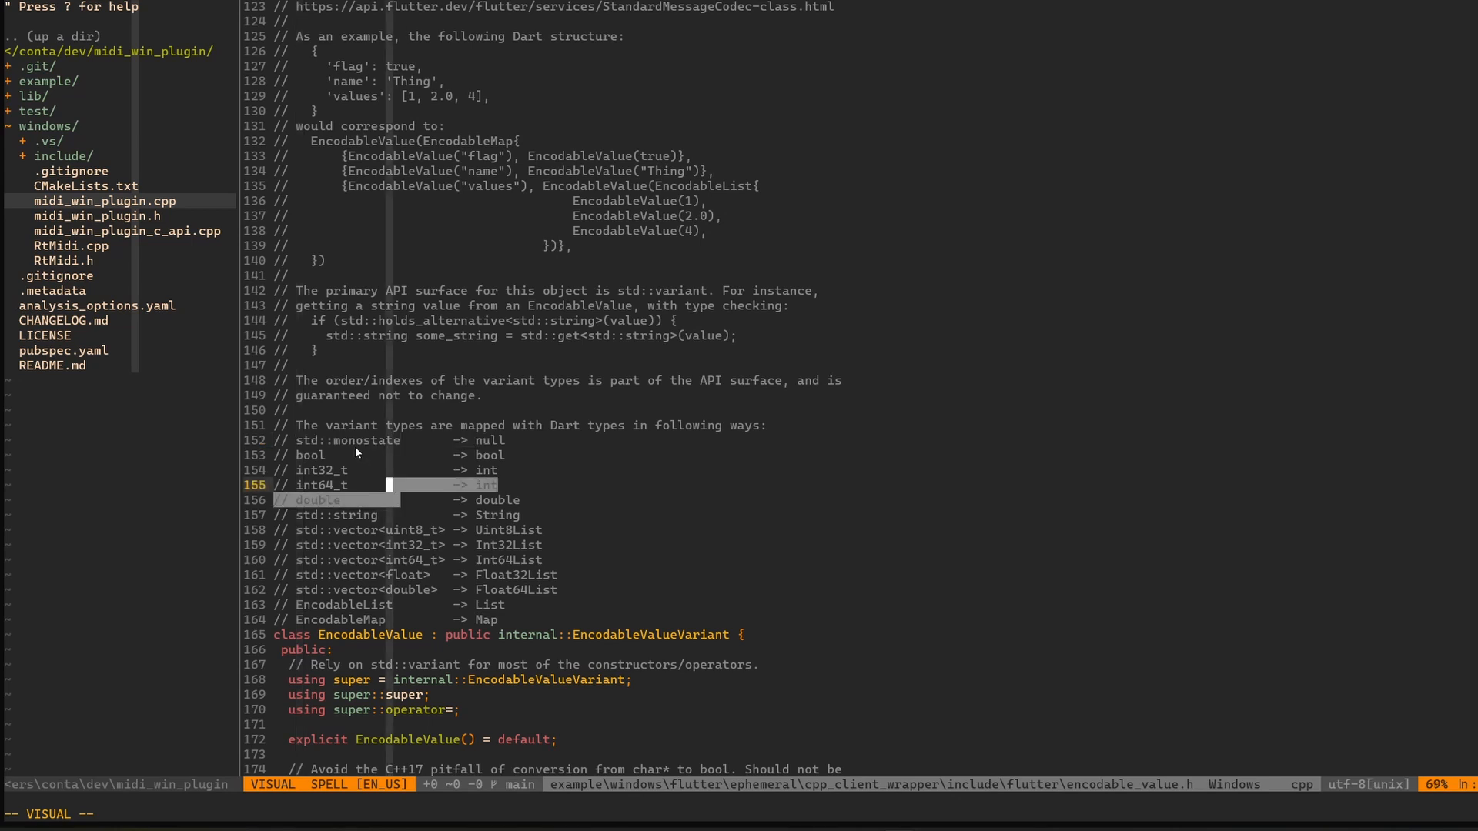
key(Escape)
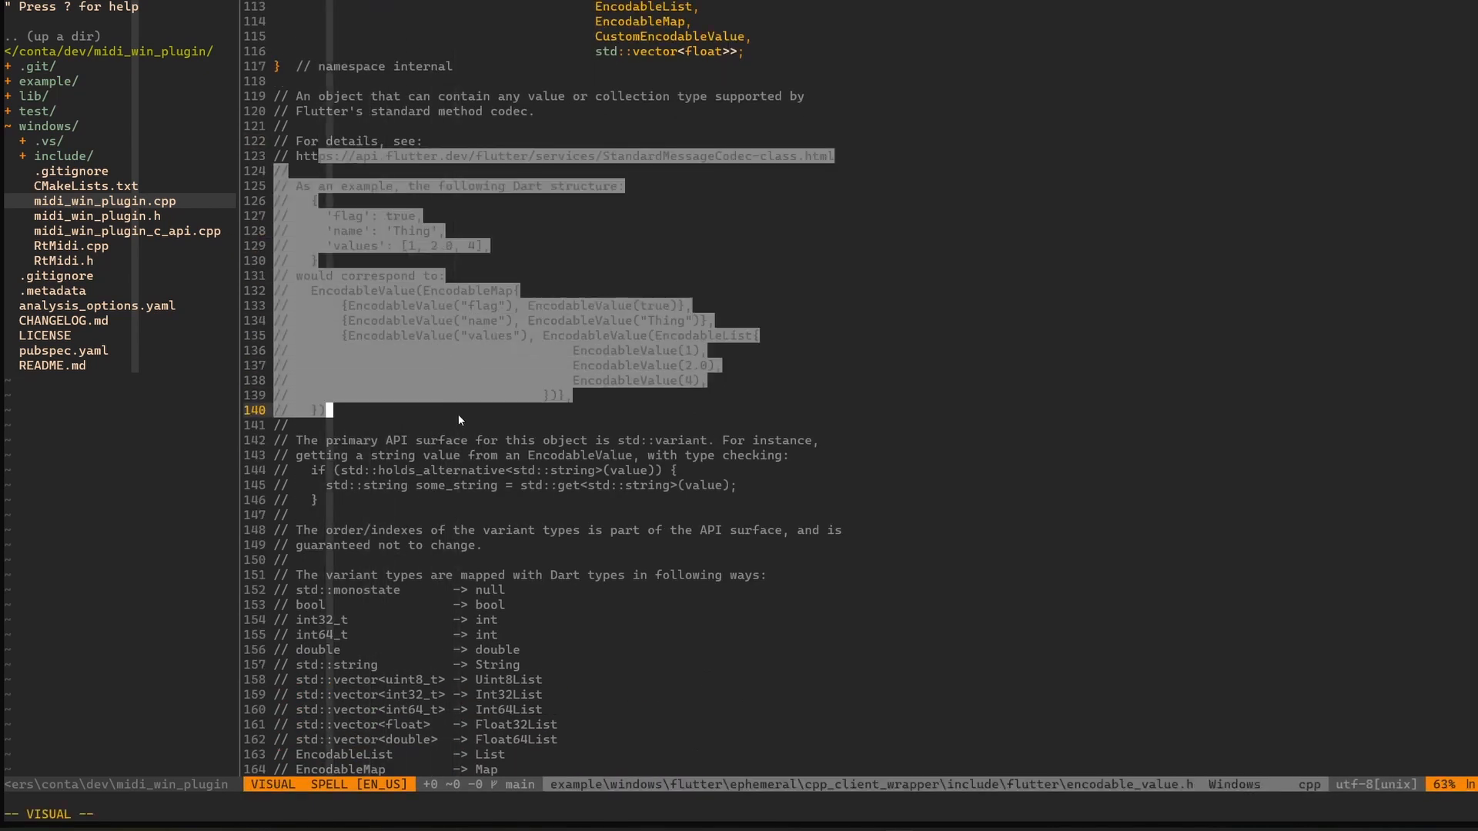
key(Escape)
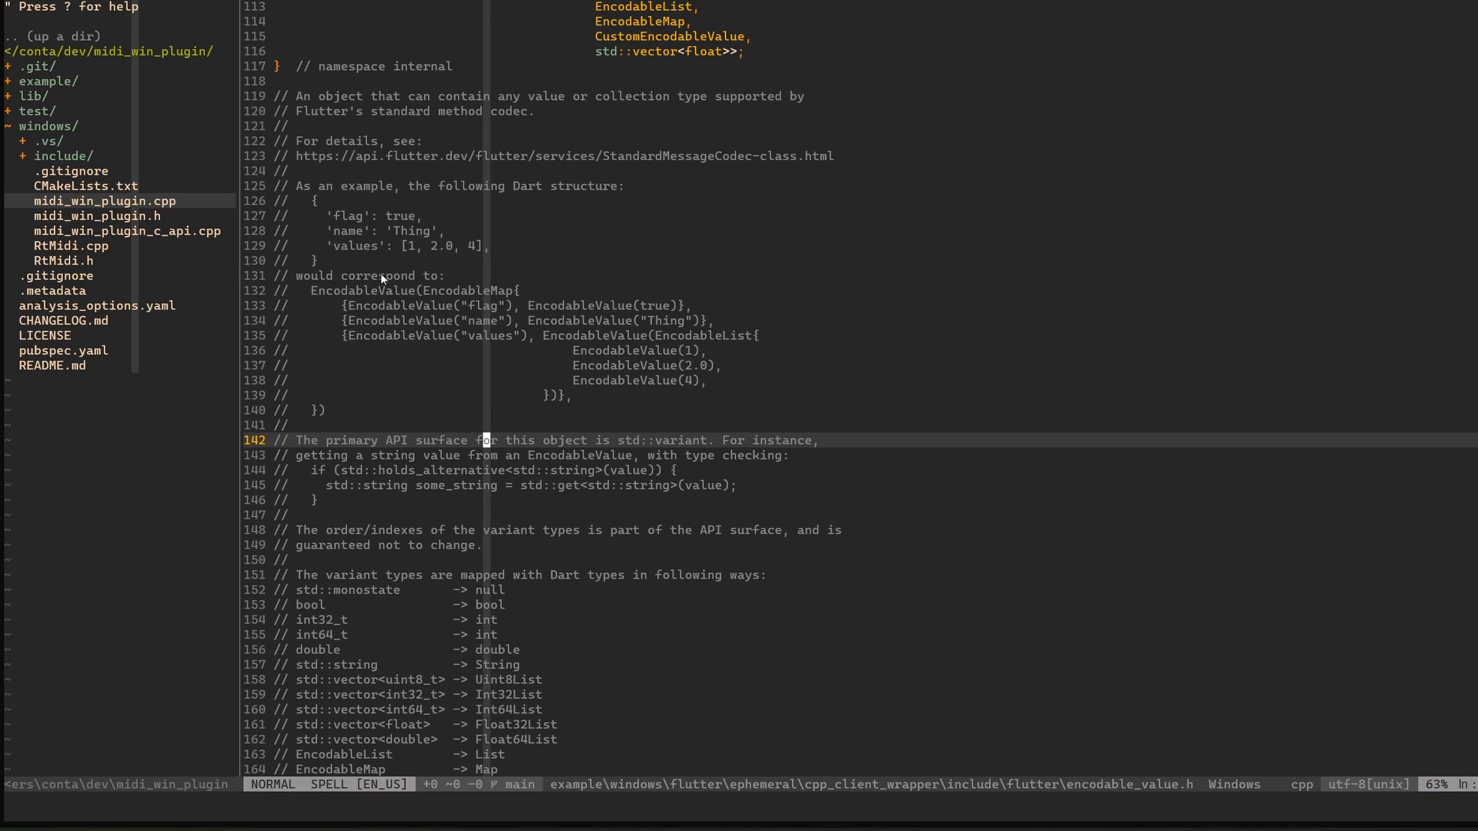
key(v)
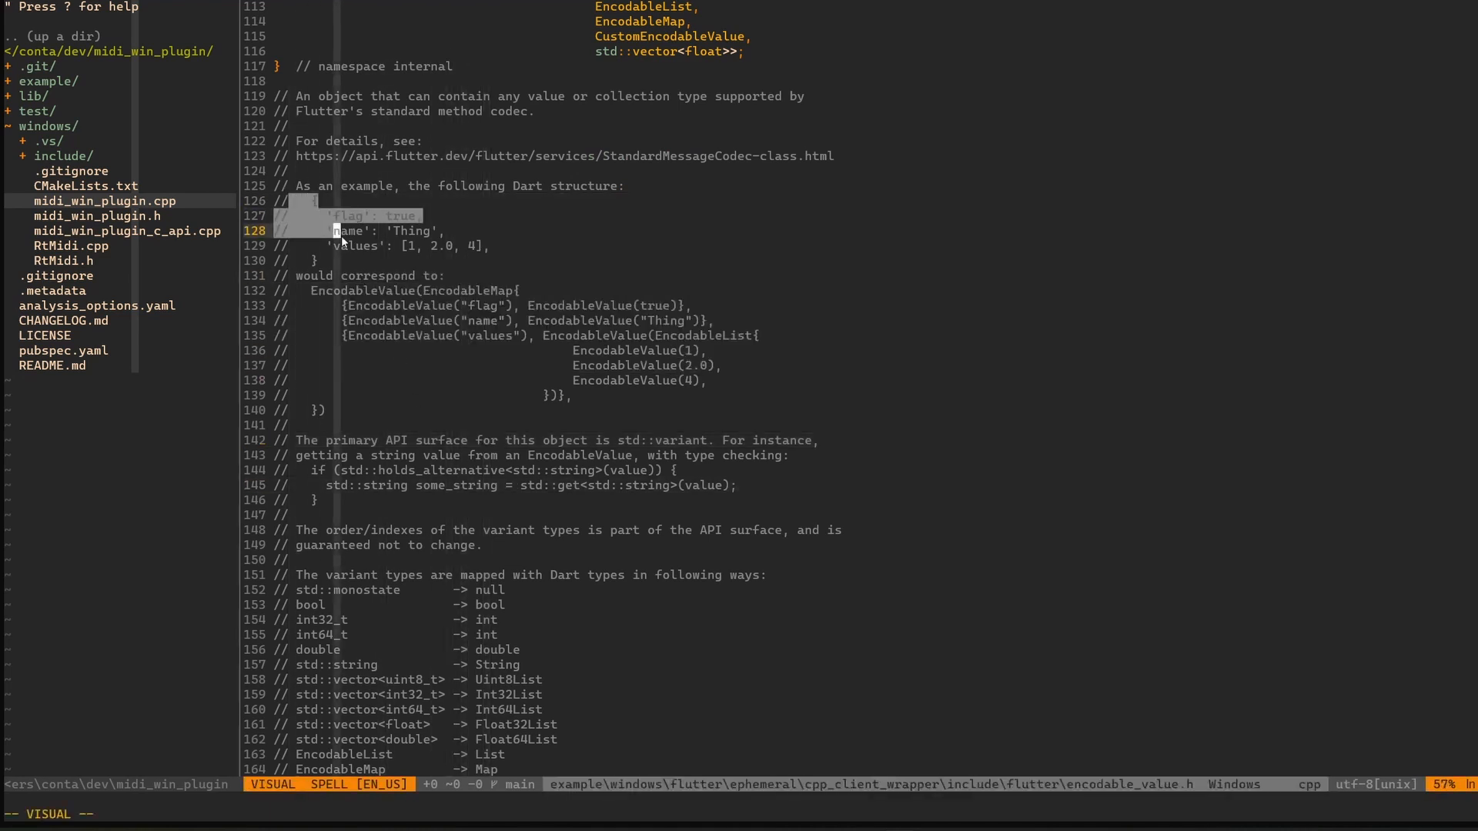
key(Escape)
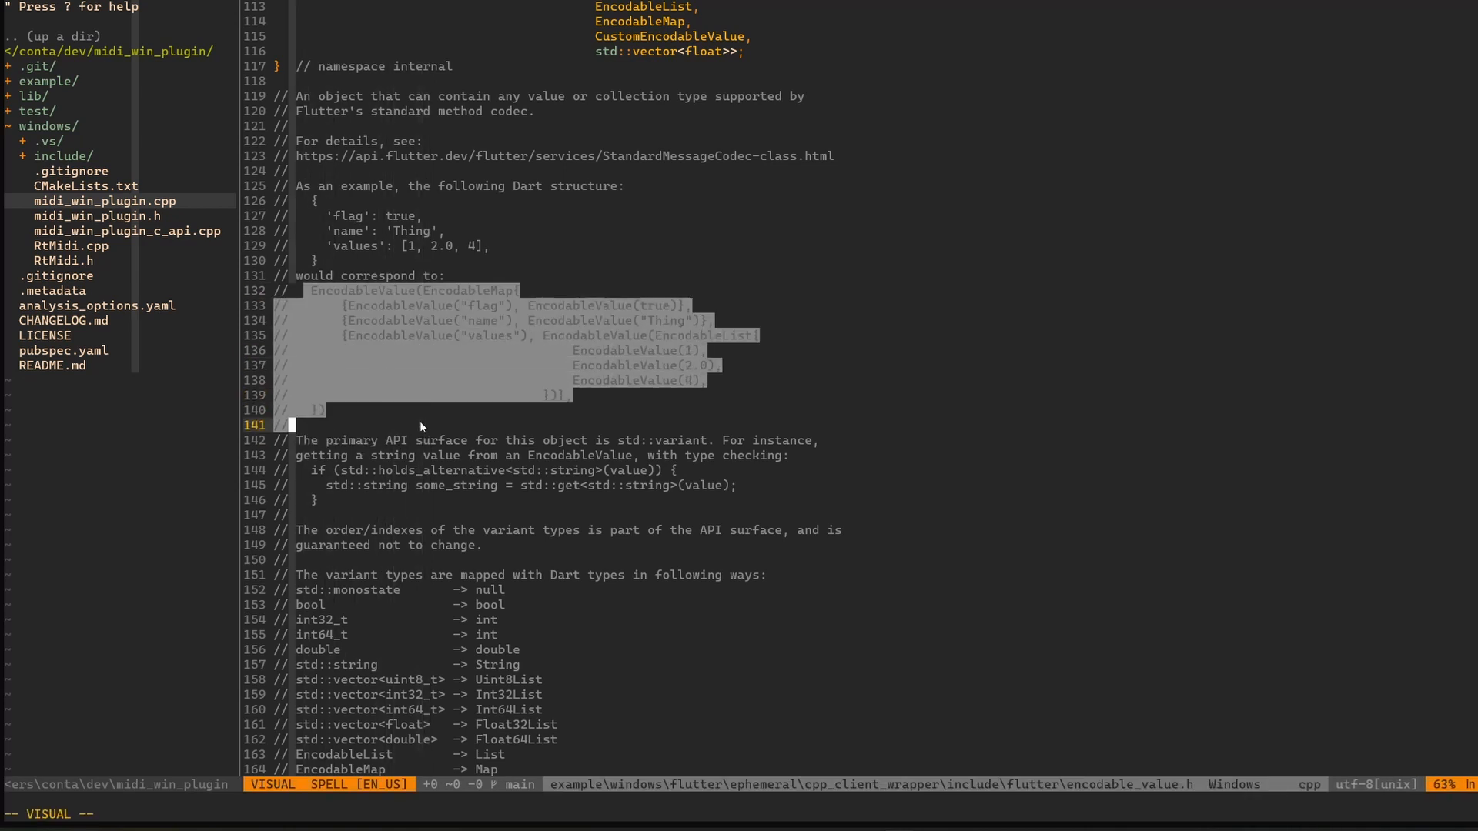
key(Escape)
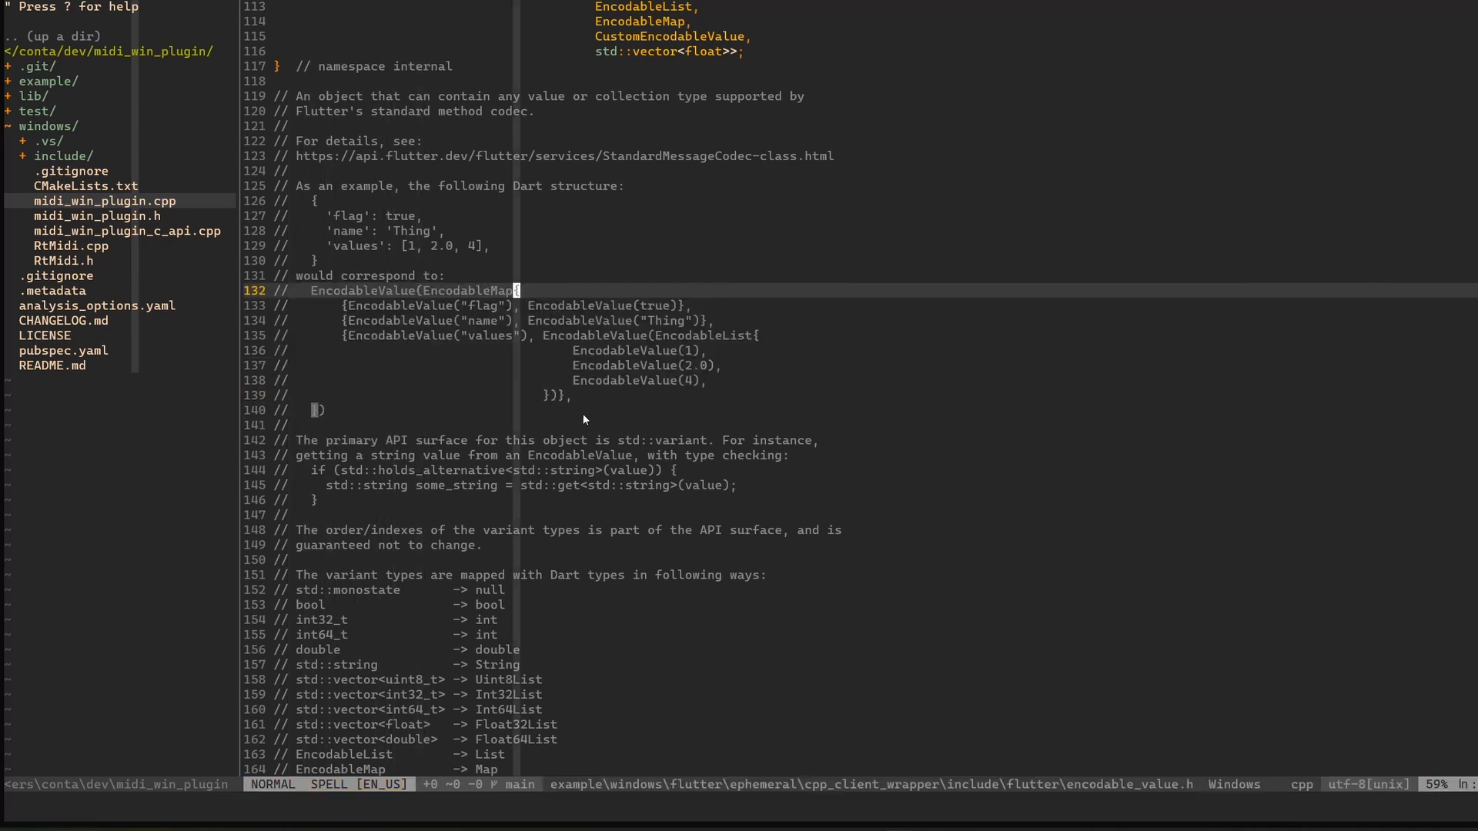
mouse_move(542, 424)
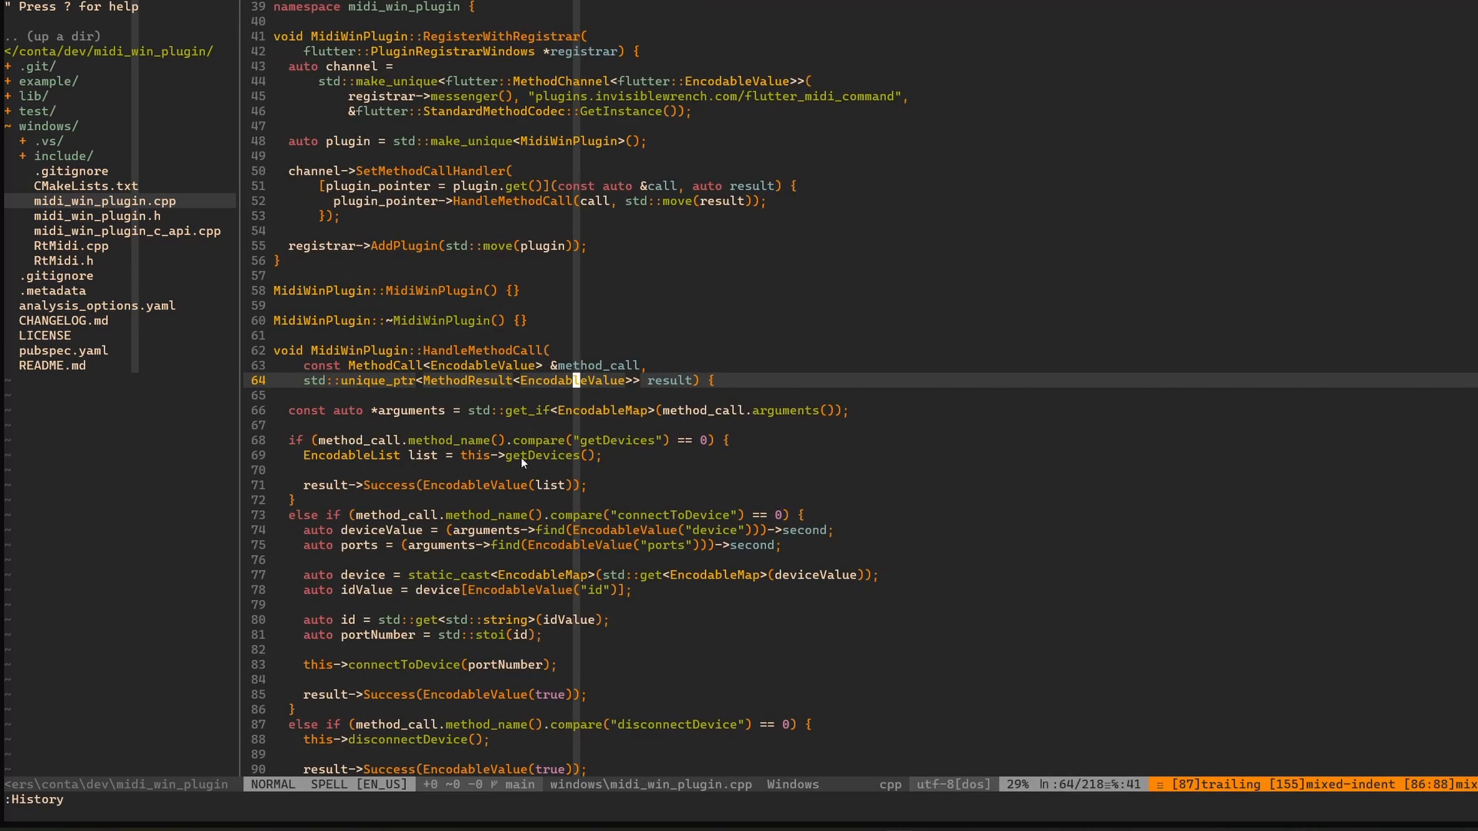
Scroll through the HandleMethodCall code in midi_win_plugin.cpp
scroll(down, 3)
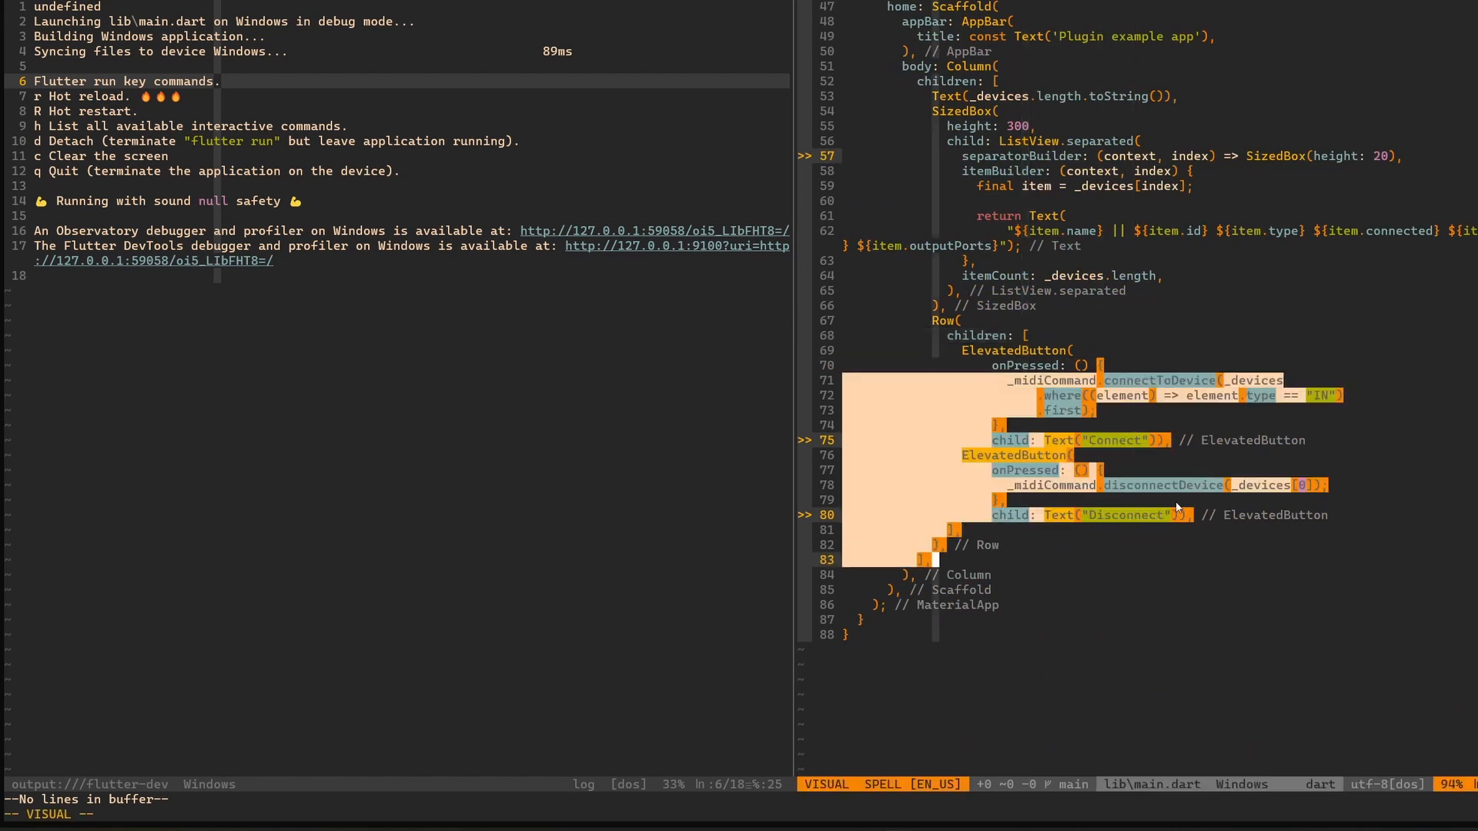
Clear the highlight on the Connect/Disconnect button code in main.dart
key(Escape)
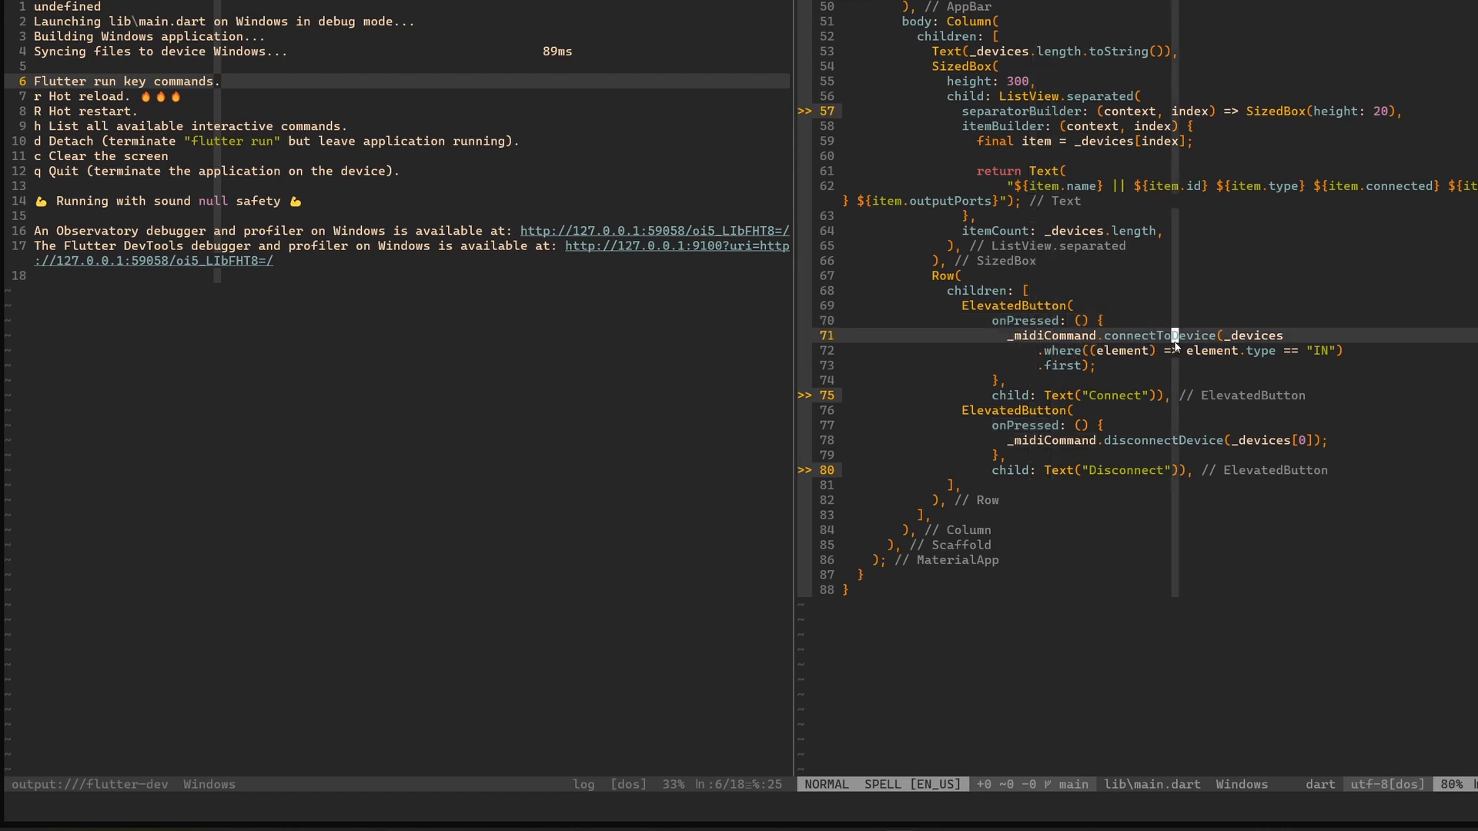
mouse_move(1136, 366)
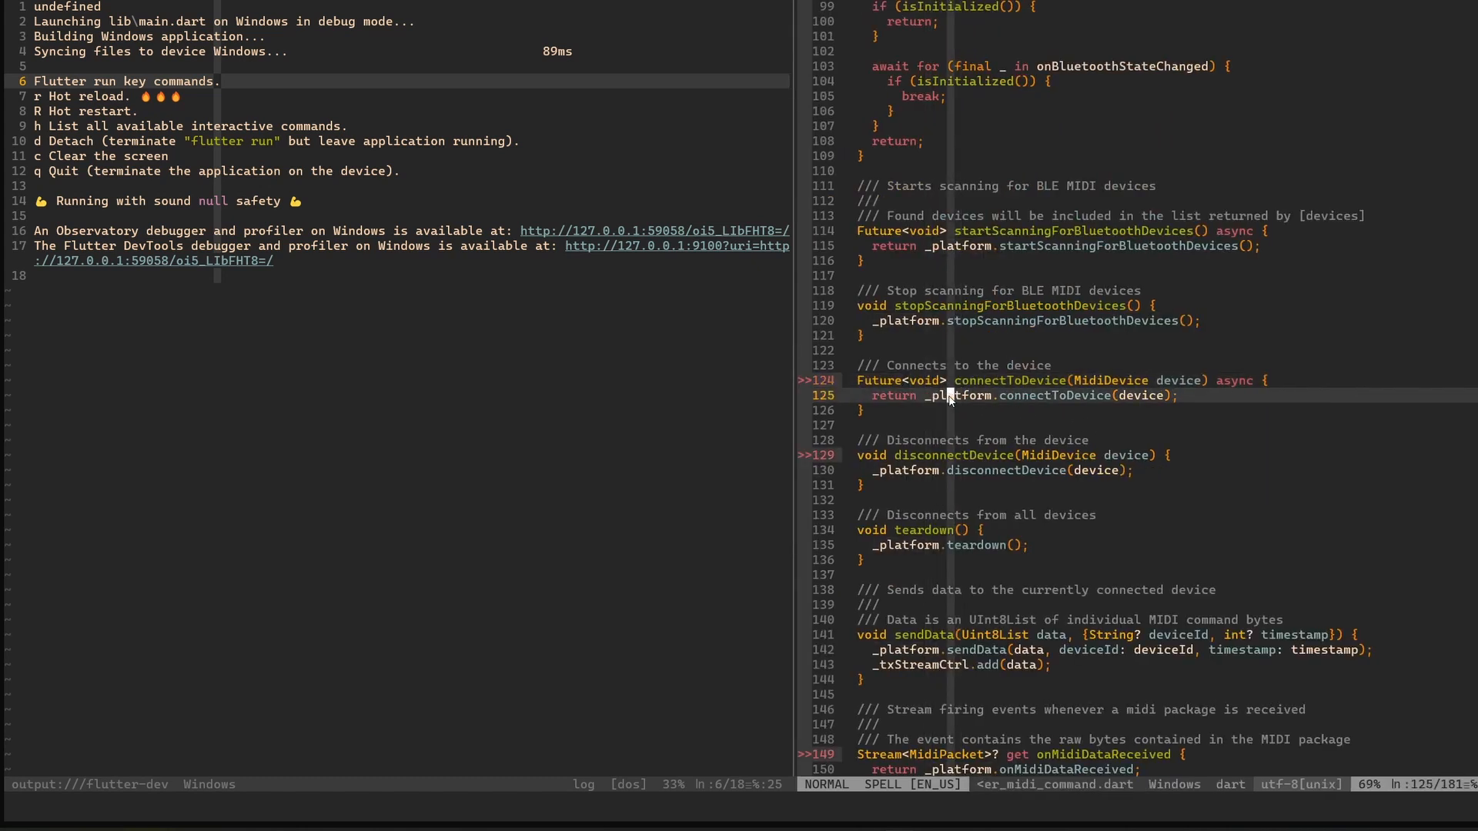
mouse_move(1057, 407)
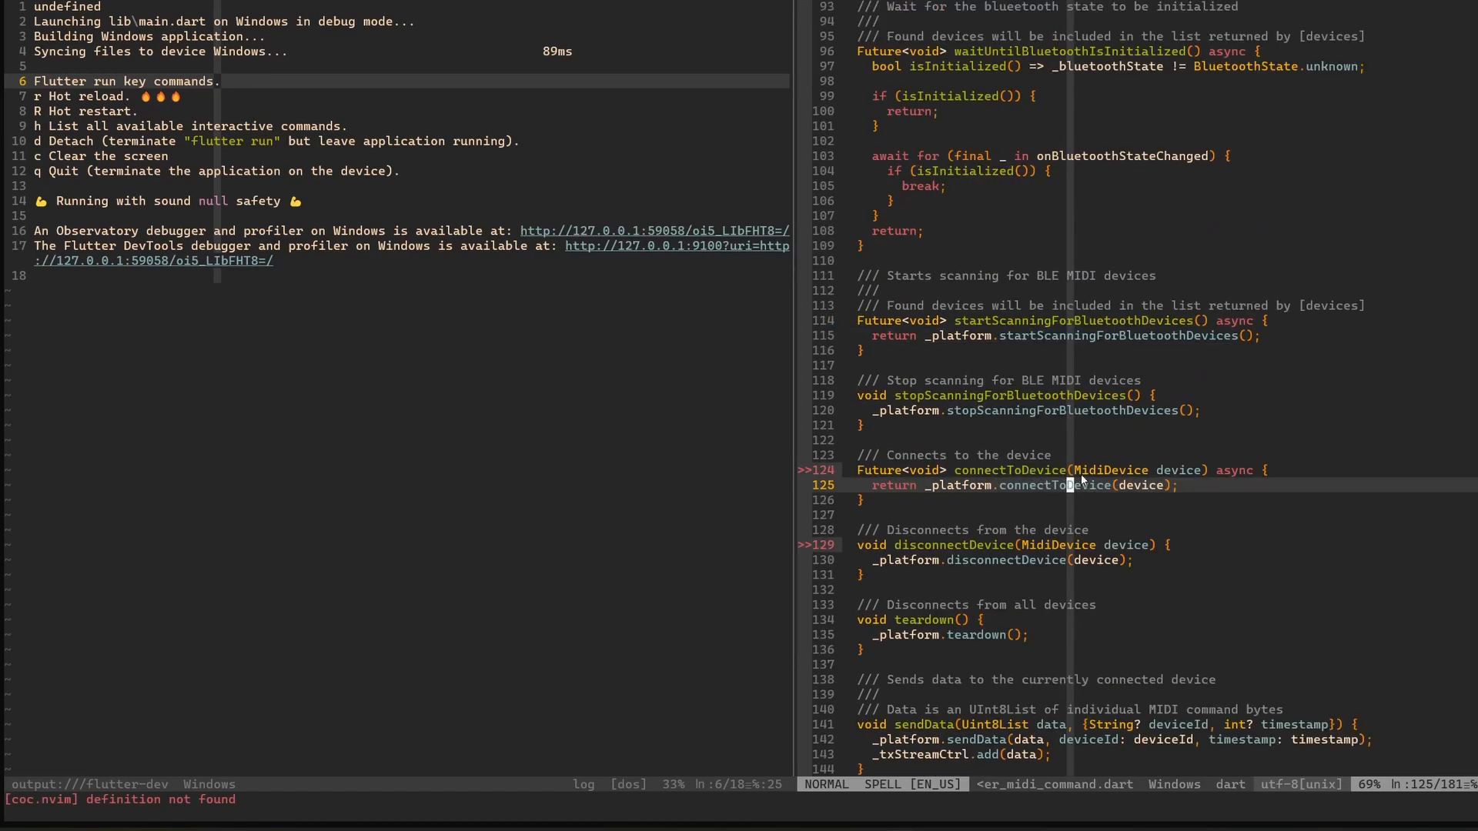
mouse_move(1055, 439)
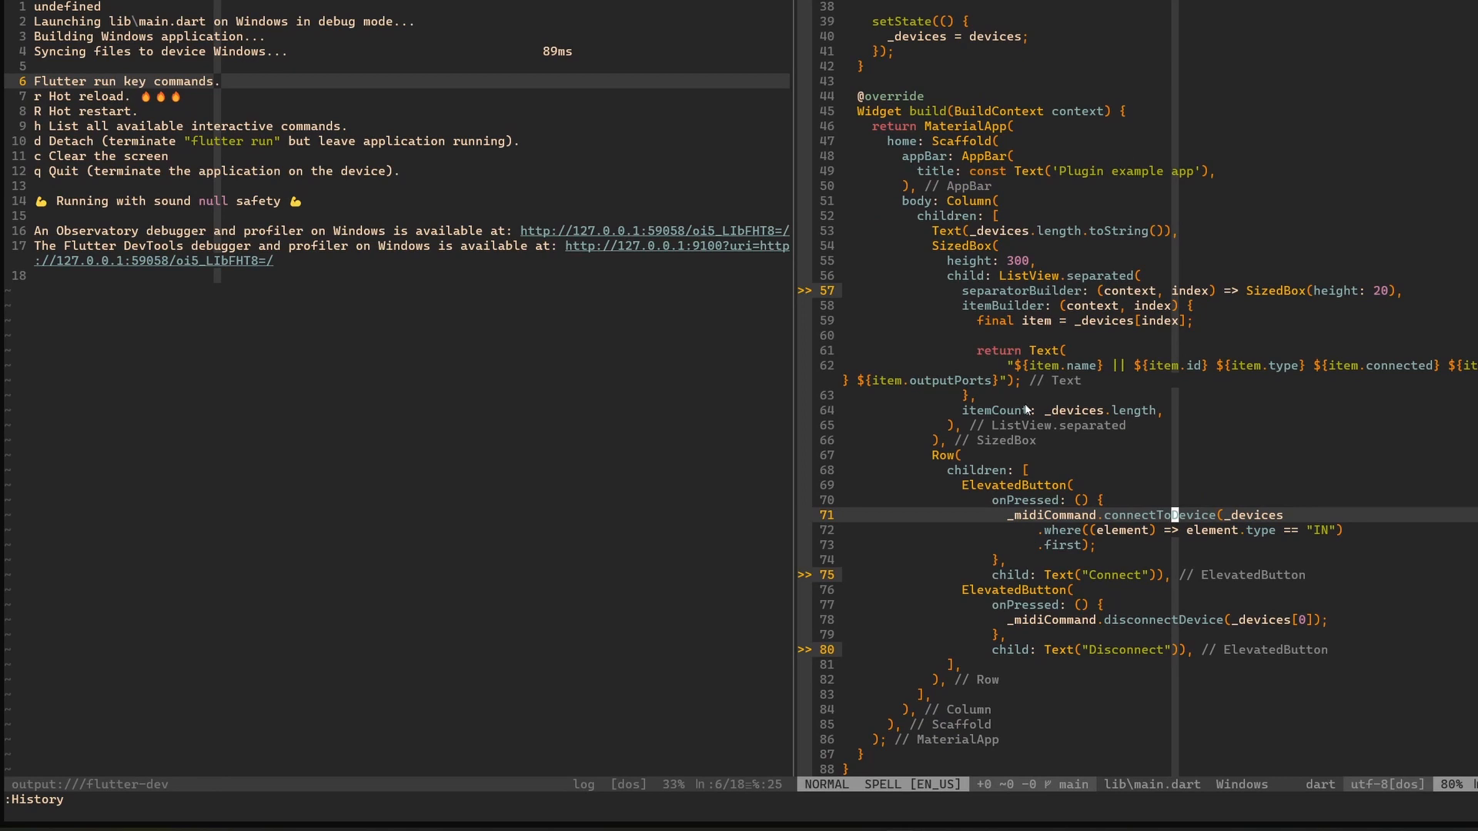
mouse_move(1146, 526)
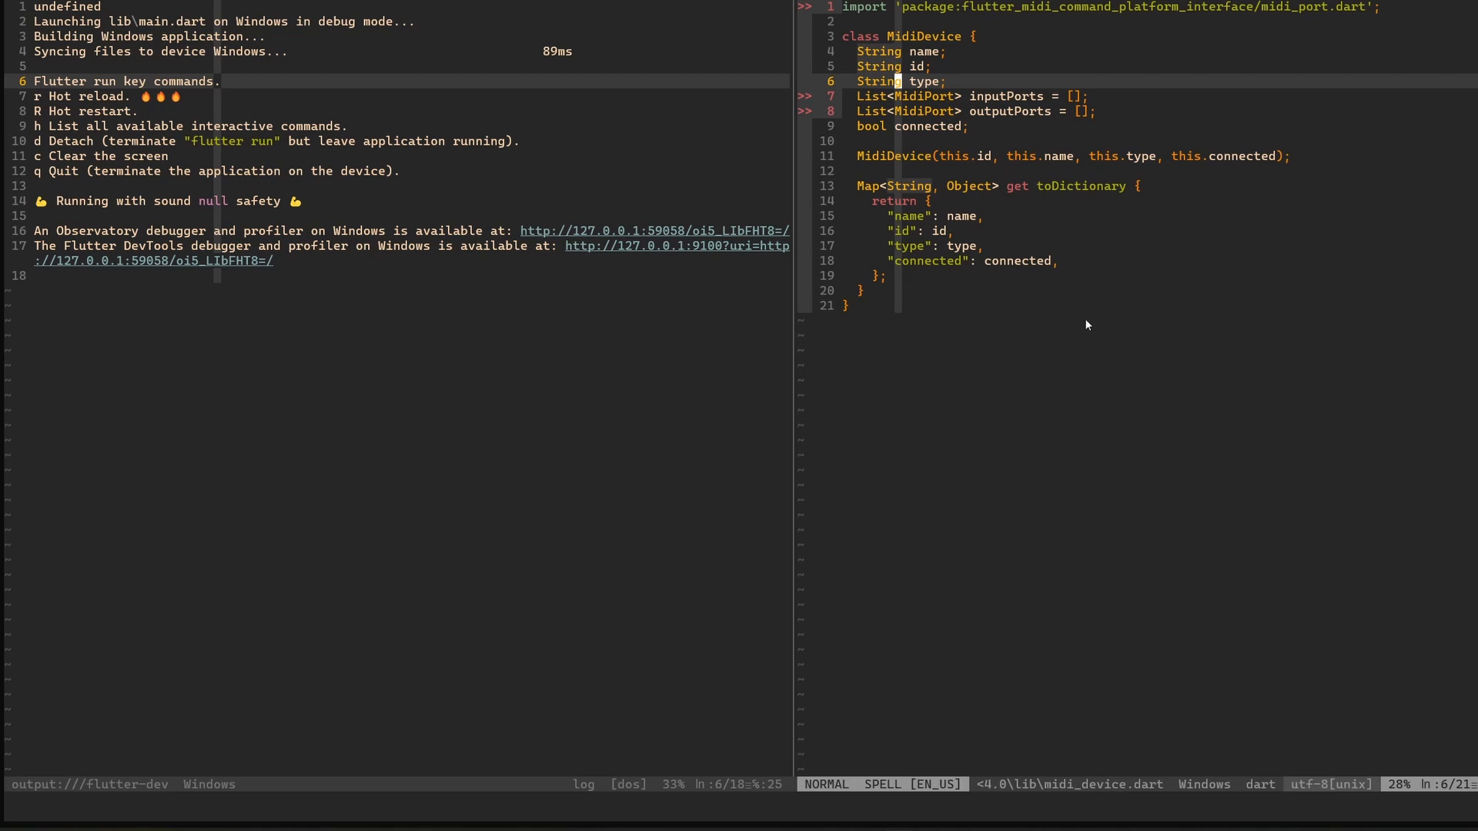
mouse_move(1095, 227)
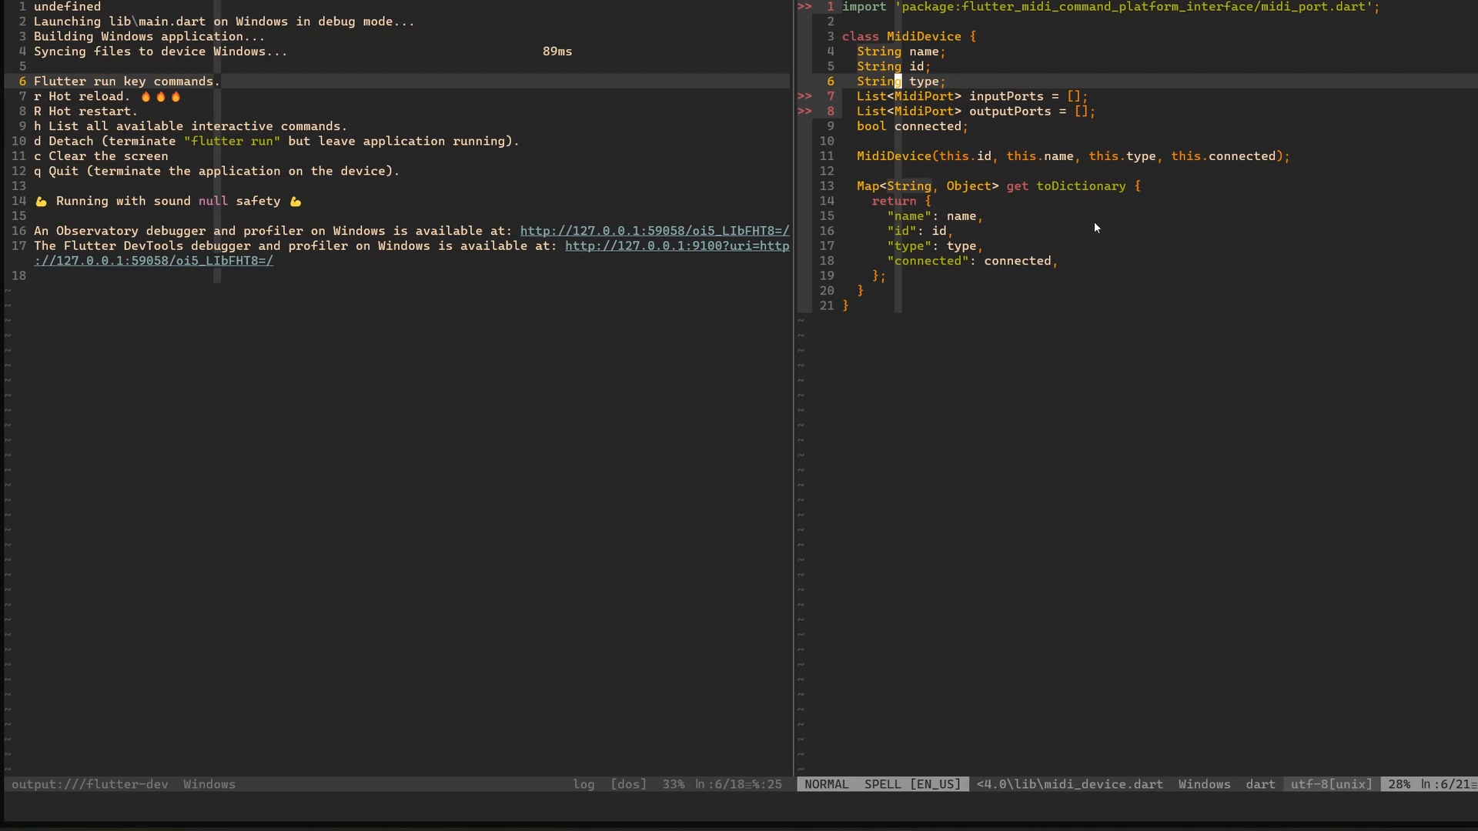
mouse_move(1203, 293)
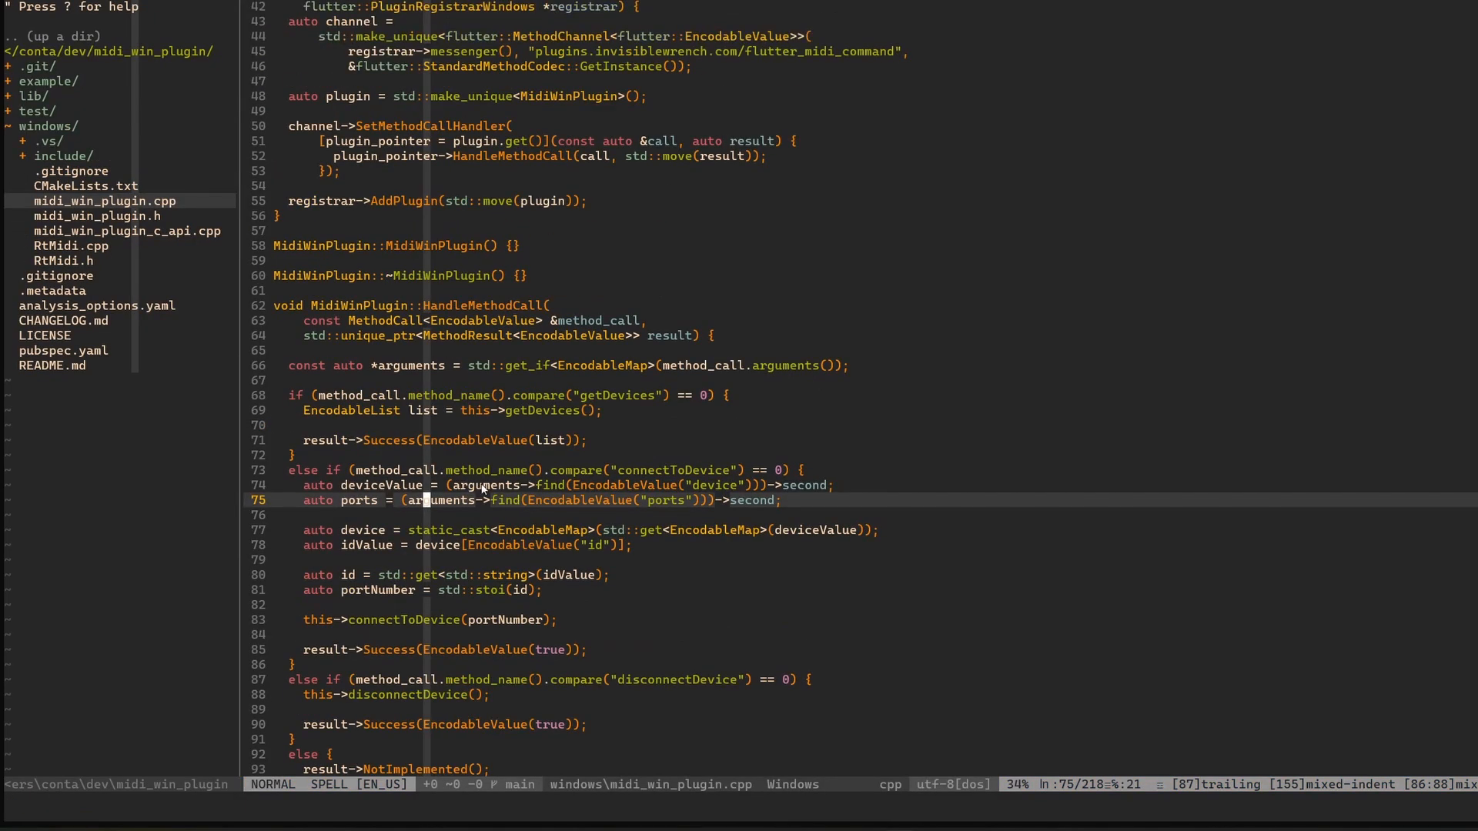
scroll(down, 3)
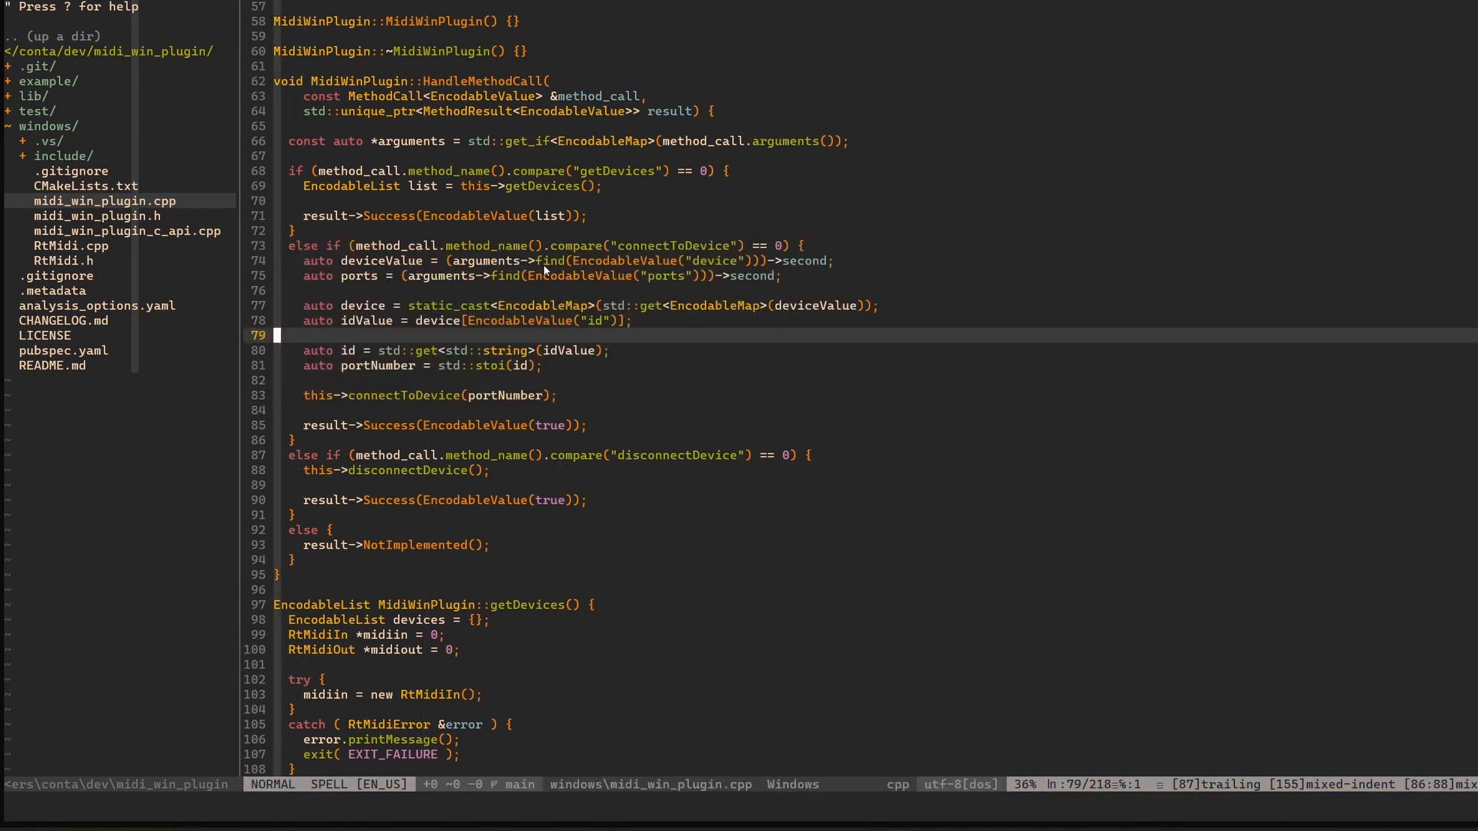
mouse_move(513, 255)
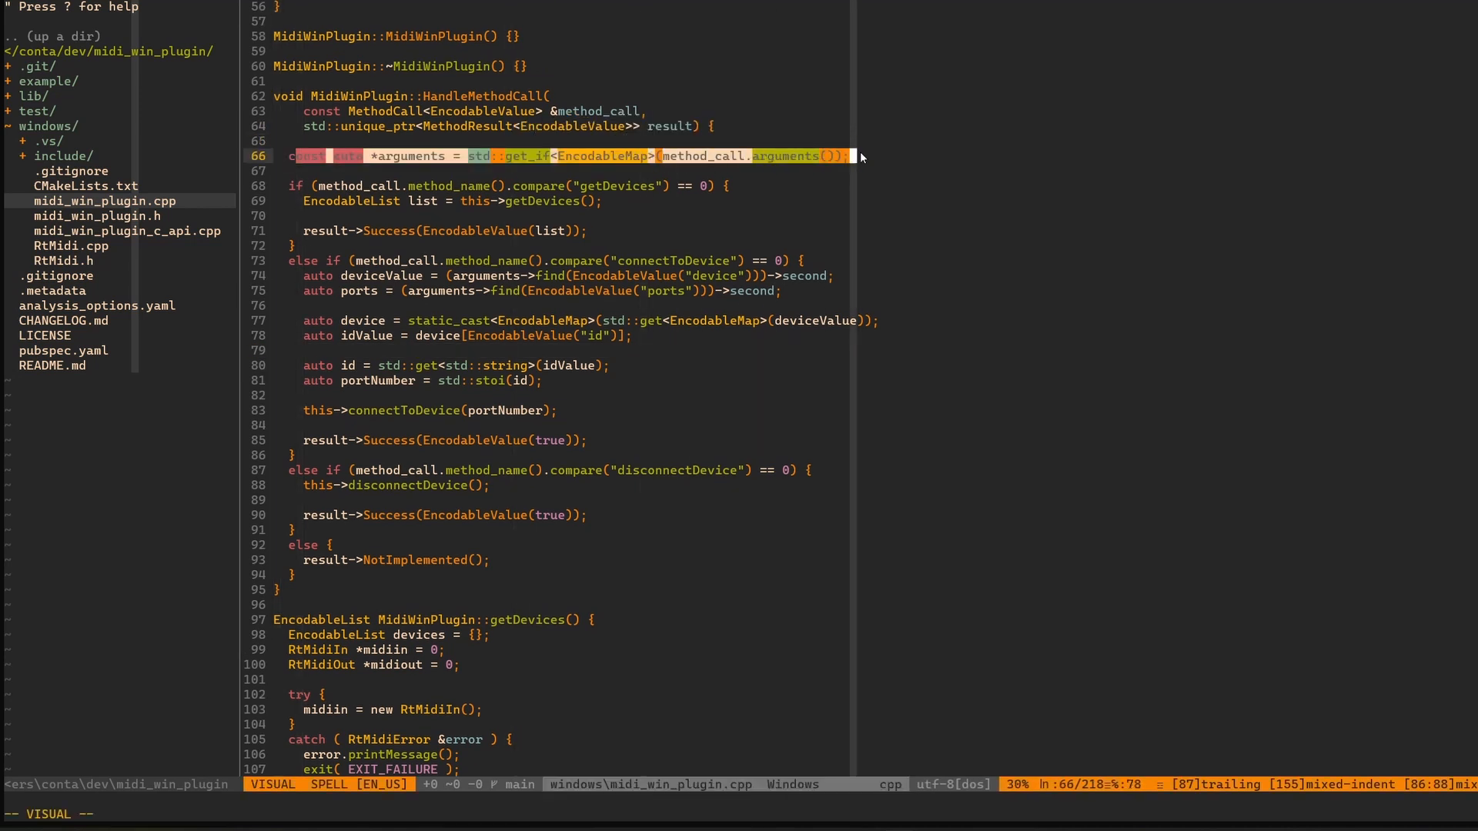
key(Escape)
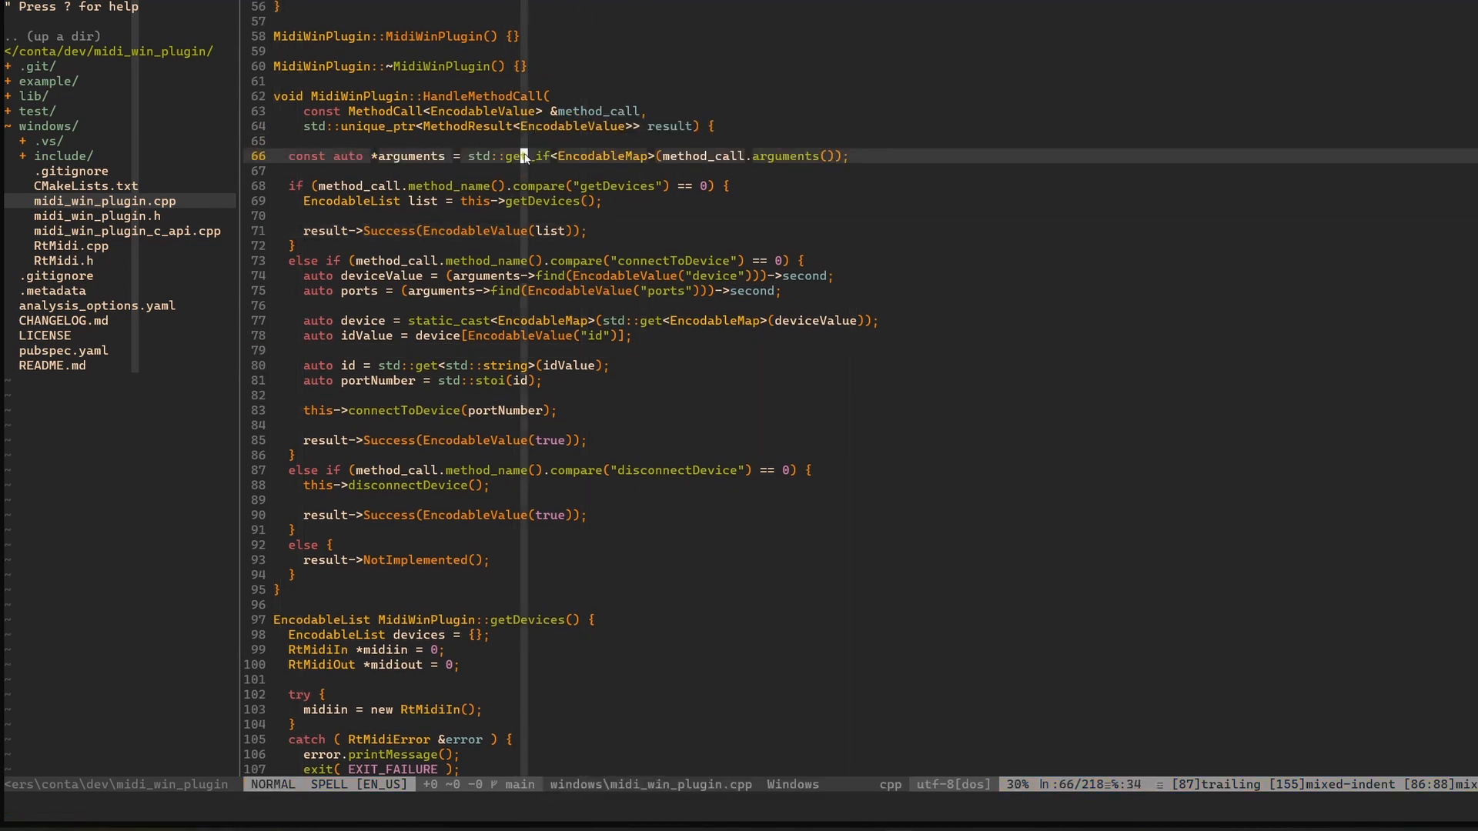
key(v)
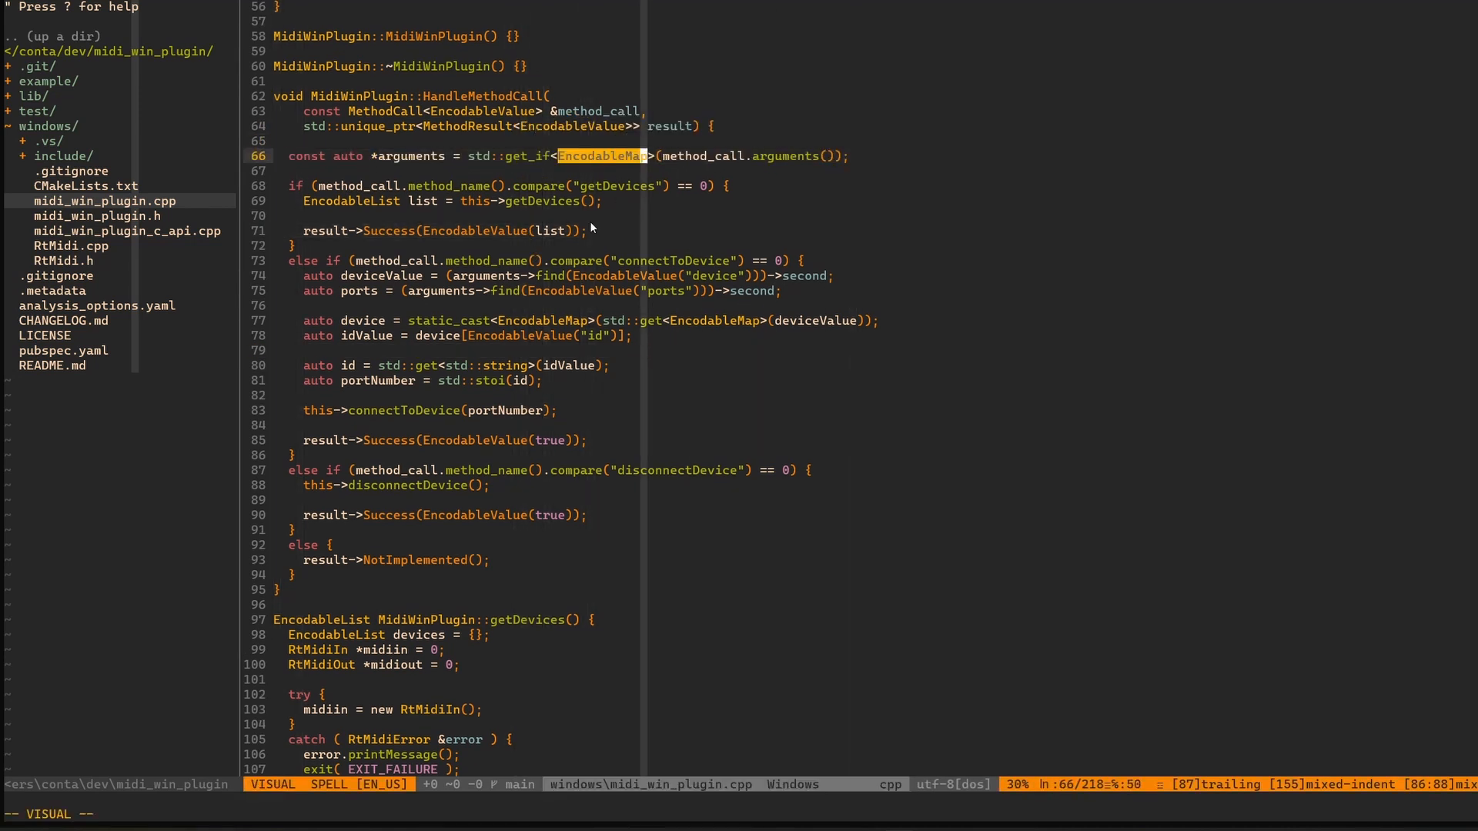
mouse_move(706, 161)
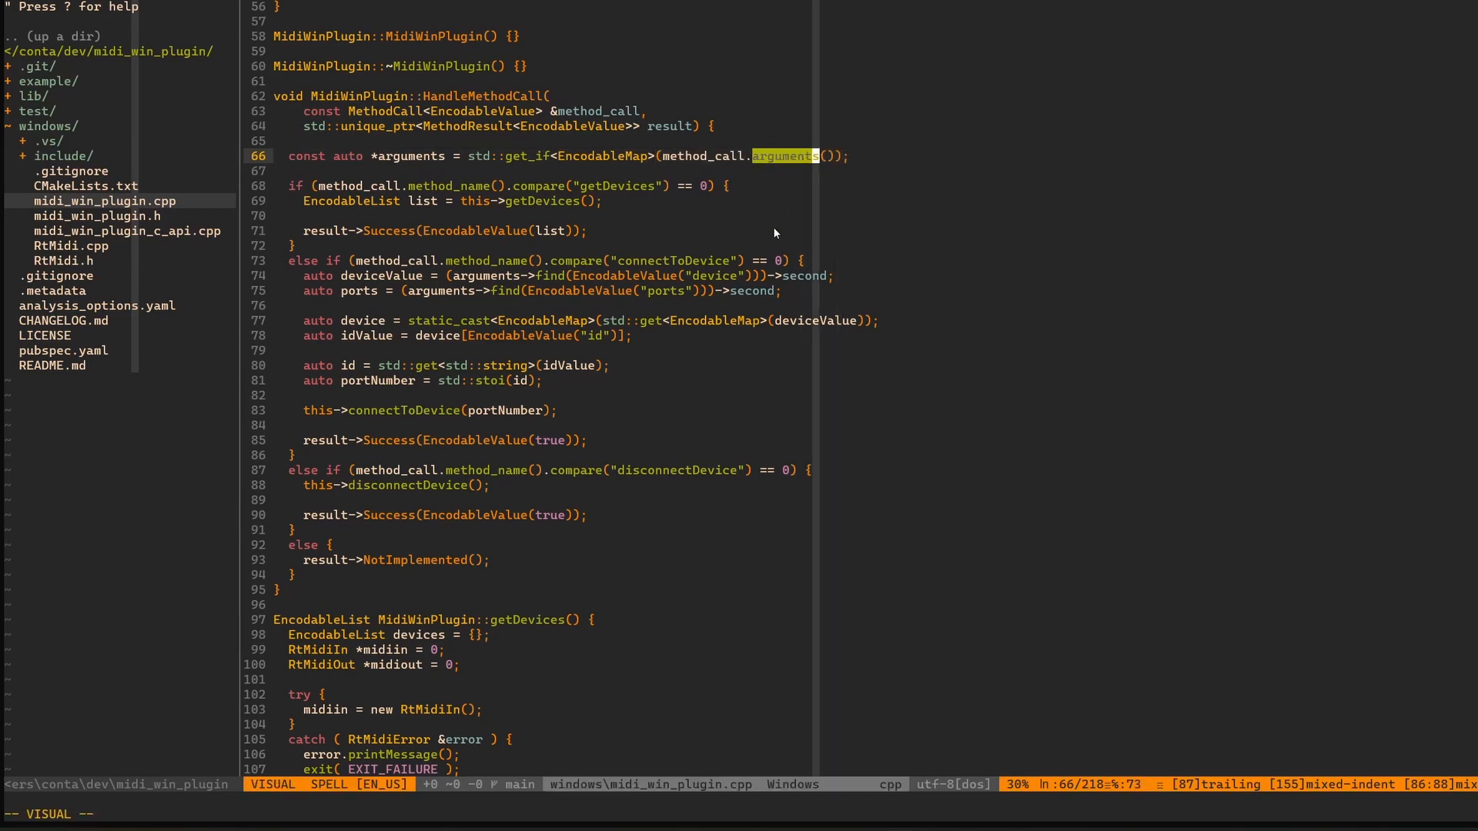
mouse_move(846, 148)
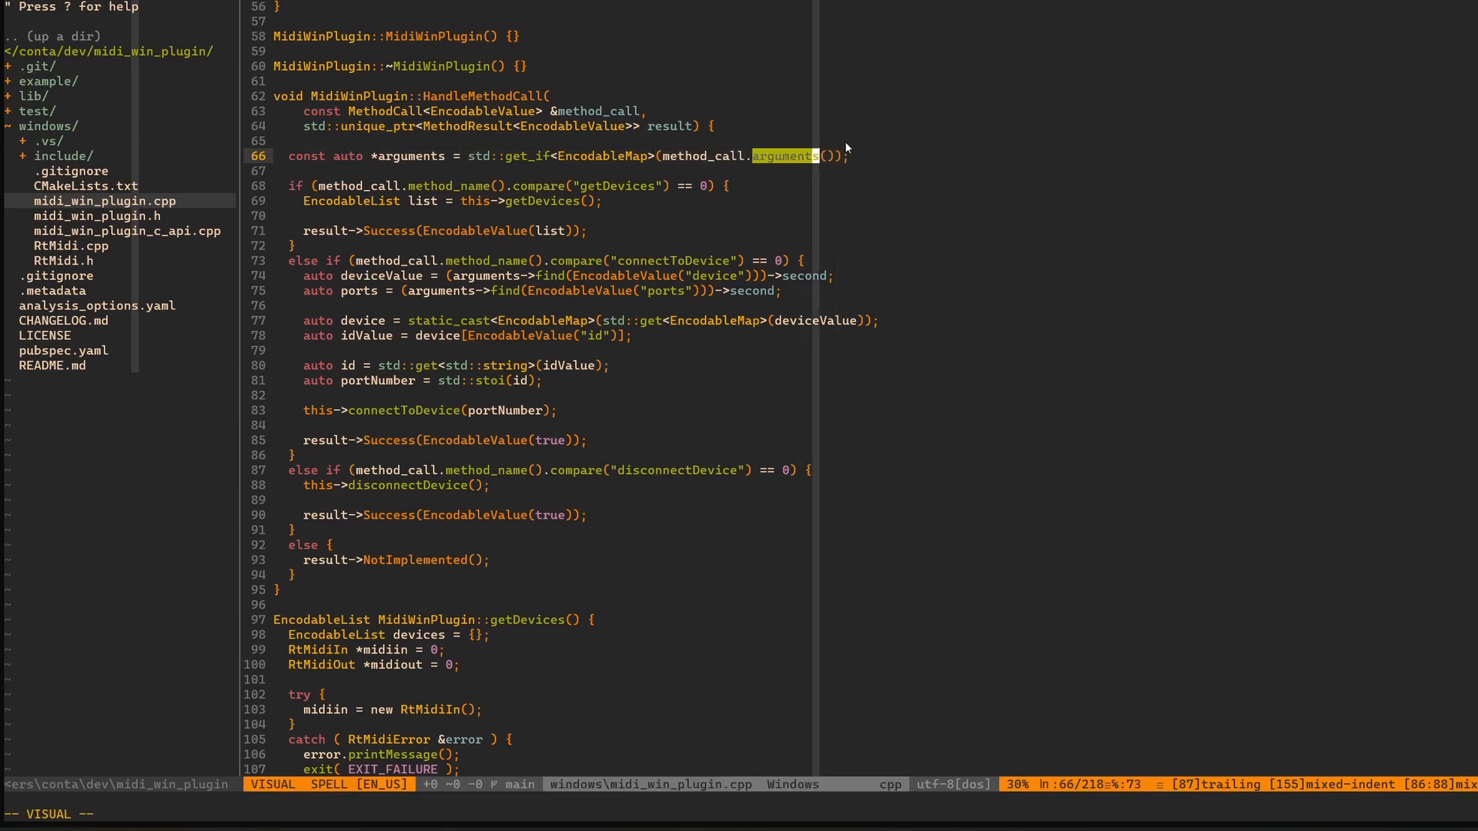
mouse_move(740, 181)
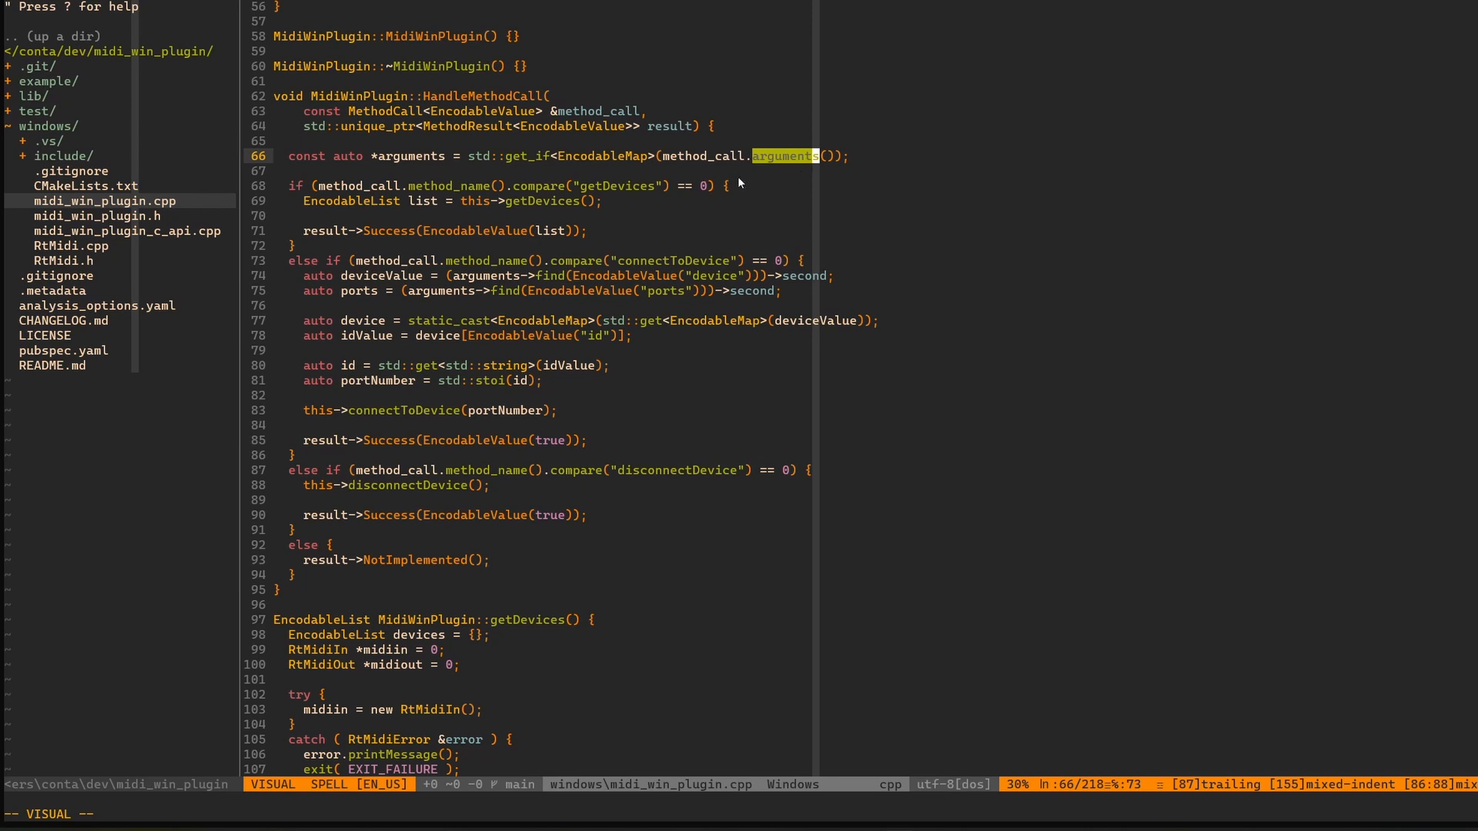
mouse_move(516, 163)
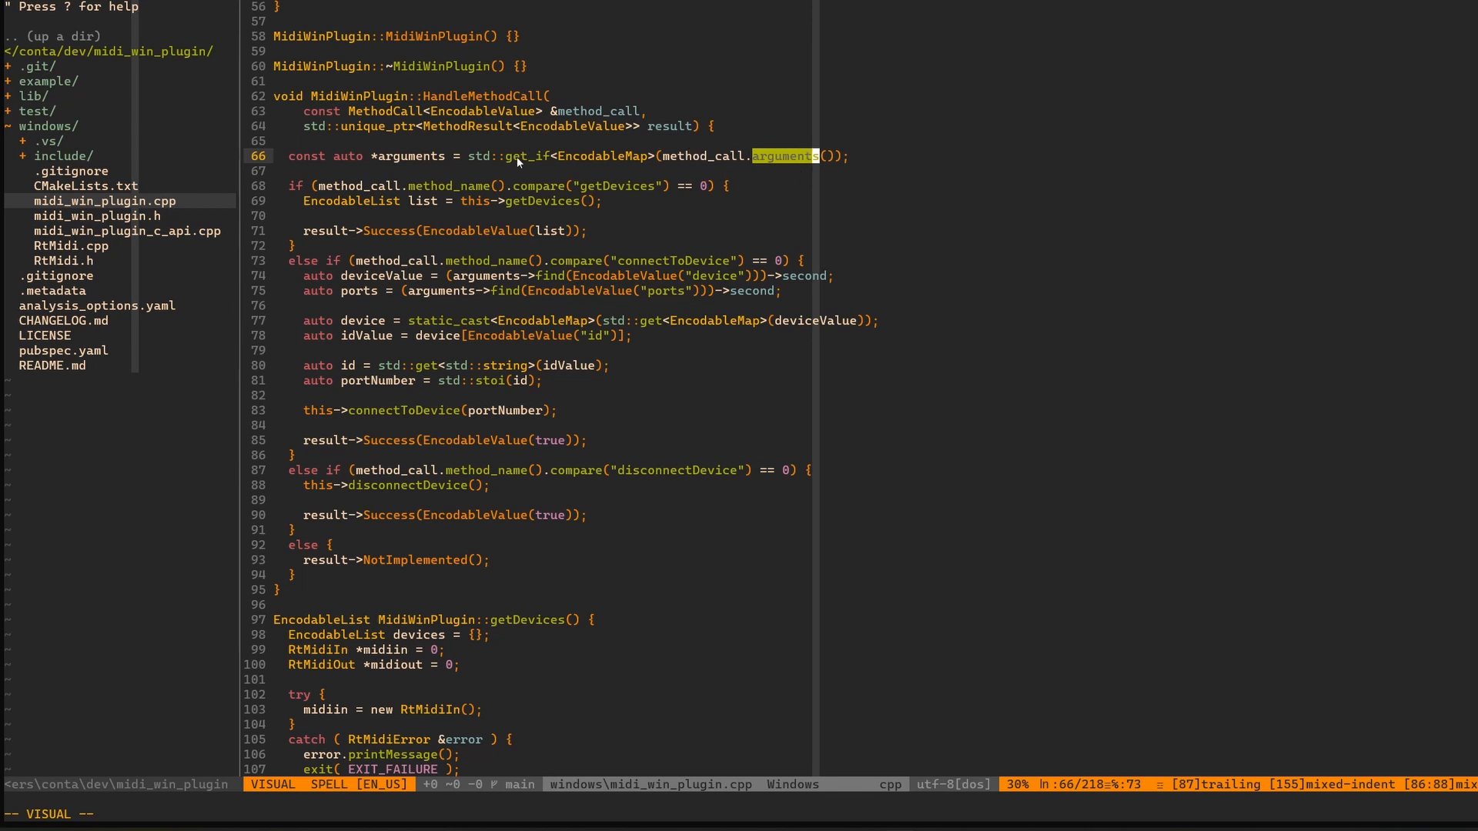
key(Escape)
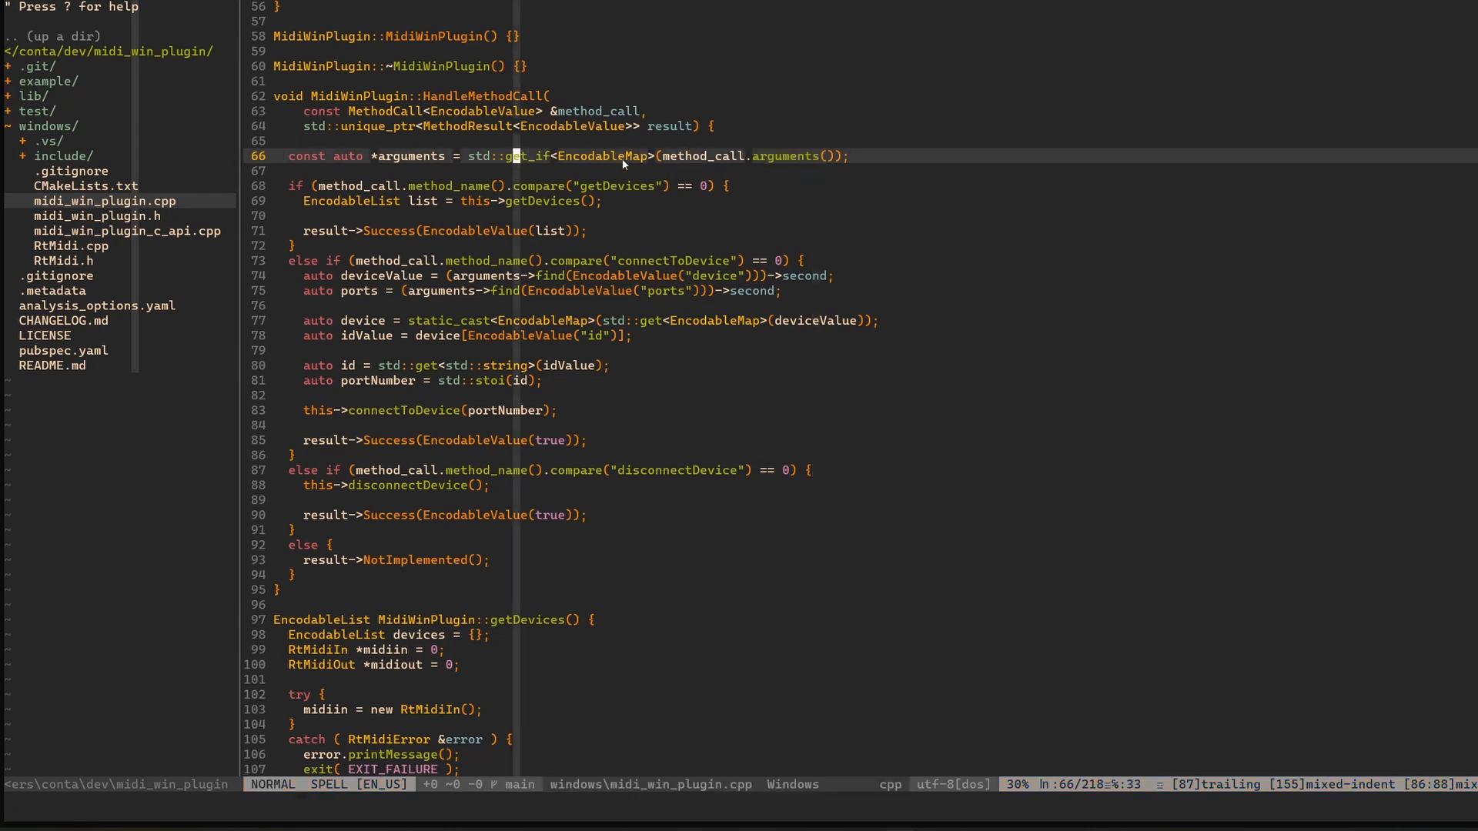
key(v)
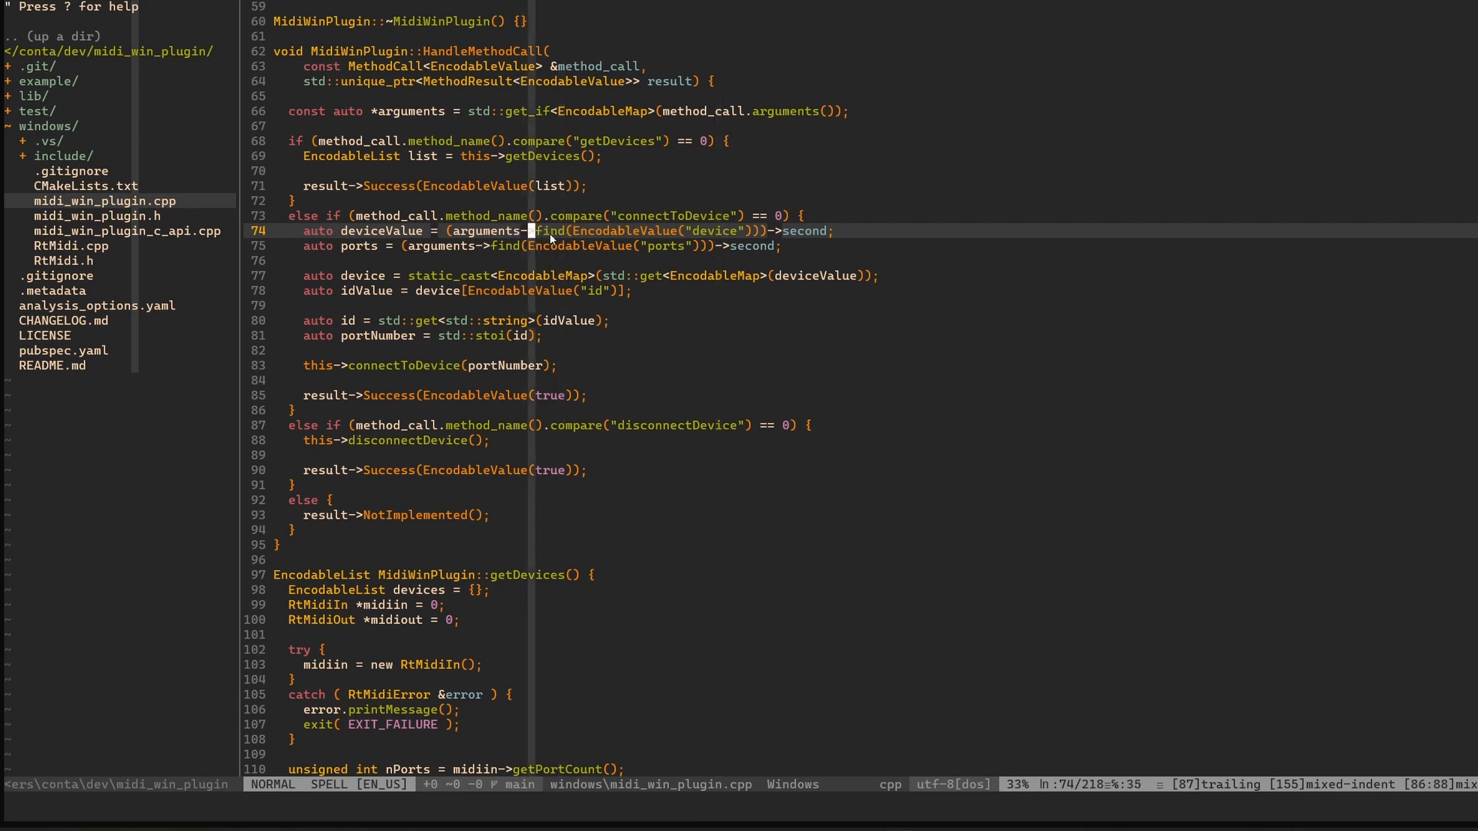
key(v)
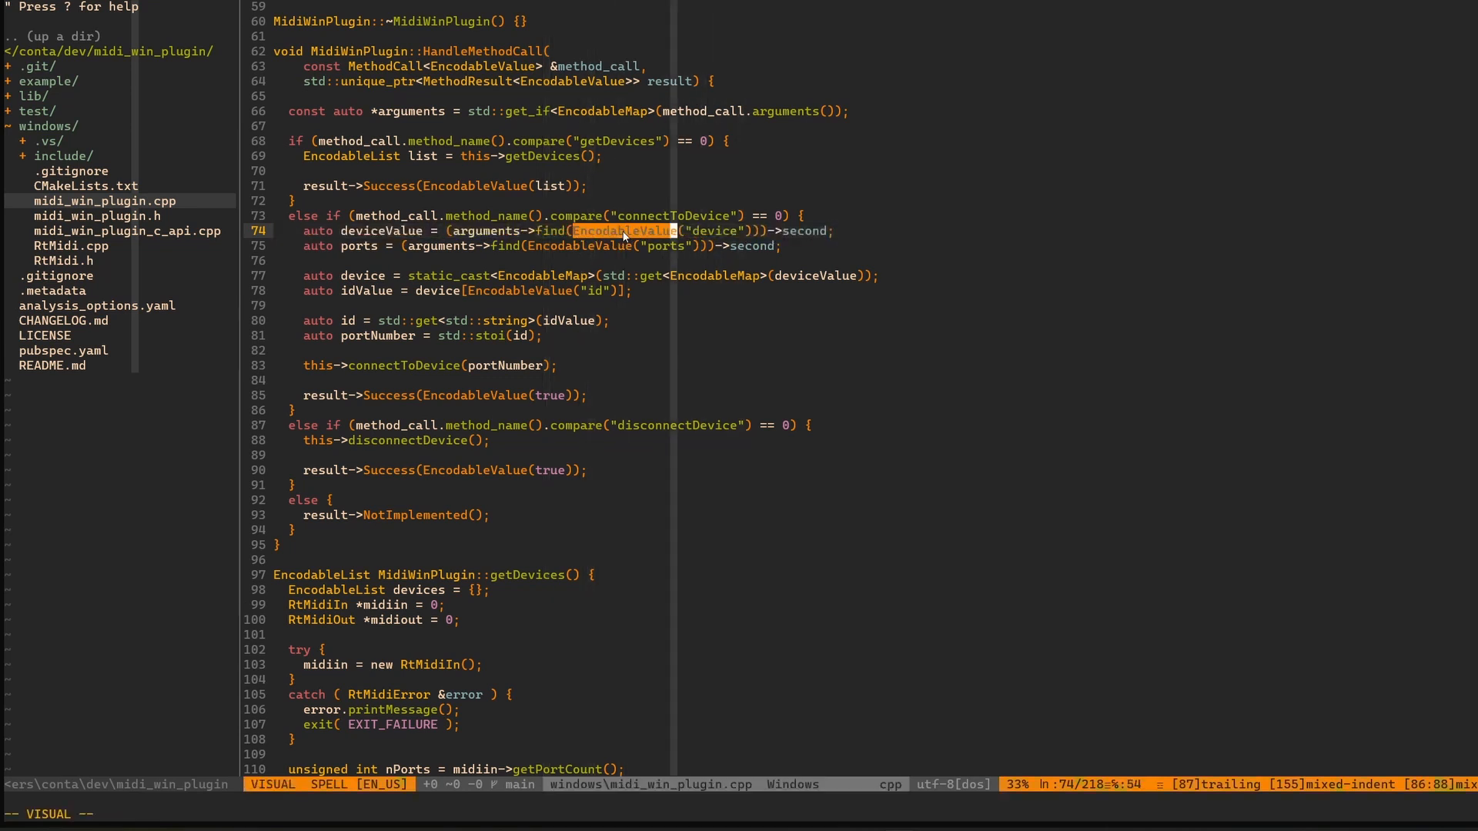
mouse_move(604, 256)
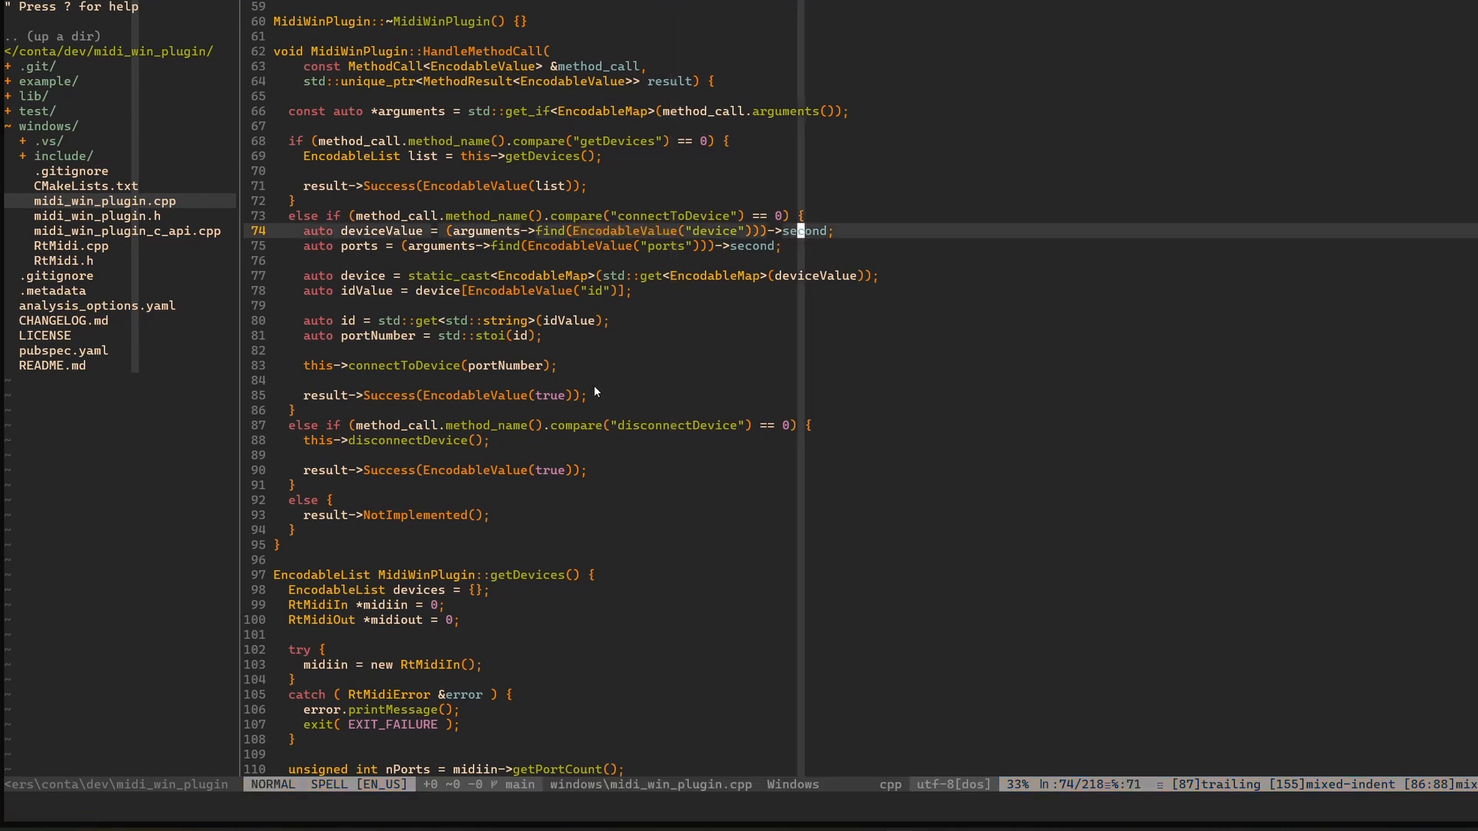
mouse_move(580, 369)
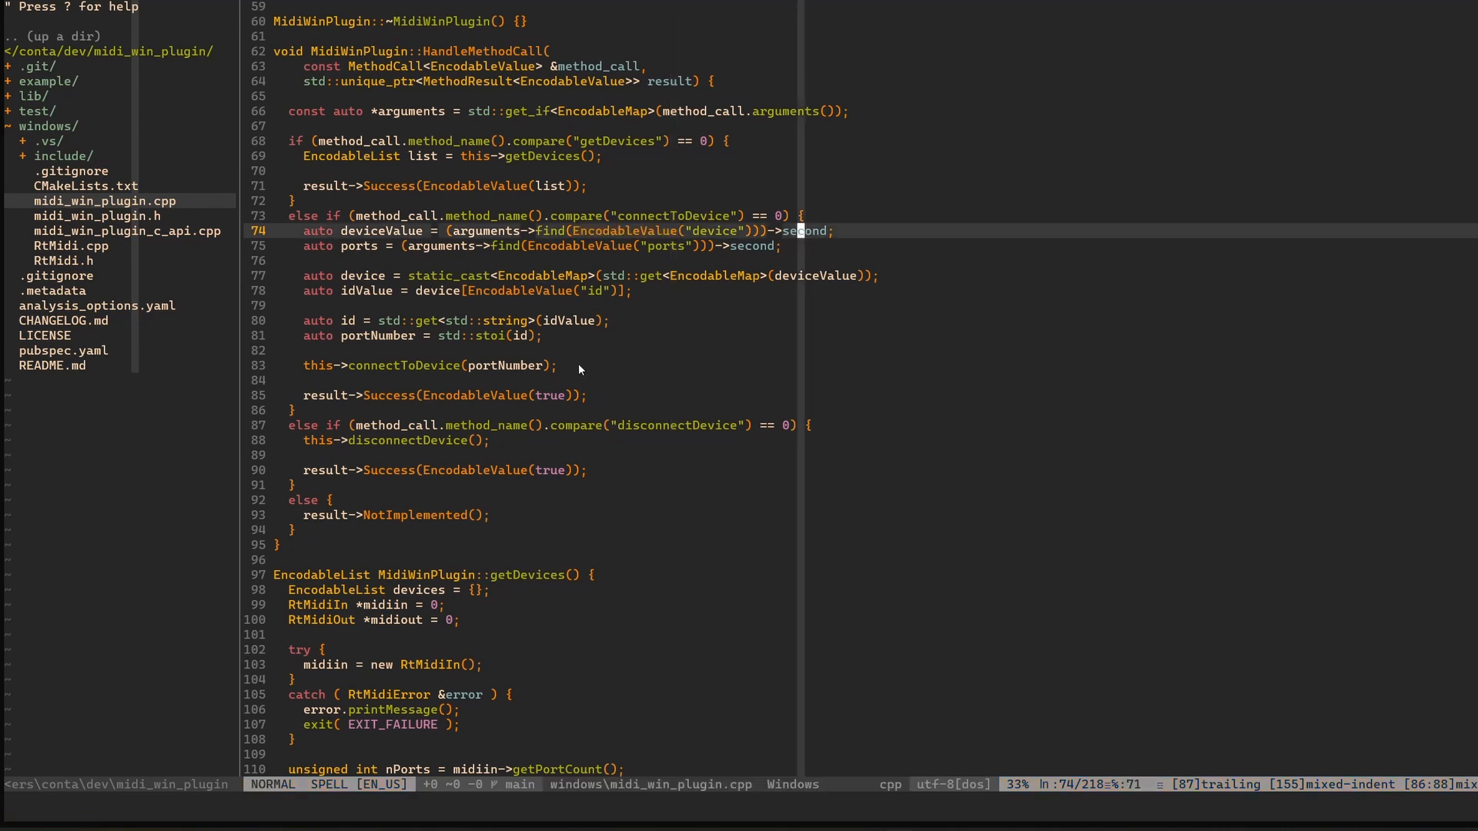
mouse_move(434, 252)
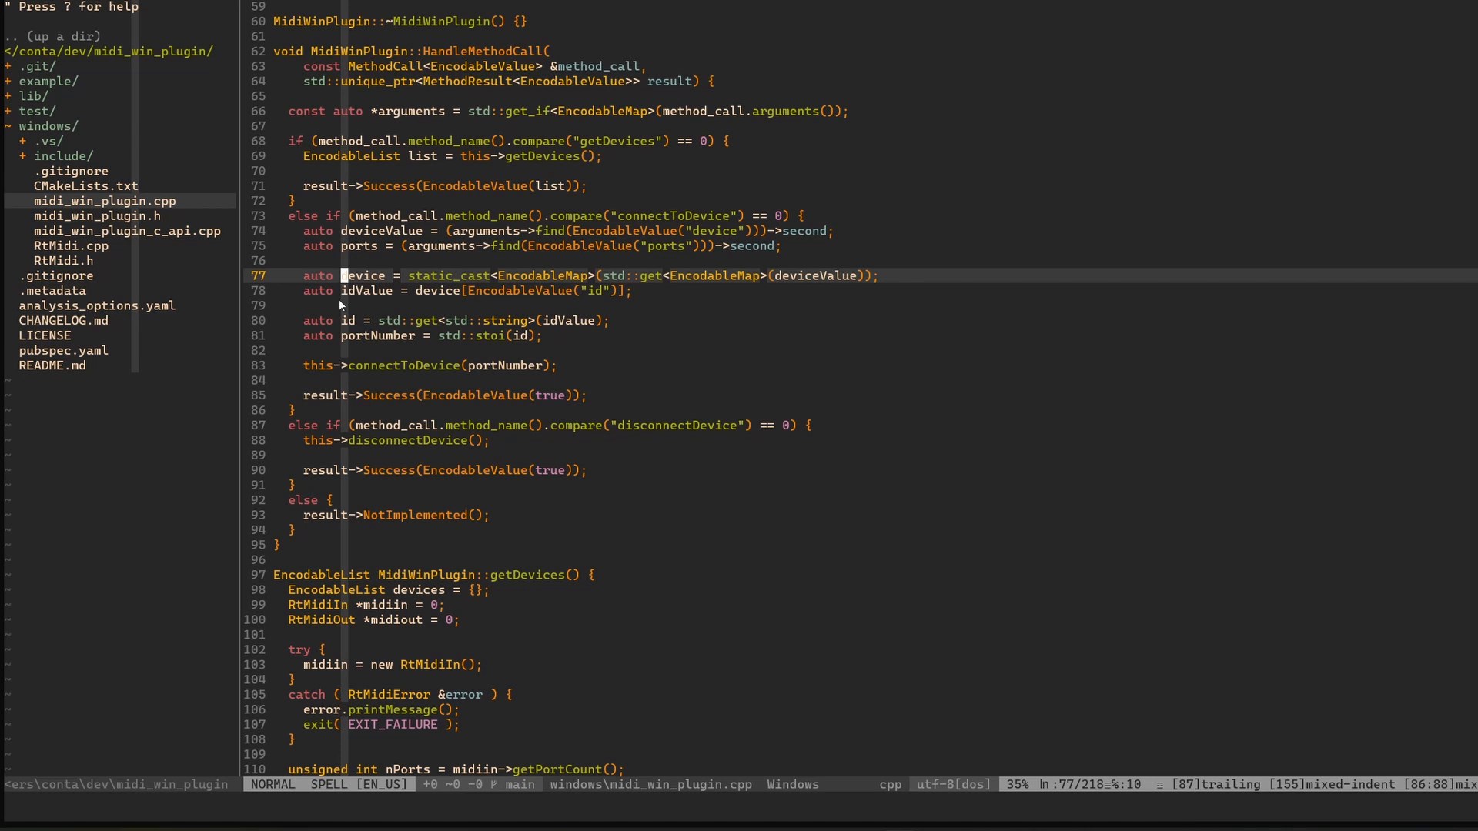
mouse_move(420, 299)
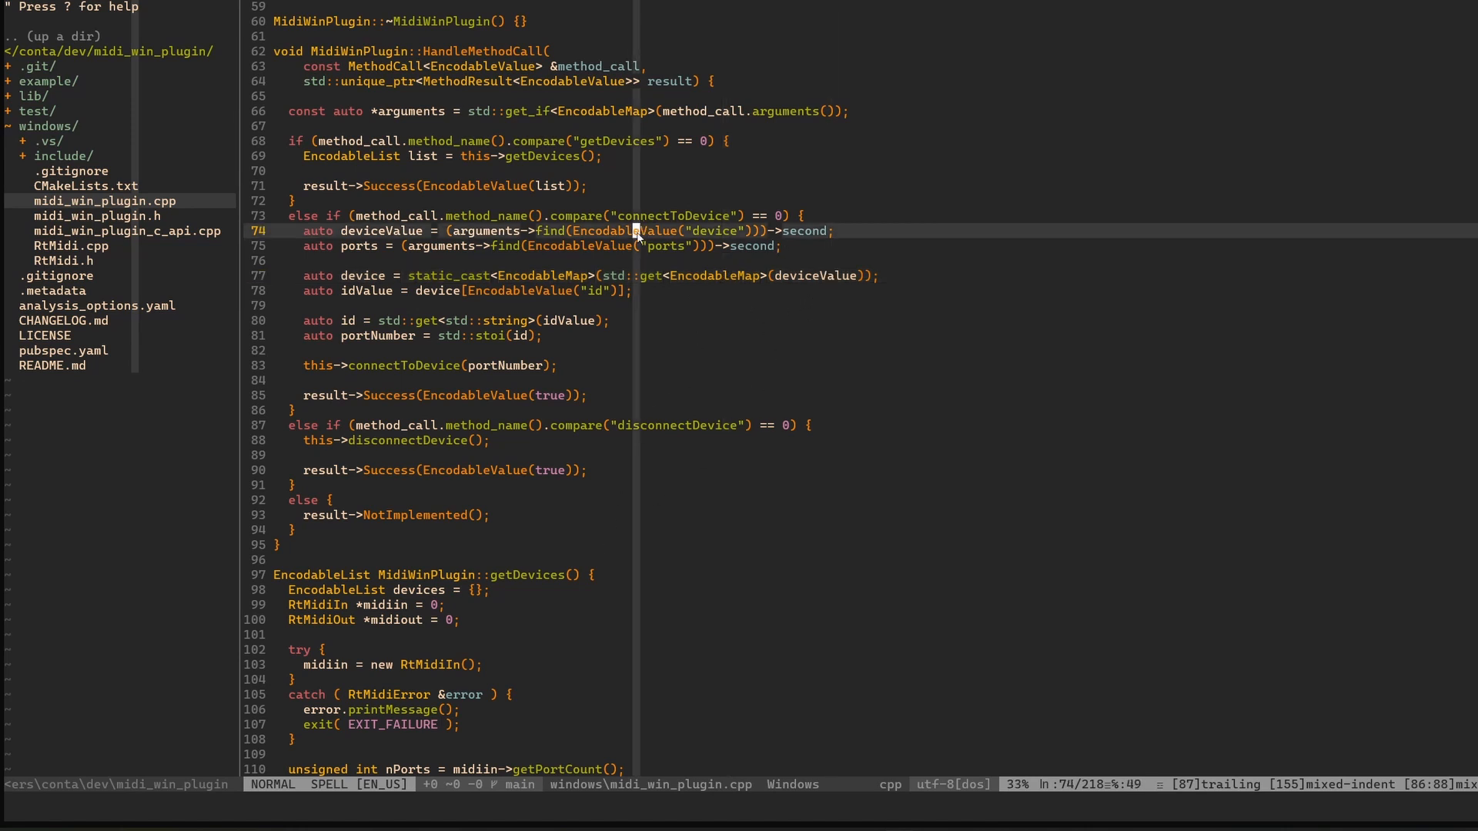
Highlight the static_cast device and std::get lines, then show flutter run output beside midi_device.dart
key(v)
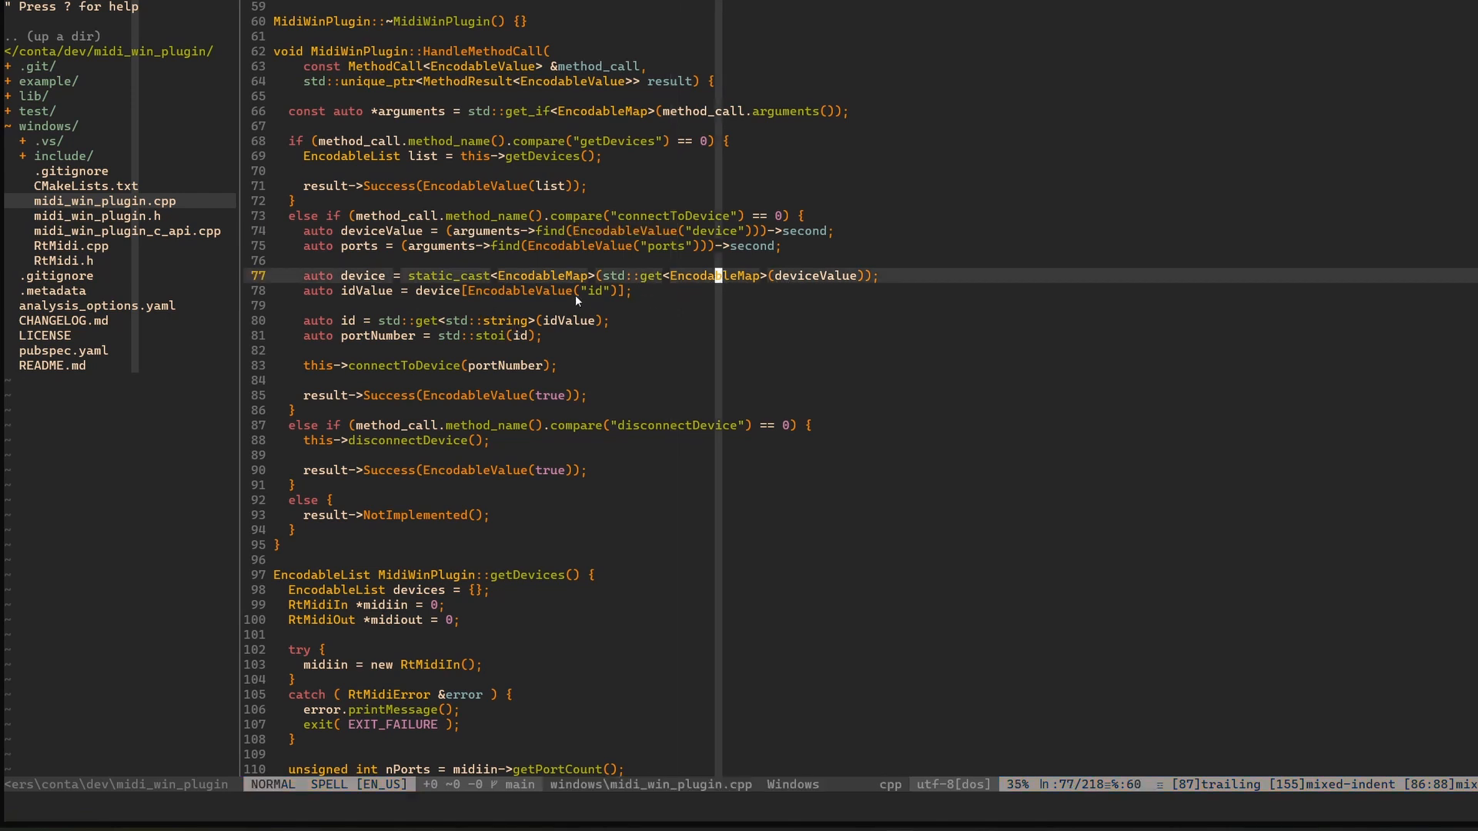
mouse_move(500, 287)
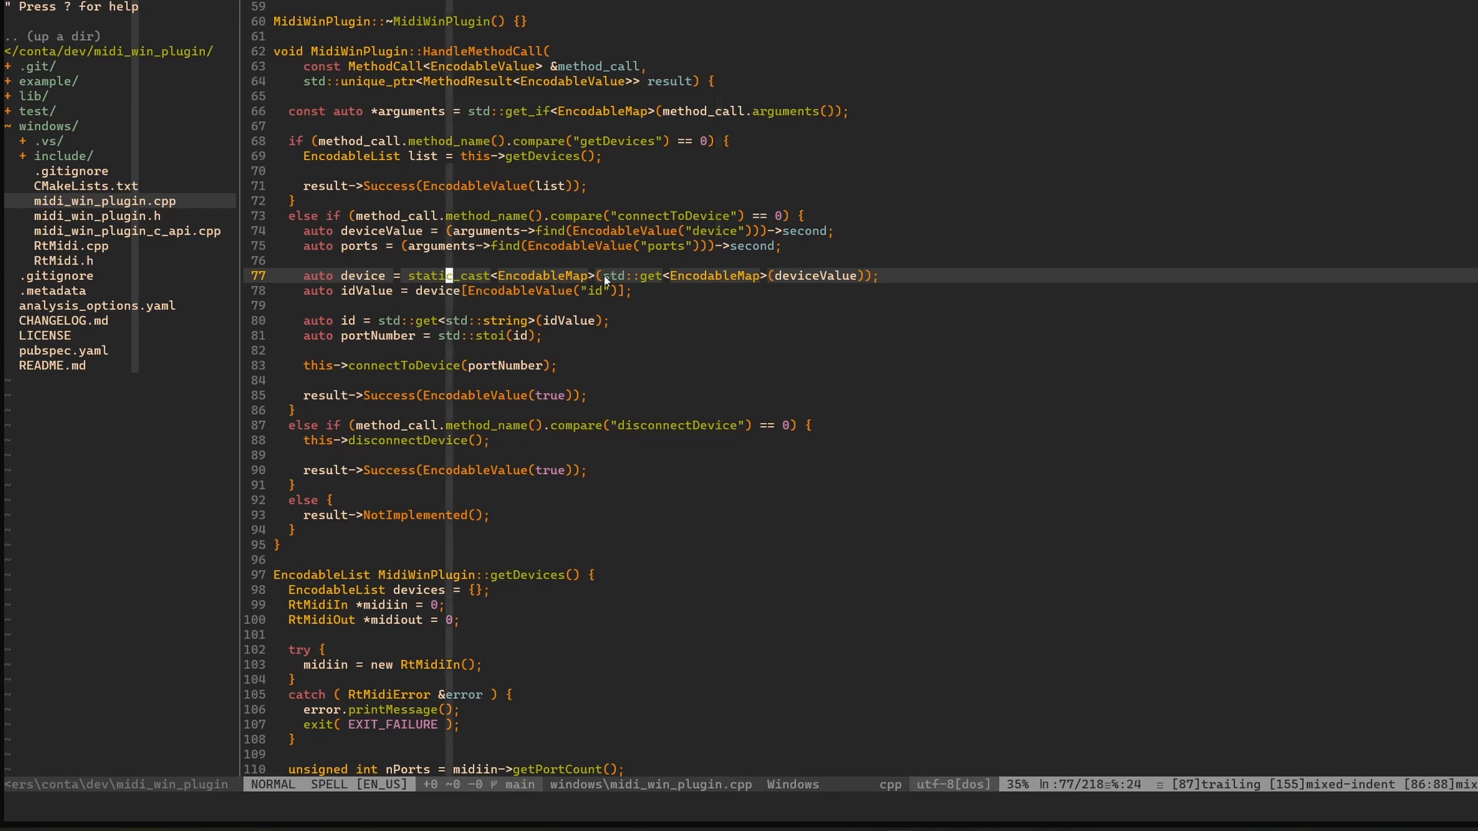
key(V)
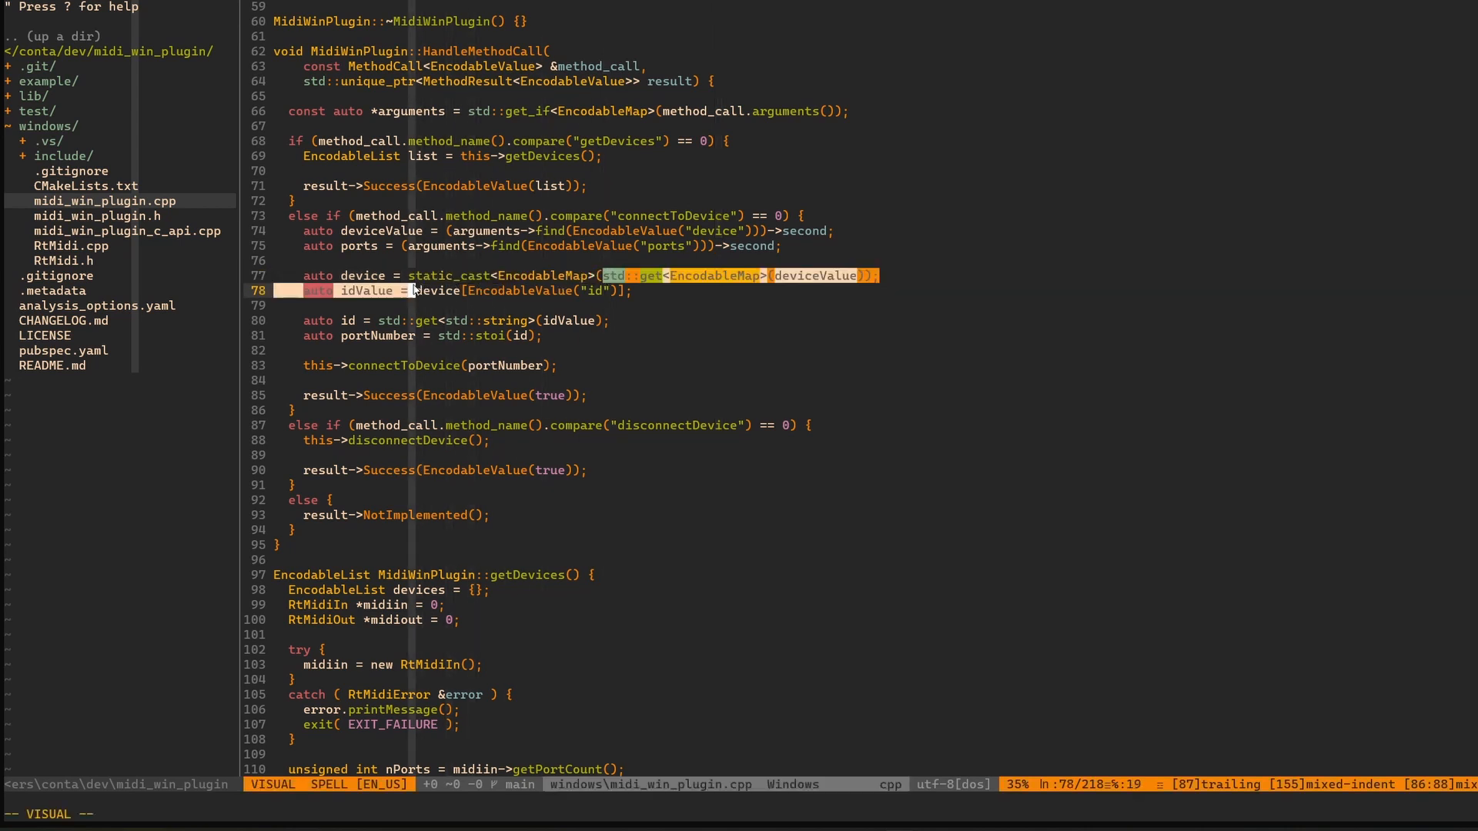
key(Escape)
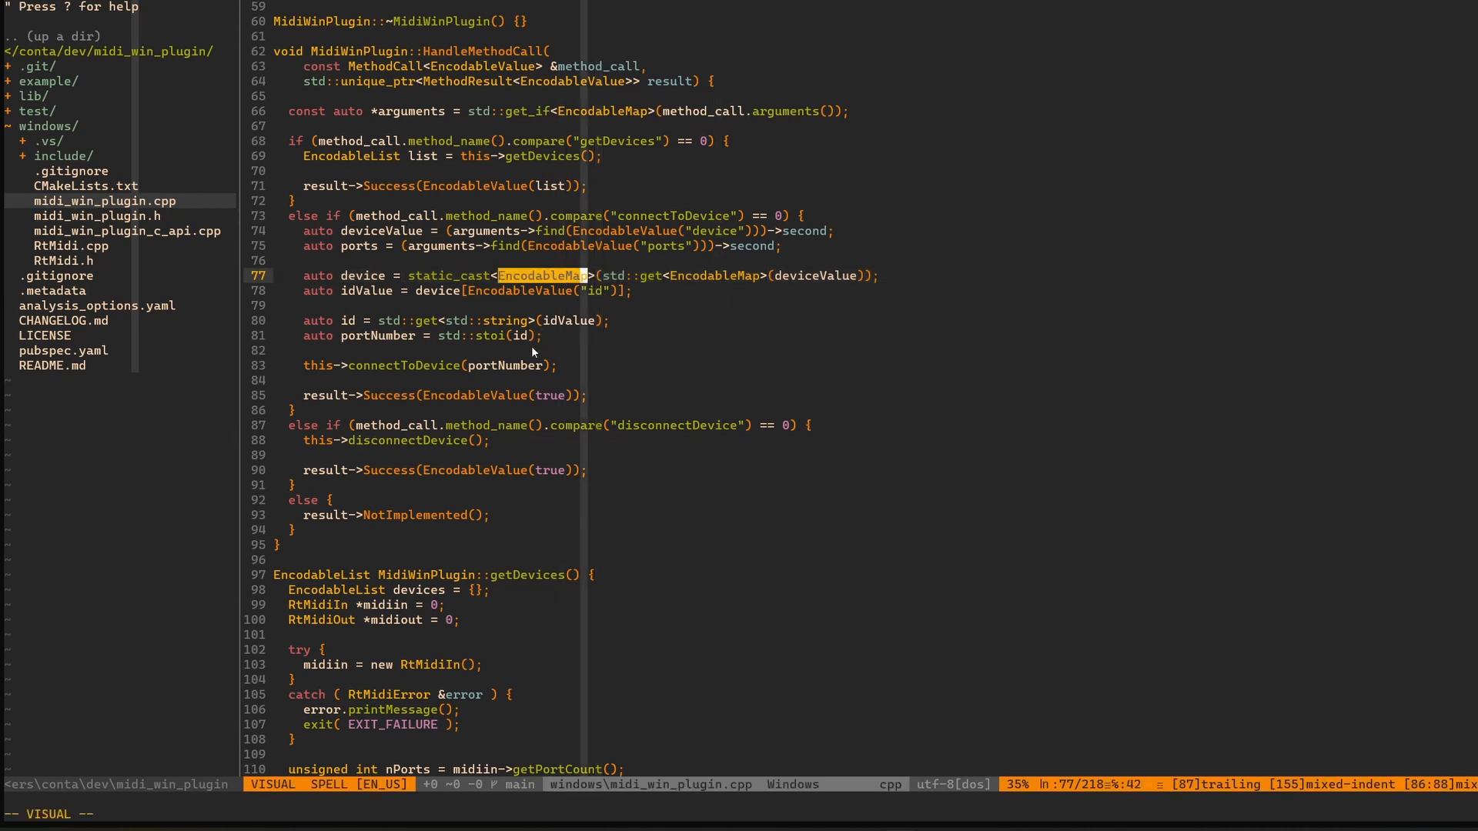
mouse_move(445, 303)
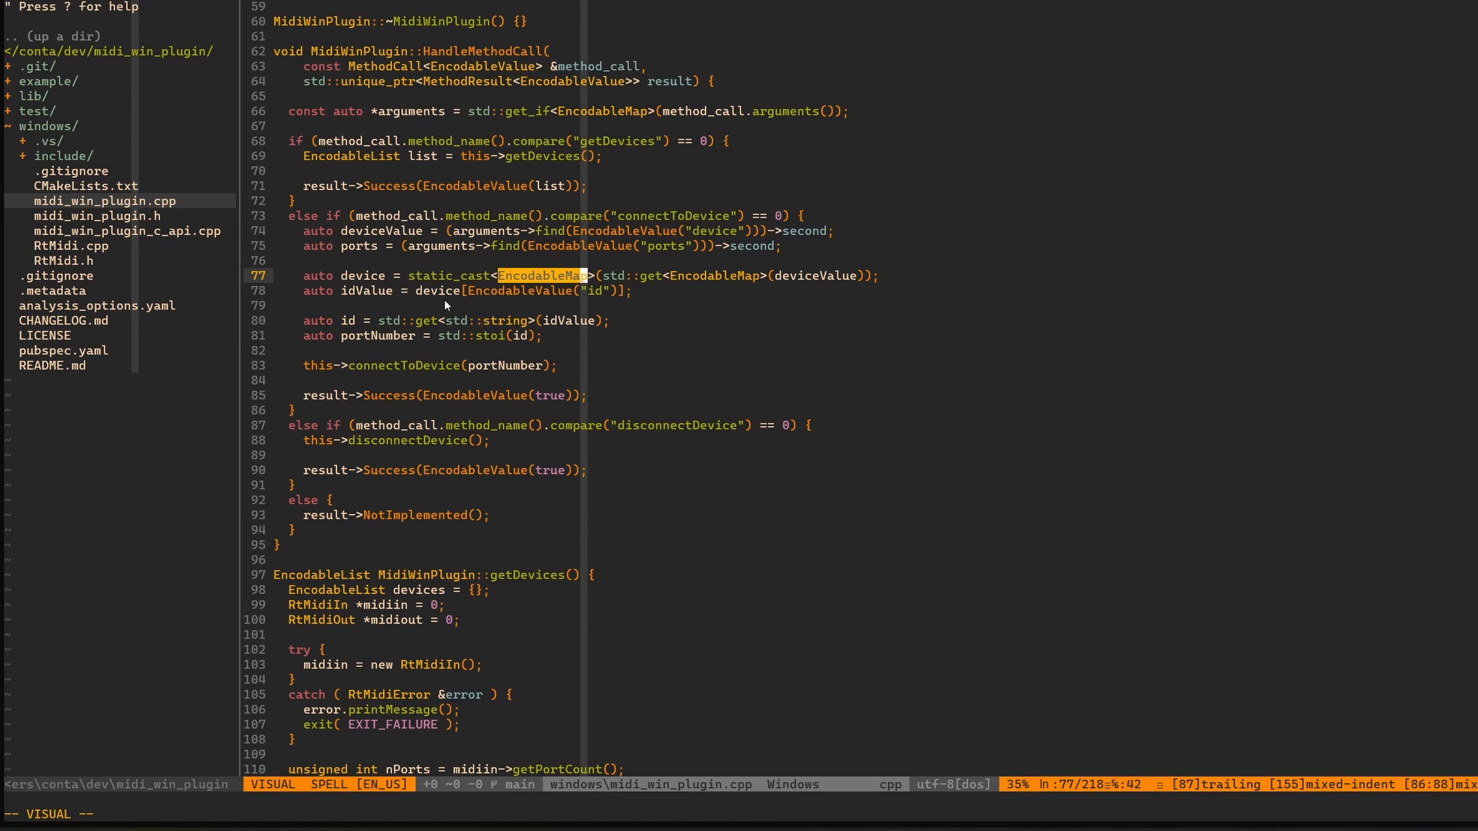
key(Escape)
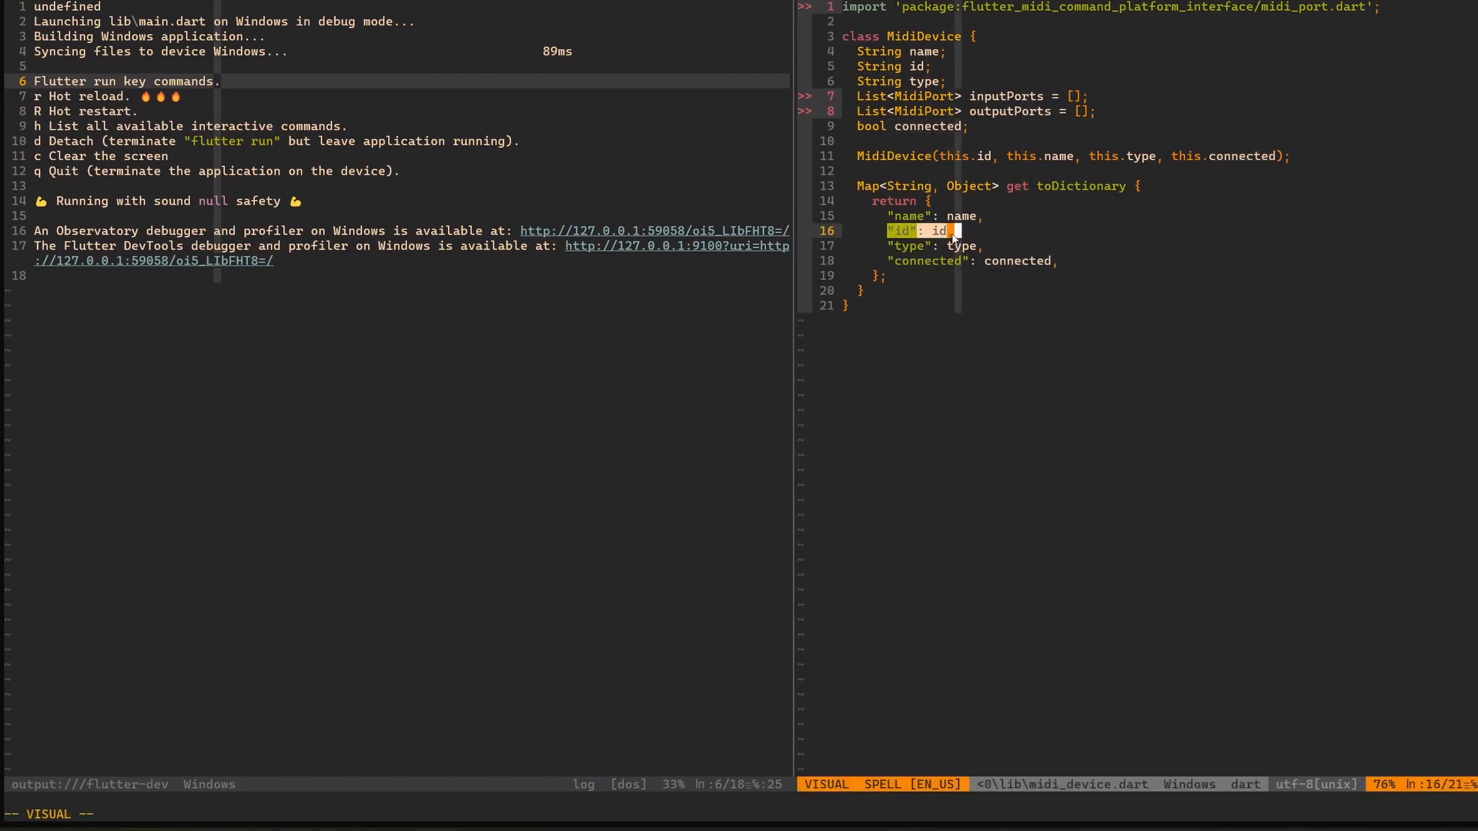
In midi_win_plugin.cpp, highlight EncodableValue("id") on line 78 and reach the std::get string conversion
key(Escape)
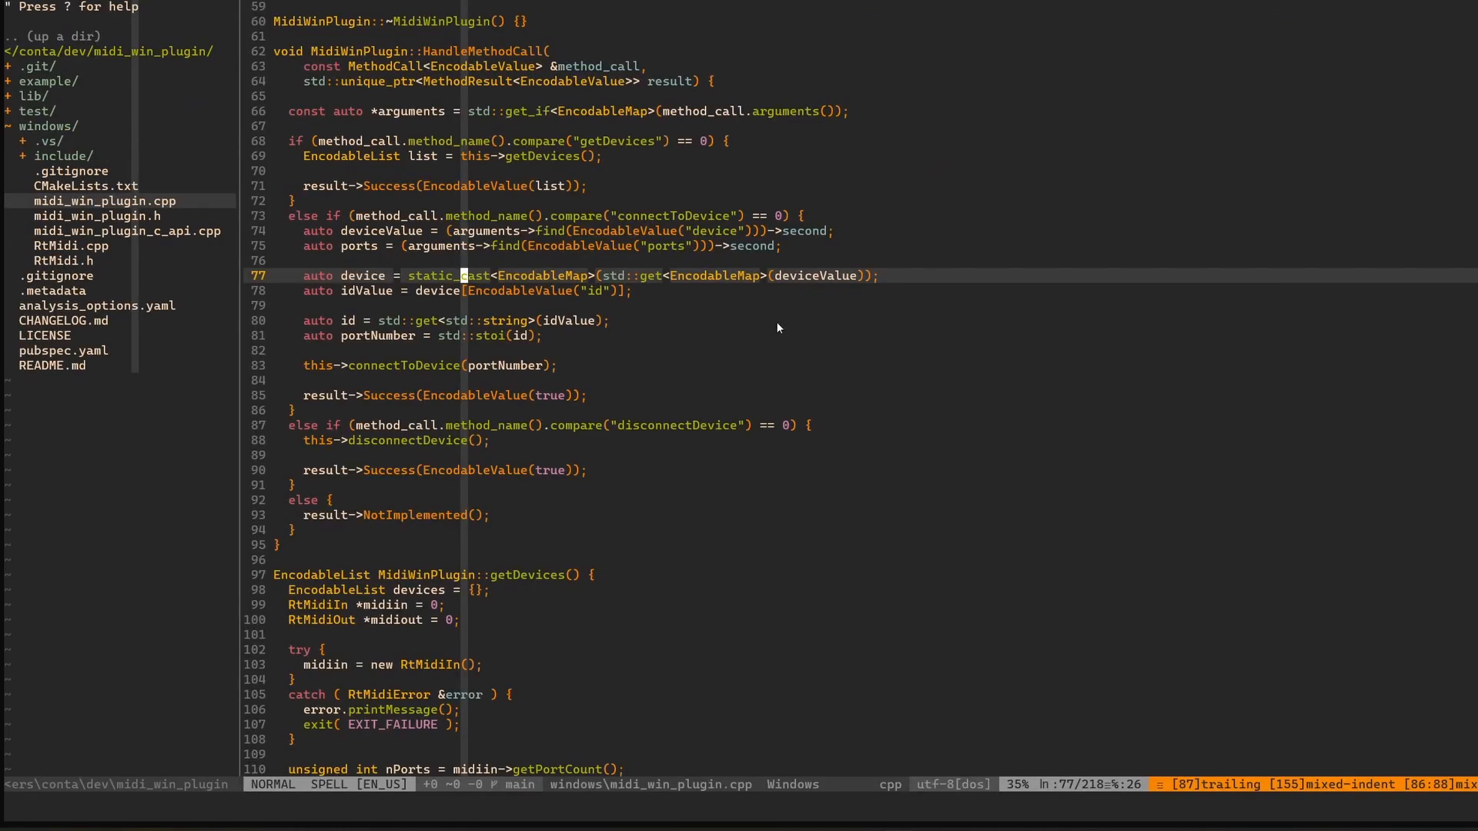
mouse_move(423, 327)
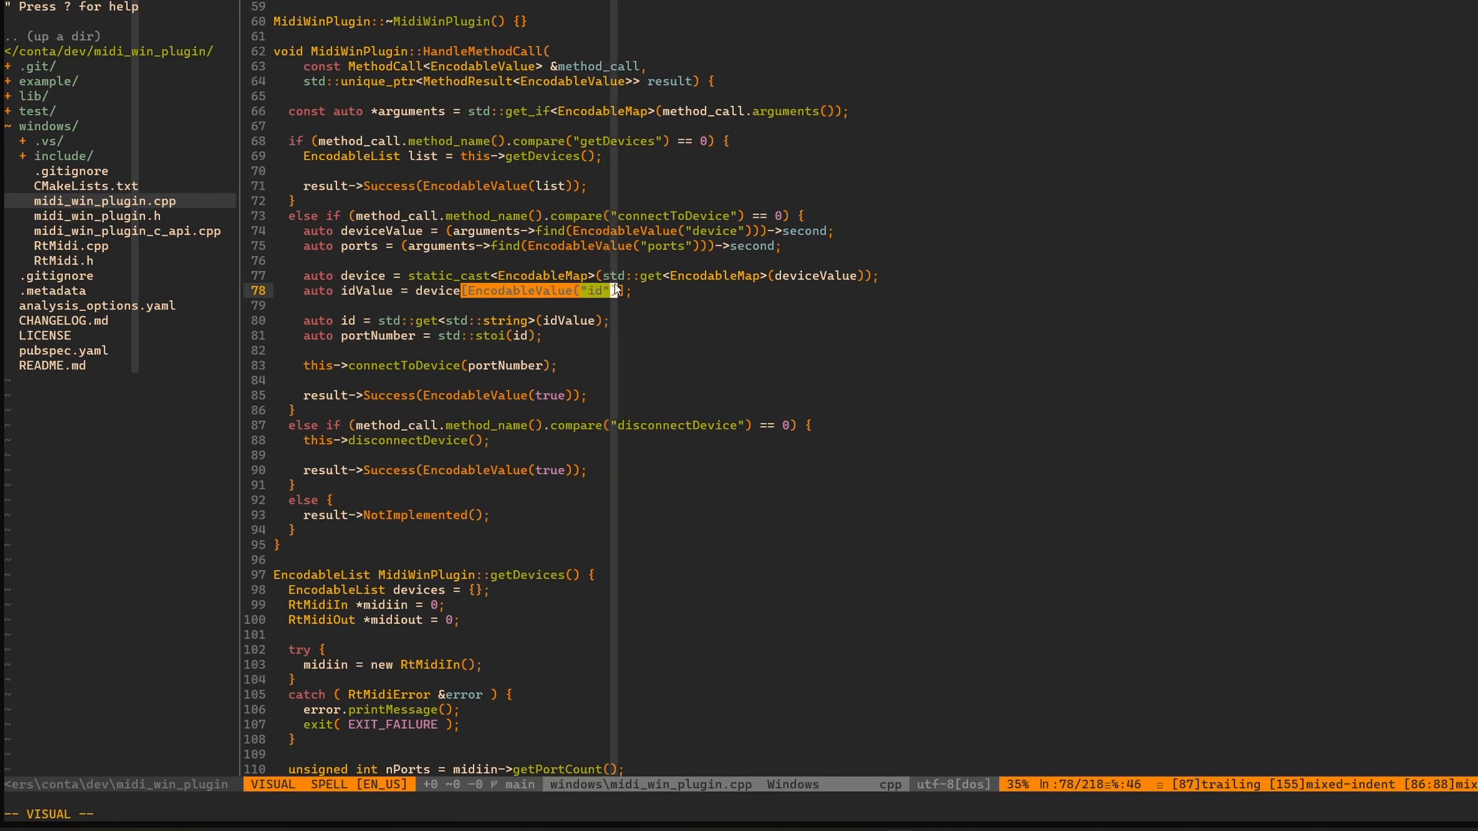
key(Escape)
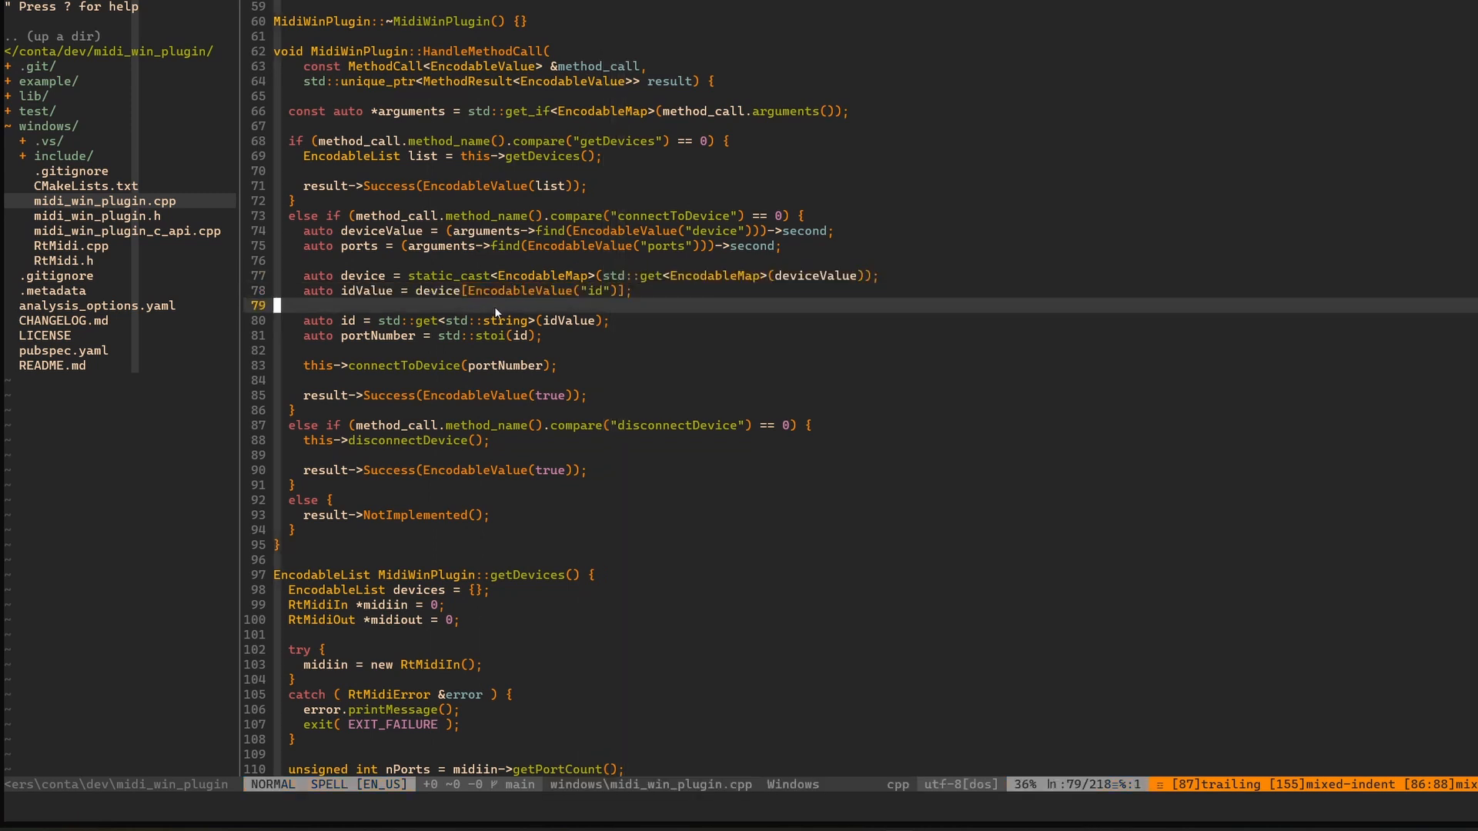
mouse_move(566, 293)
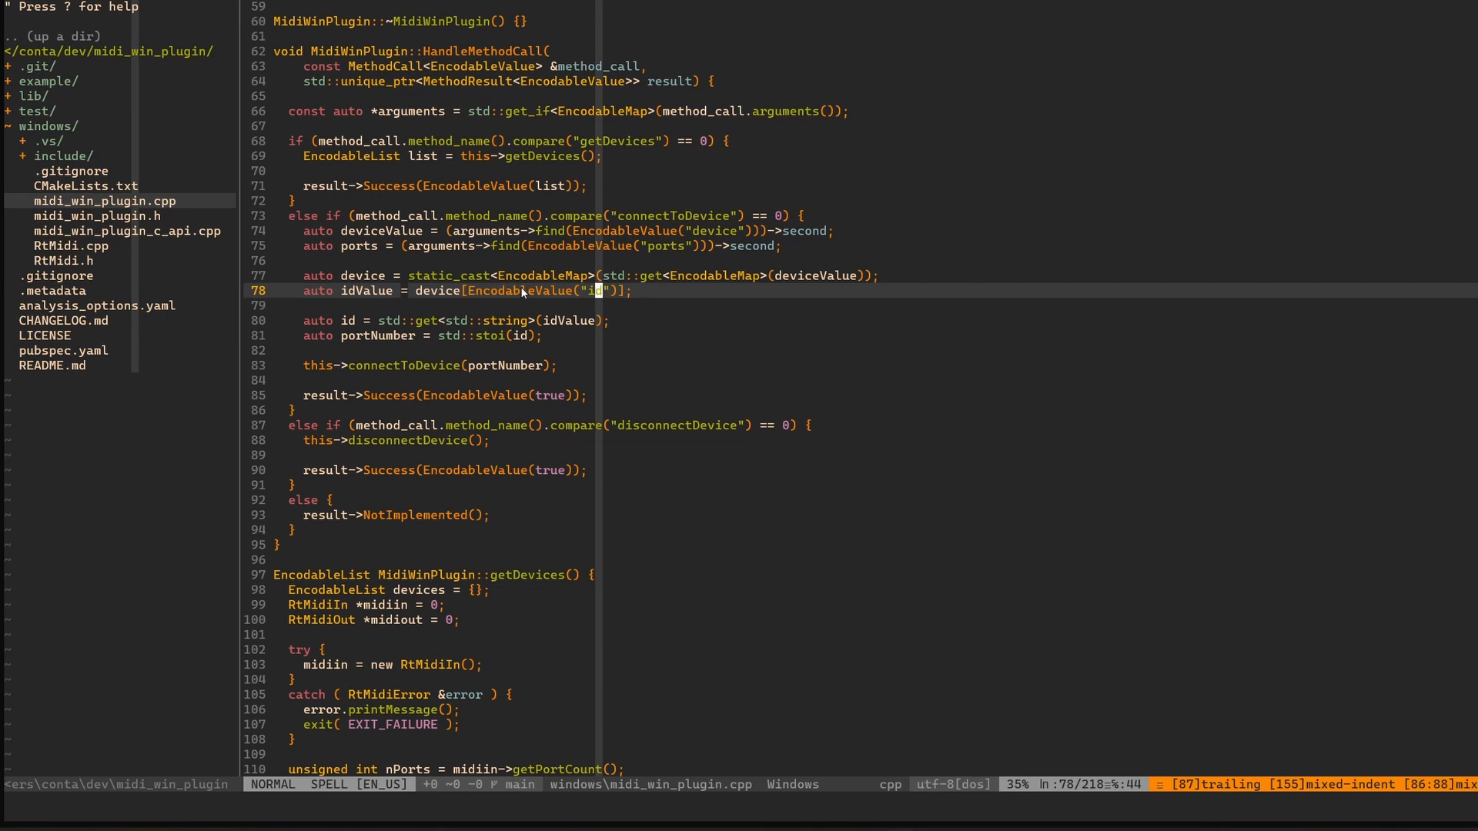
key(v)
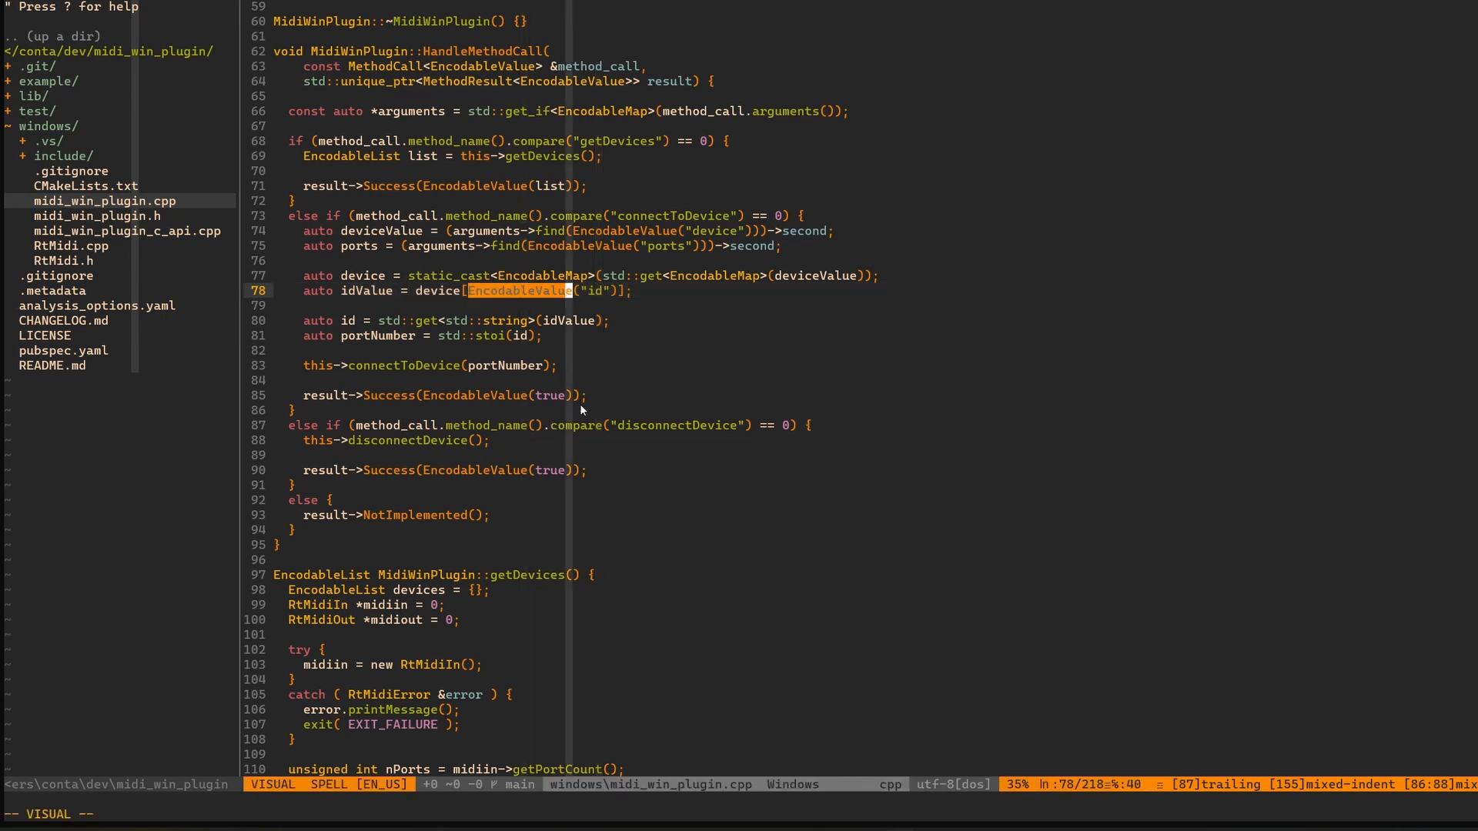
key(Escape)
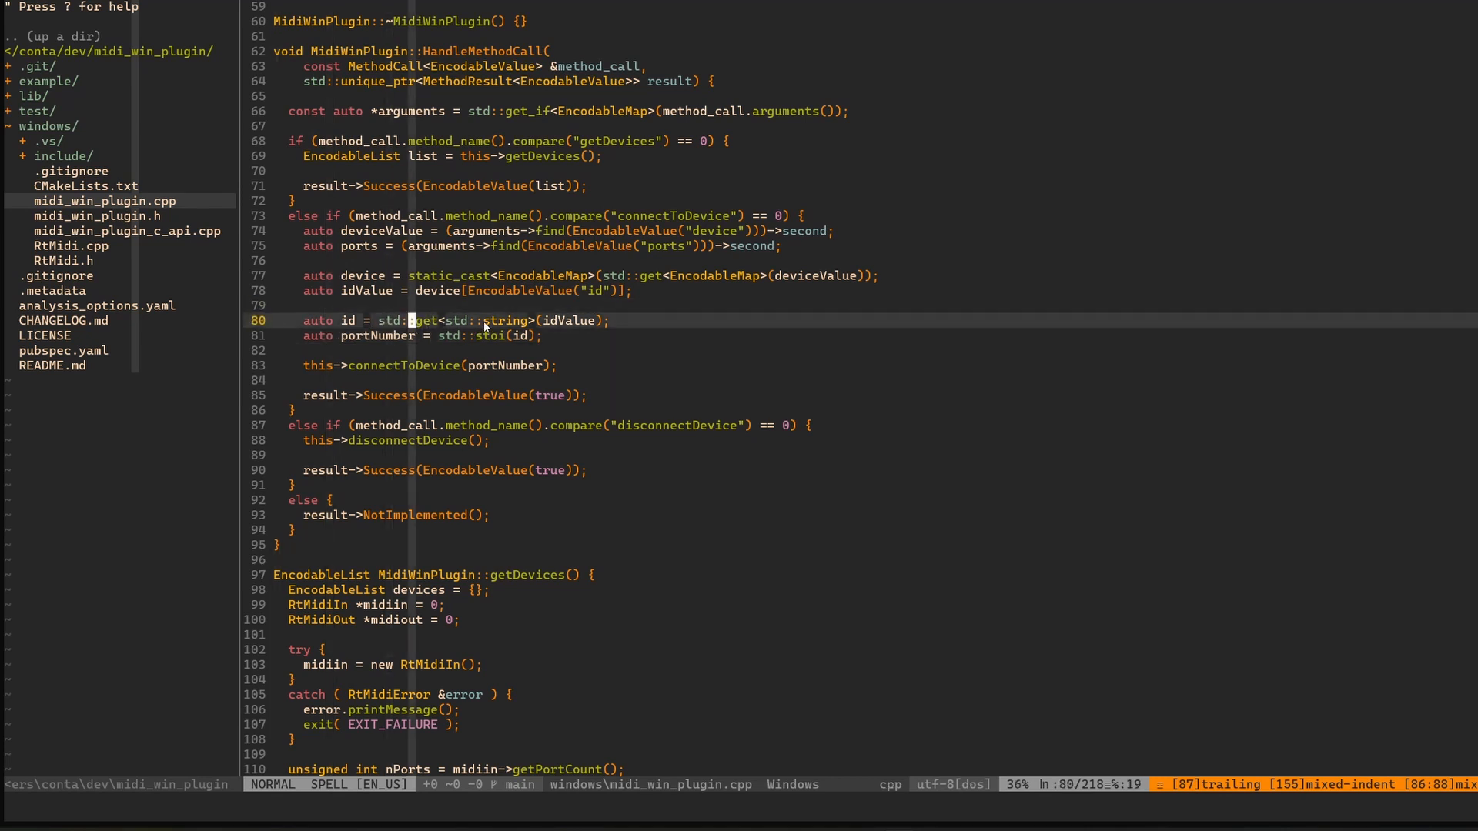
key(v)
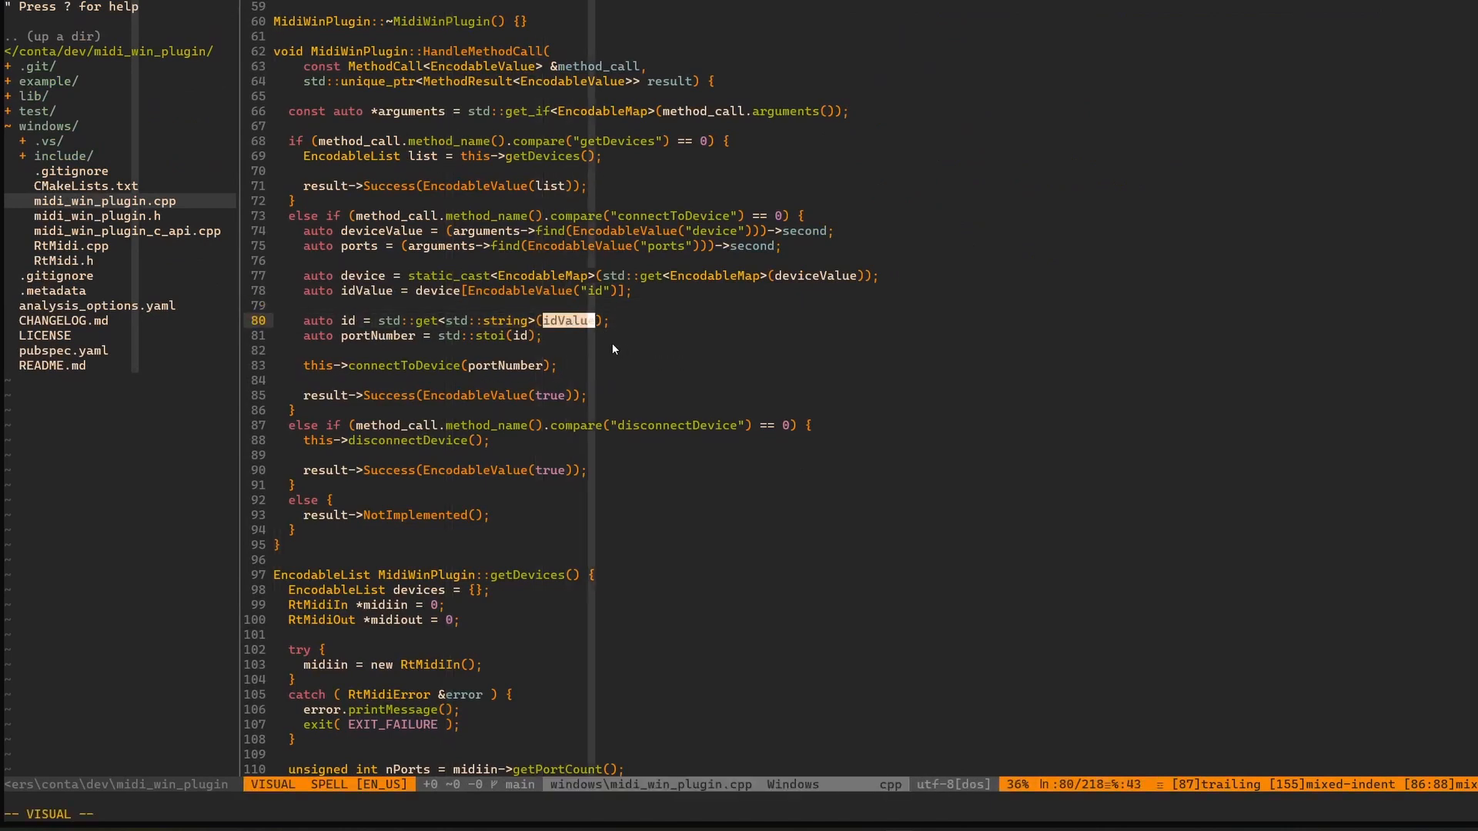
mouse_move(279, 378)
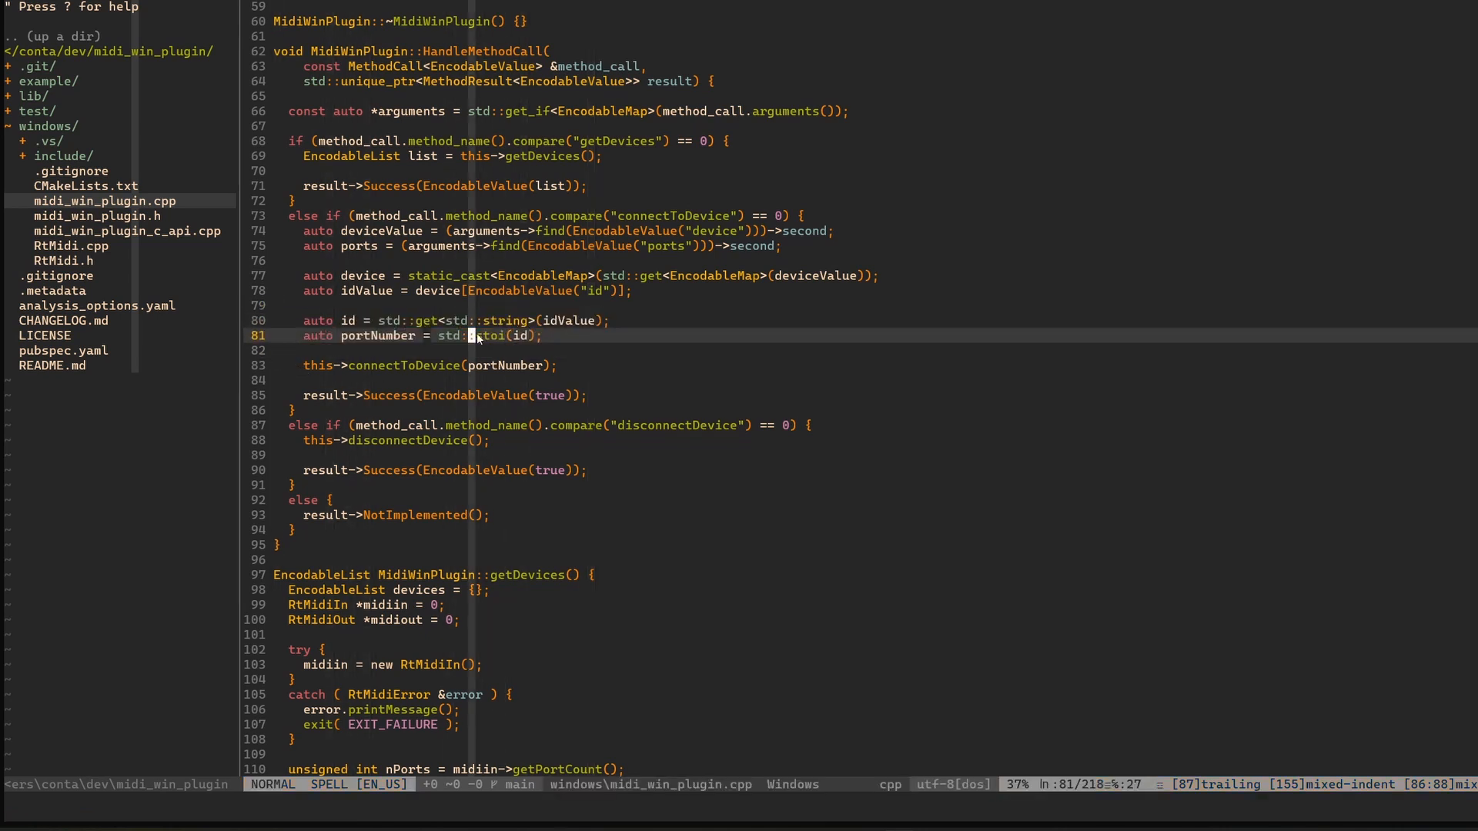
key(v)
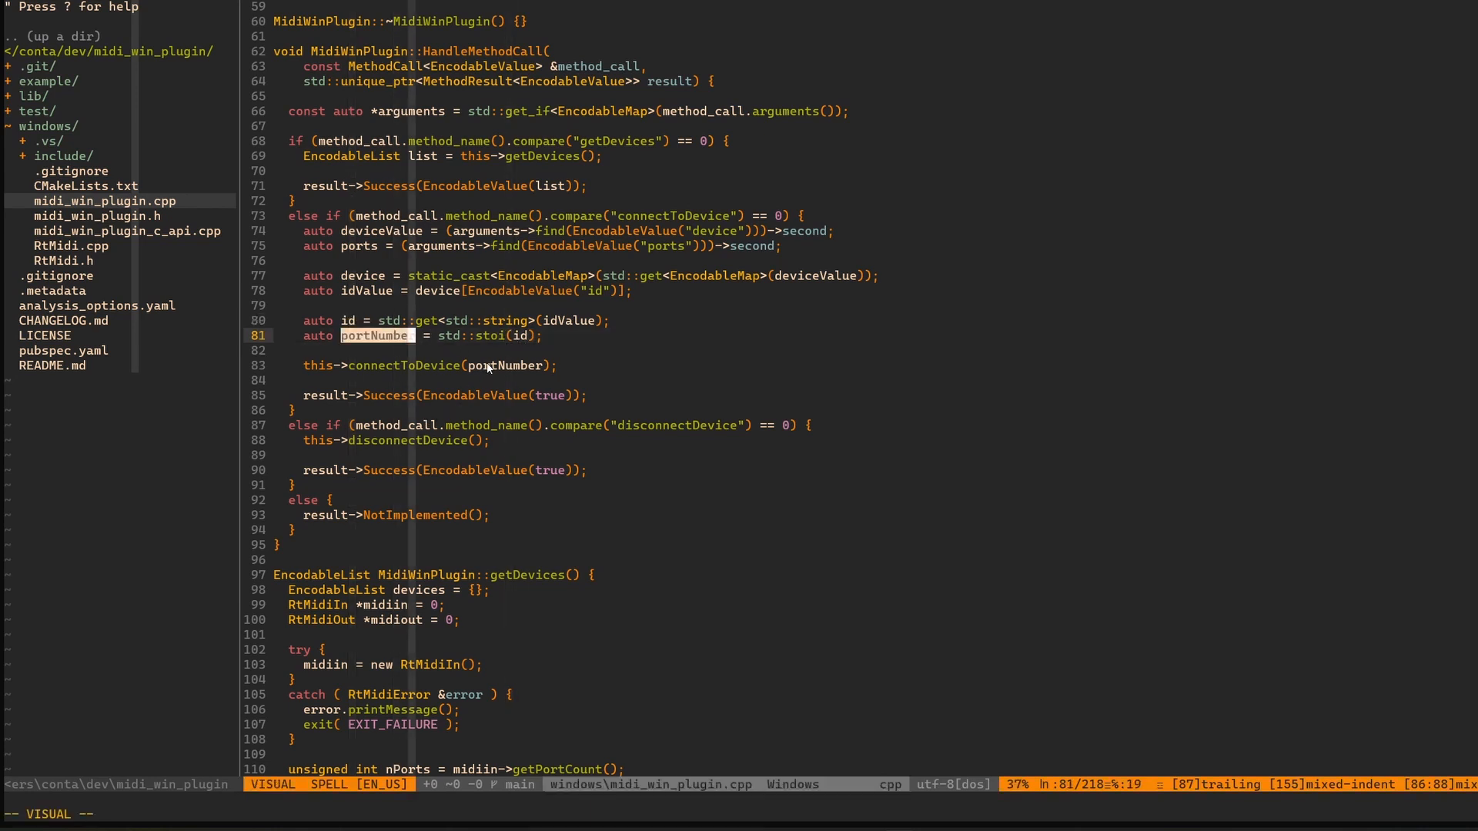
mouse_move(509, 349)
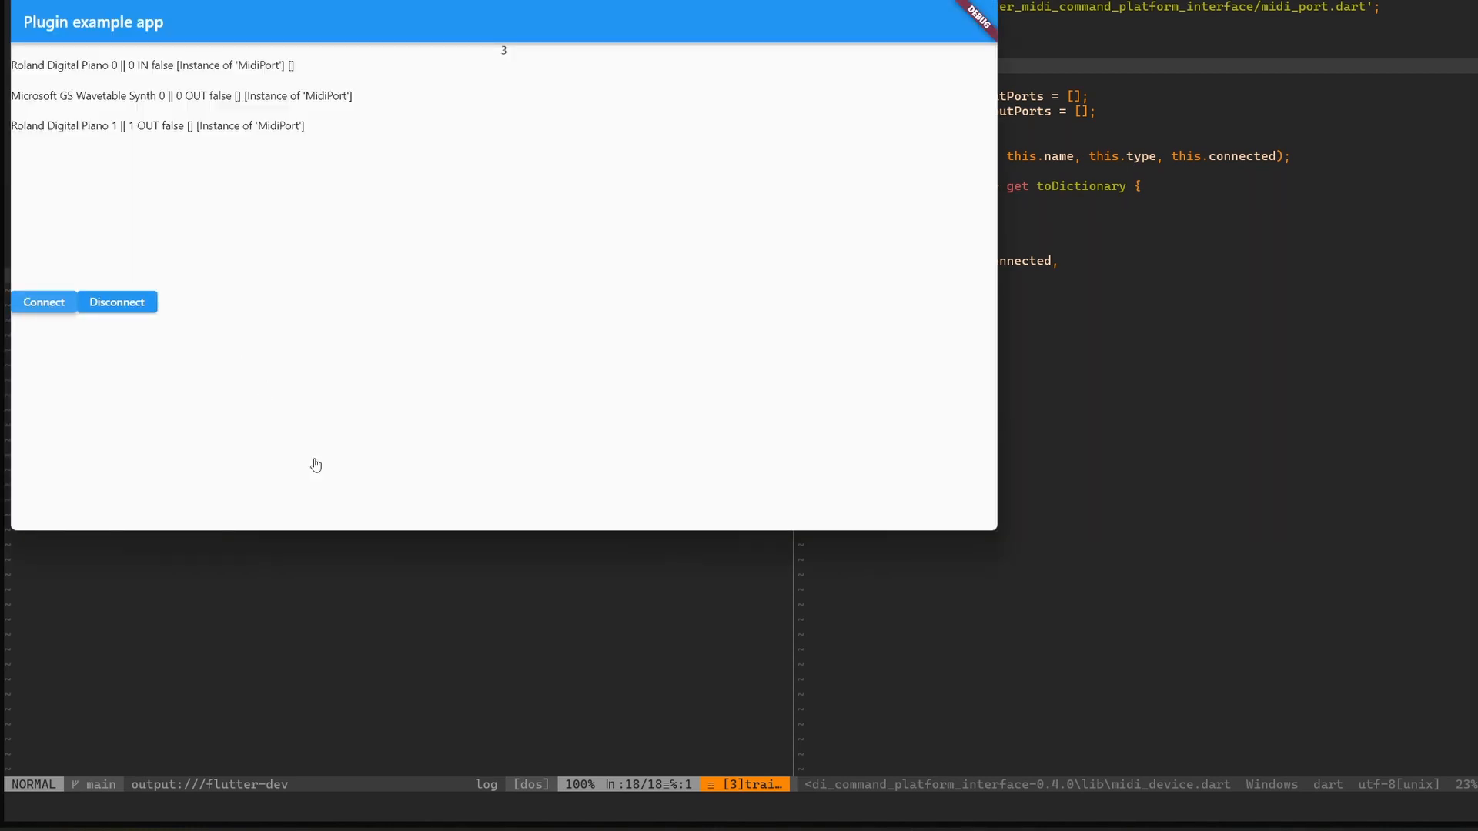
mouse_move(301, 311)
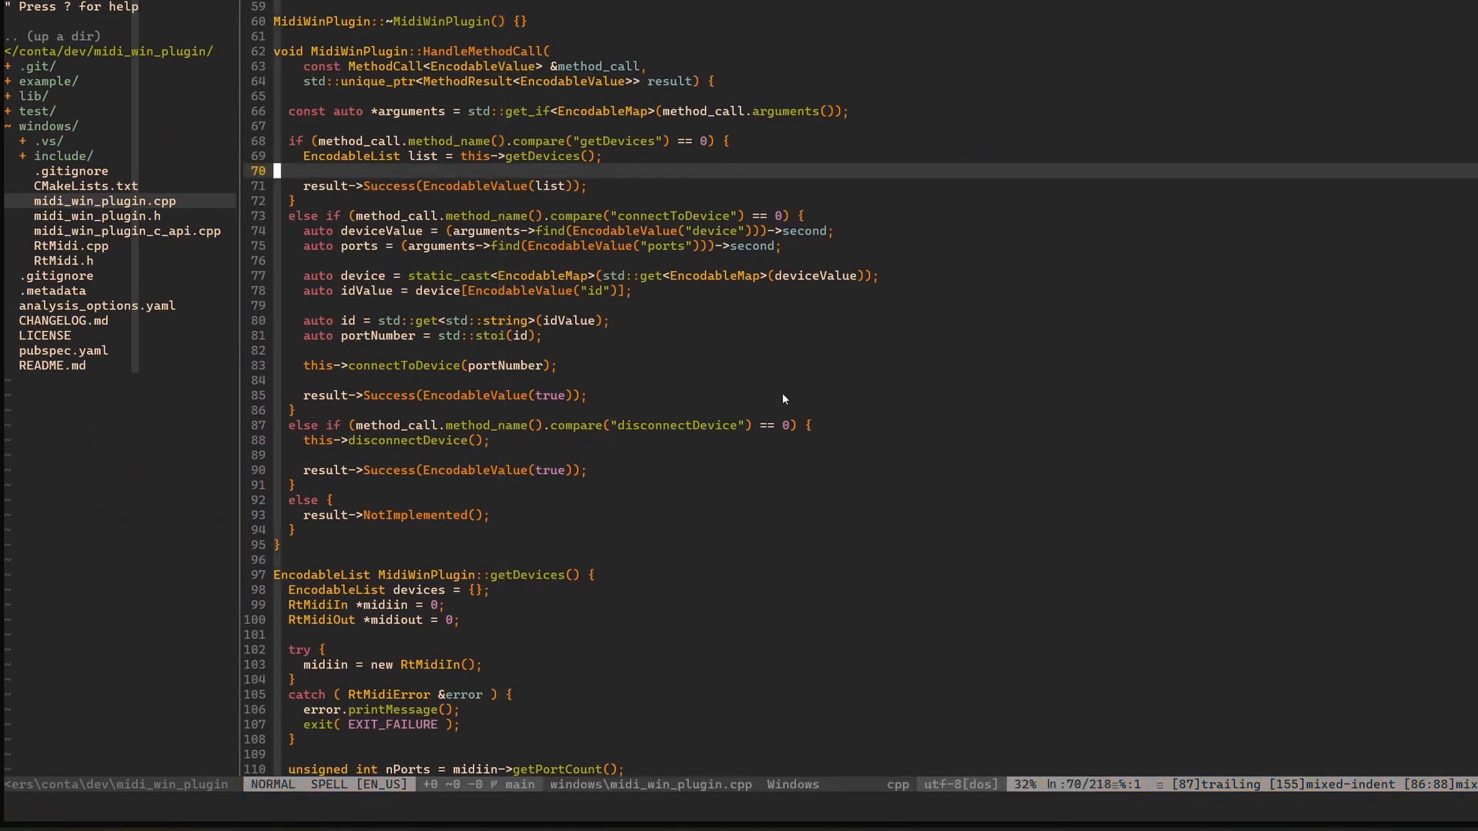
mouse_move(768, 407)
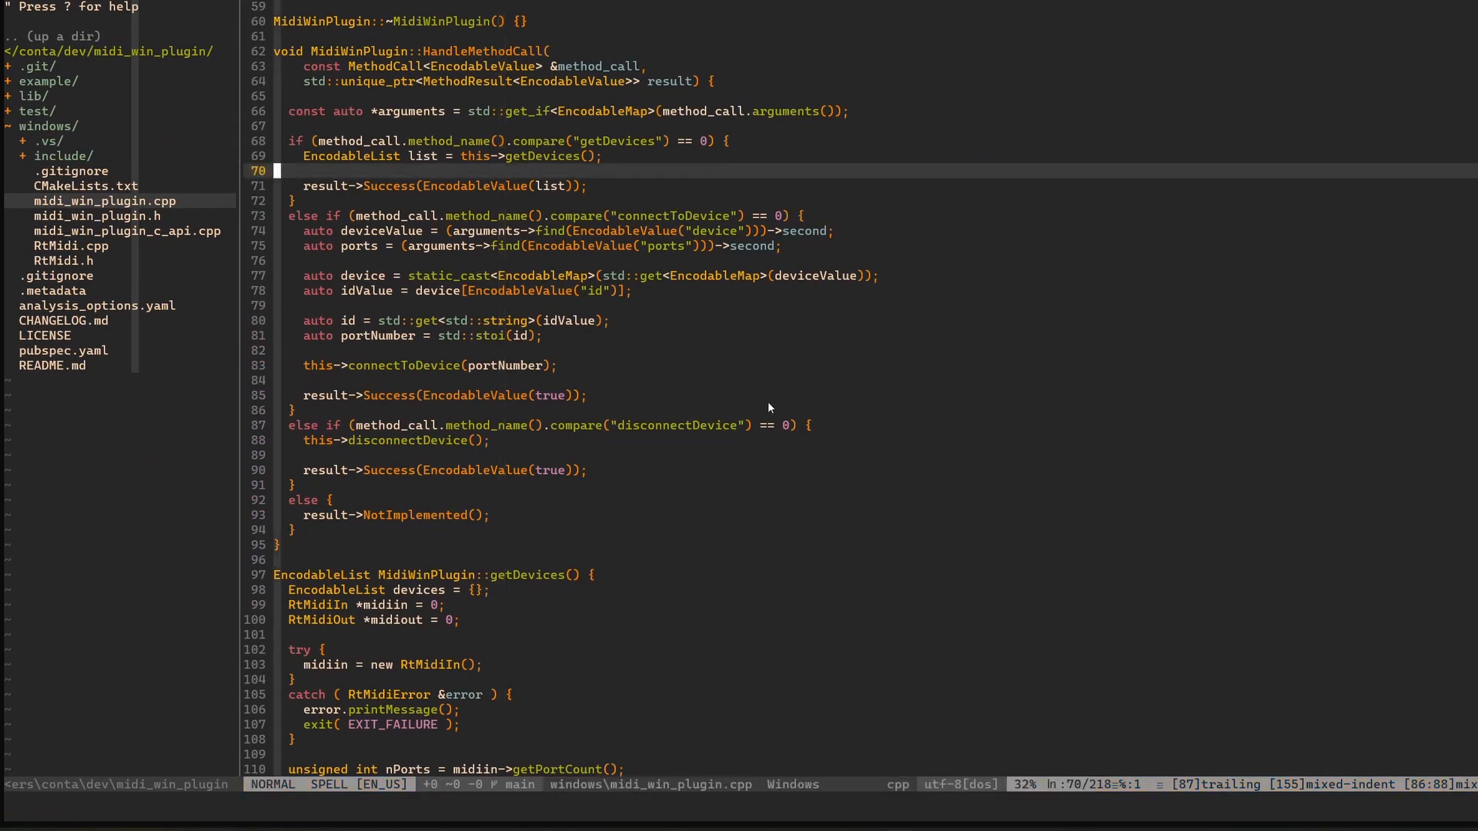
mouse_move(707, 421)
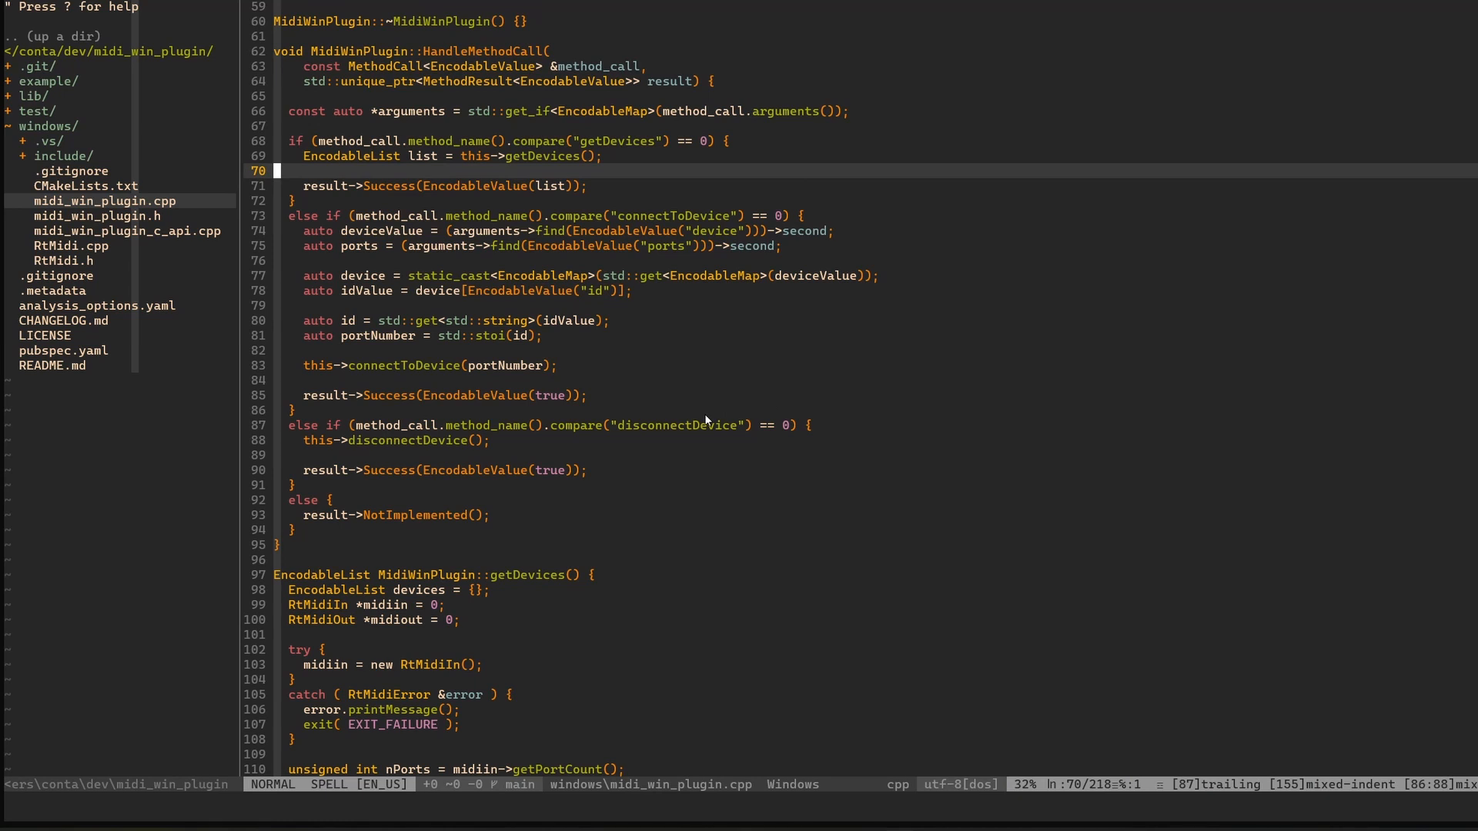